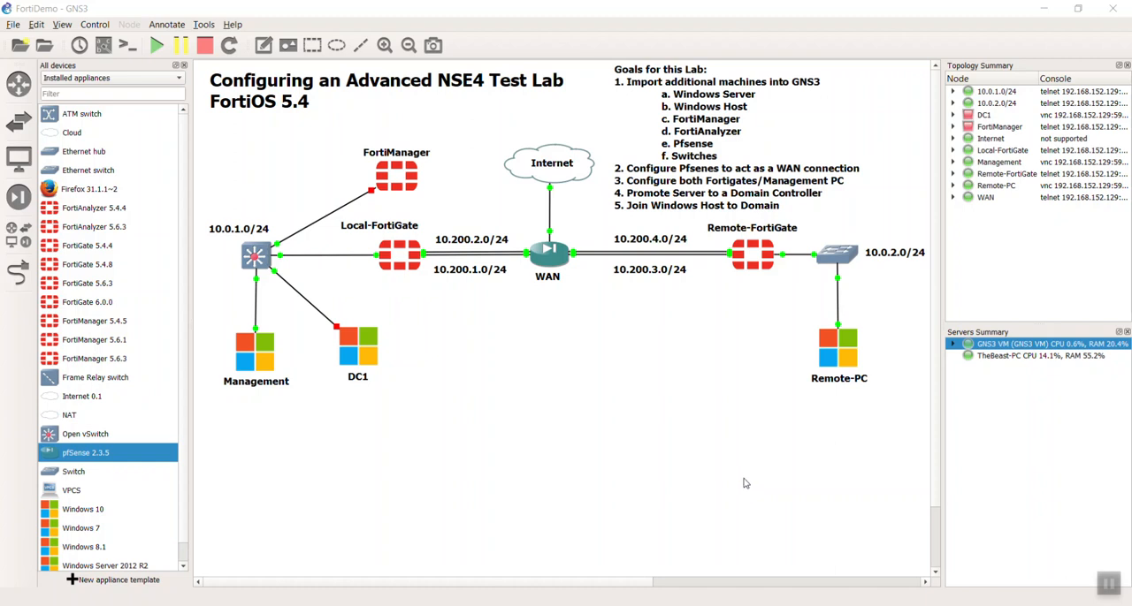
mouse_move(742, 470)
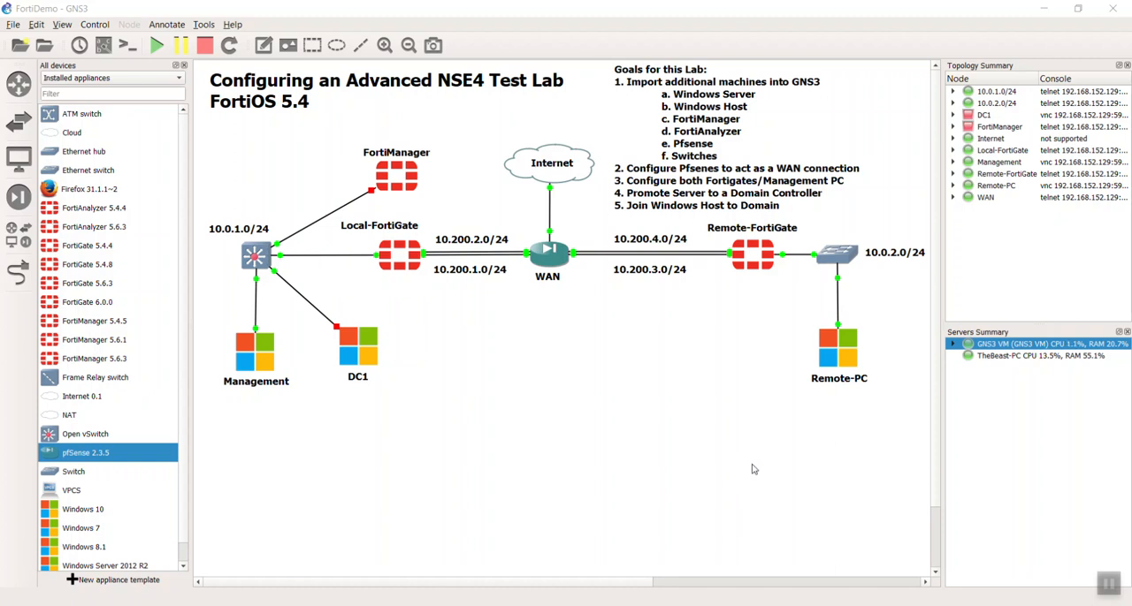
mouse_move(396, 371)
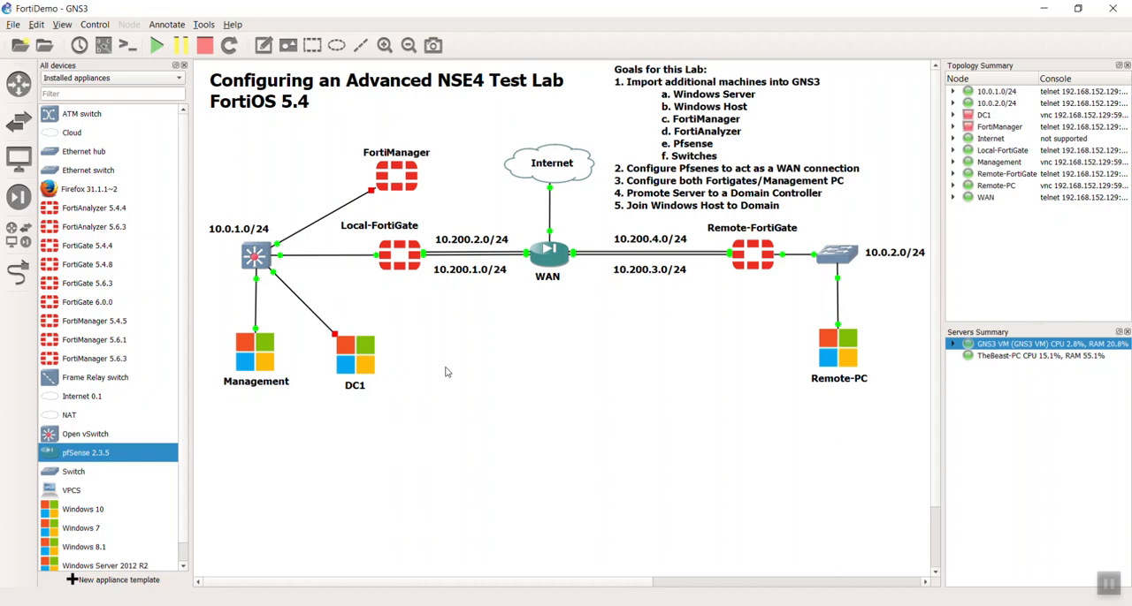
mouse_move(429, 379)
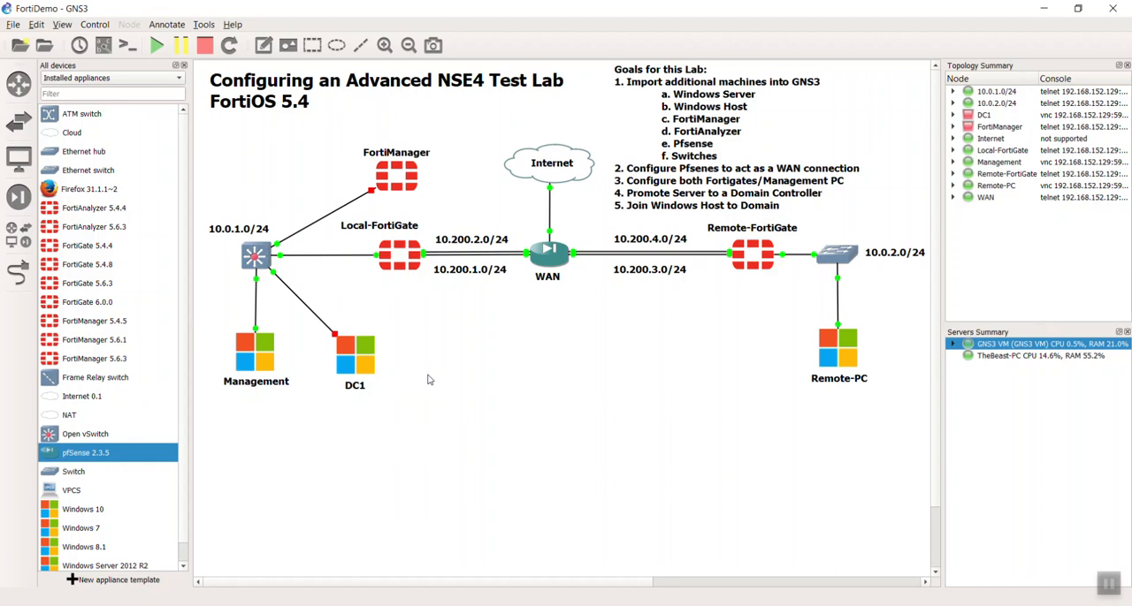
Start the DC1 server node from its right-click menu in the FortiDemo lab
right_click(354, 345)
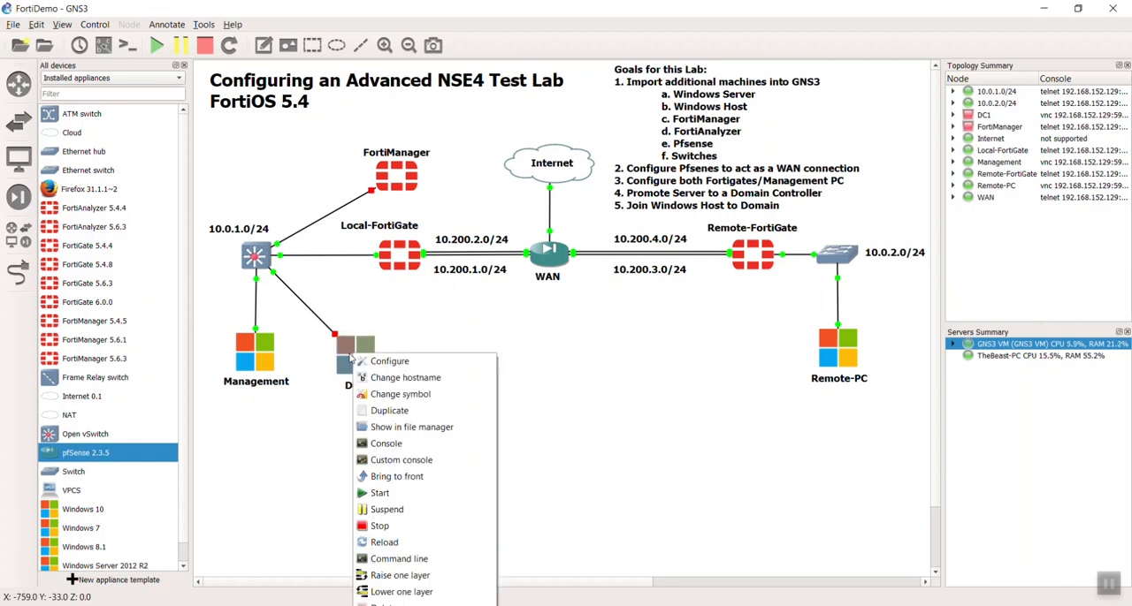
click(410, 501)
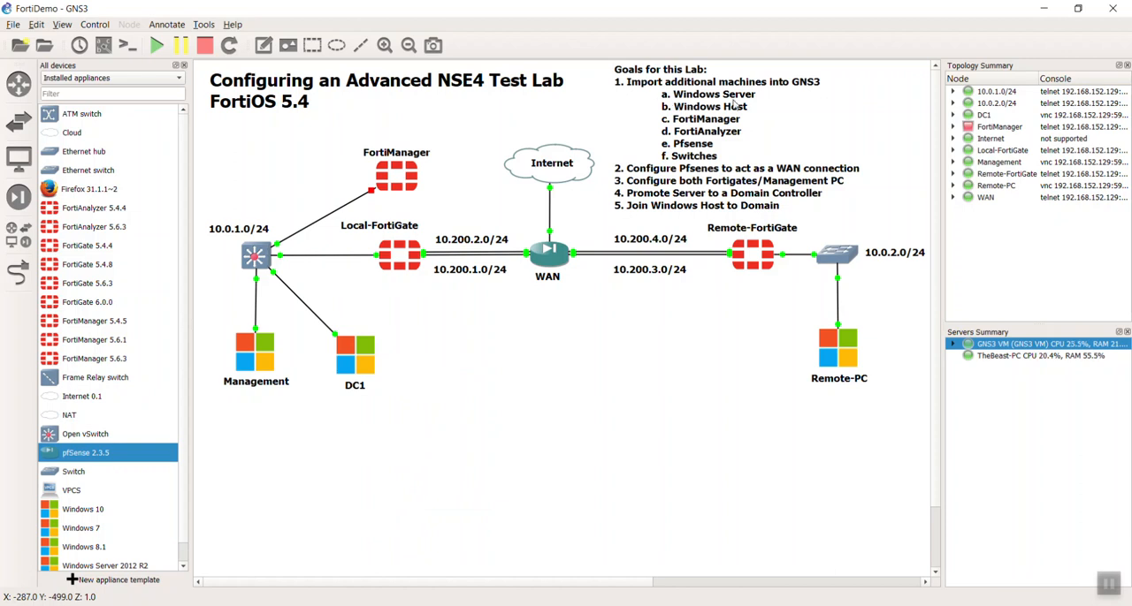
mouse_move(710, 372)
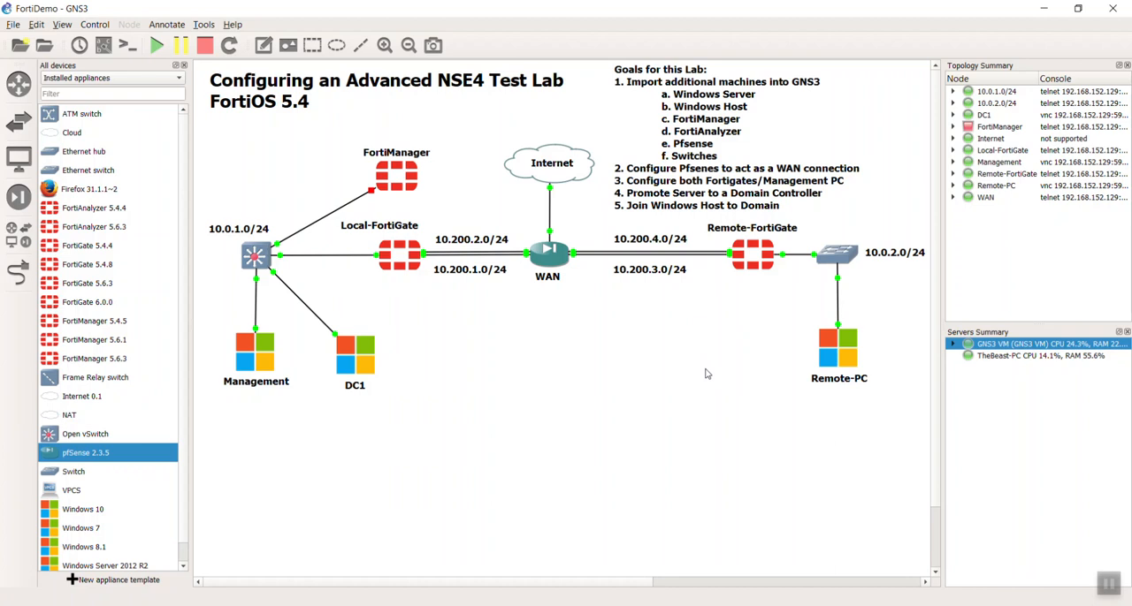
Open DC1's VNC console in TightVNC Viewer and let Windows Server boot
double_click(355, 353)
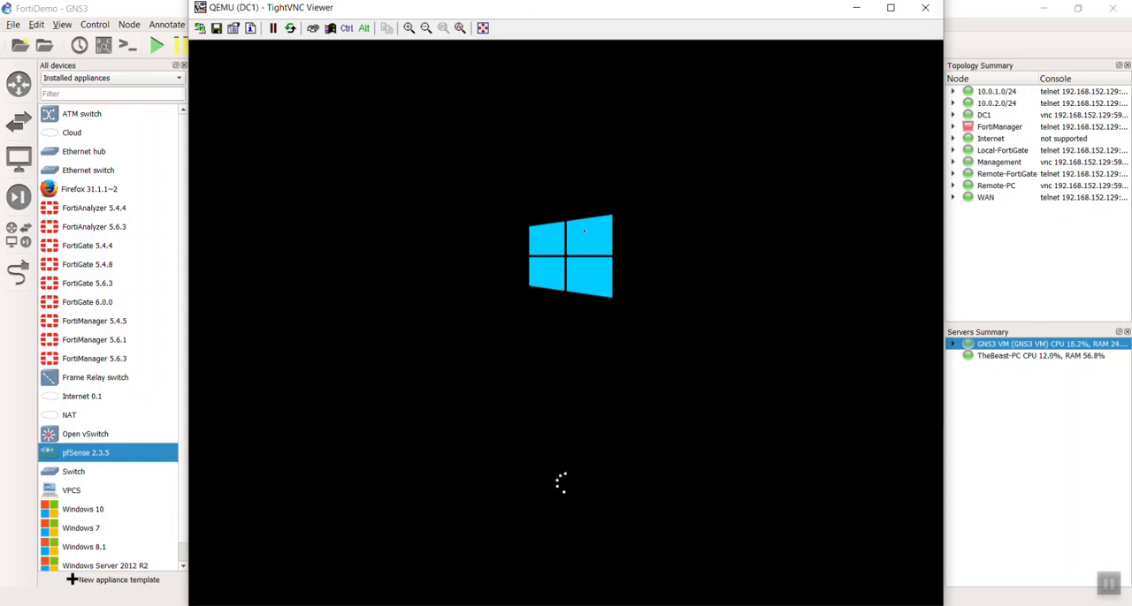
mouse_move(925, 8)
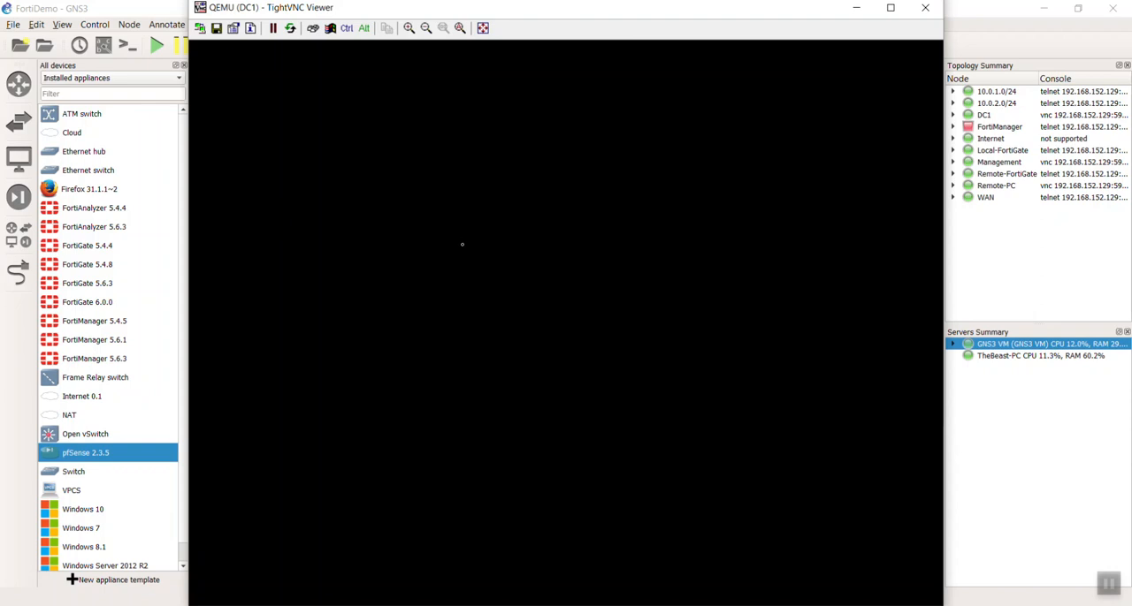
mouse_move(814, 14)
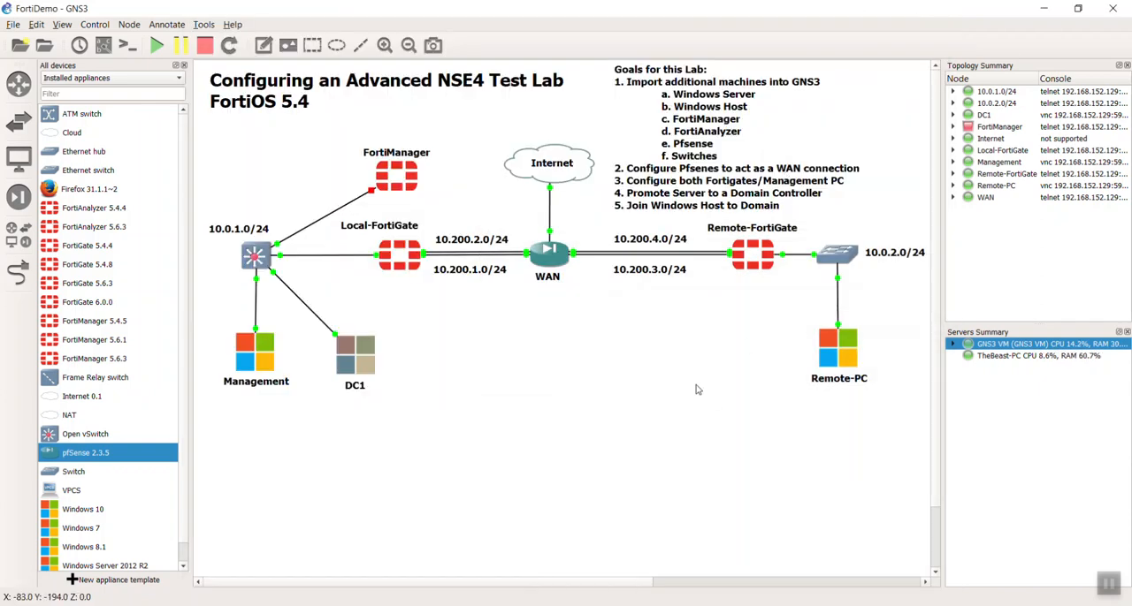
mouse_move(724, 345)
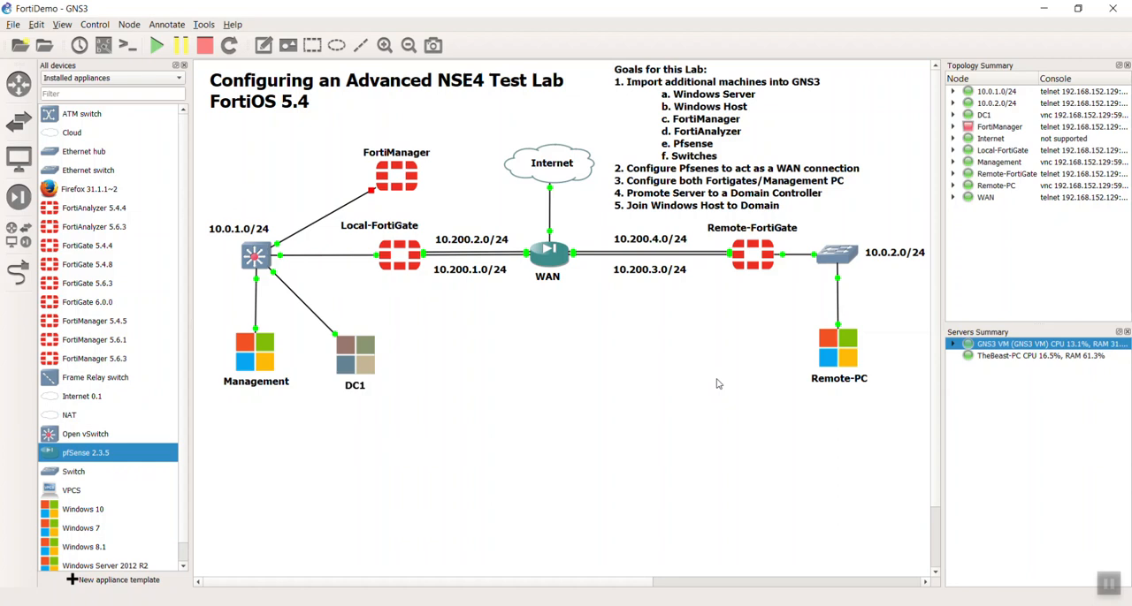
mouse_move(650, 170)
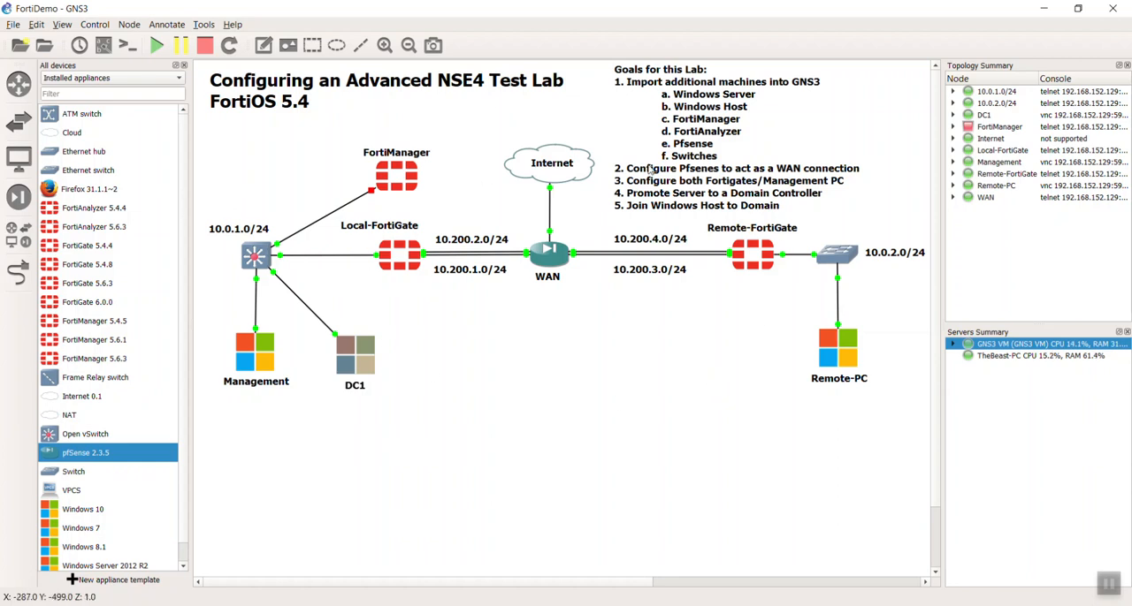
mouse_move(560, 337)
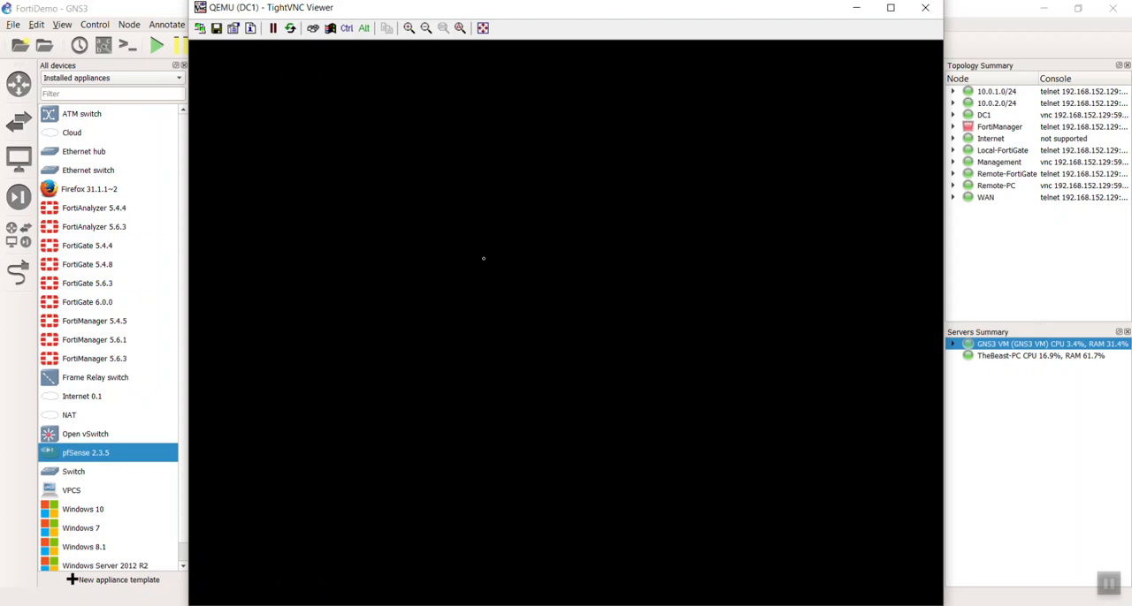
mouse_move(367, 263)
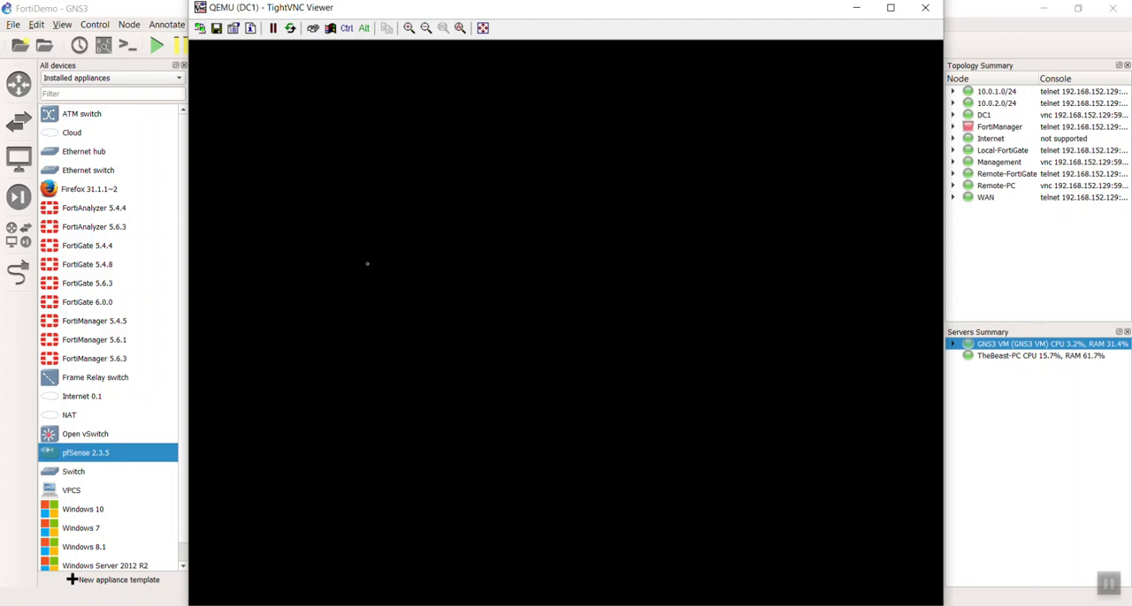
mouse_move(761, 312)
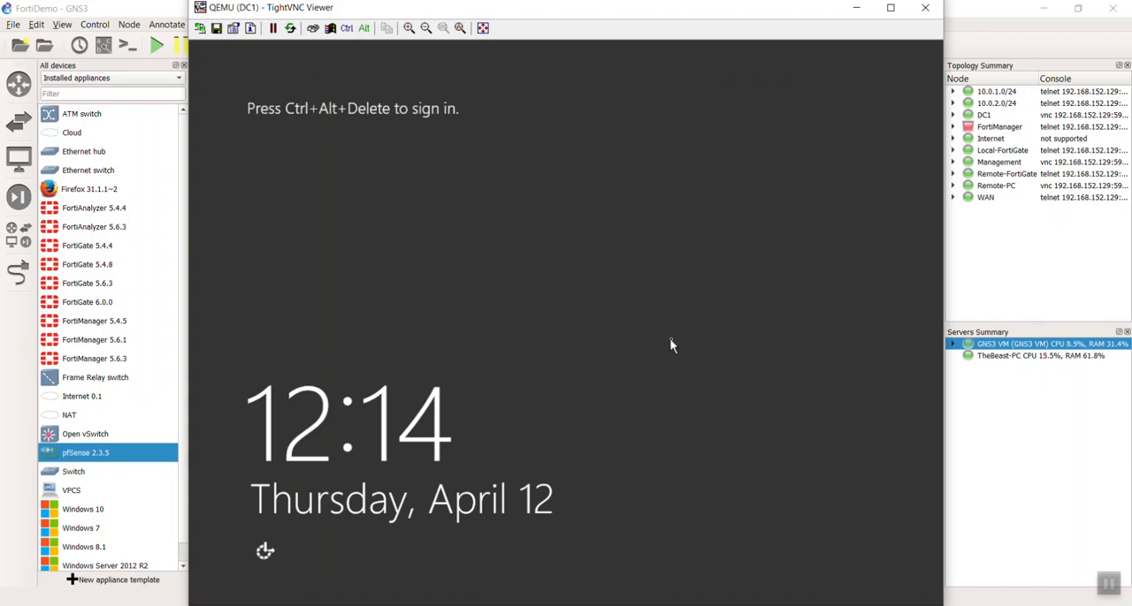
mouse_move(615, 336)
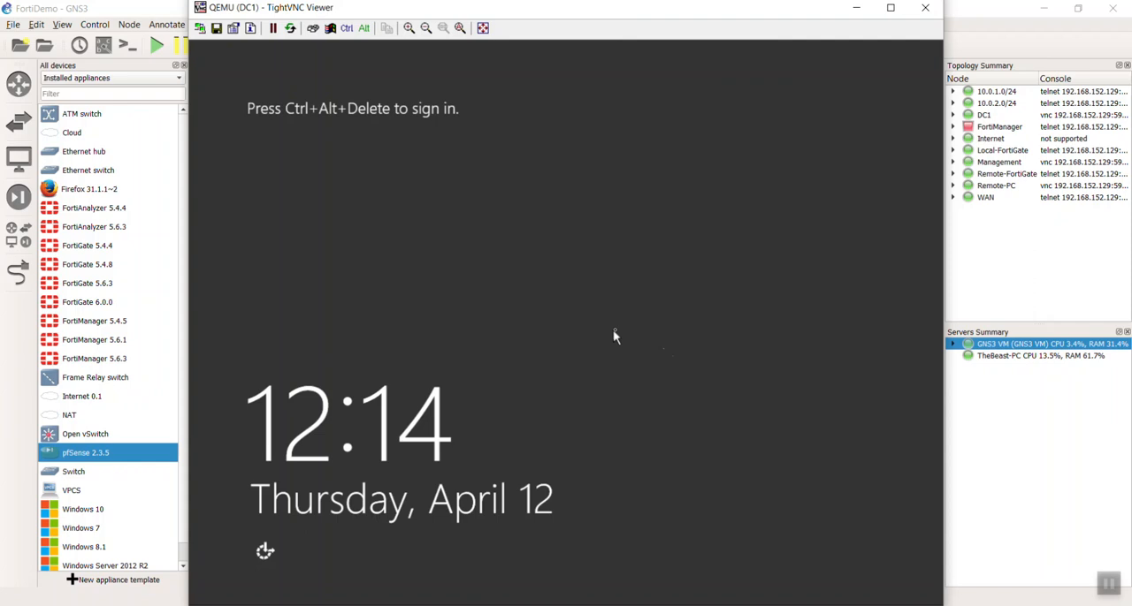
mouse_move(620, 337)
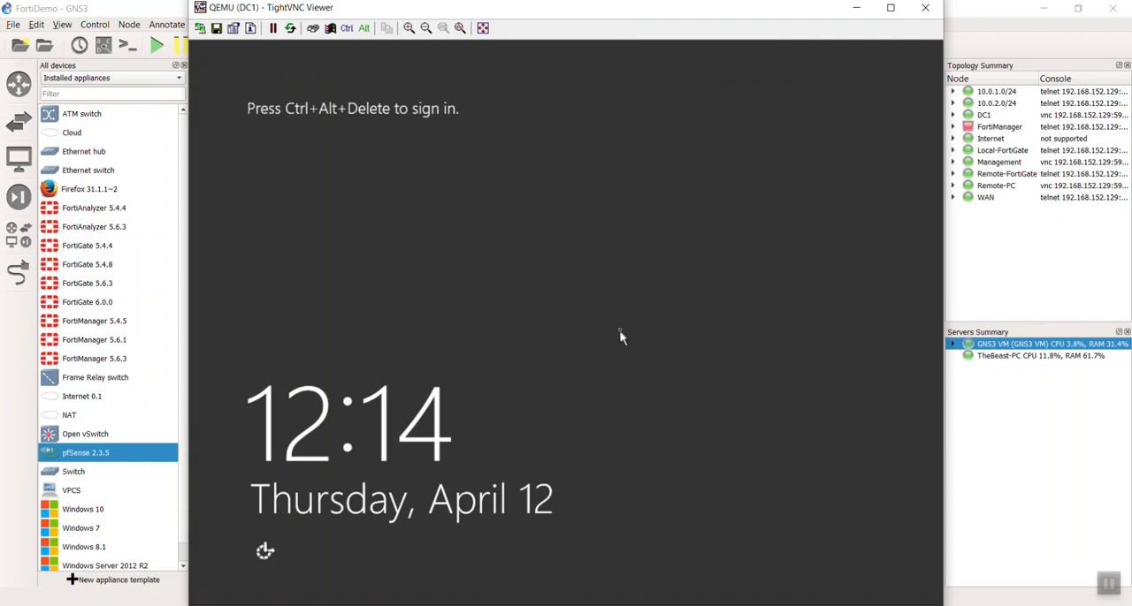
mouse_move(617, 336)
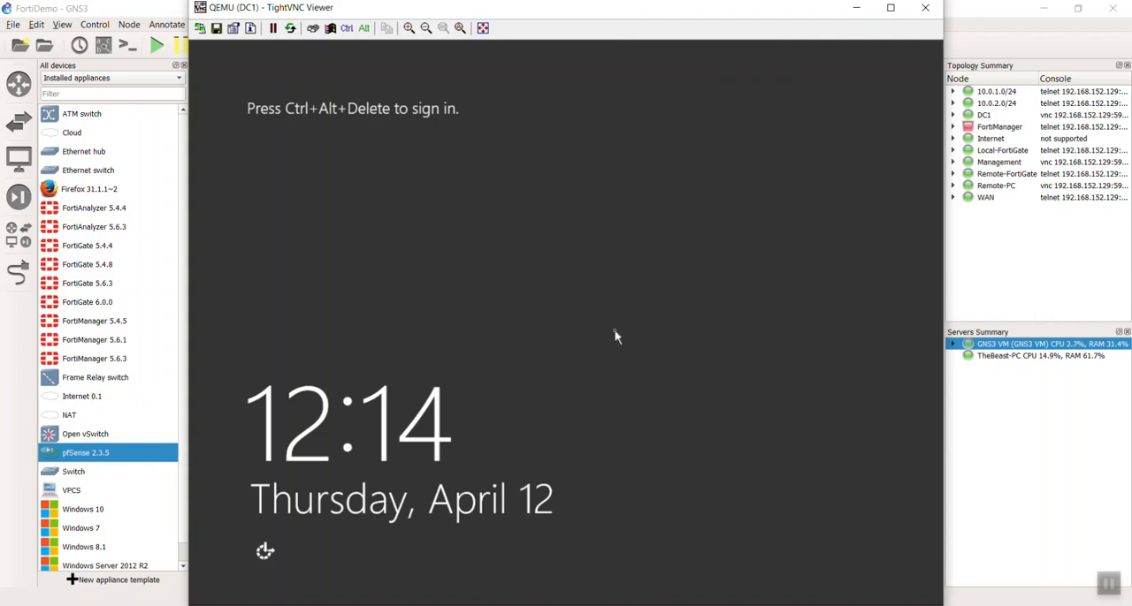
mouse_move(395, 184)
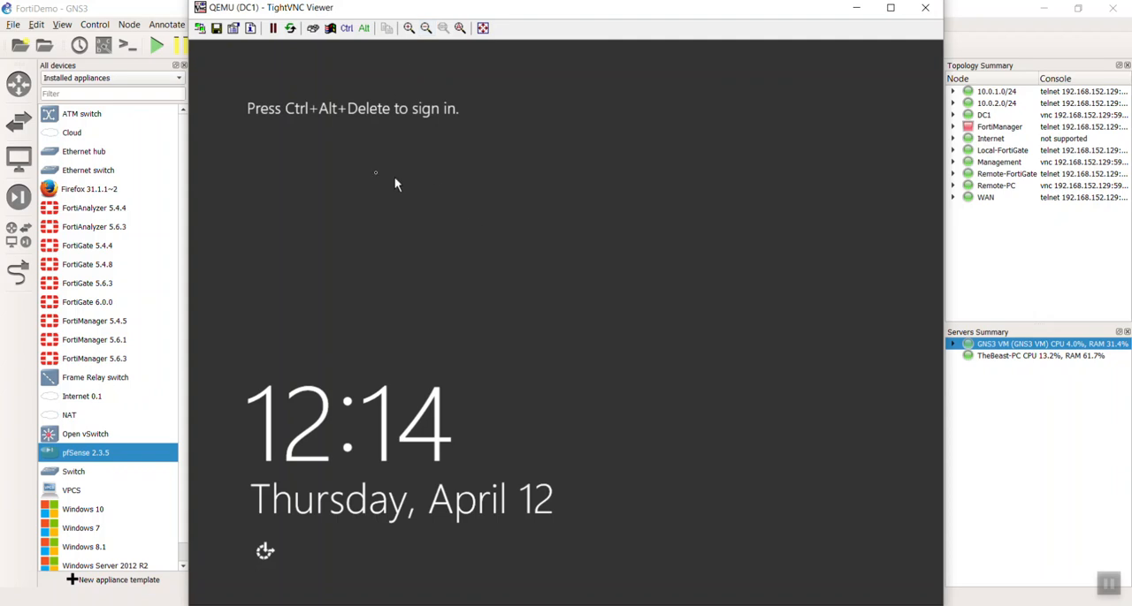
mouse_move(291, 124)
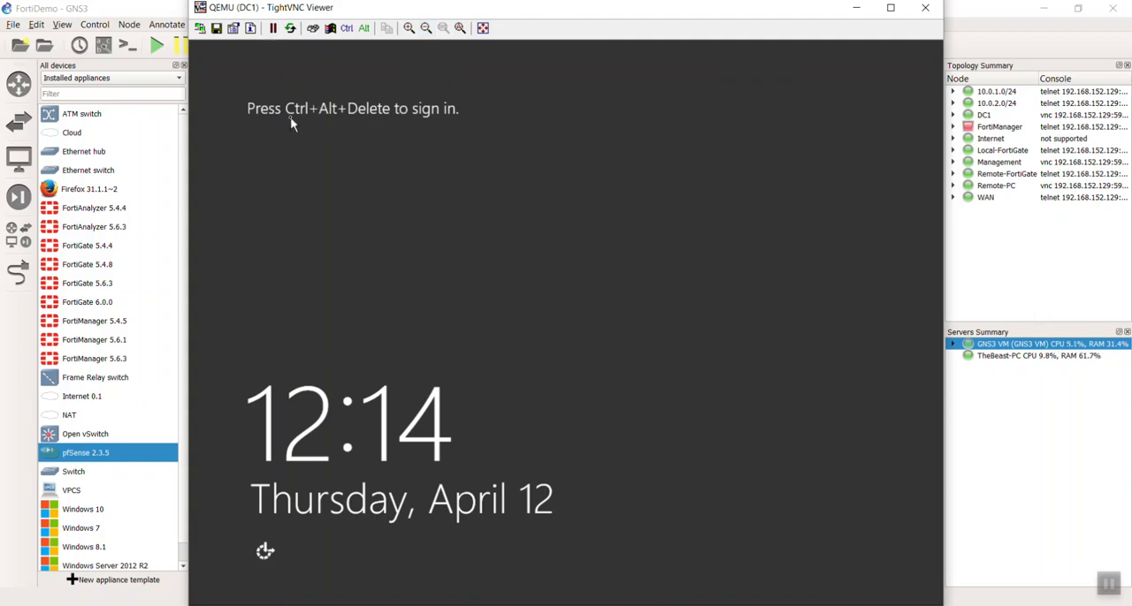
mouse_move(485, 145)
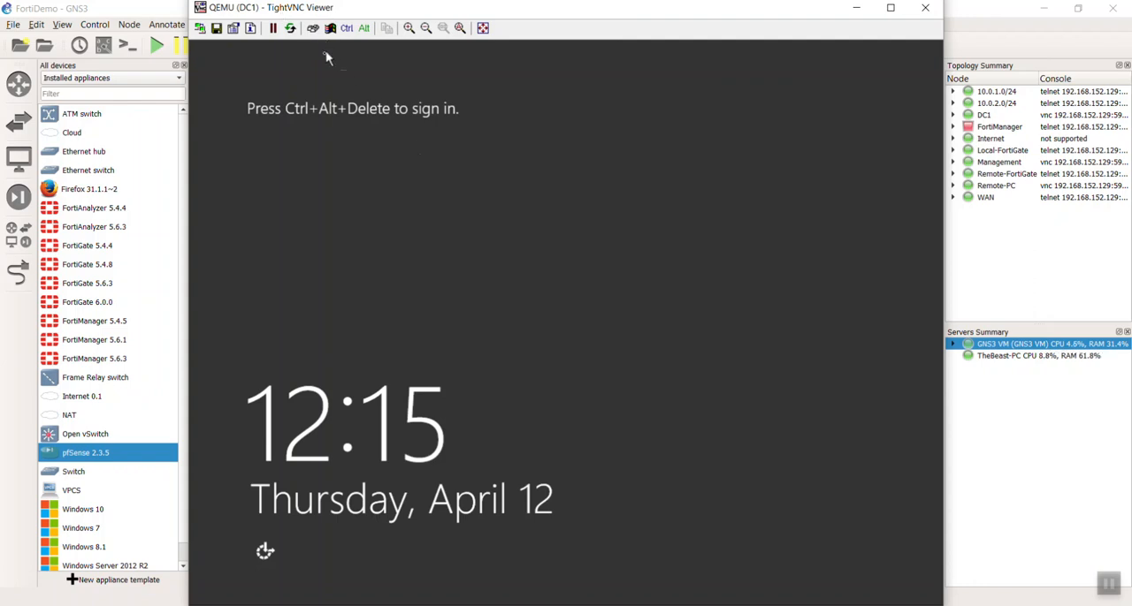
mouse_move(312, 27)
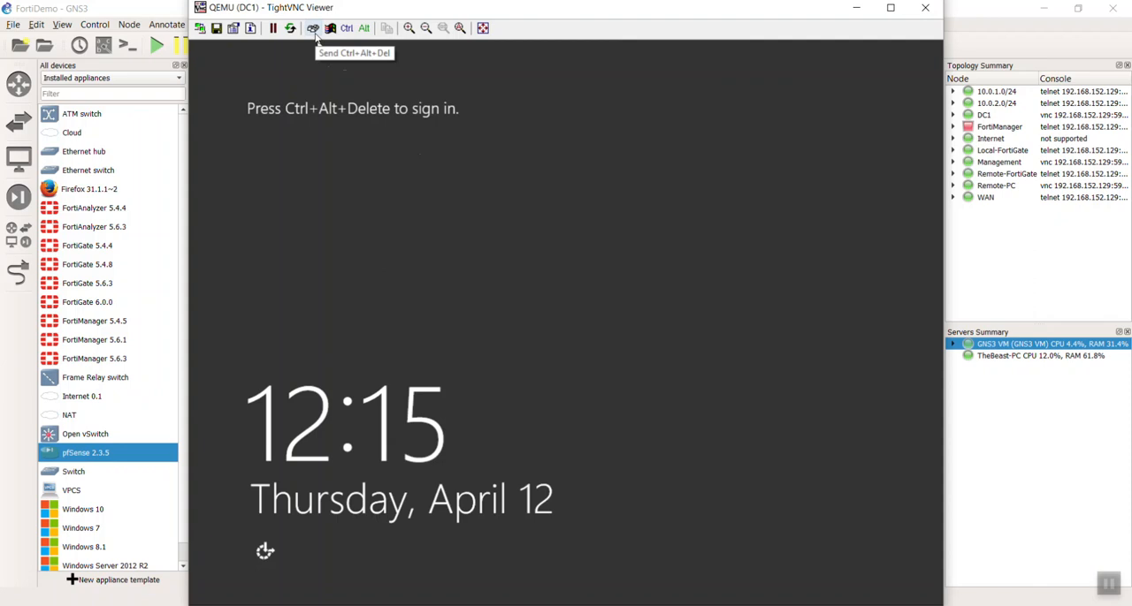
Send Ctrl+Alt+Del and sign in to DC1 with the Administrator password
click(313, 28)
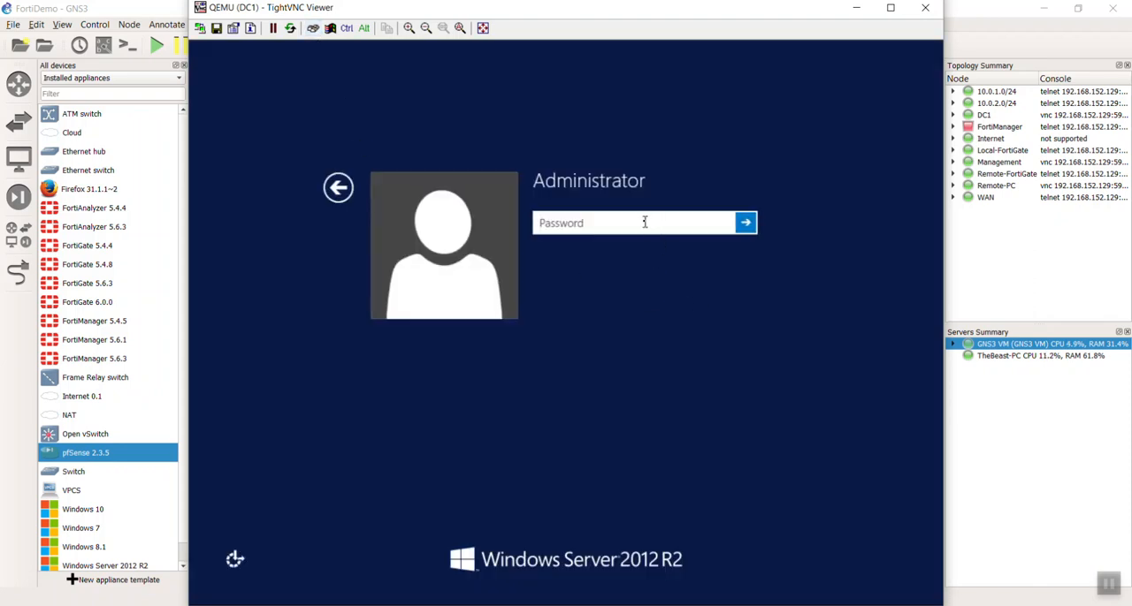
text(••)
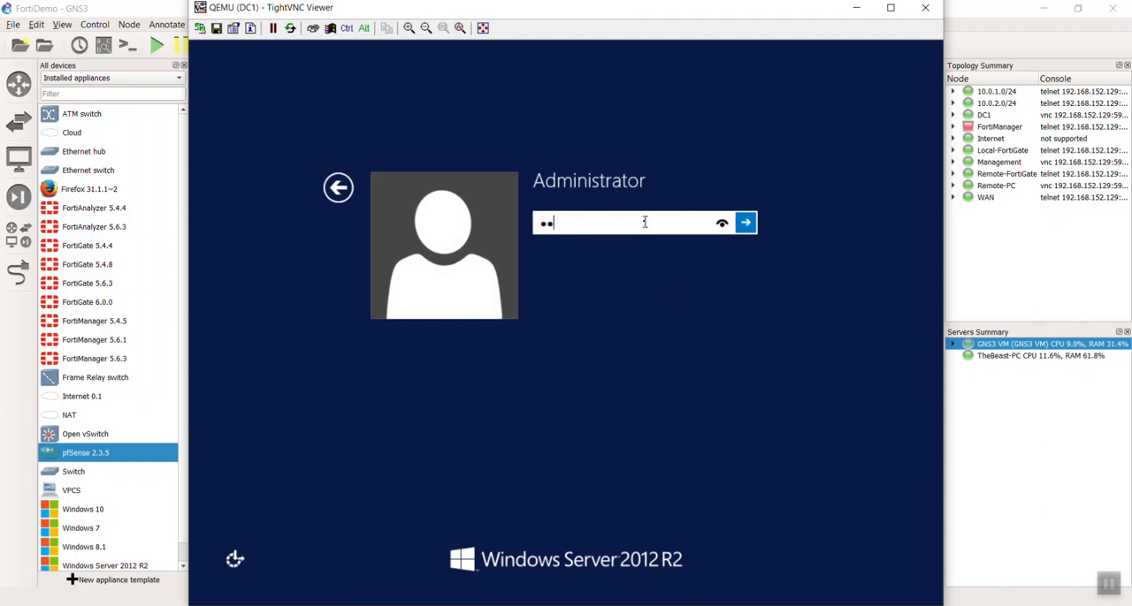
text(password)
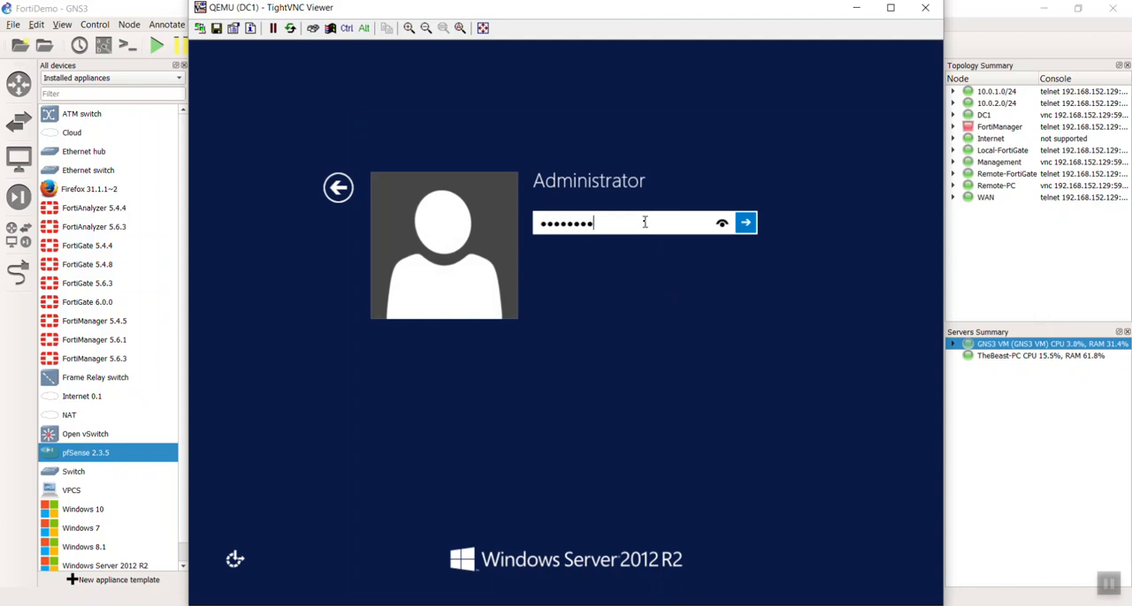
click(744, 222)
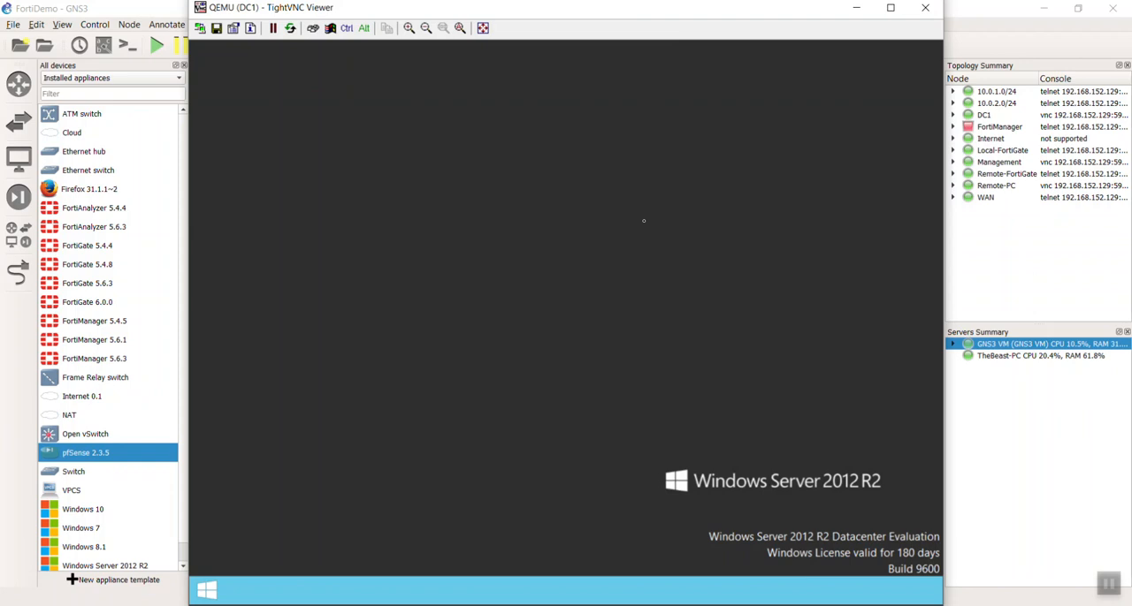
mouse_move(833, 540)
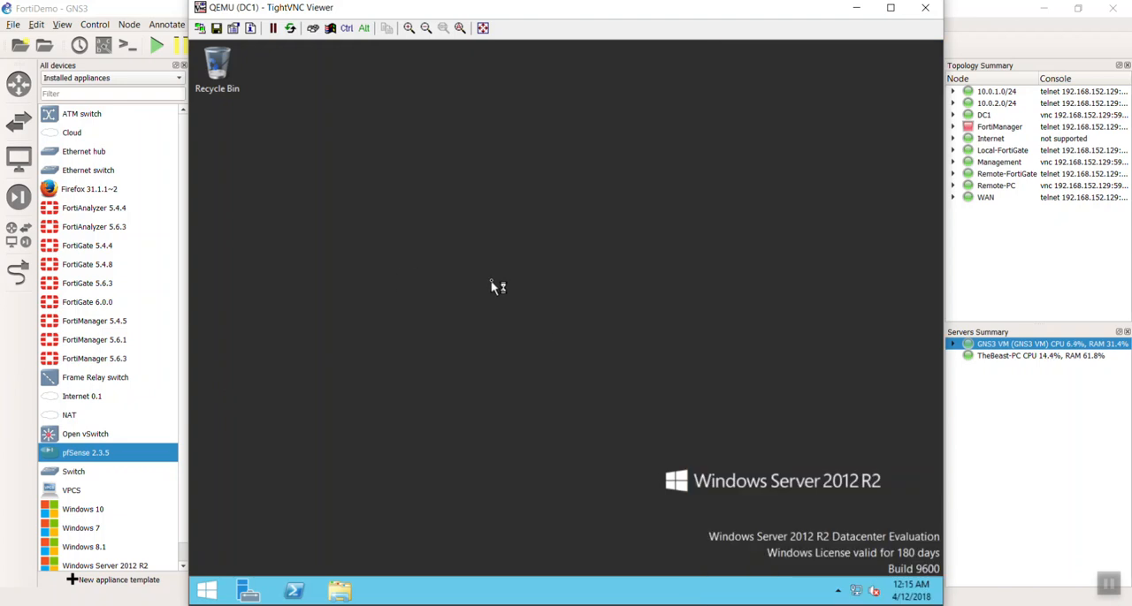
mouse_move(528, 285)
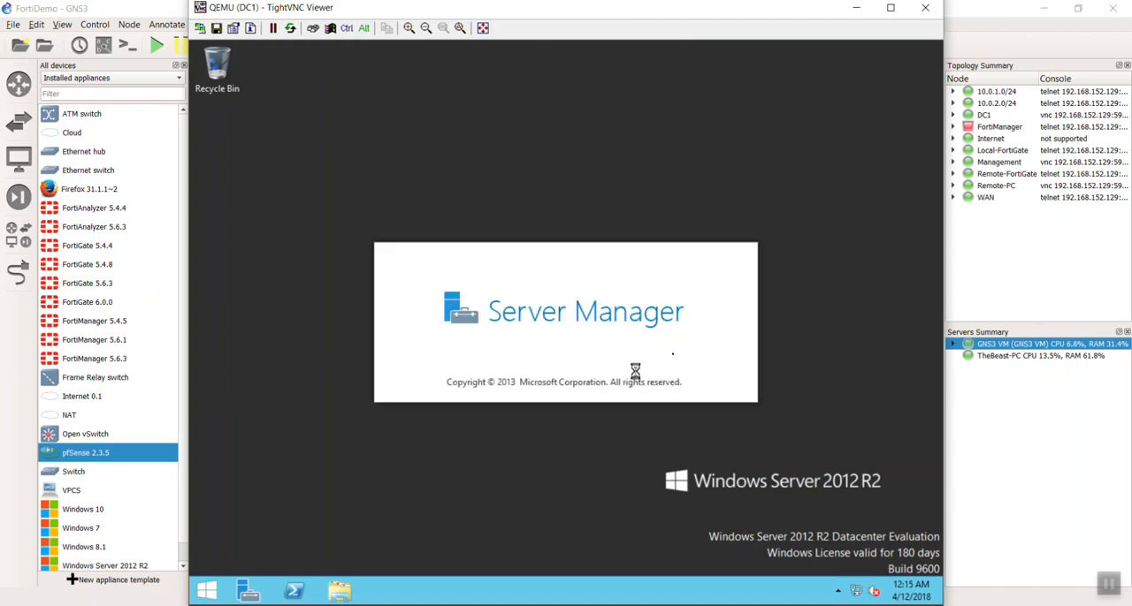
mouse_move(428, 459)
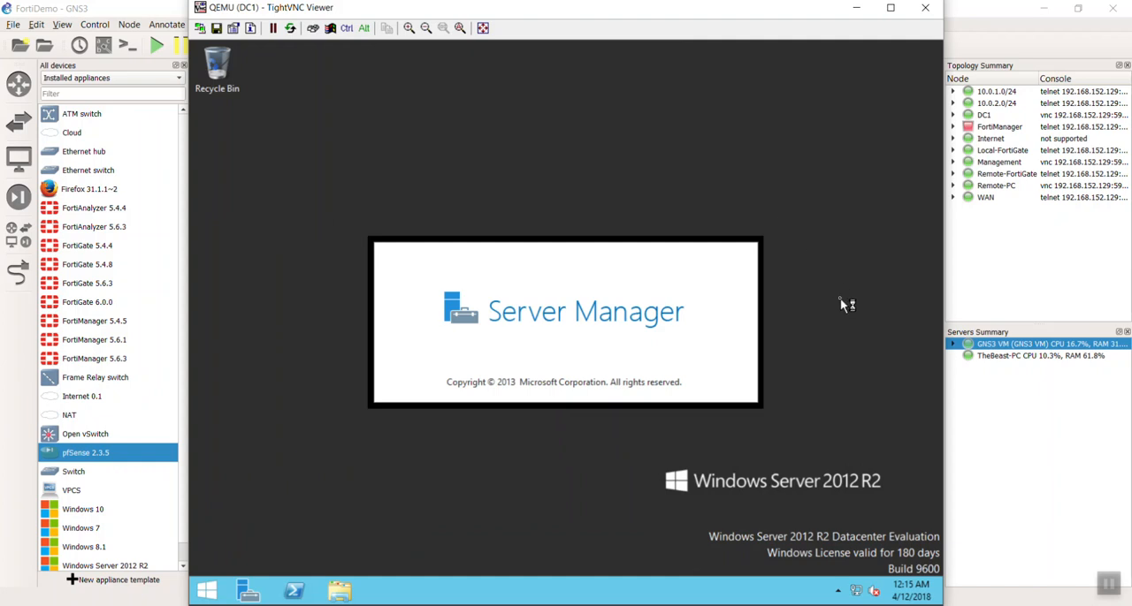
mouse_move(840, 548)
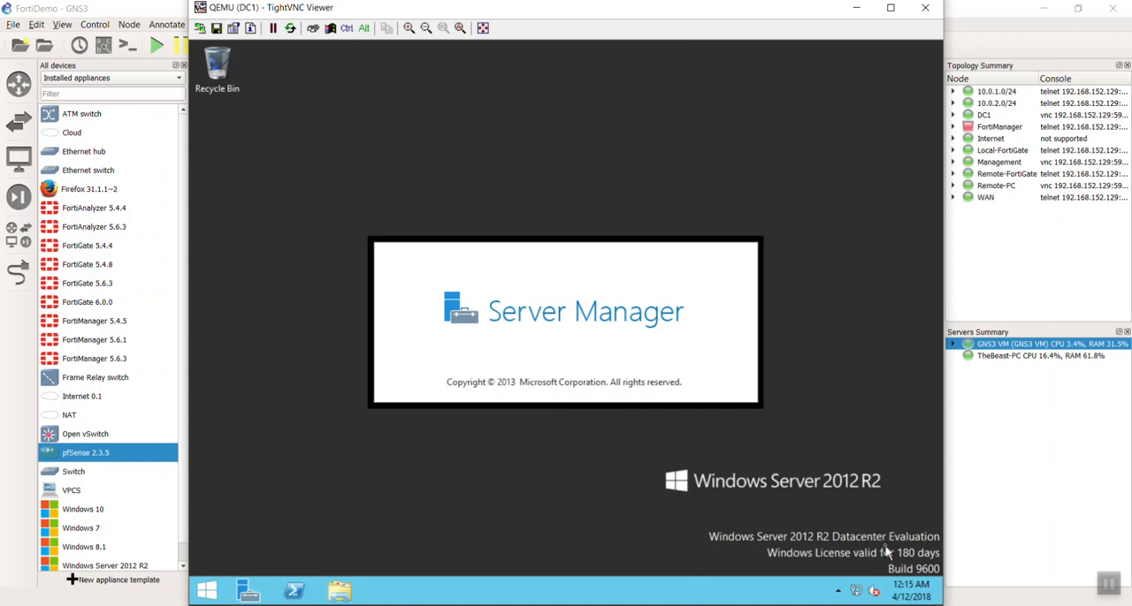
mouse_move(190, 489)
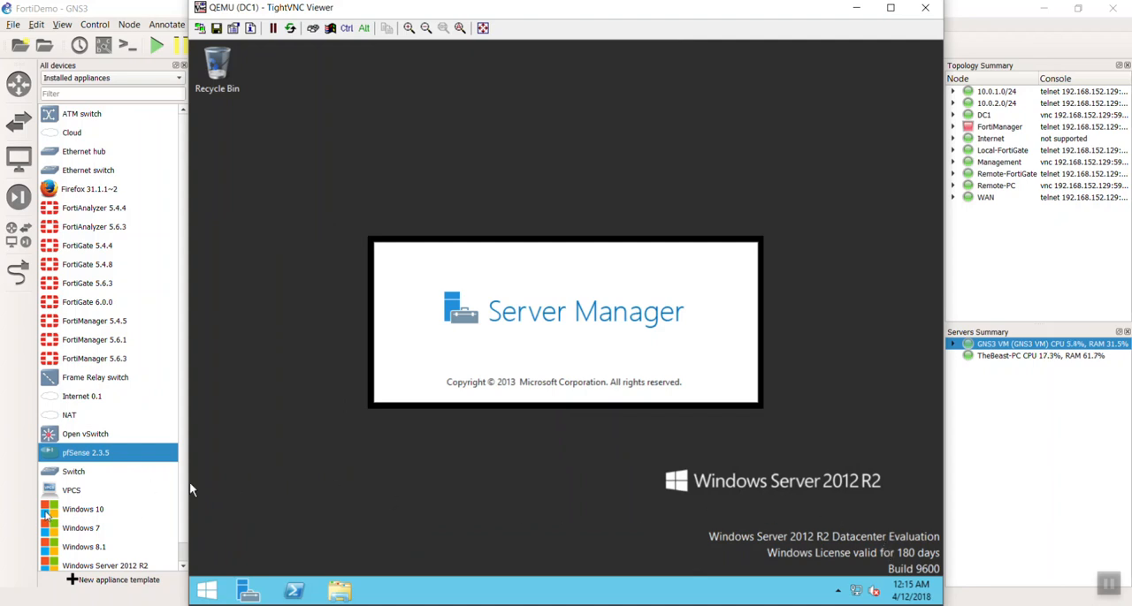
mouse_move(846, 347)
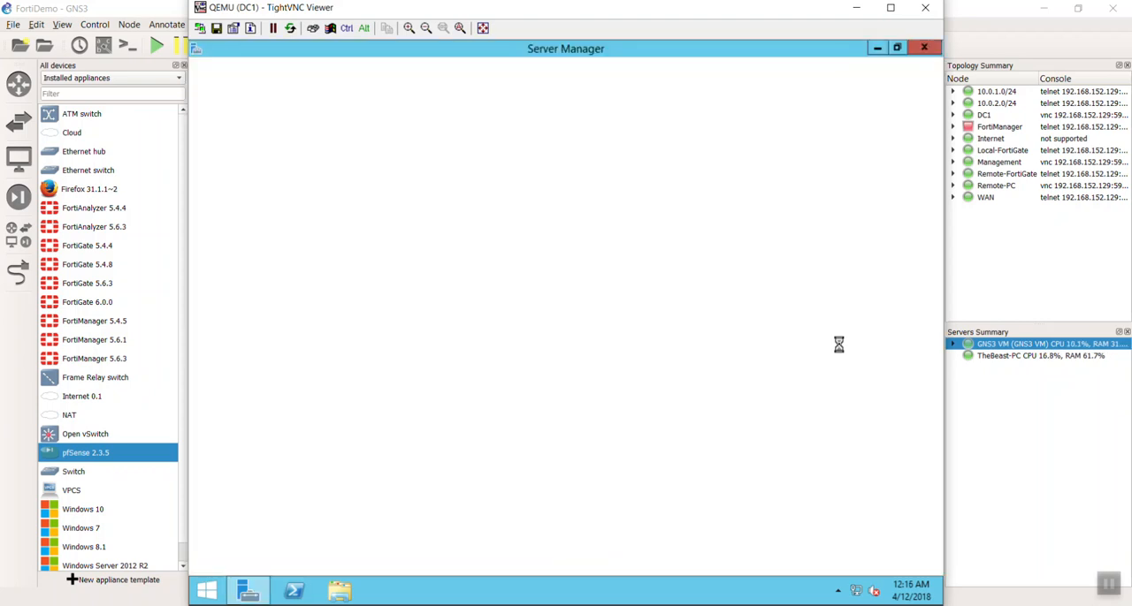
mouse_move(491, 206)
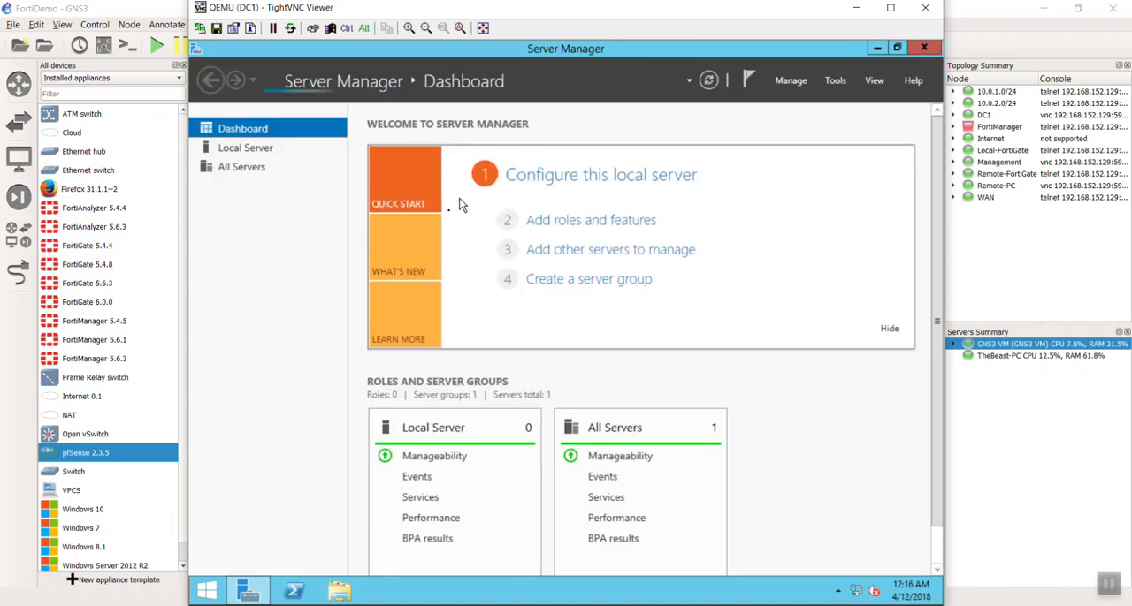
mouse_move(446, 218)
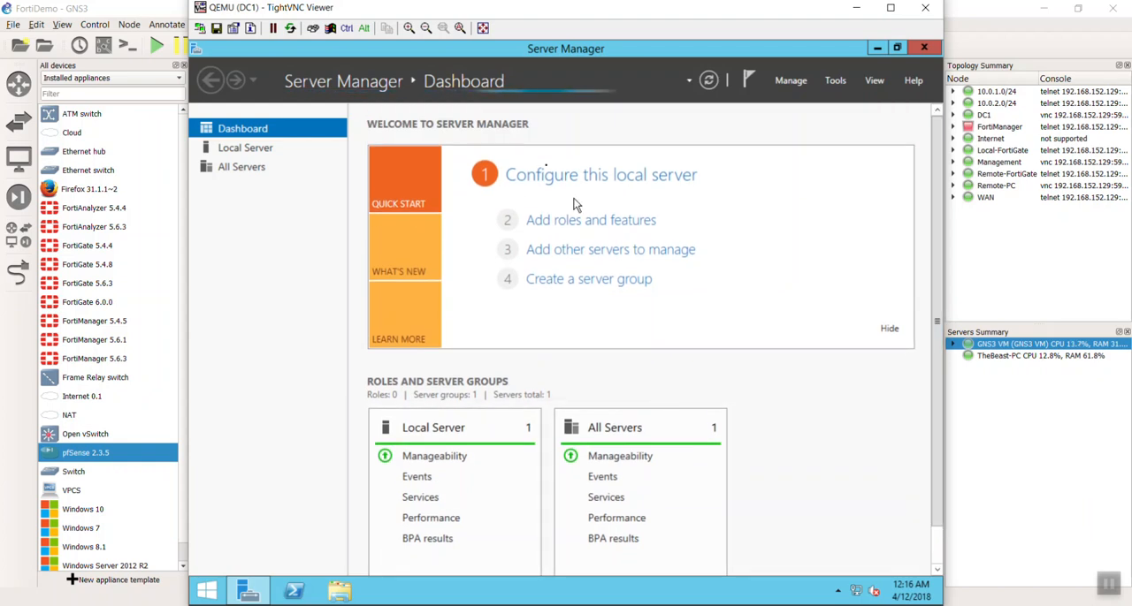
mouse_move(680, 118)
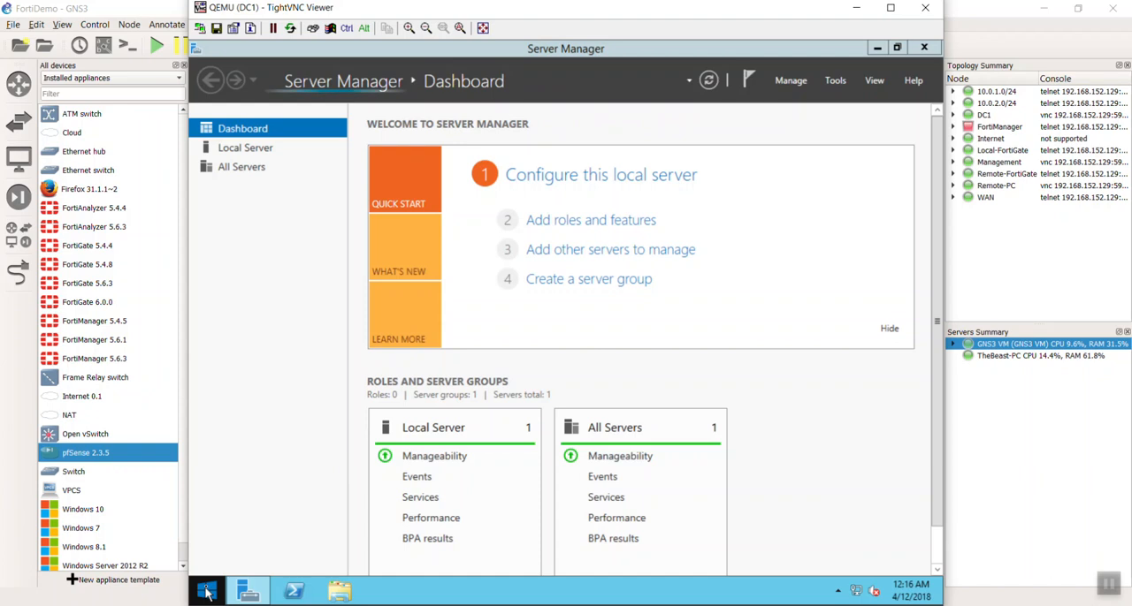
Open the Start button's Quick Link menu of system tools on DC1
right_click(208, 591)
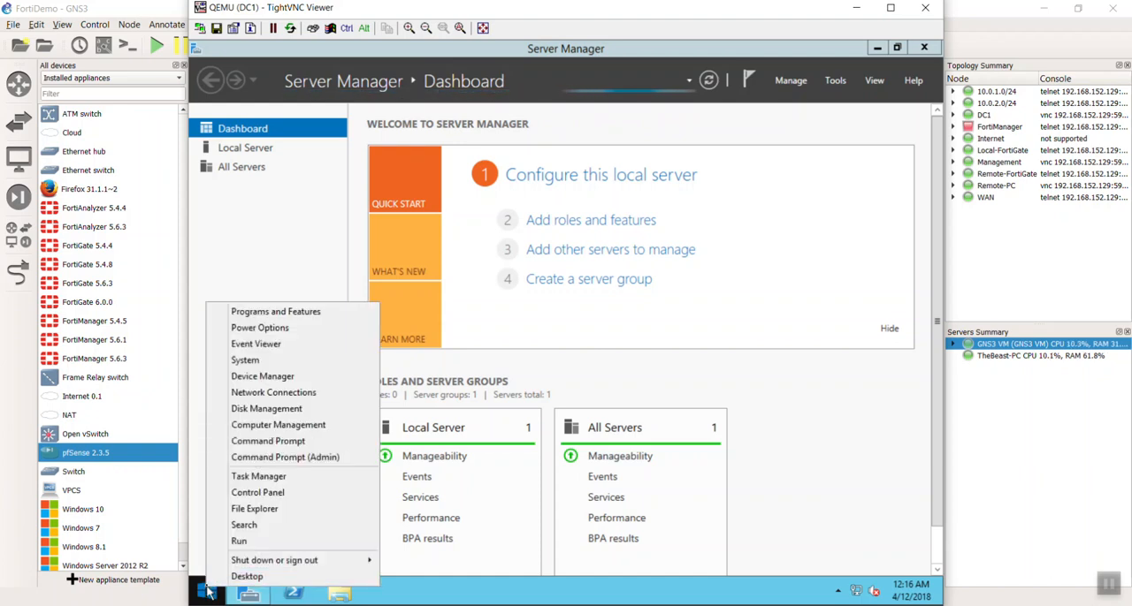
mouse_move(256, 344)
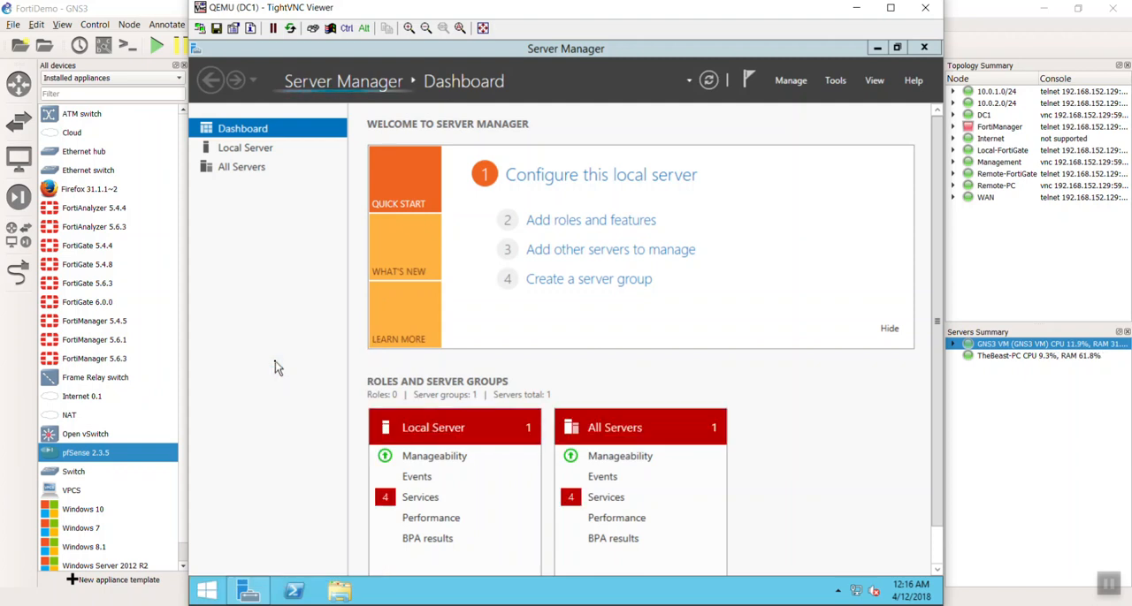
mouse_move(270, 292)
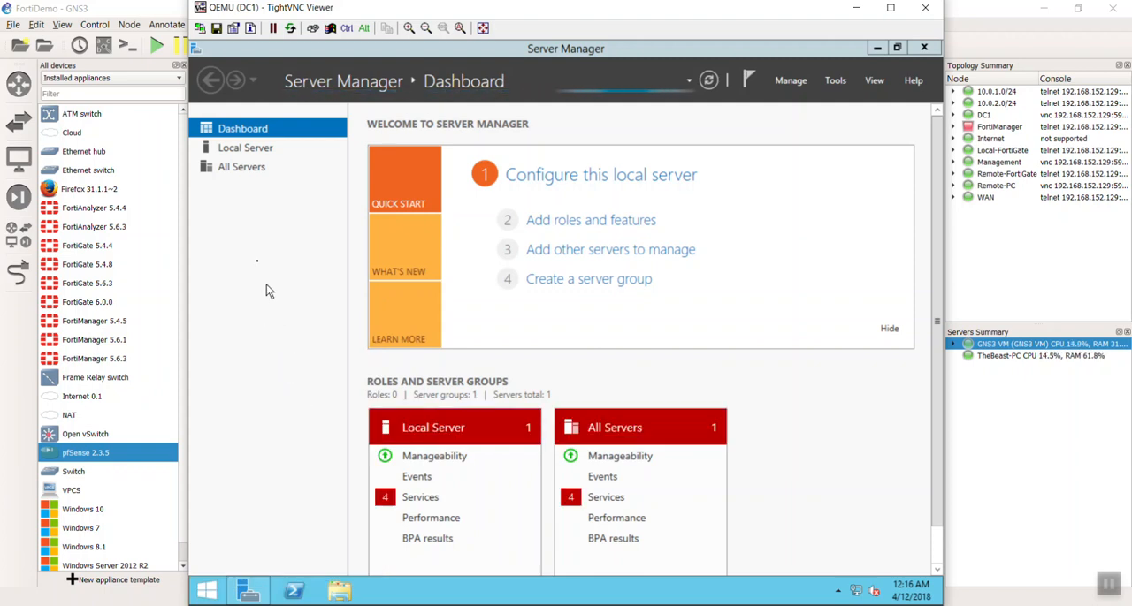
mouse_move(326, 300)
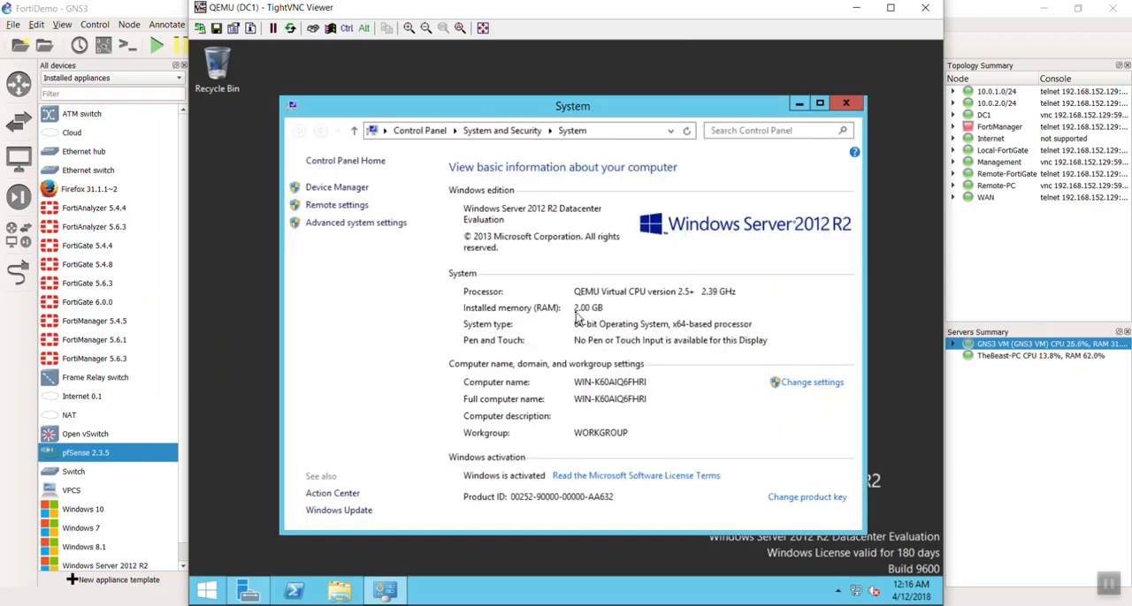
mouse_move(650, 318)
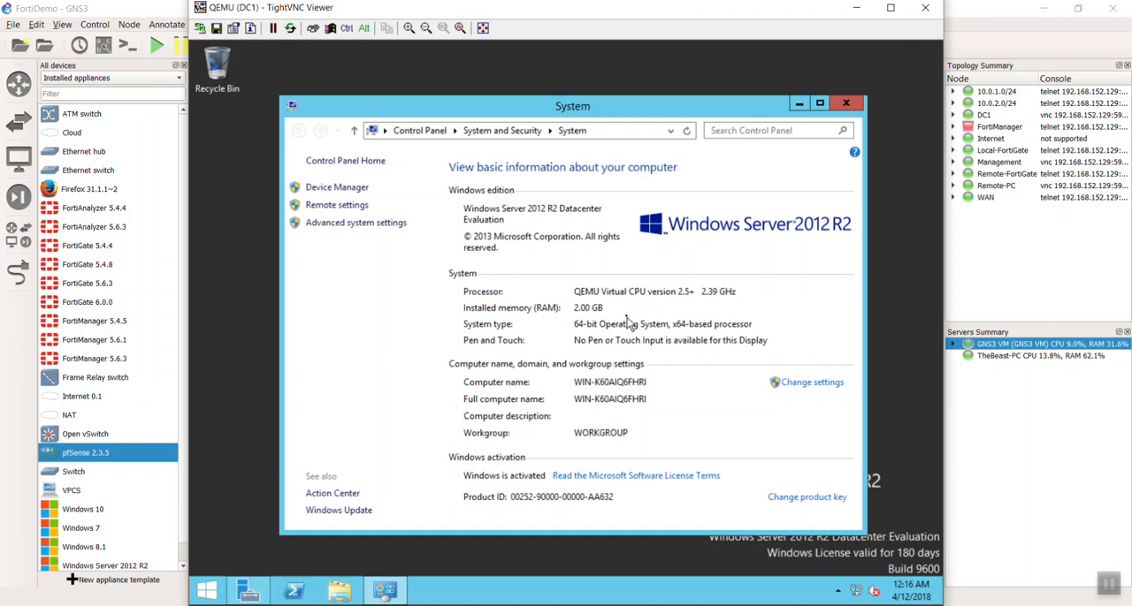
mouse_move(529, 343)
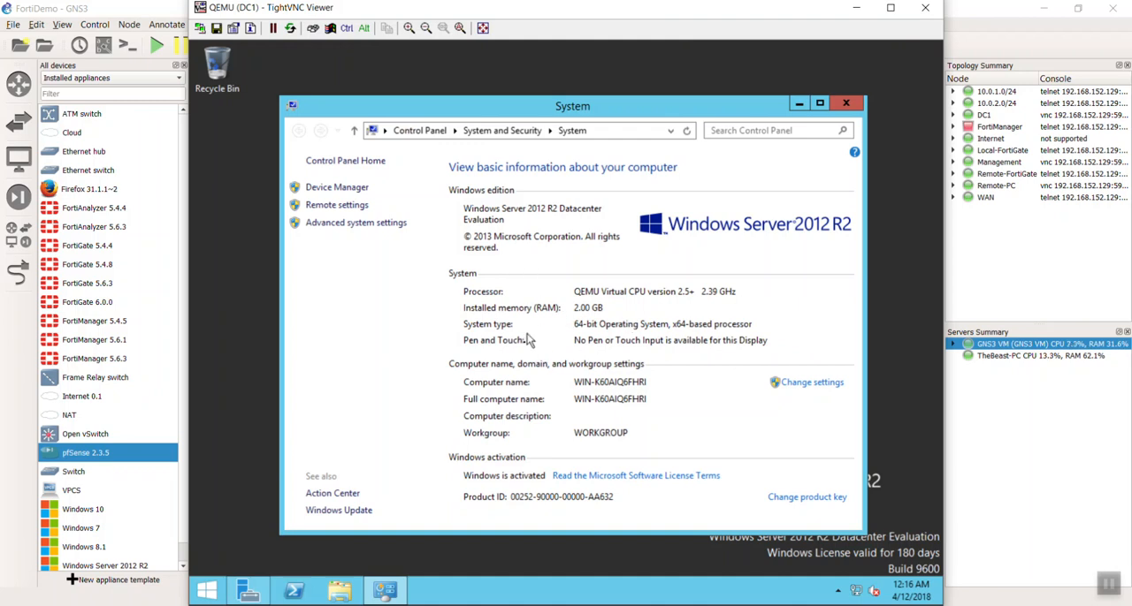
mouse_move(473, 398)
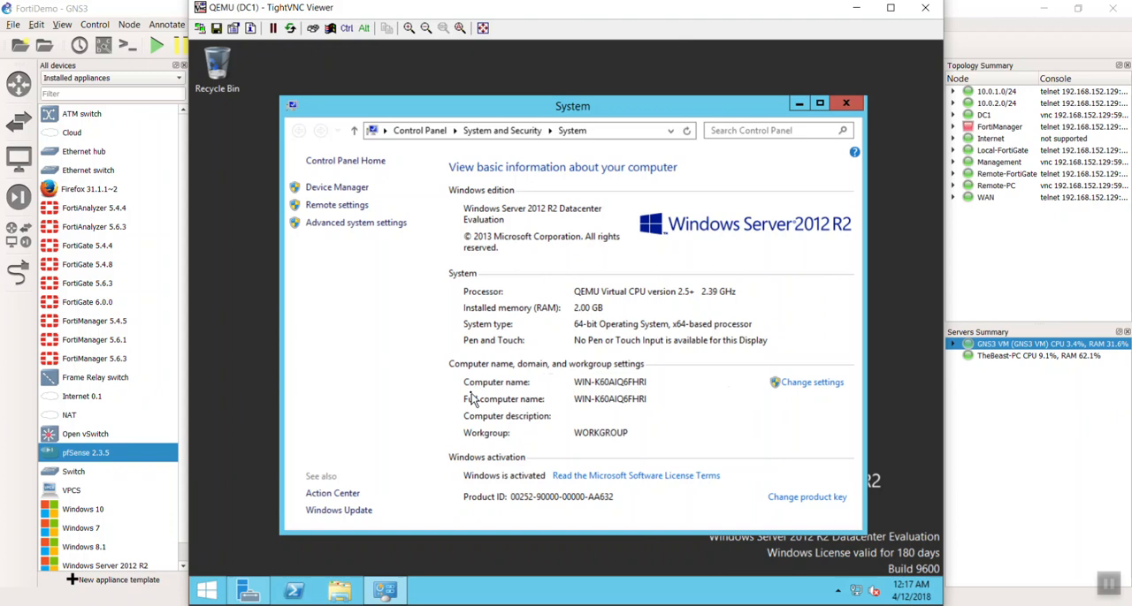
mouse_move(433, 307)
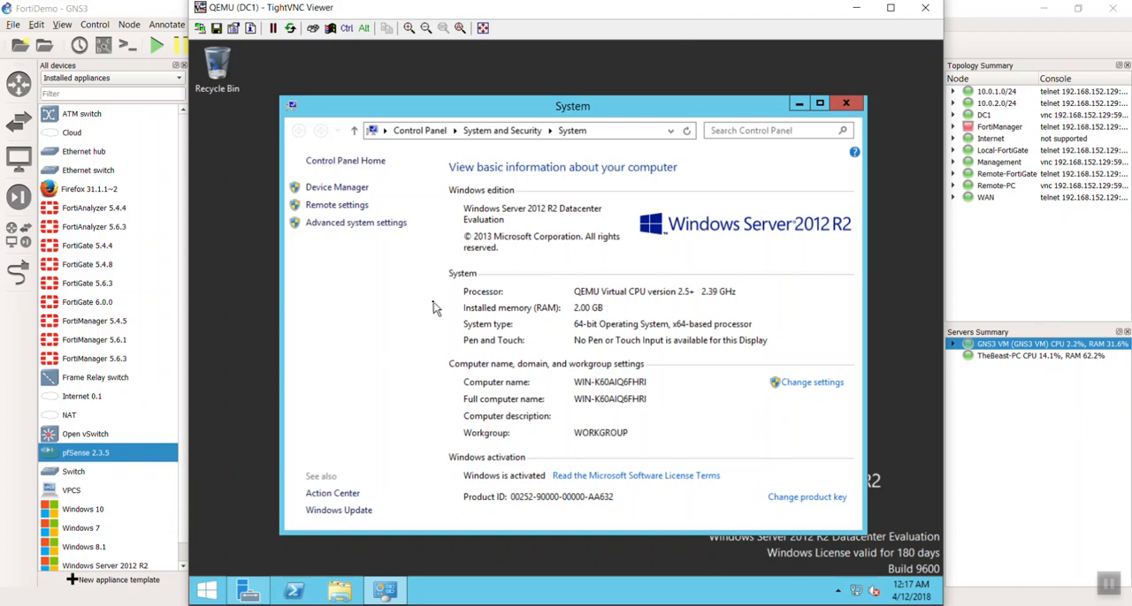
mouse_move(355, 221)
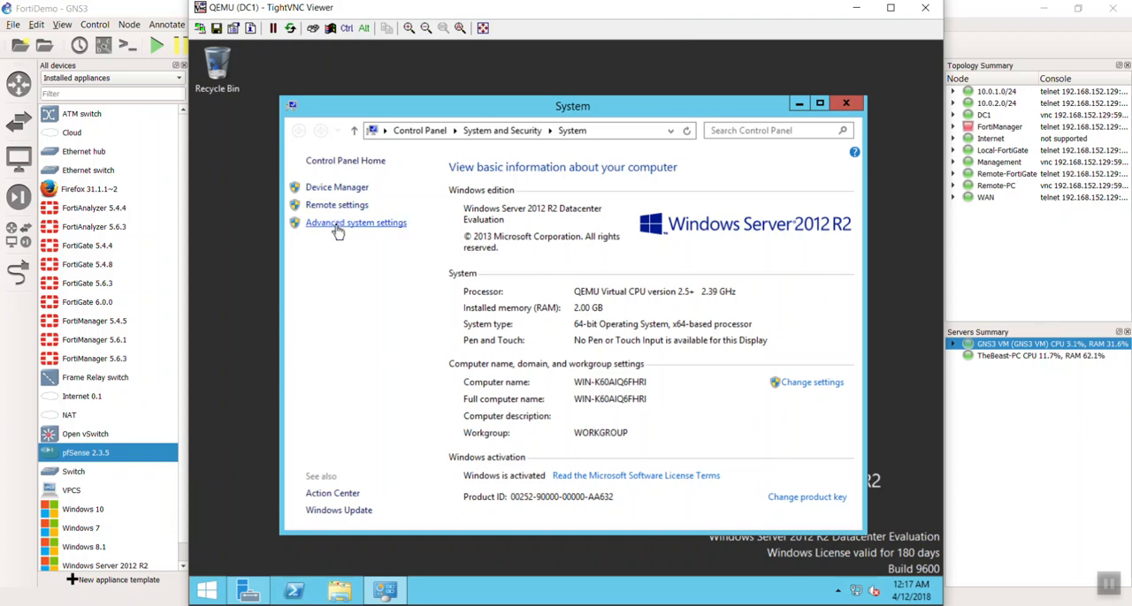
Set DC1's Performance Options to 'Adjust for best performance' and close the System windows
click(355, 222)
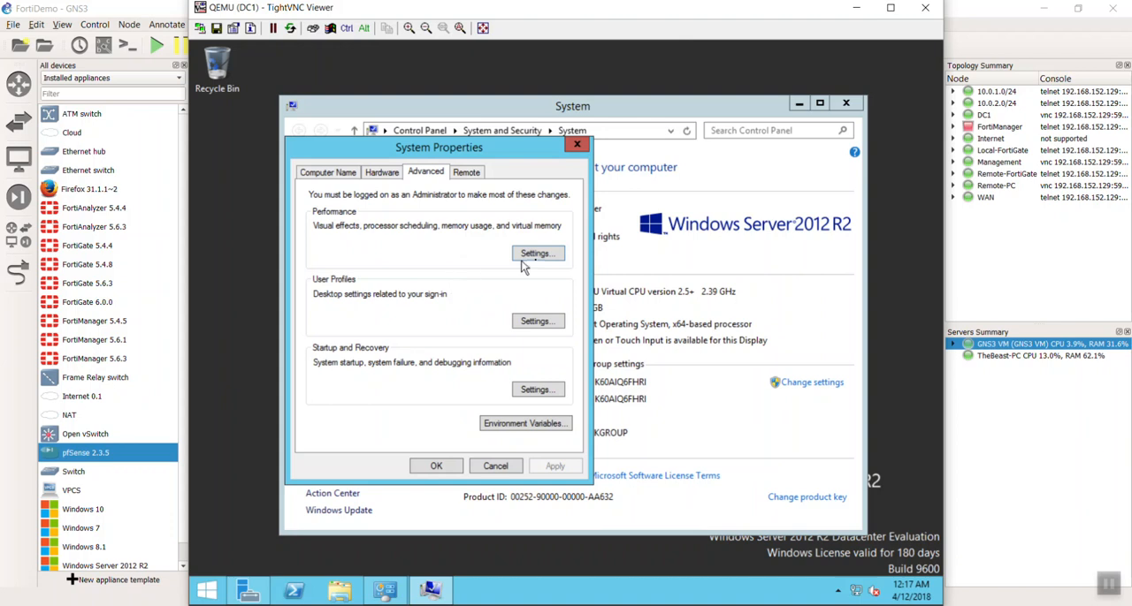
click(537, 254)
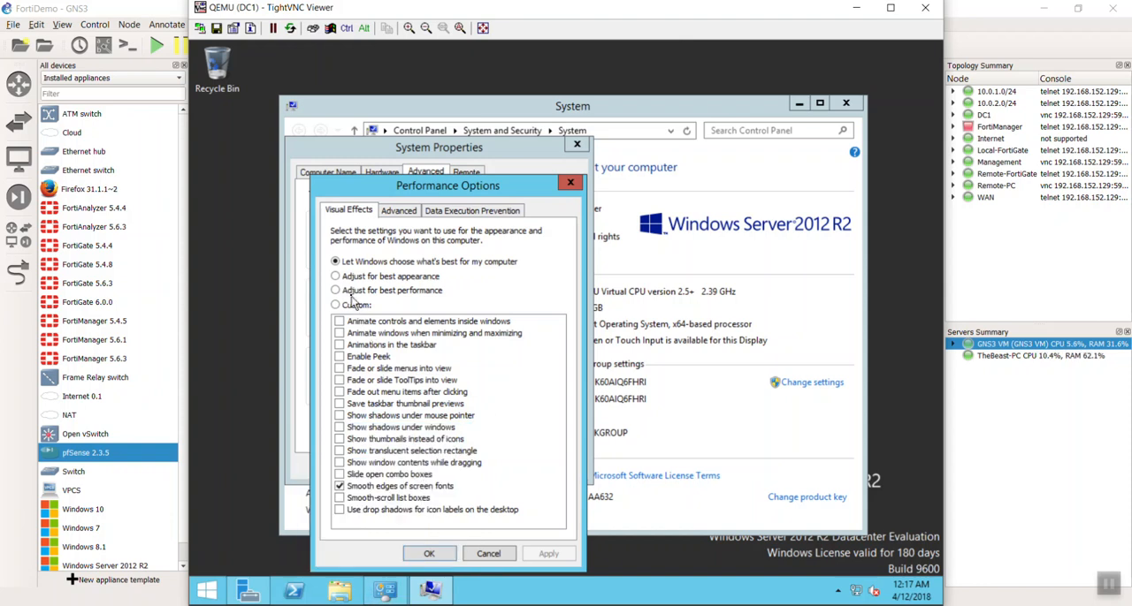
click(335, 290)
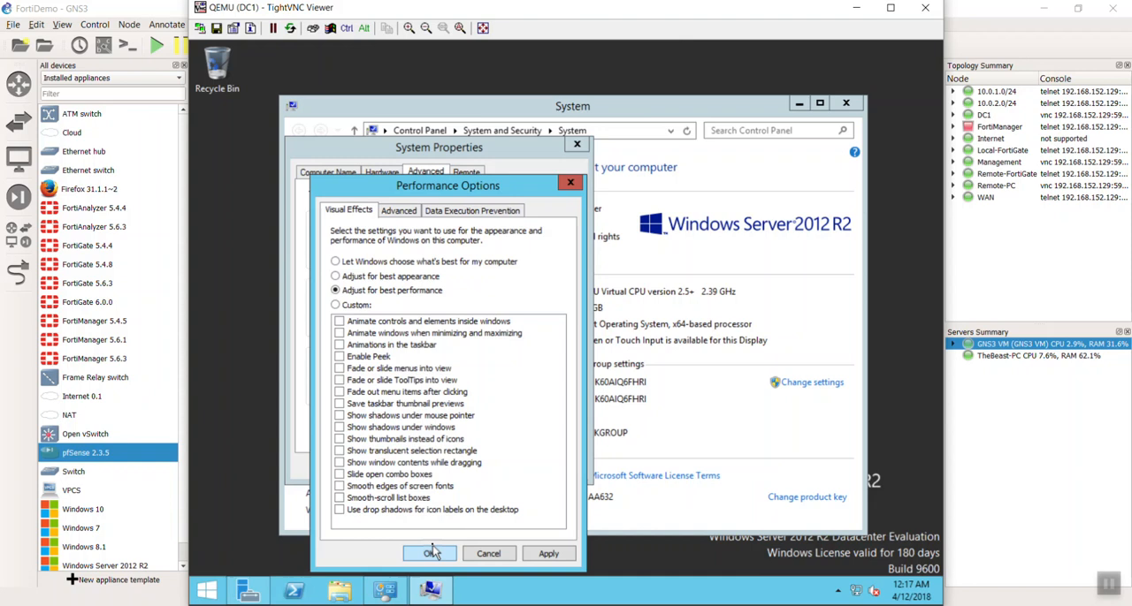
click(429, 554)
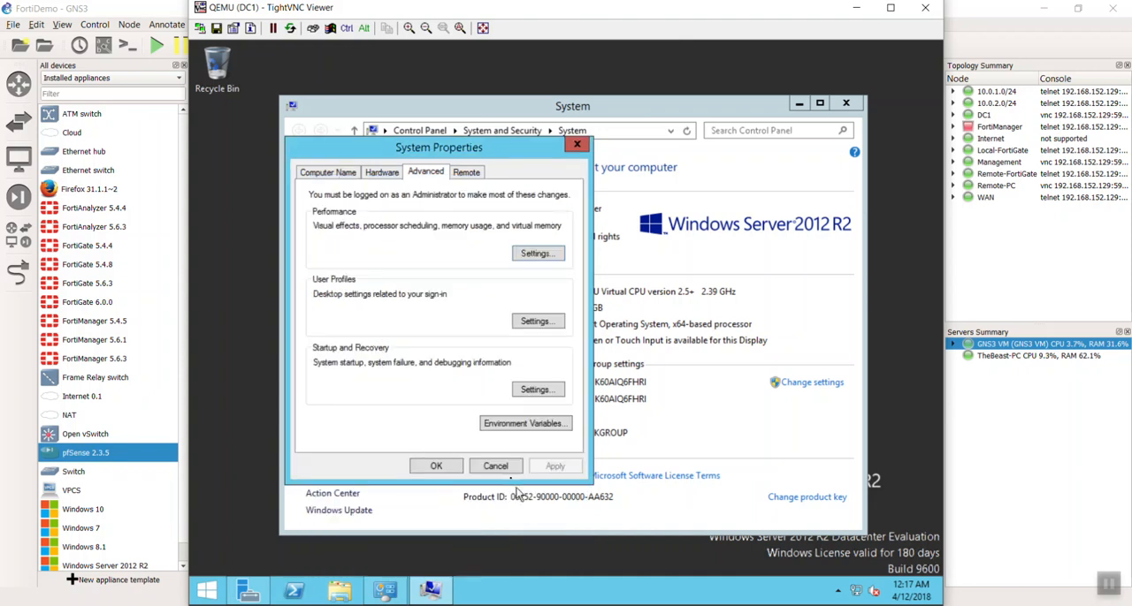
click(495, 466)
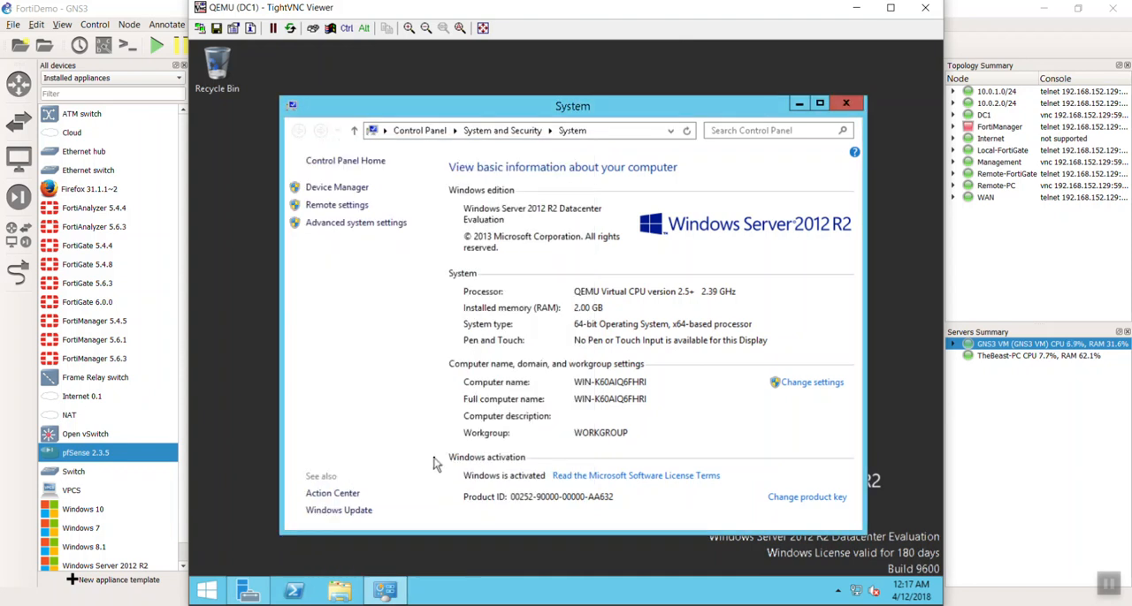
mouse_move(566, 318)
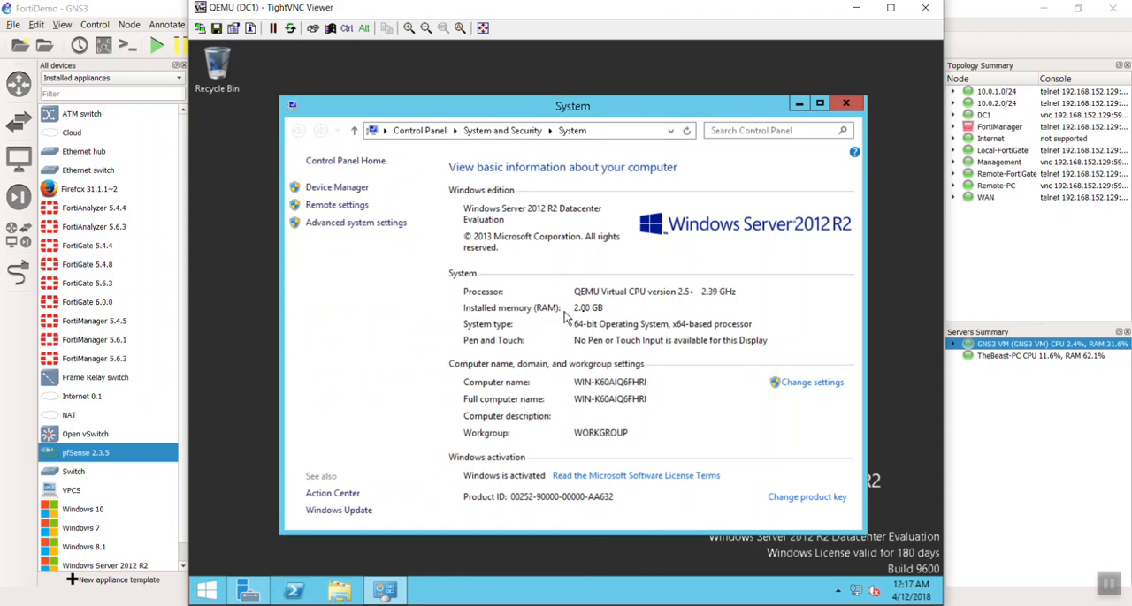
mouse_move(665, 414)
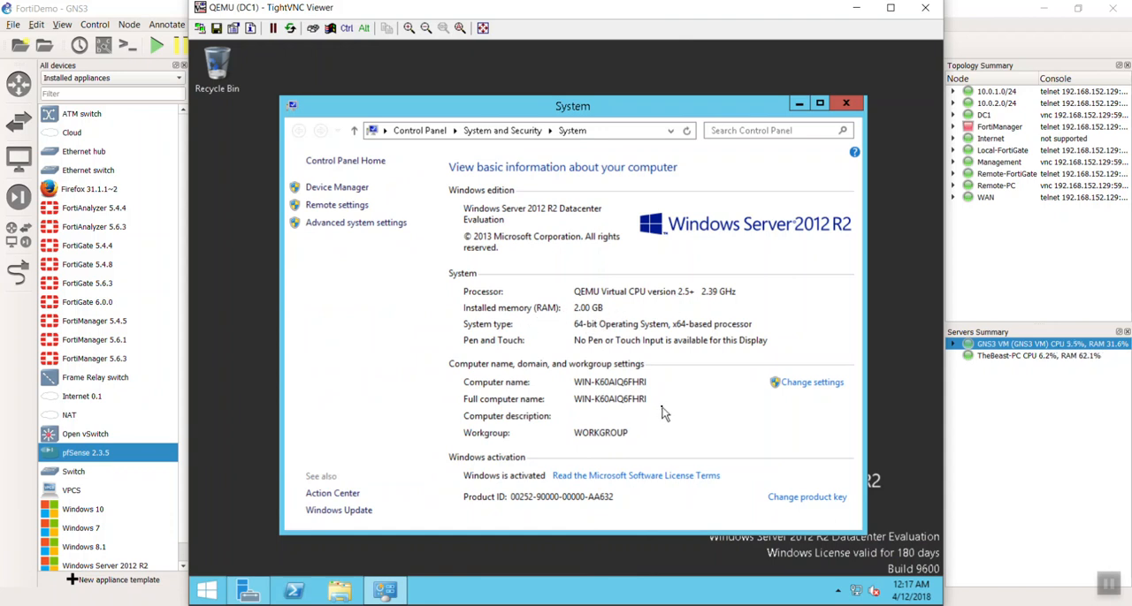
mouse_move(588, 378)
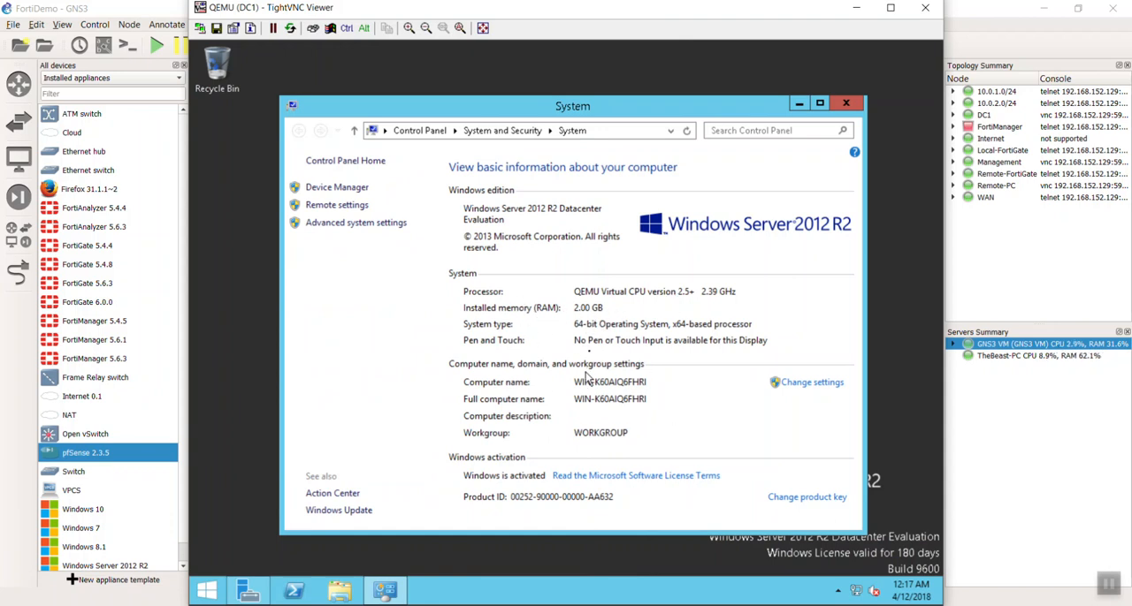
mouse_move(846, 104)
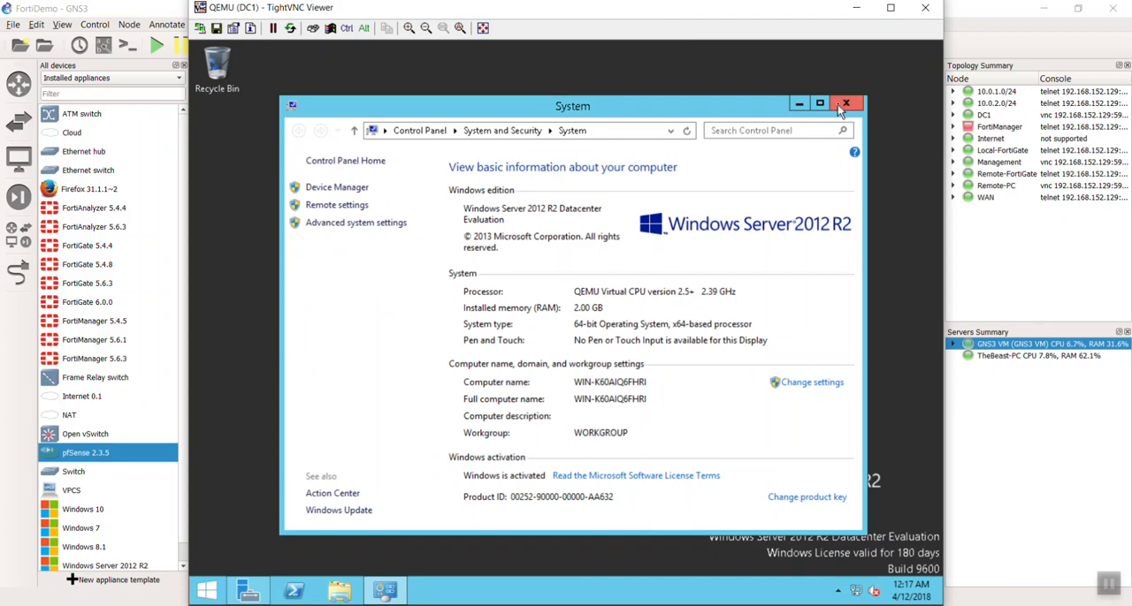
click(846, 104)
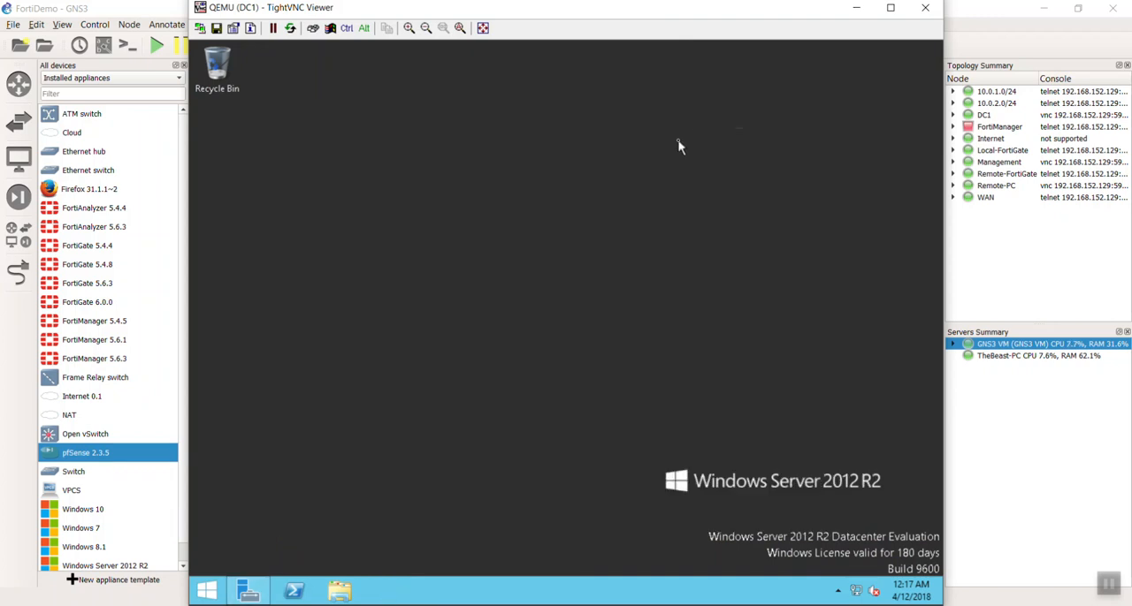
mouse_move(635, 495)
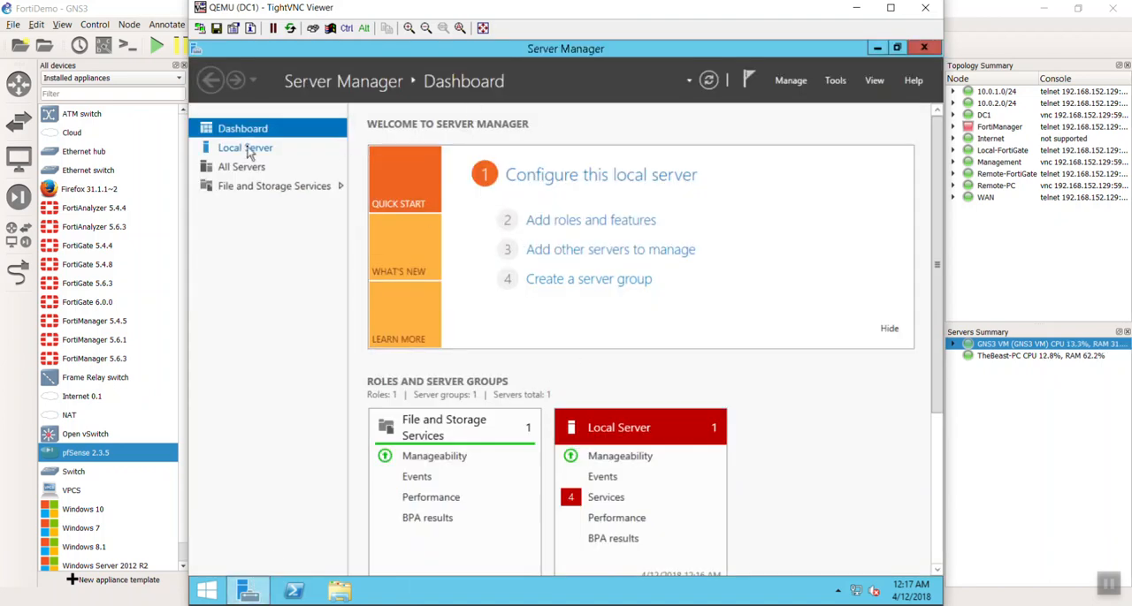
Show Server Manager's Local Server page listing computer name WIN-K60AIQ6FHRI
click(245, 148)
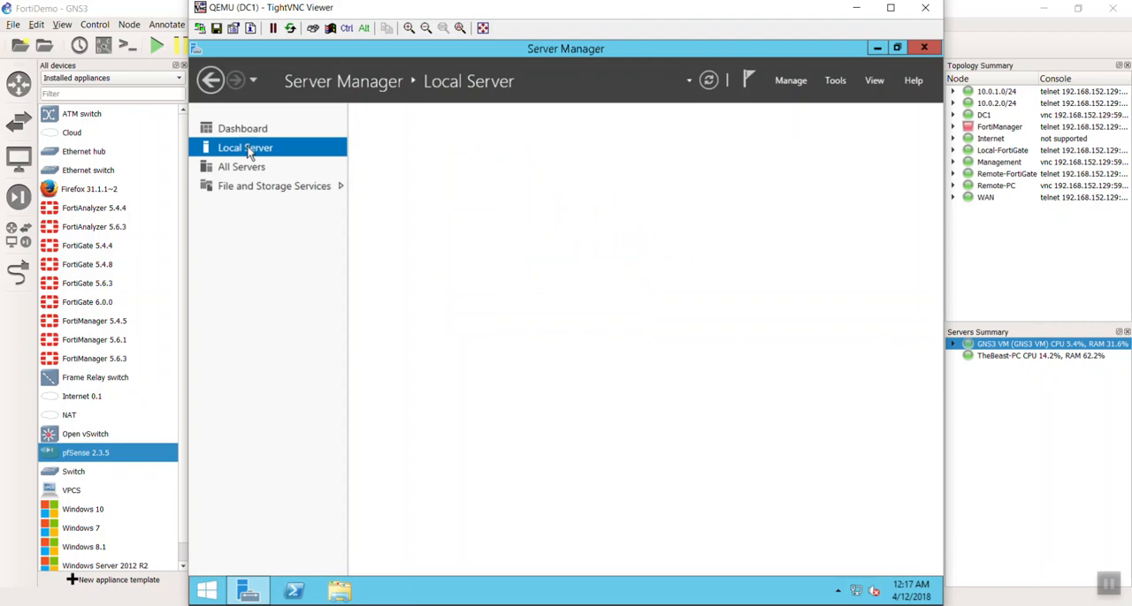
click(245, 148)
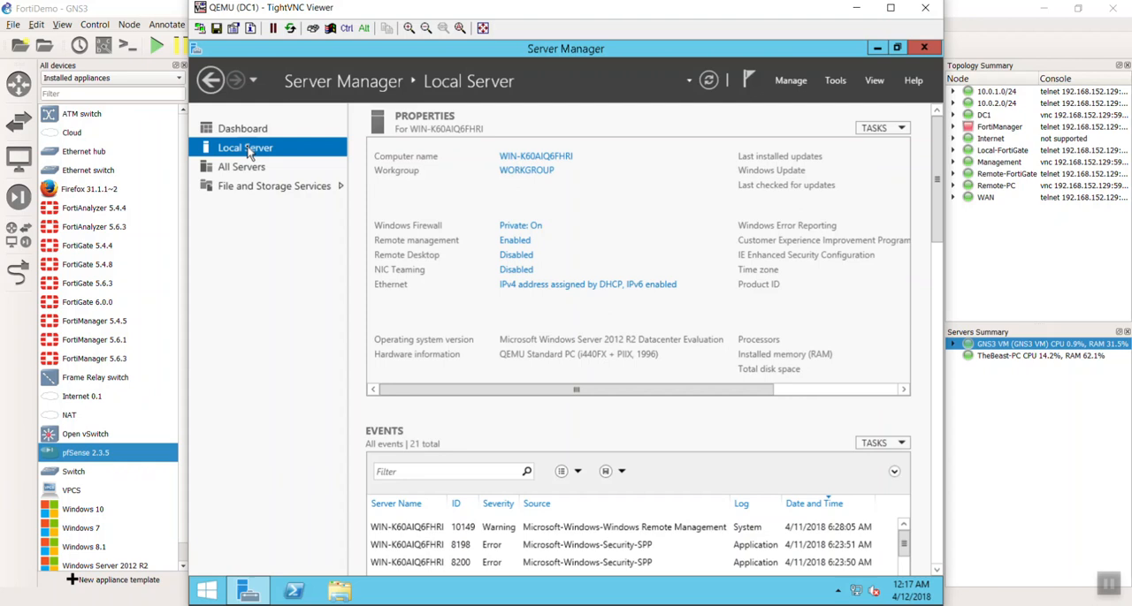
mouse_move(520, 225)
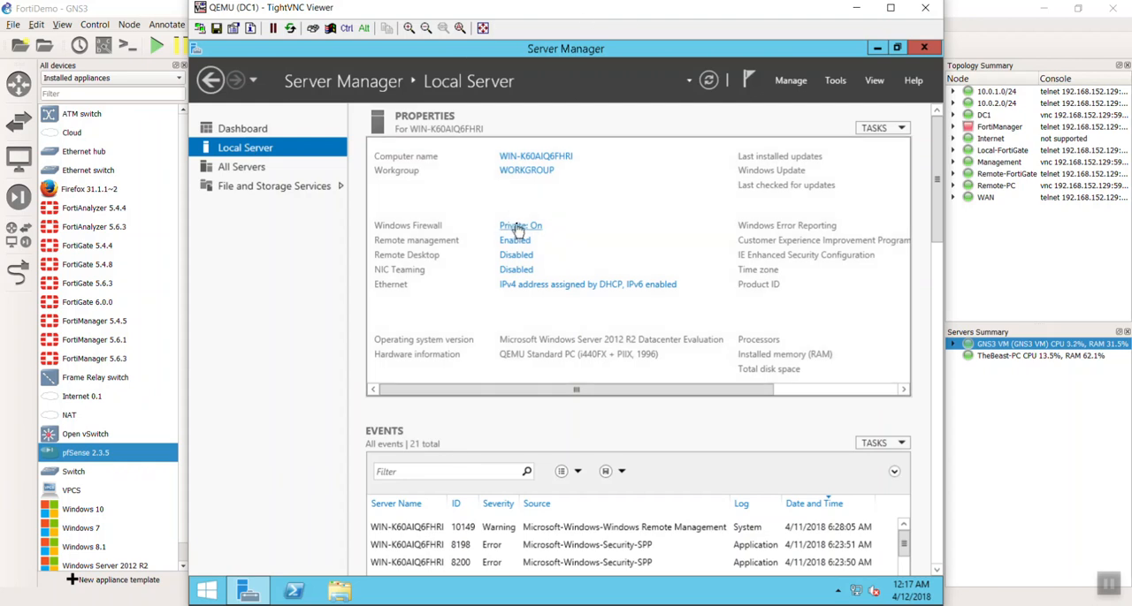
Turn Windows Firewall off for private and public networks and close the firewall window
click(520, 226)
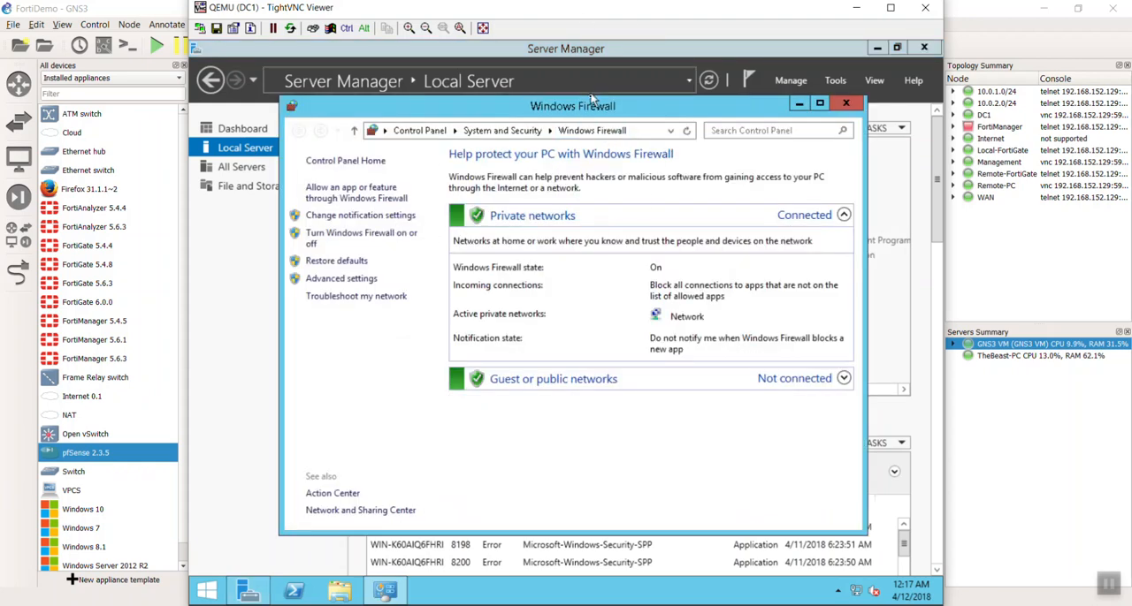
drag(572, 105, 581, 316)
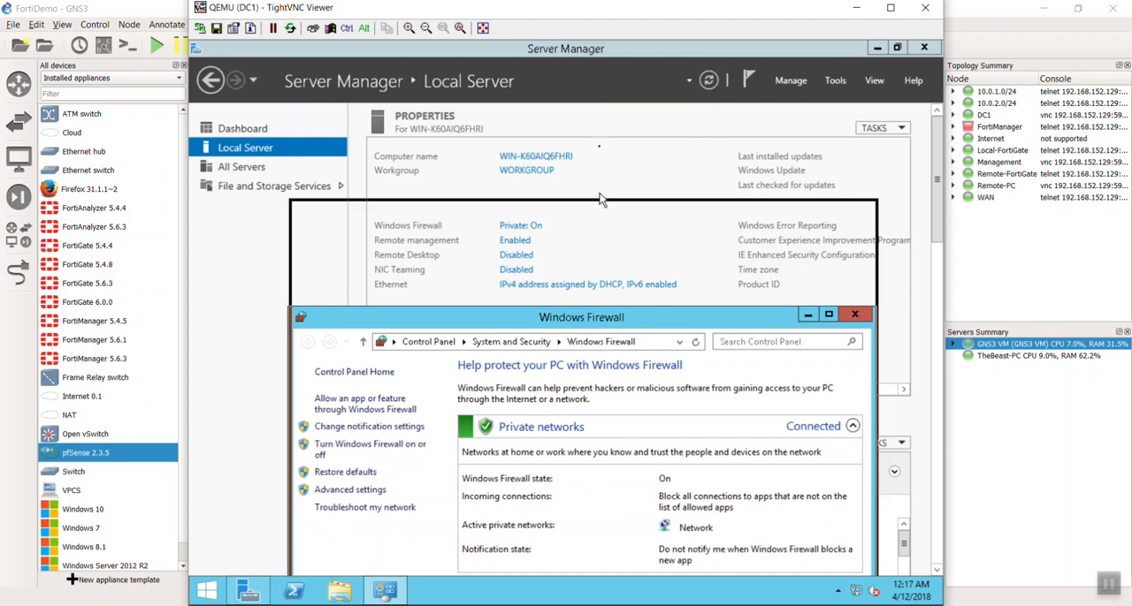
drag(581, 317, 582, 75)
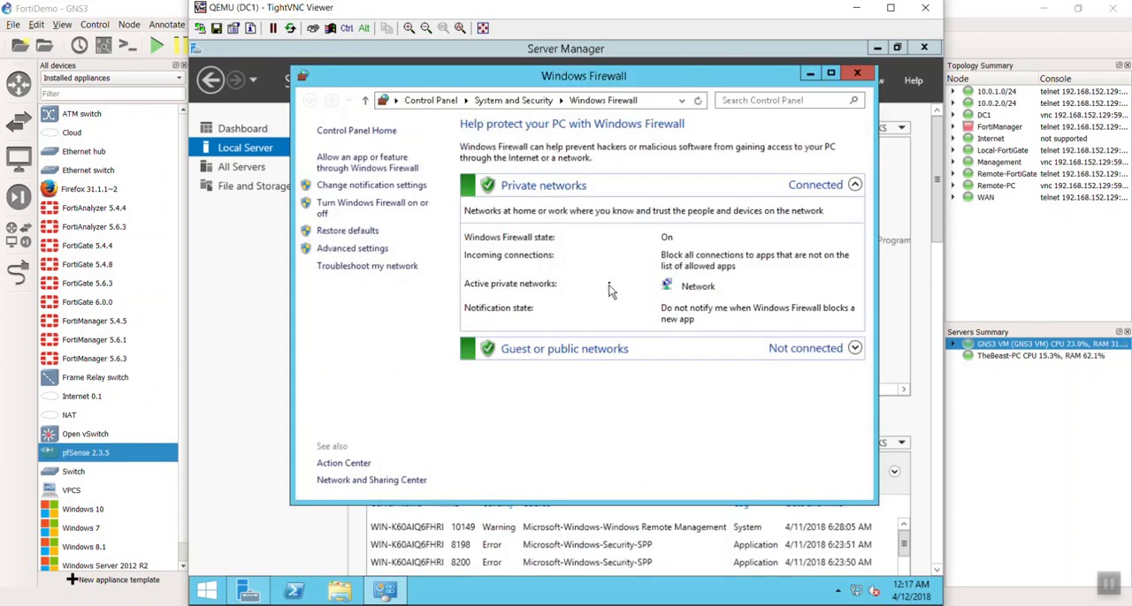
click(371, 208)
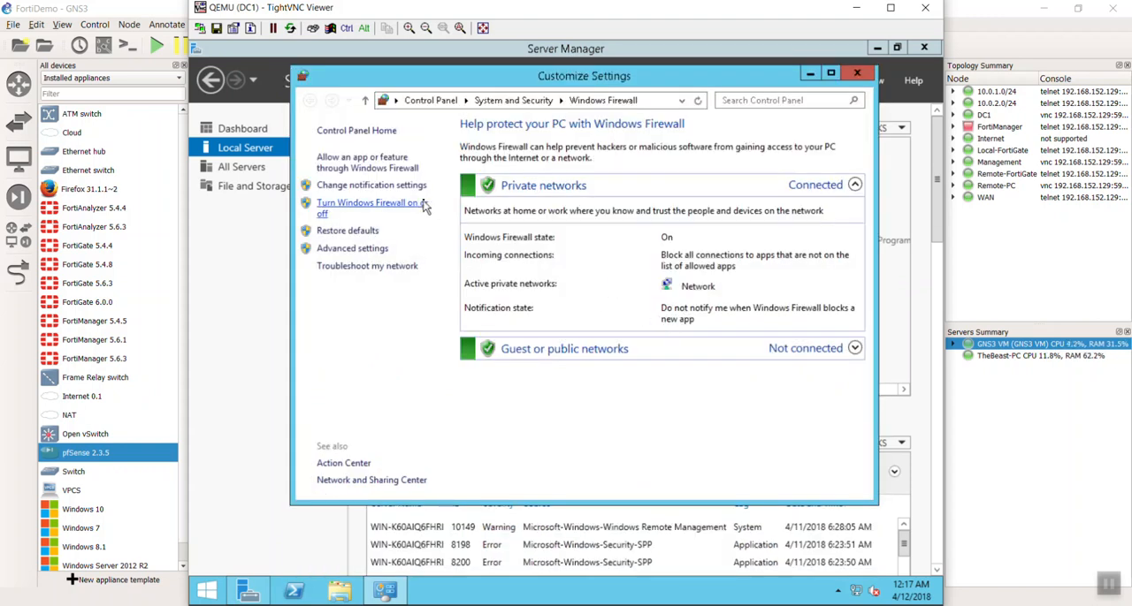
click(369, 208)
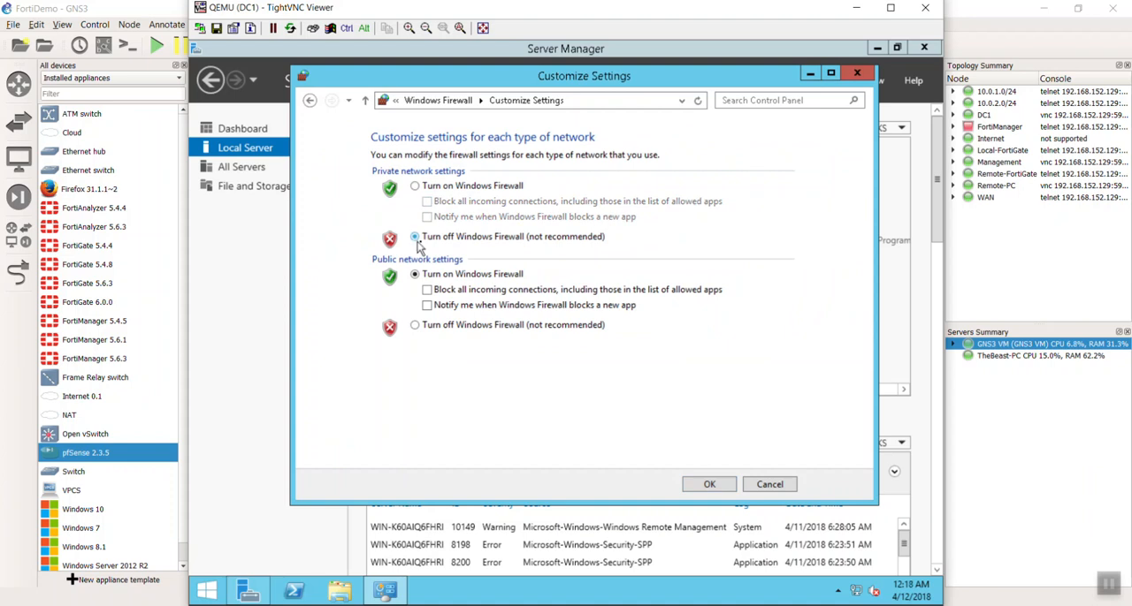
click(413, 324)
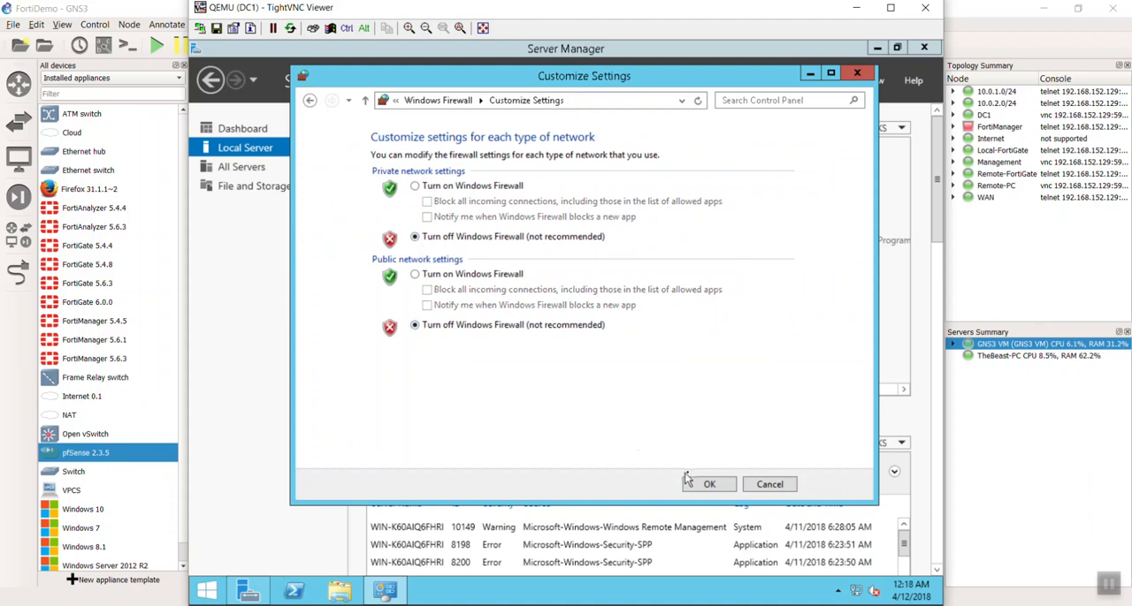
click(709, 483)
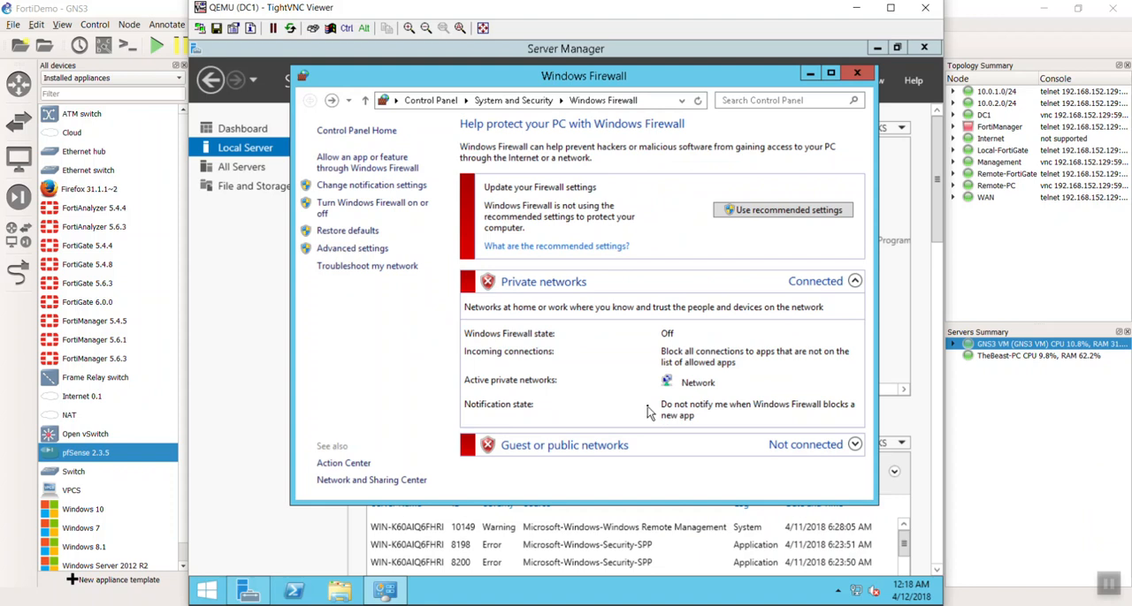
mouse_move(764, 255)
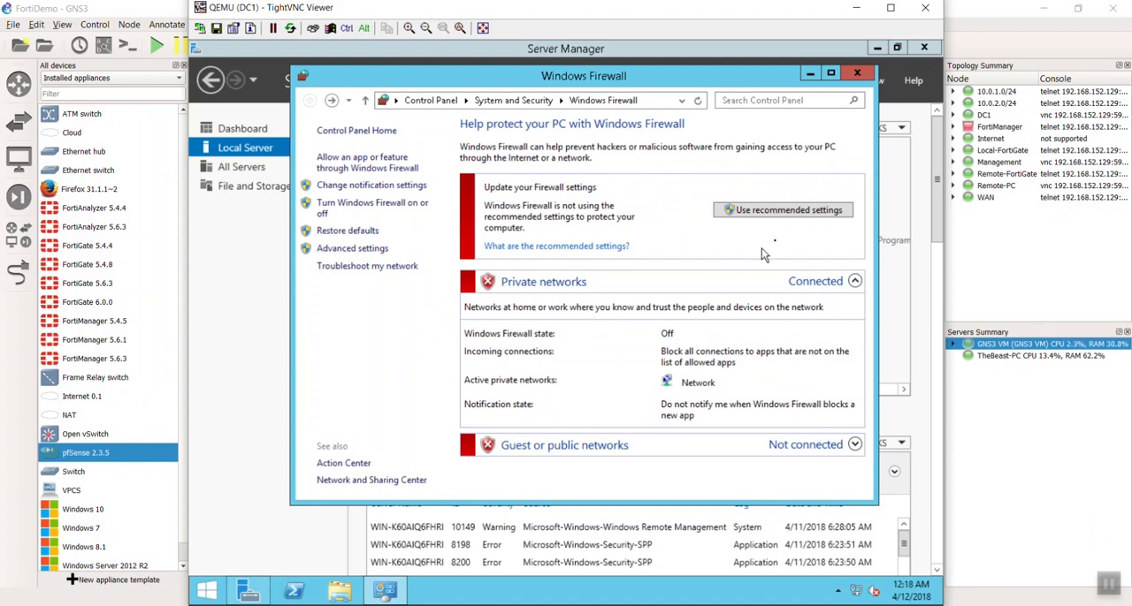
mouse_move(456, 206)
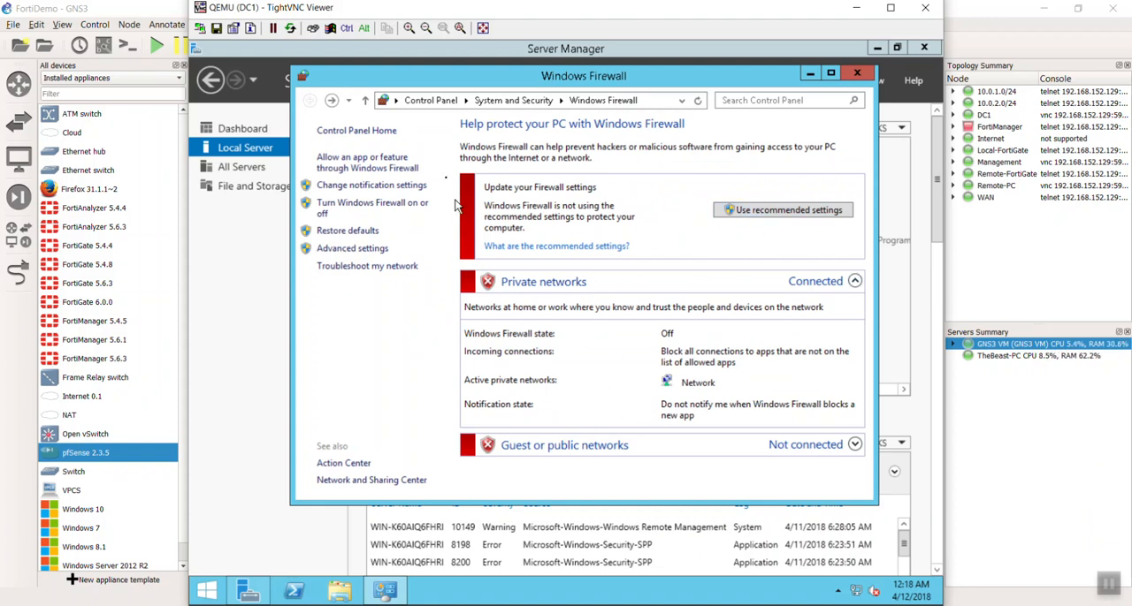
mouse_move(515, 100)
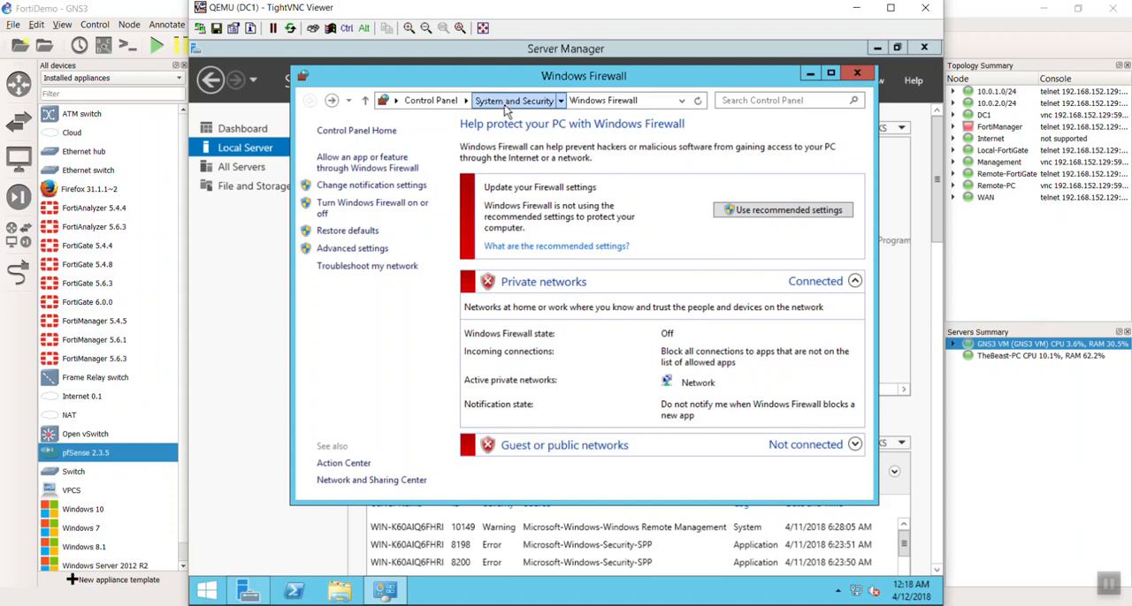
click(514, 99)
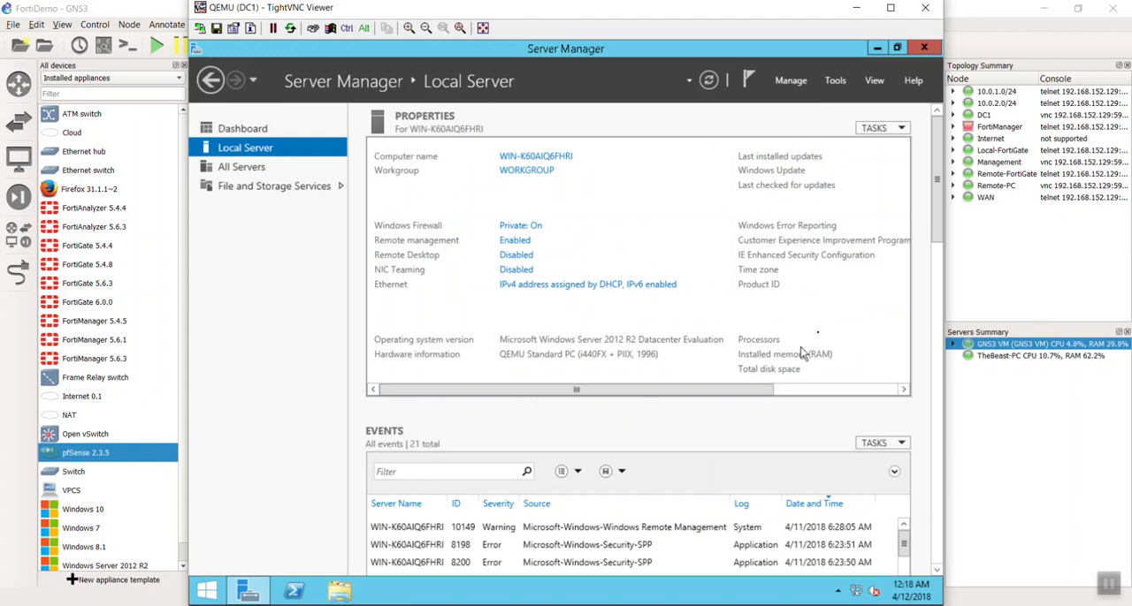
mouse_move(802, 226)
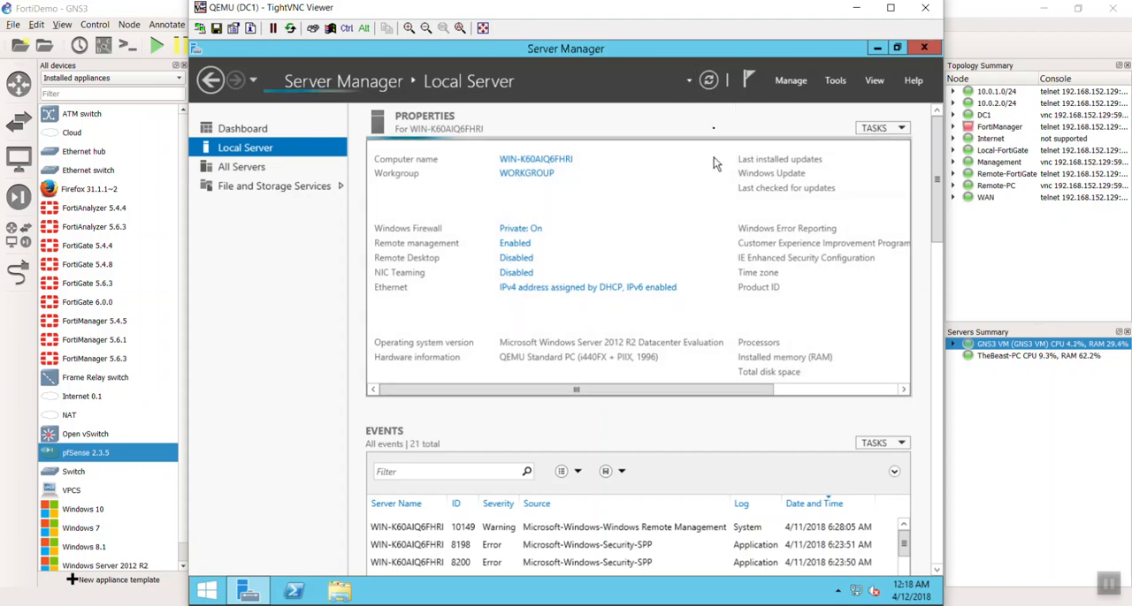
mouse_move(708, 79)
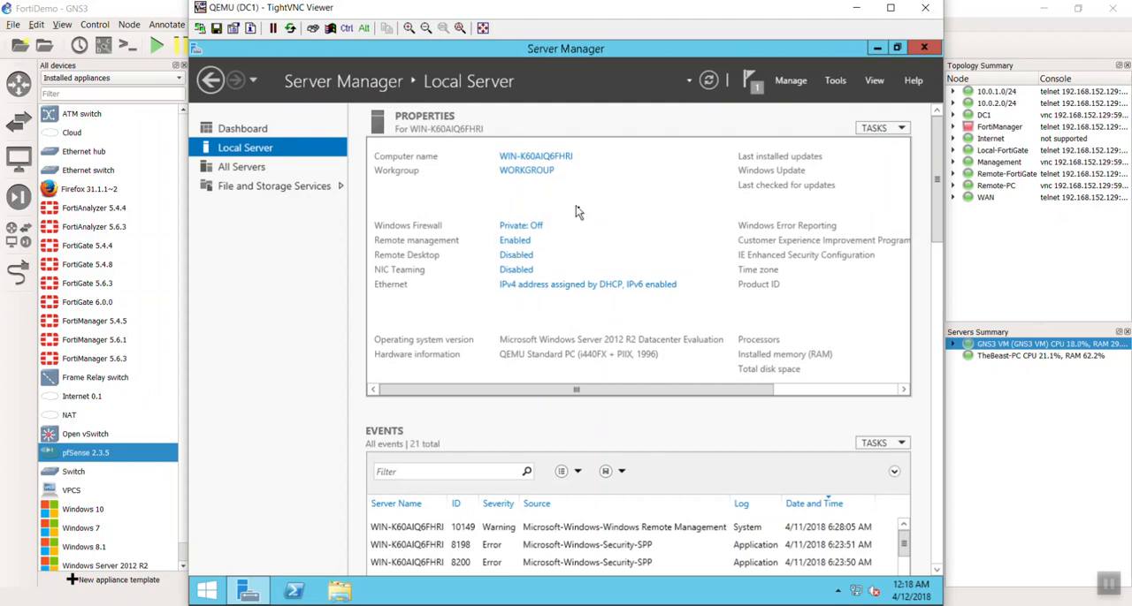
mouse_move(561, 228)
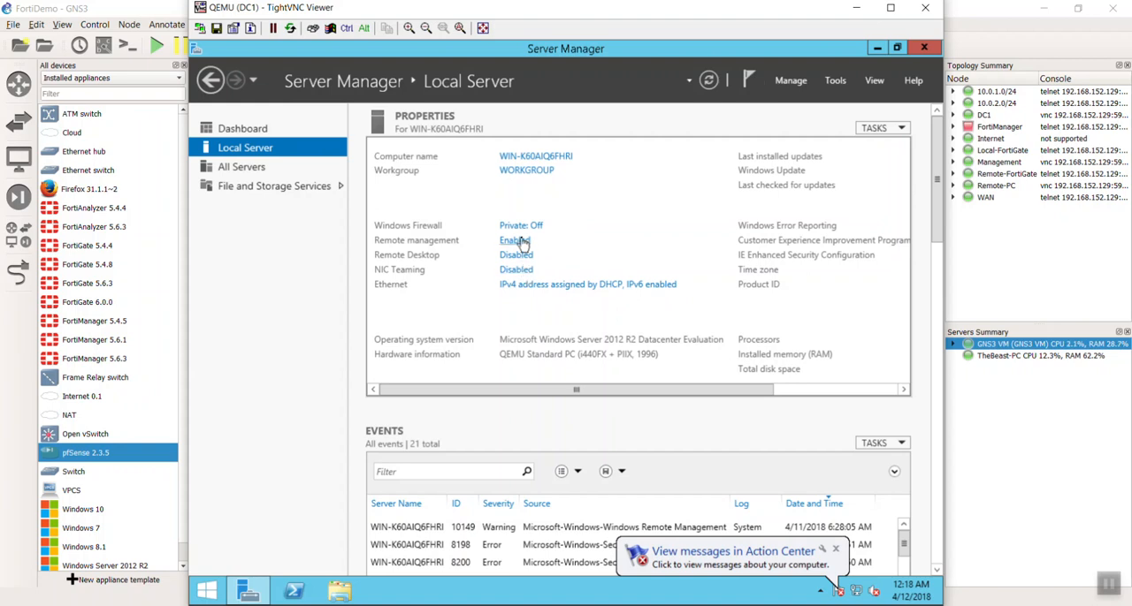
mouse_move(572, 313)
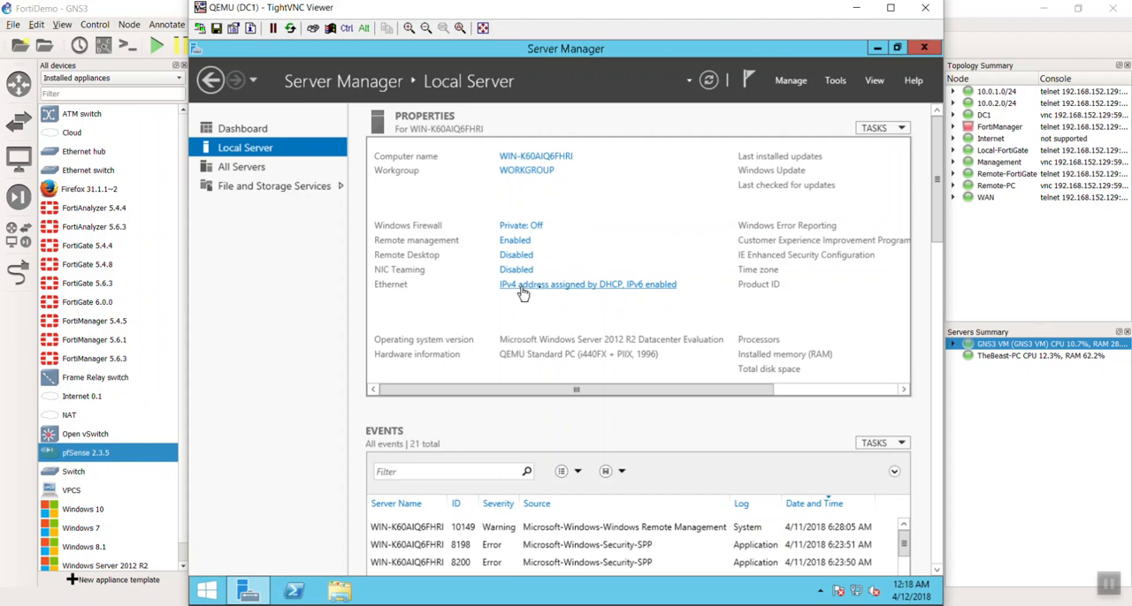
mouse_move(561, 294)
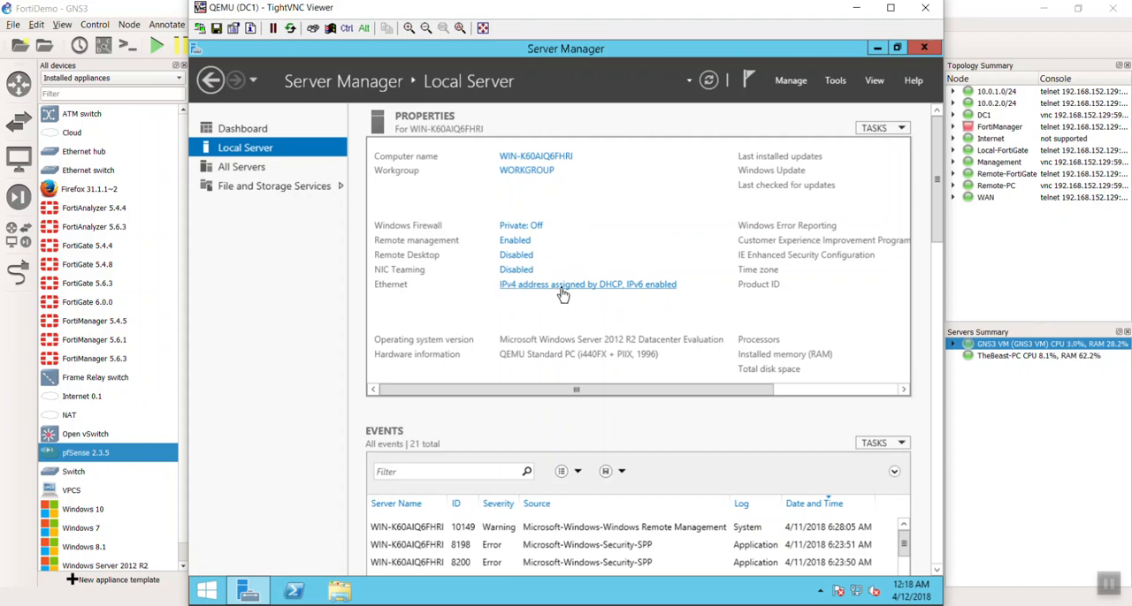
Open Network Connections and the Ethernet adapter's IPv4 properties
click(587, 284)
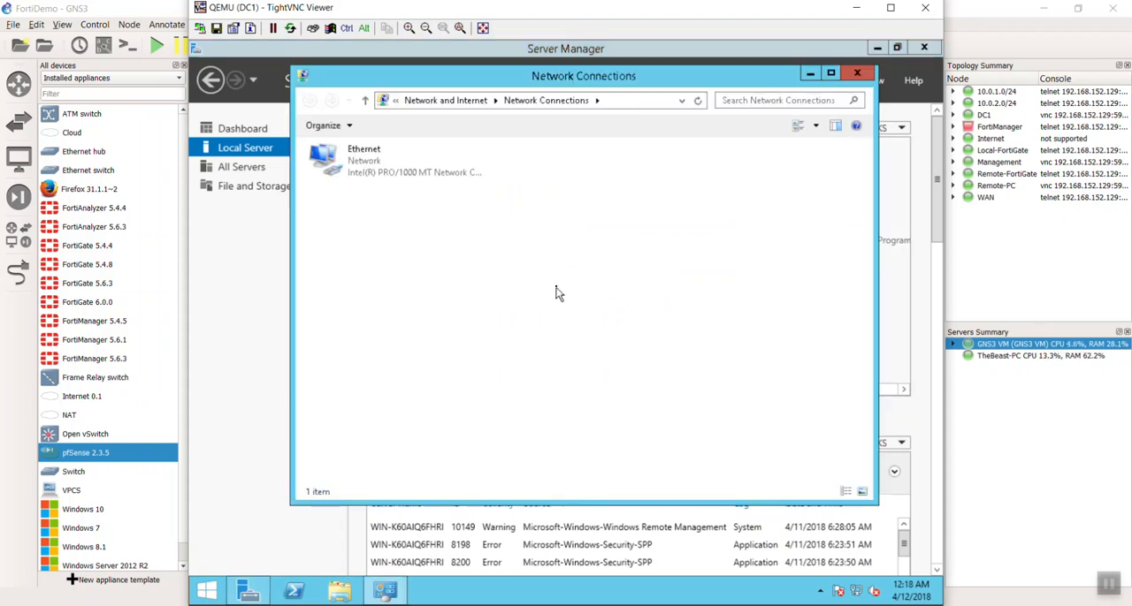
click(398, 159)
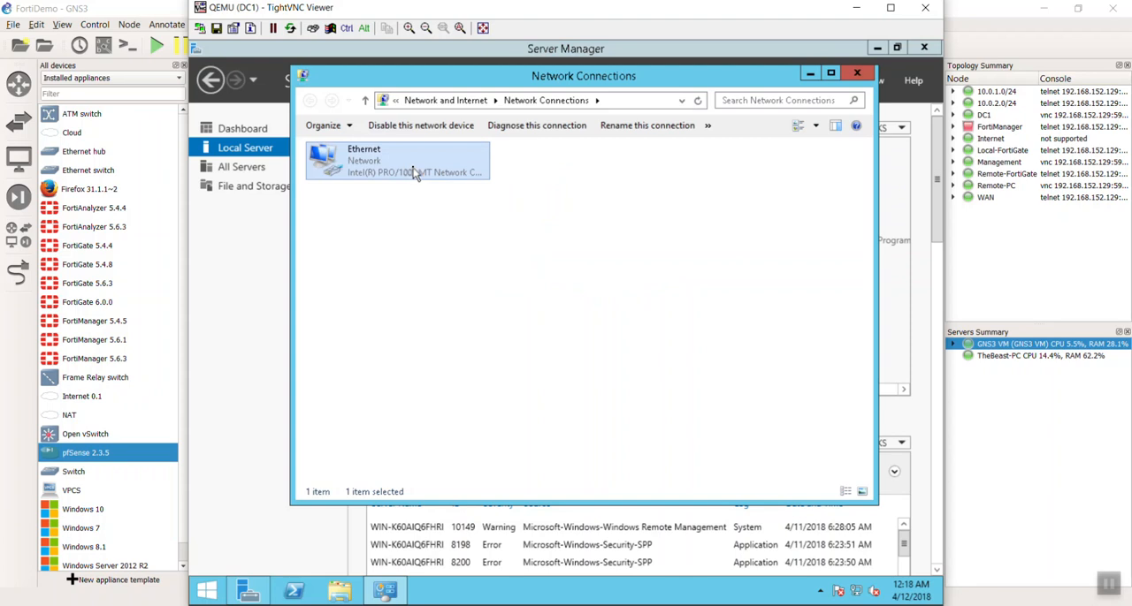
mouse_move(445, 308)
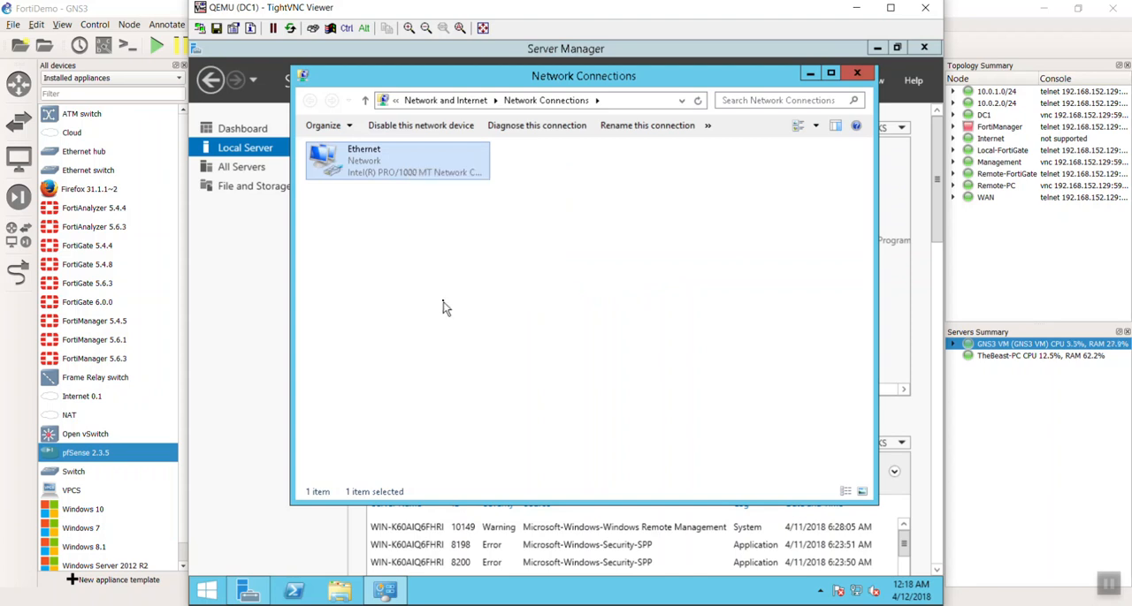
double_click(398, 161)
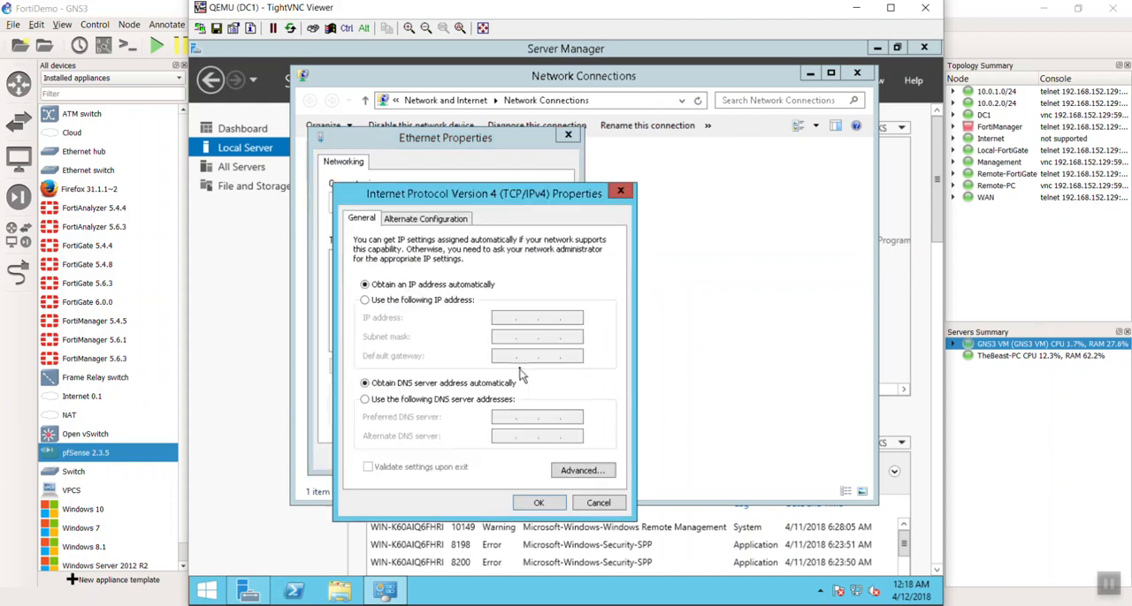
mouse_move(504, 354)
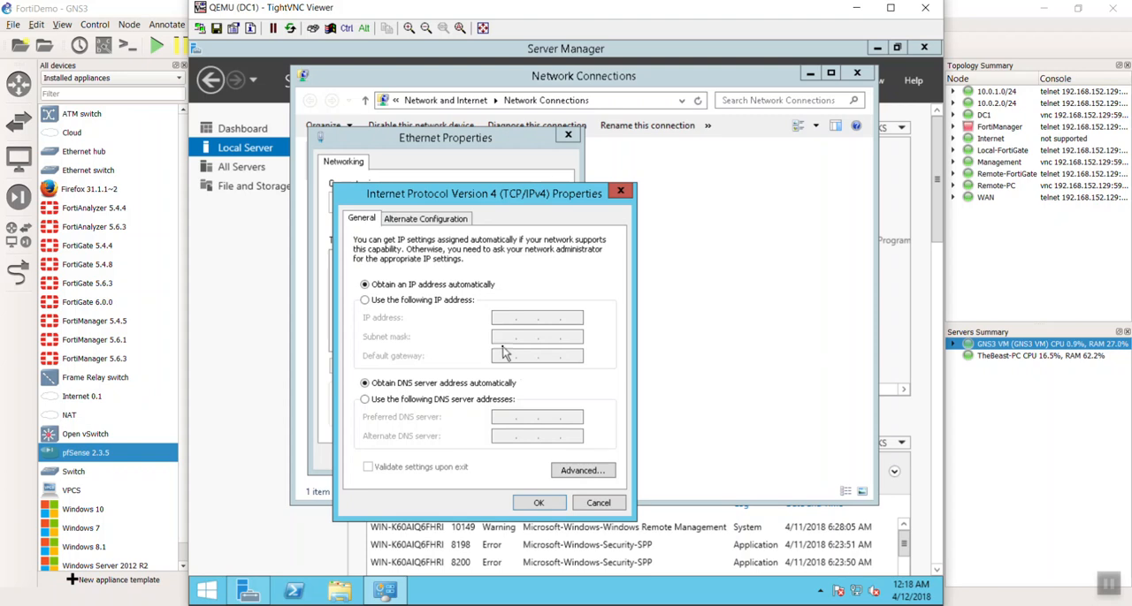
mouse_move(460, 305)
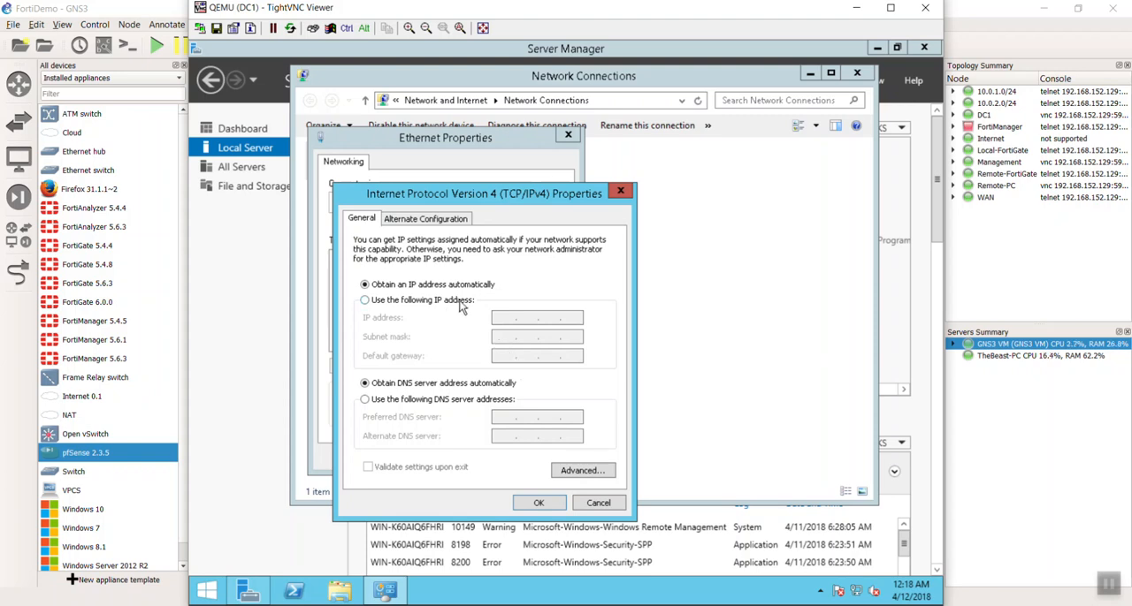
Enter static IP 10.0.1.10, mask 255.255.255.0, gateway 10.0.1.254, DNS 8.8.8.8 and confirm
click(364, 300)
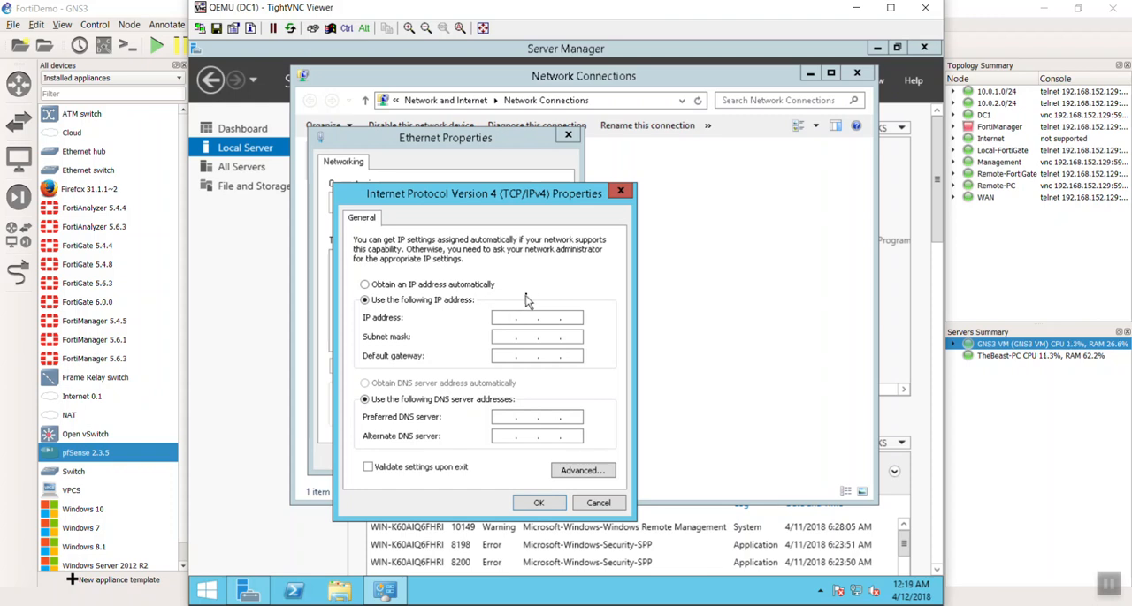
click(536, 318)
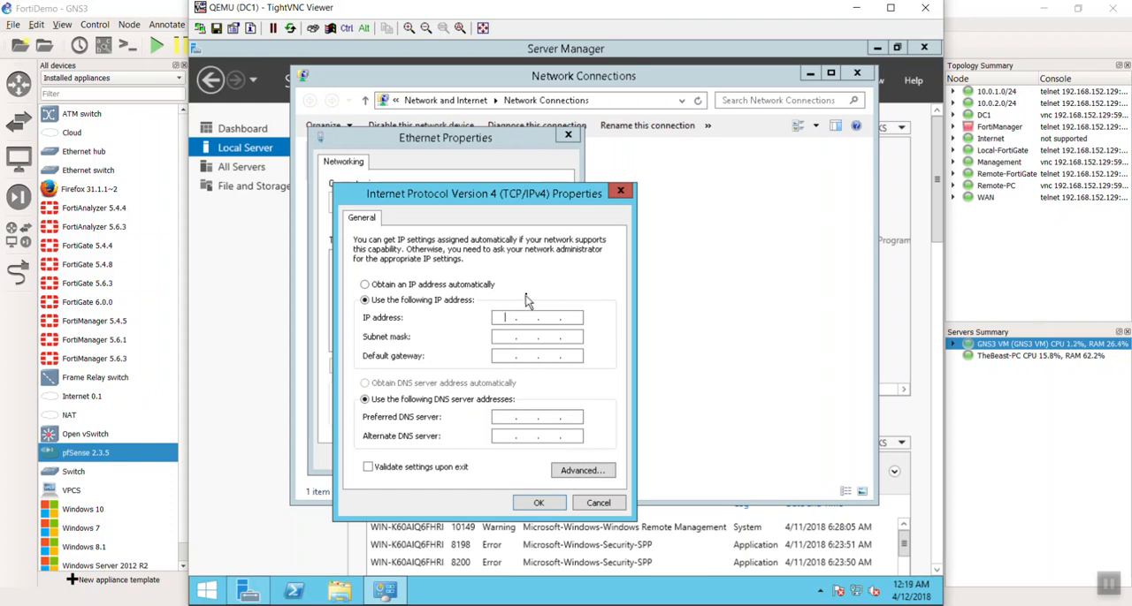
text(10 . . .)
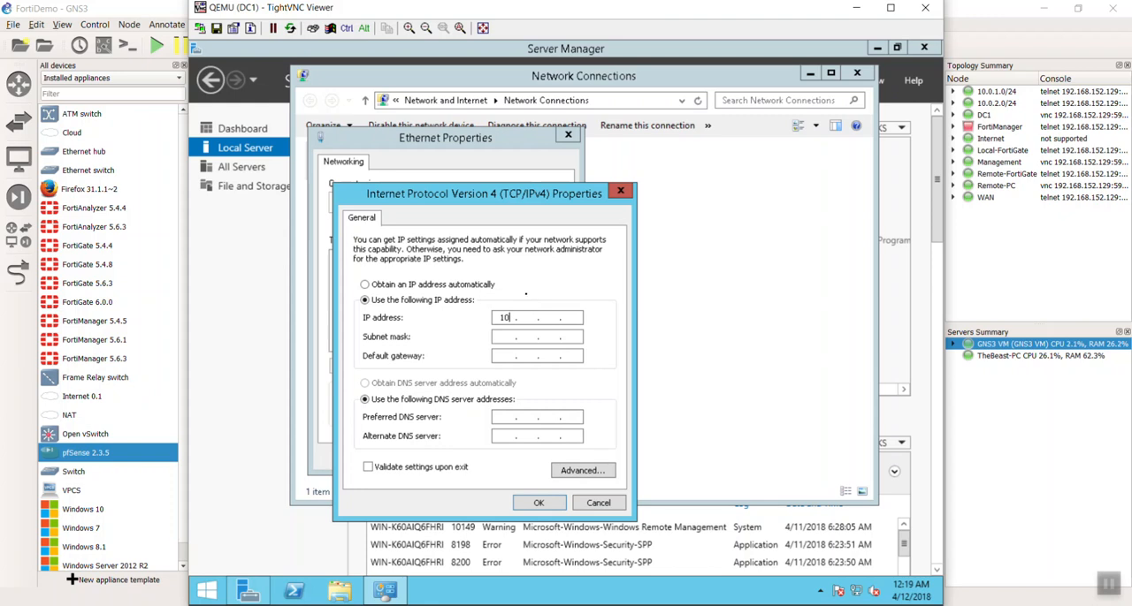
text(0.1)
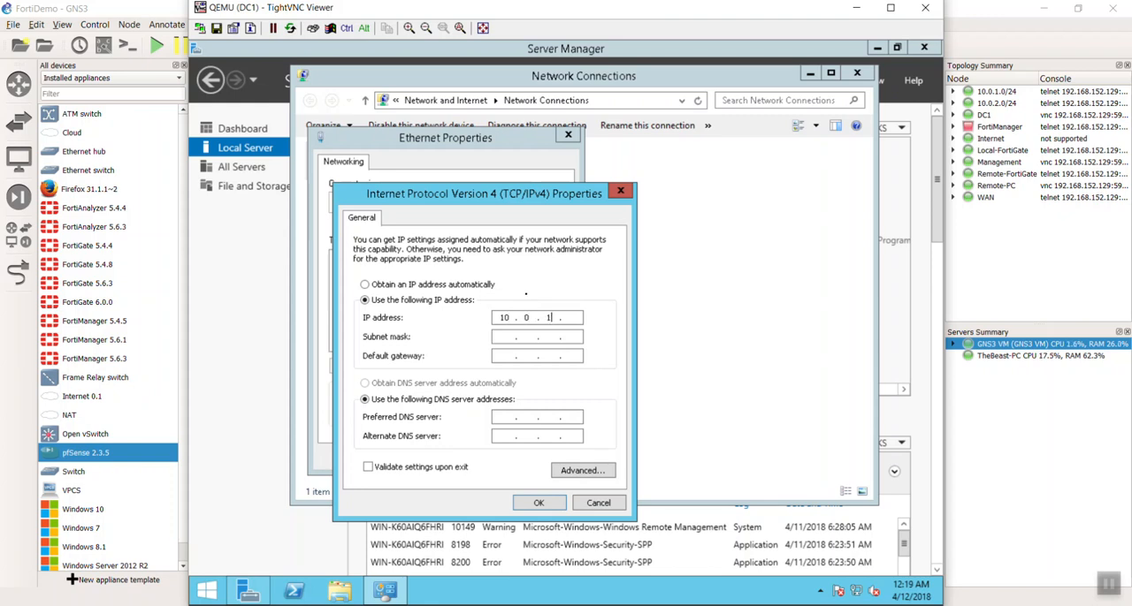
text(10)
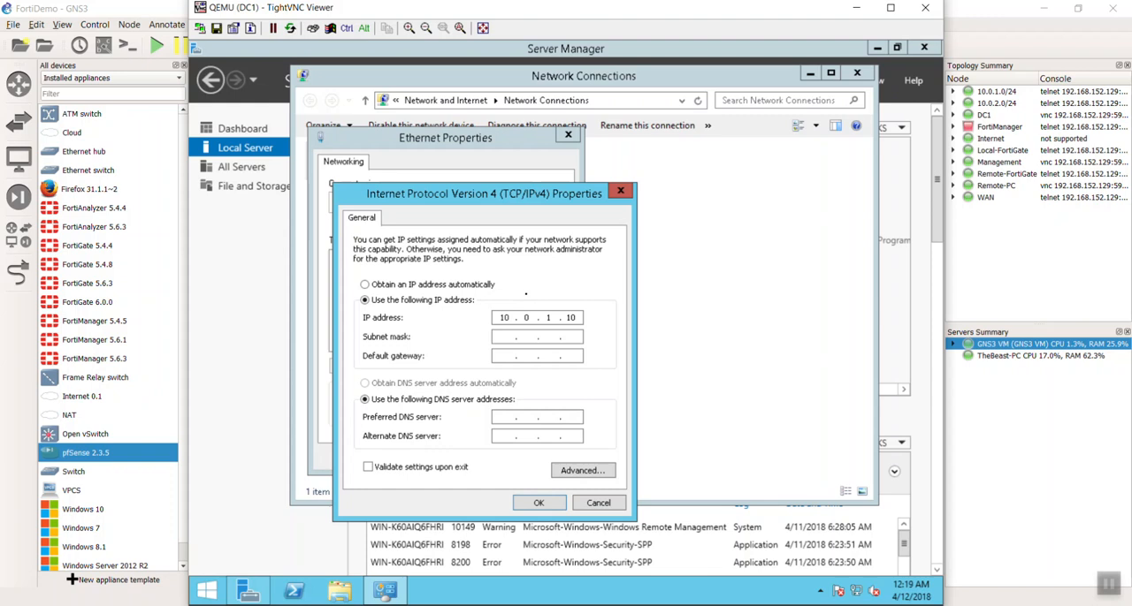
click(536, 336)
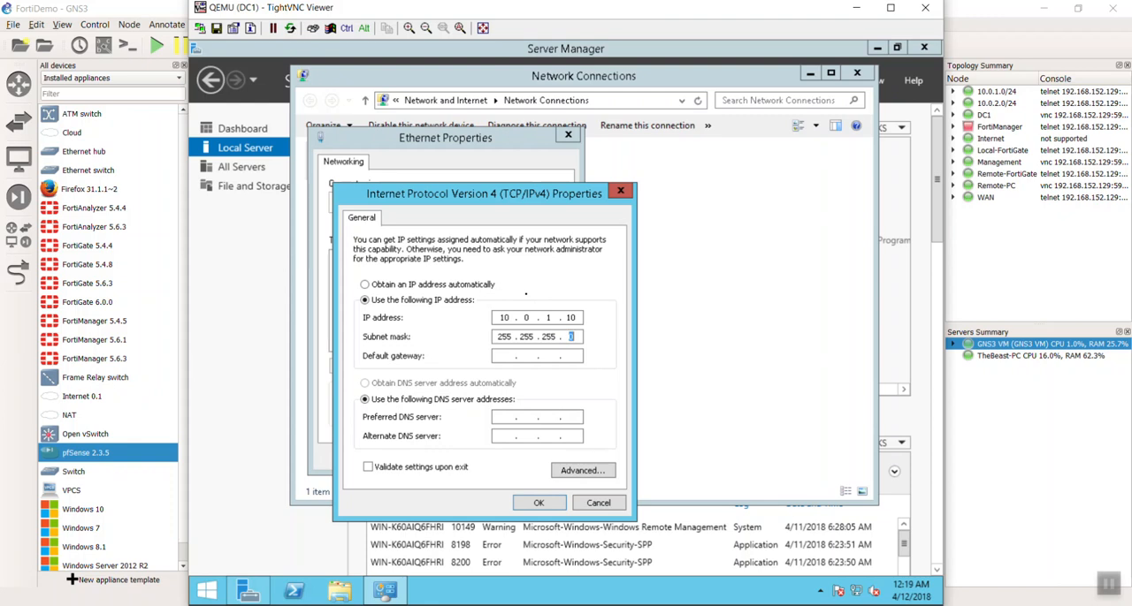
text(10)
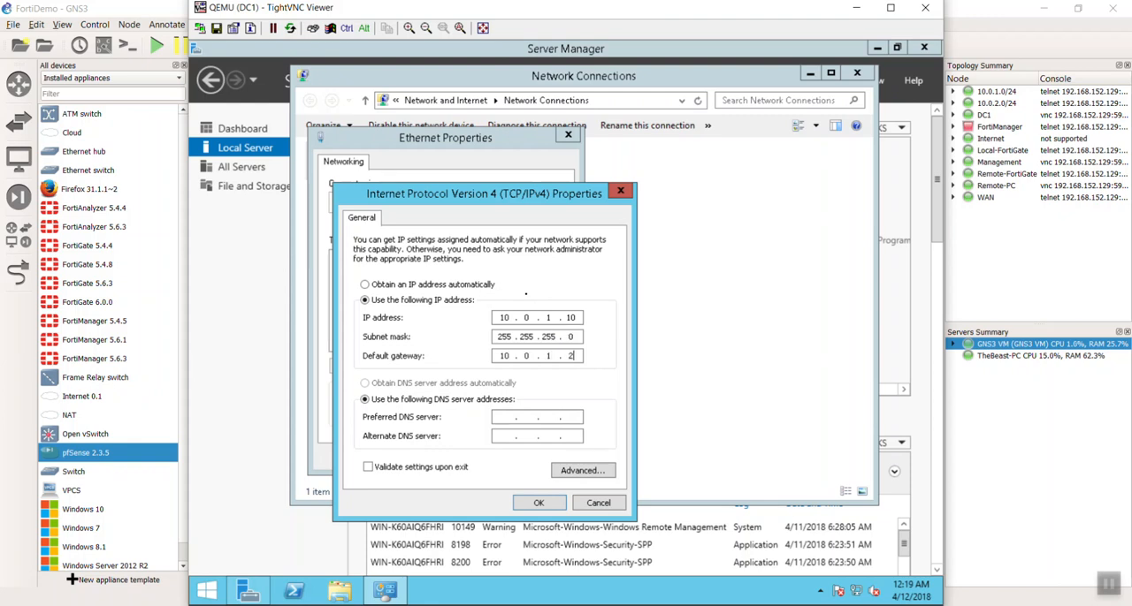
text(54)
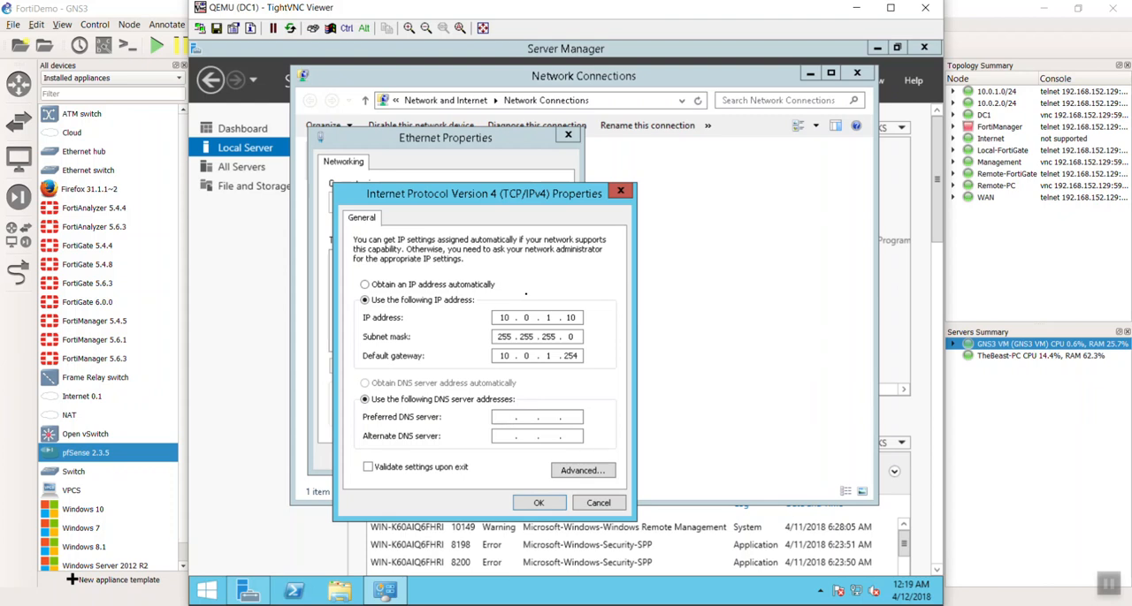
click(535, 417)
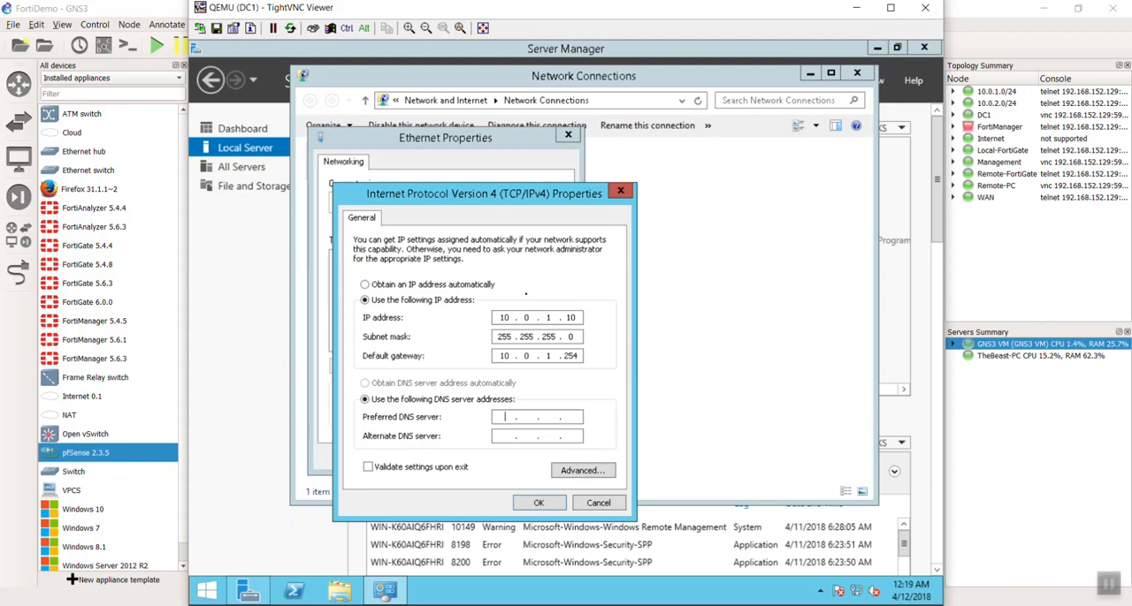
text(8.8.8.8)
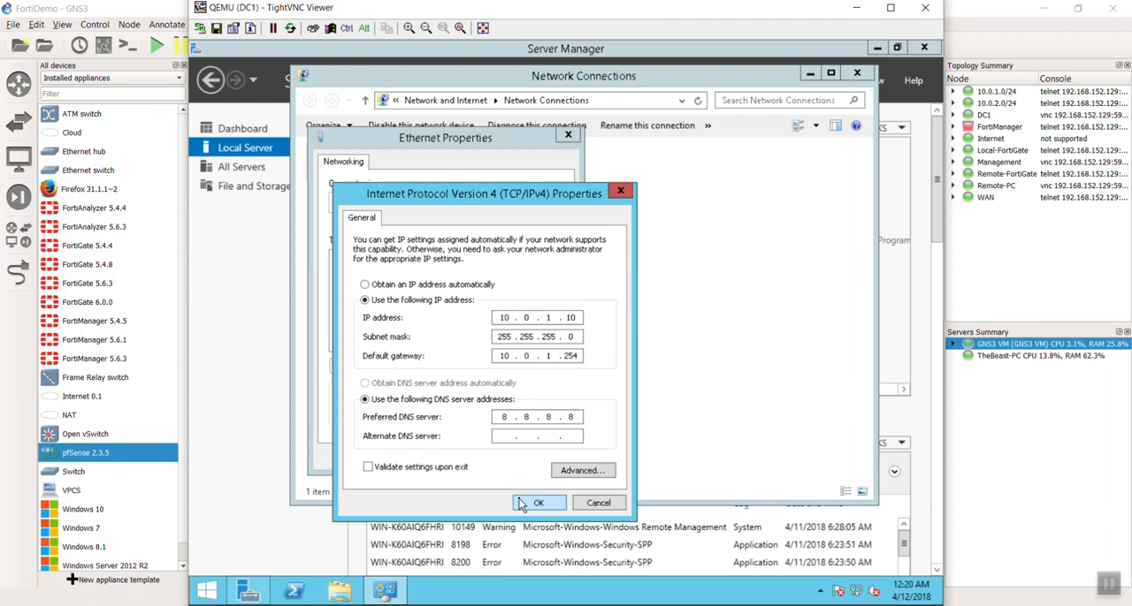
click(537, 502)
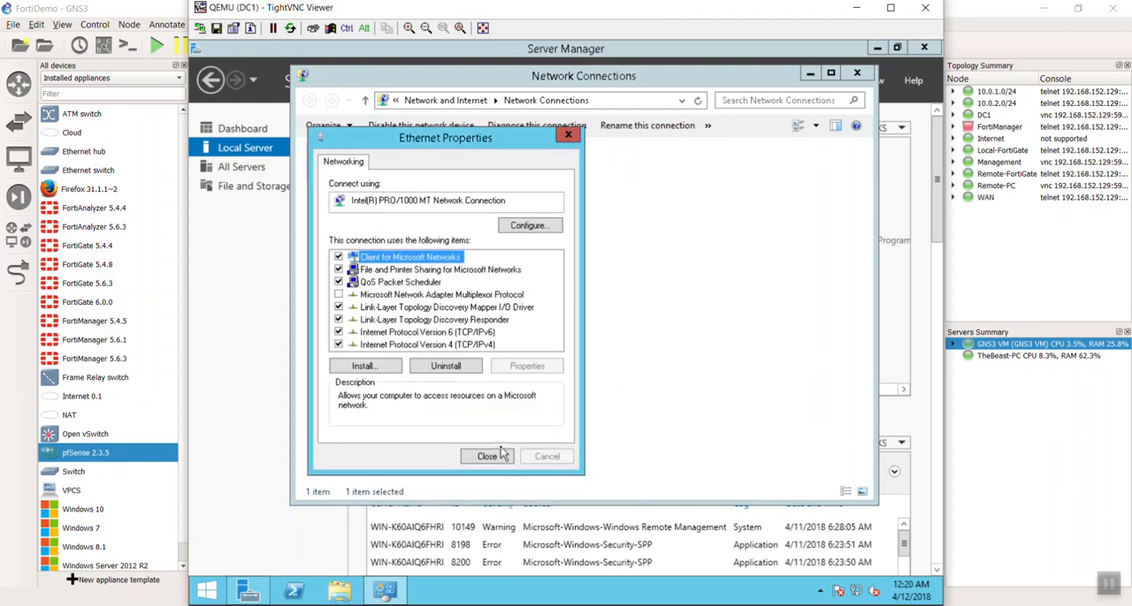
Close Ethernet Properties and the Network Connections window, returning to Local Server
click(486, 456)
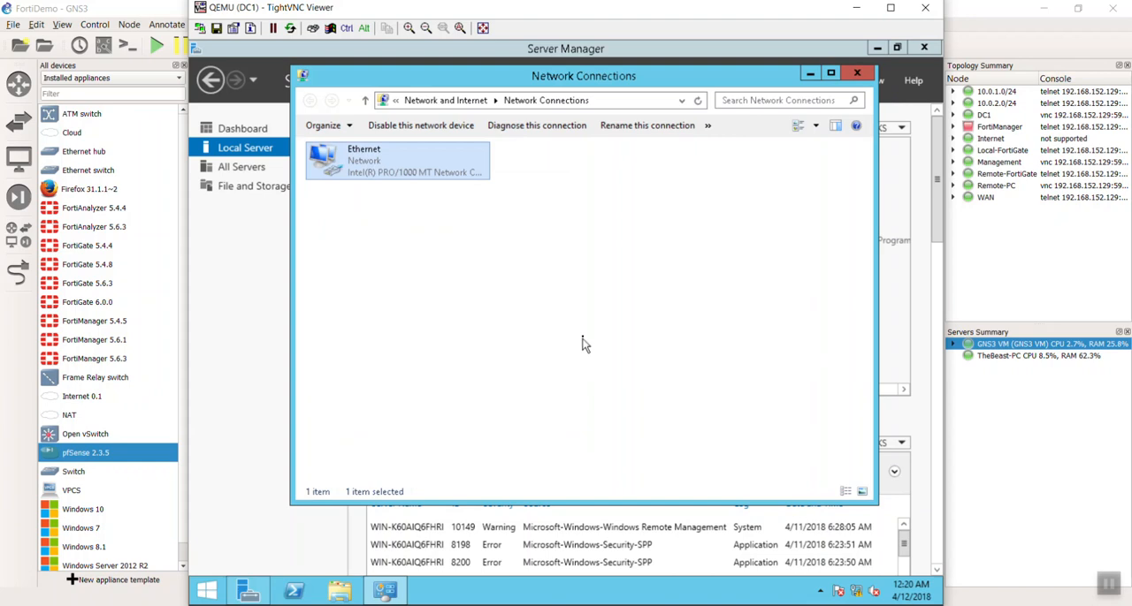
click(588, 337)
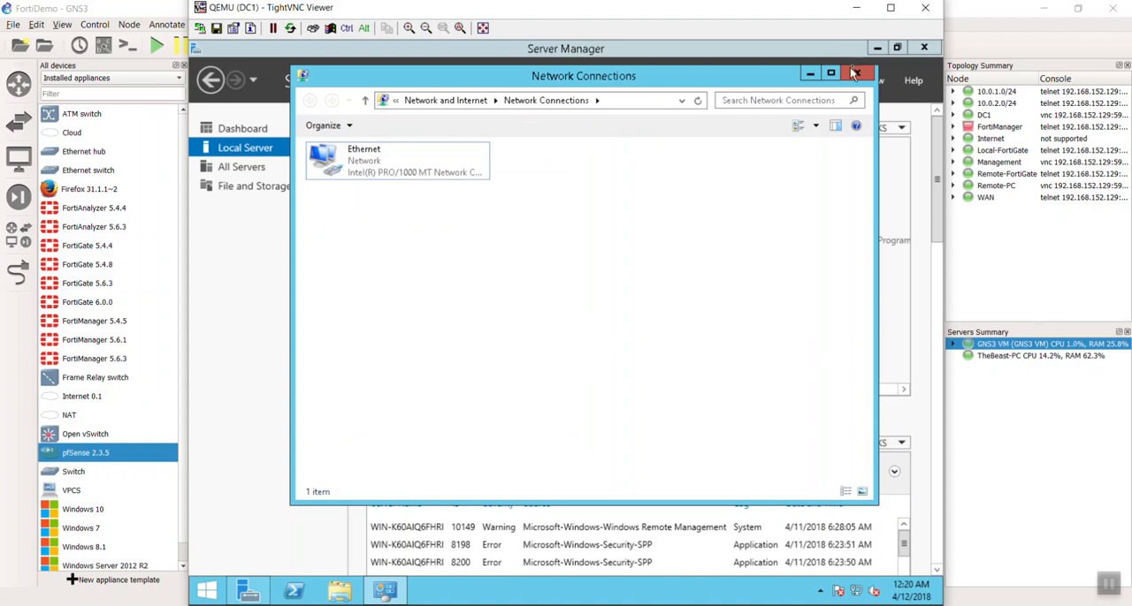
click(855, 72)
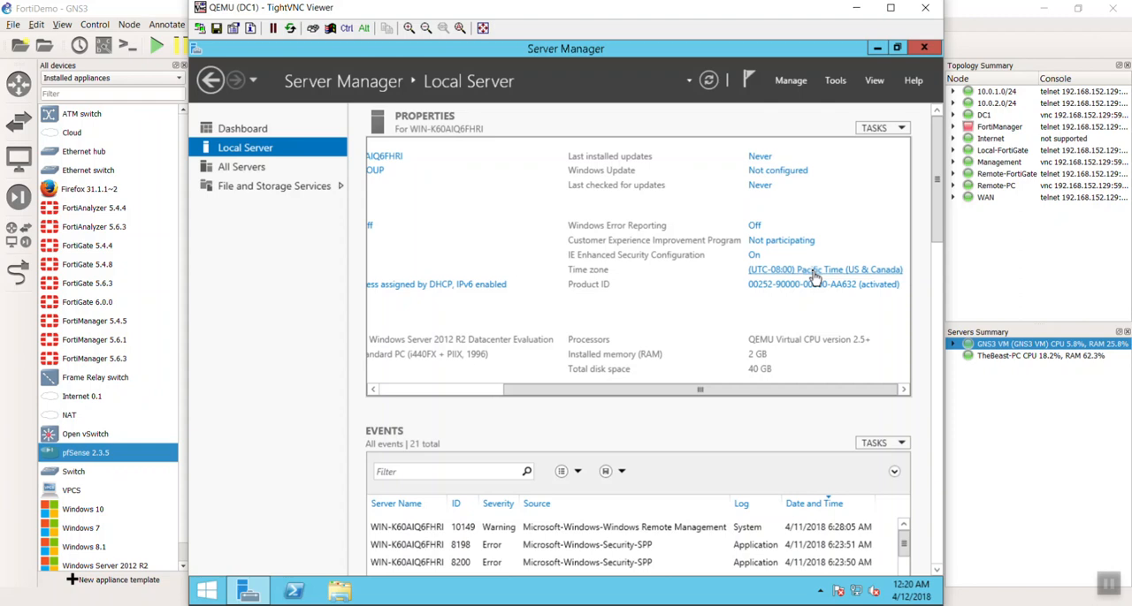
Set DC1's time zone to (UTC-07:00) Arizona in the Date and Time settings
click(824, 269)
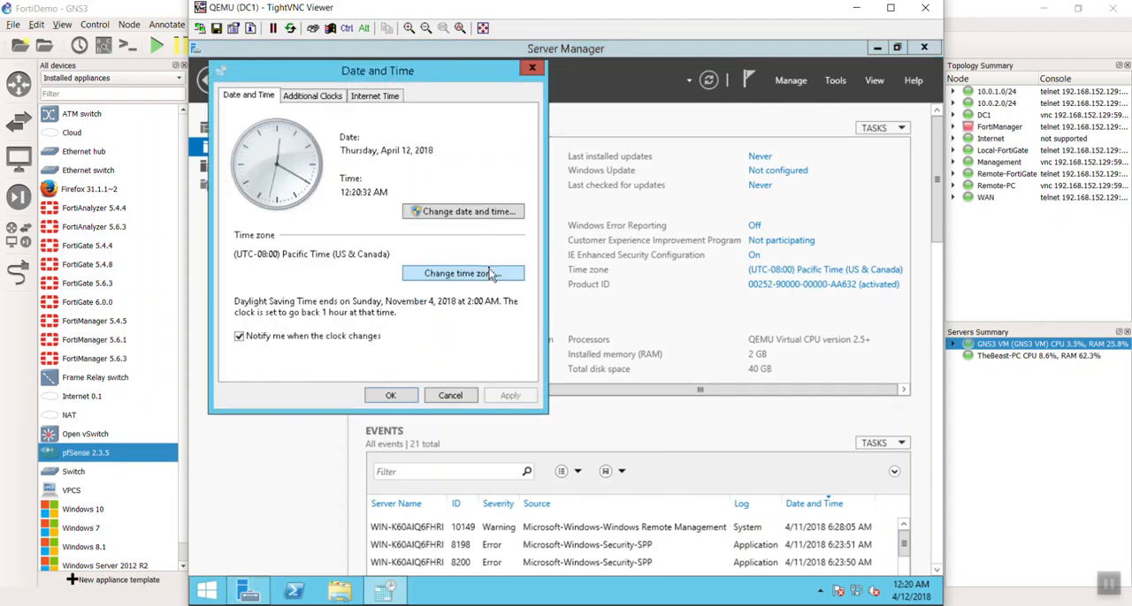
click(463, 273)
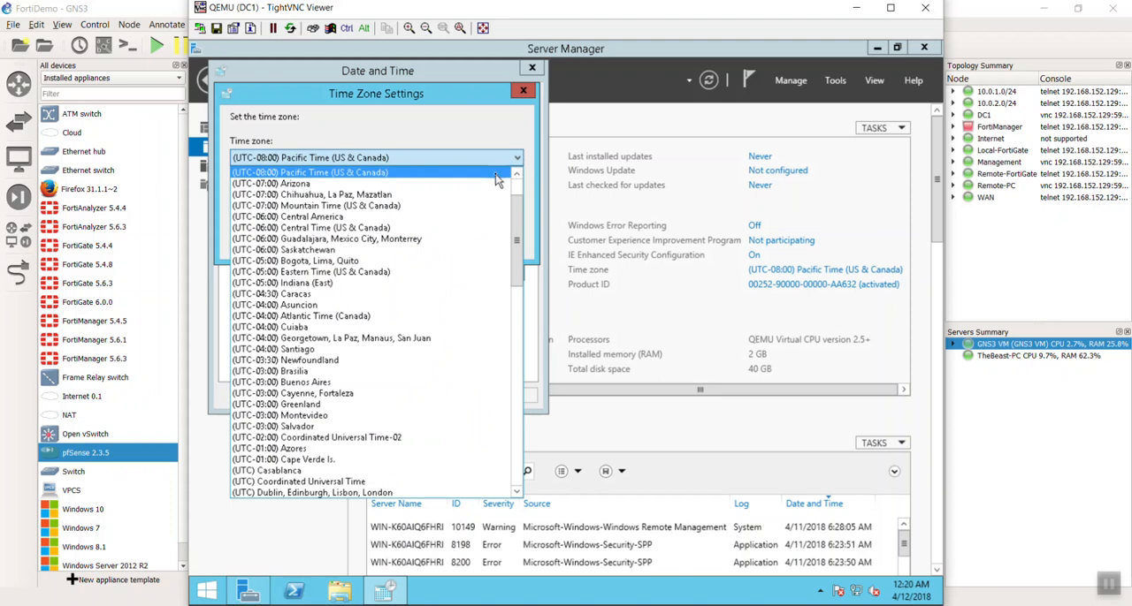
click(273, 183)
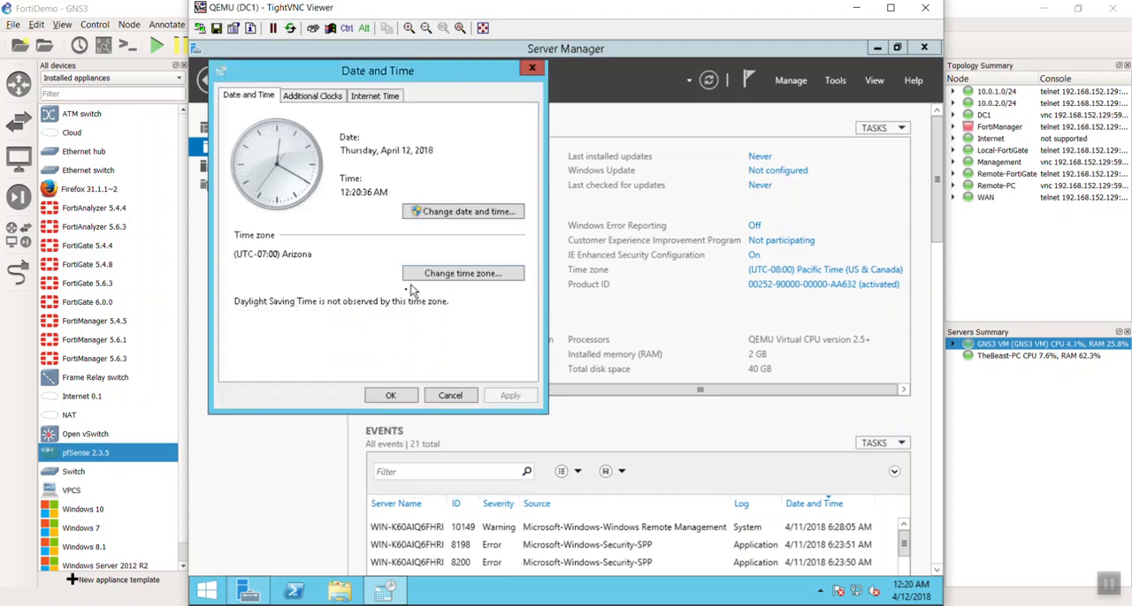
mouse_move(429, 311)
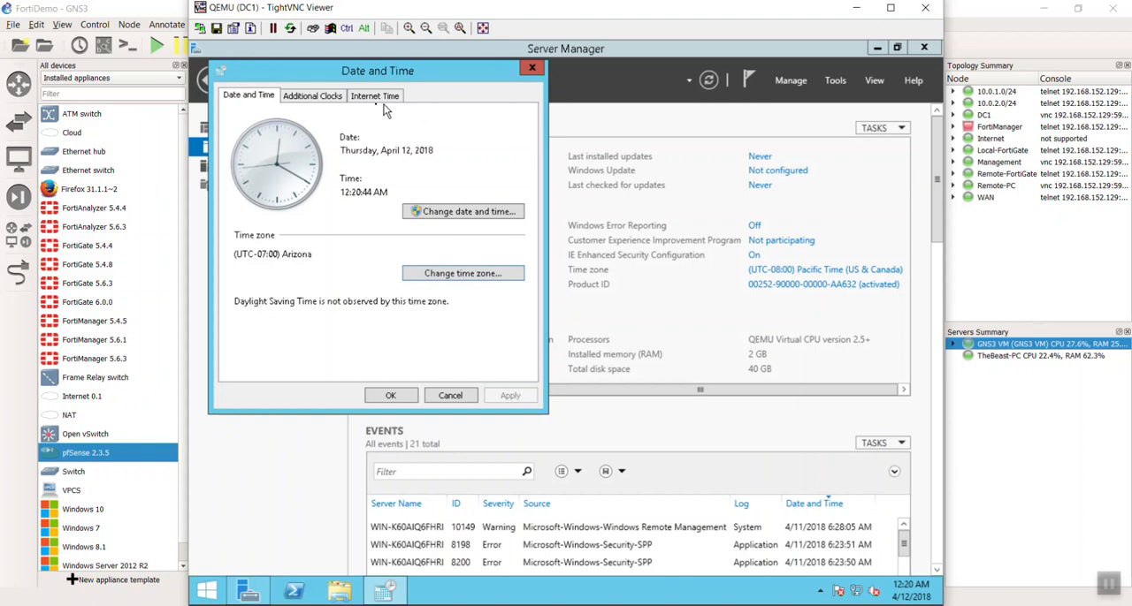
Update DC1's clock from time.windows.com via Internet Time, then close Date and Time
click(375, 95)
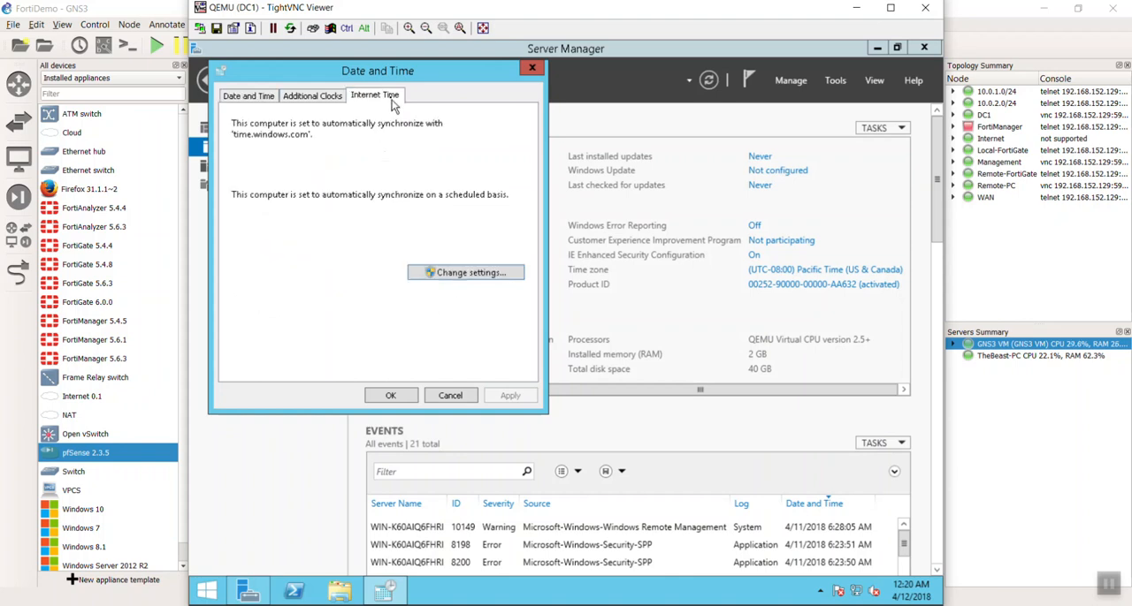
mouse_move(384, 140)
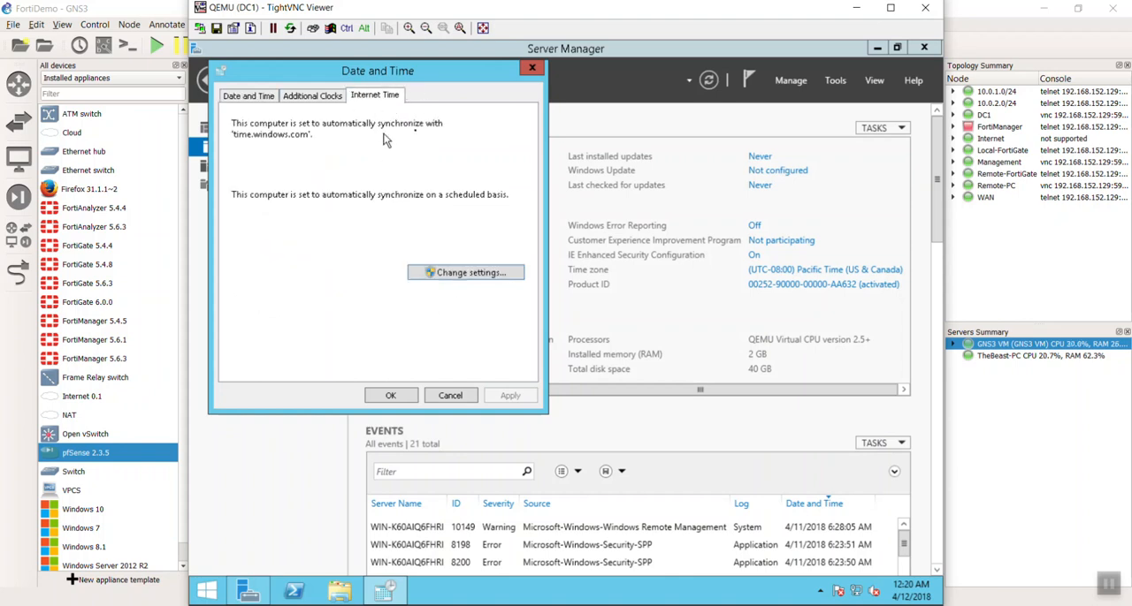
mouse_move(442, 179)
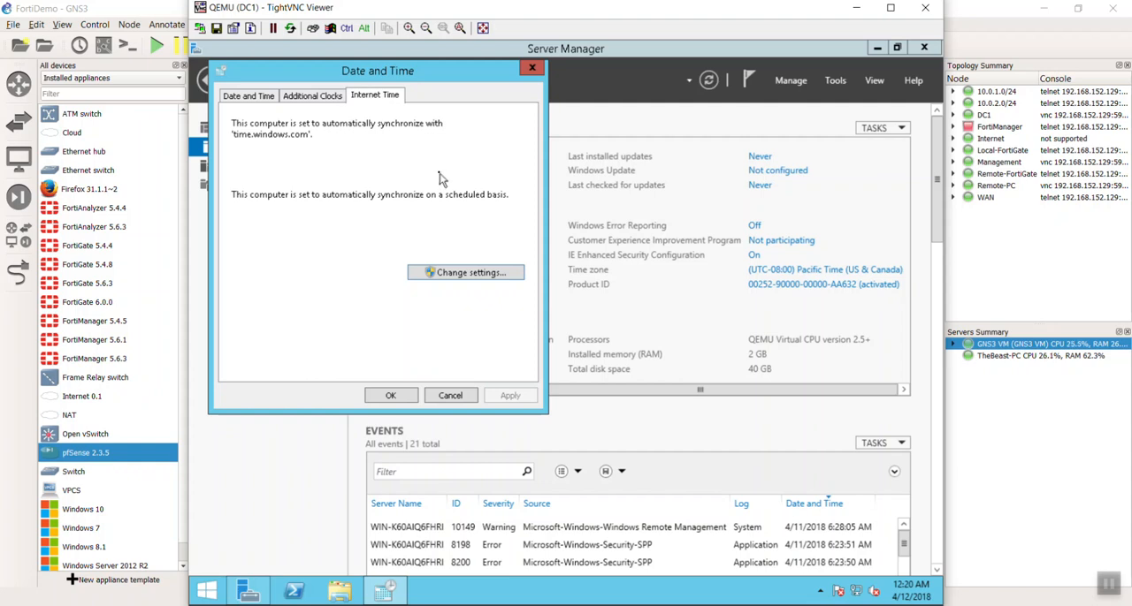
click(466, 272)
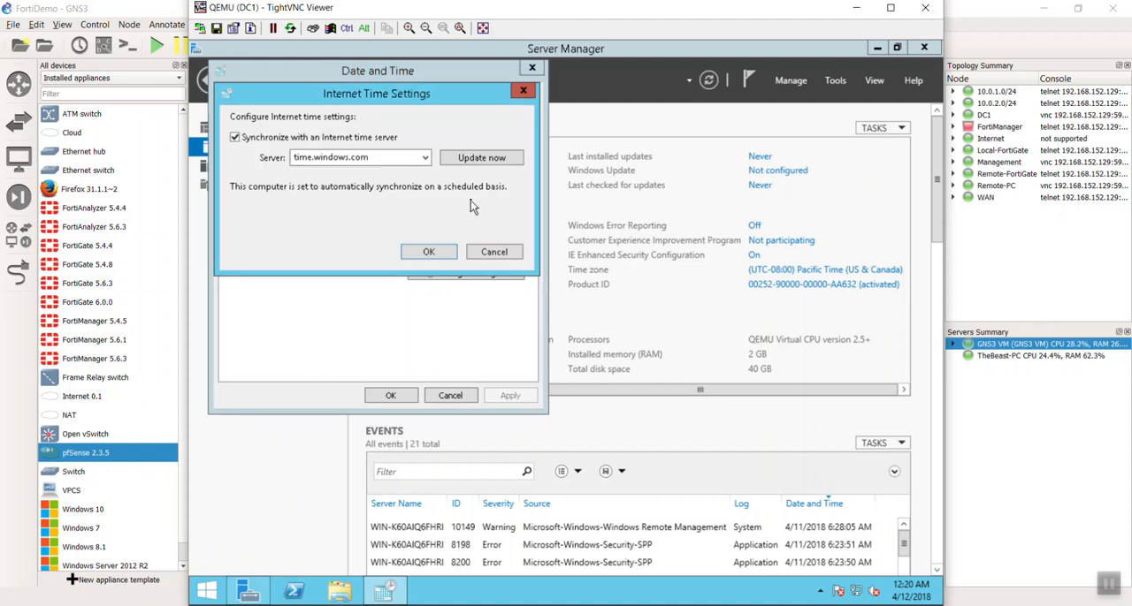
click(481, 157)
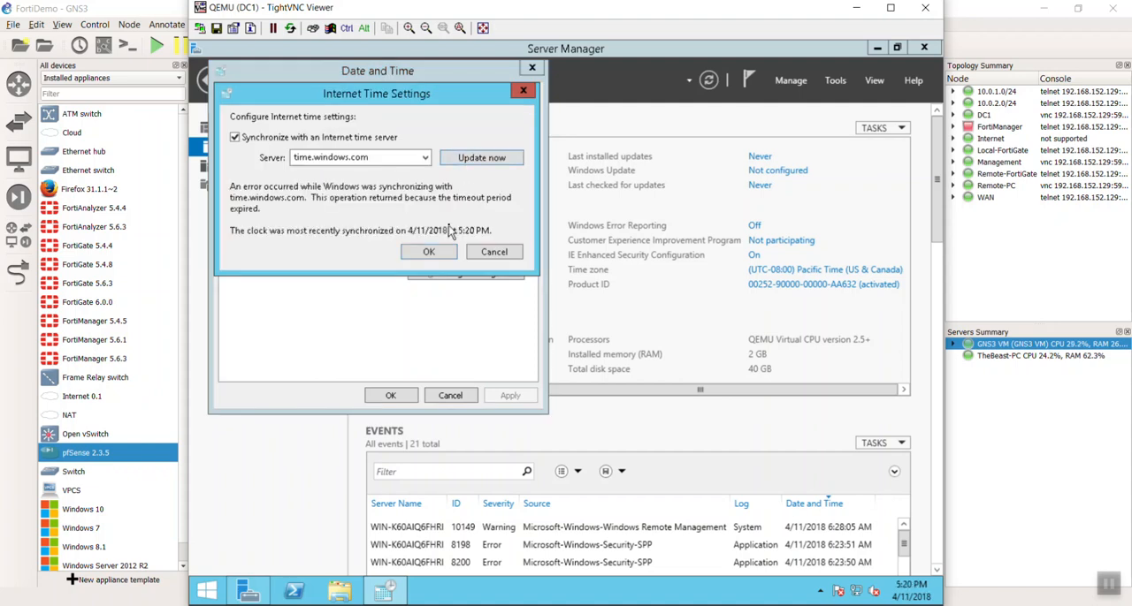
click(428, 252)
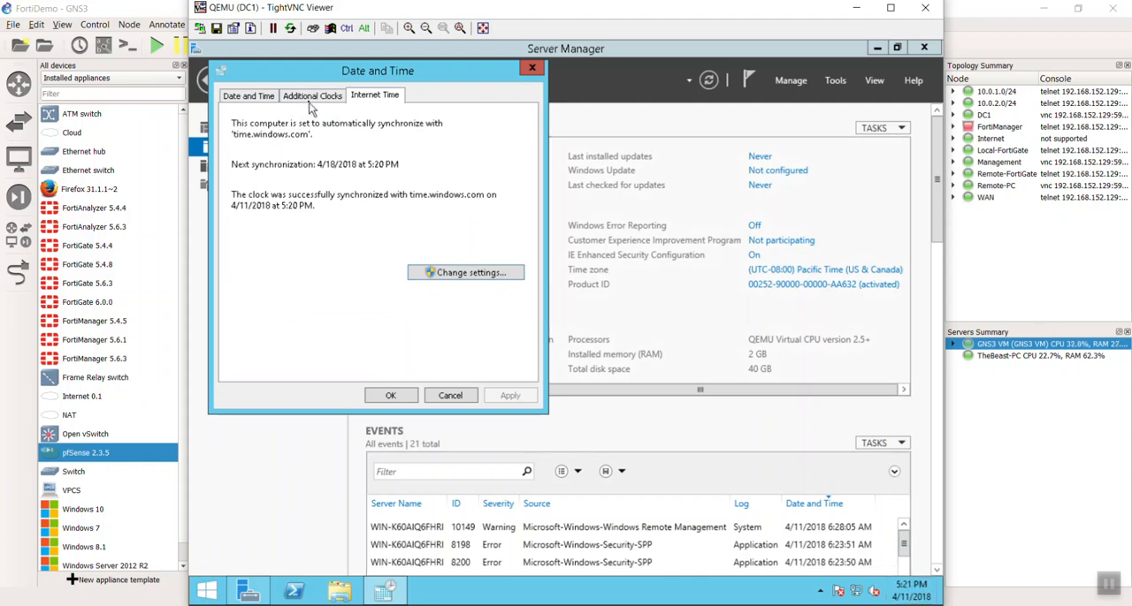
click(391, 395)
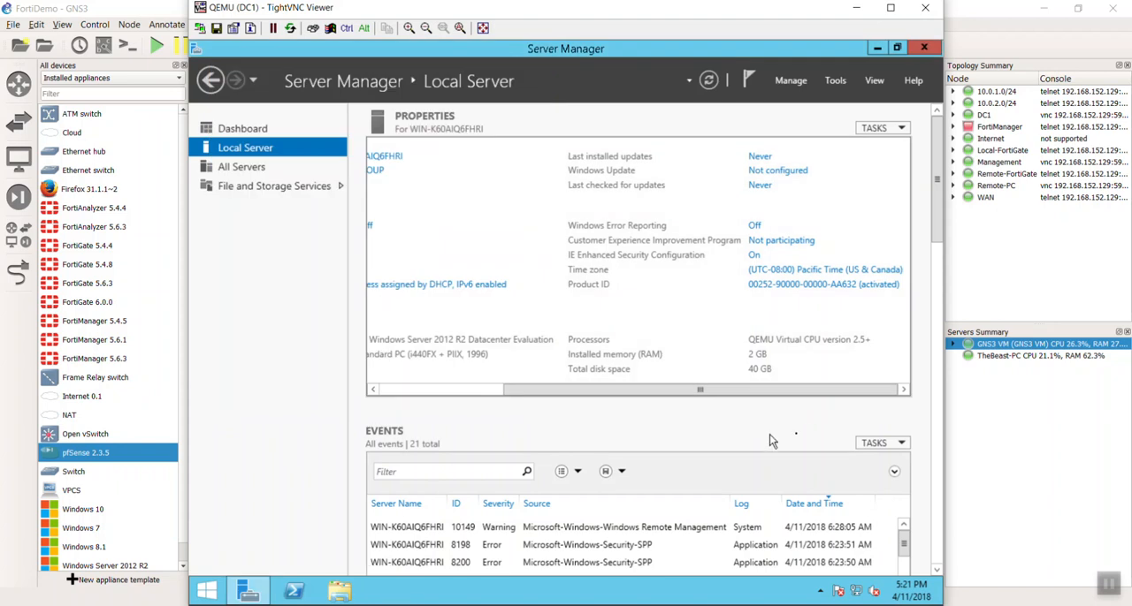
mouse_move(816, 227)
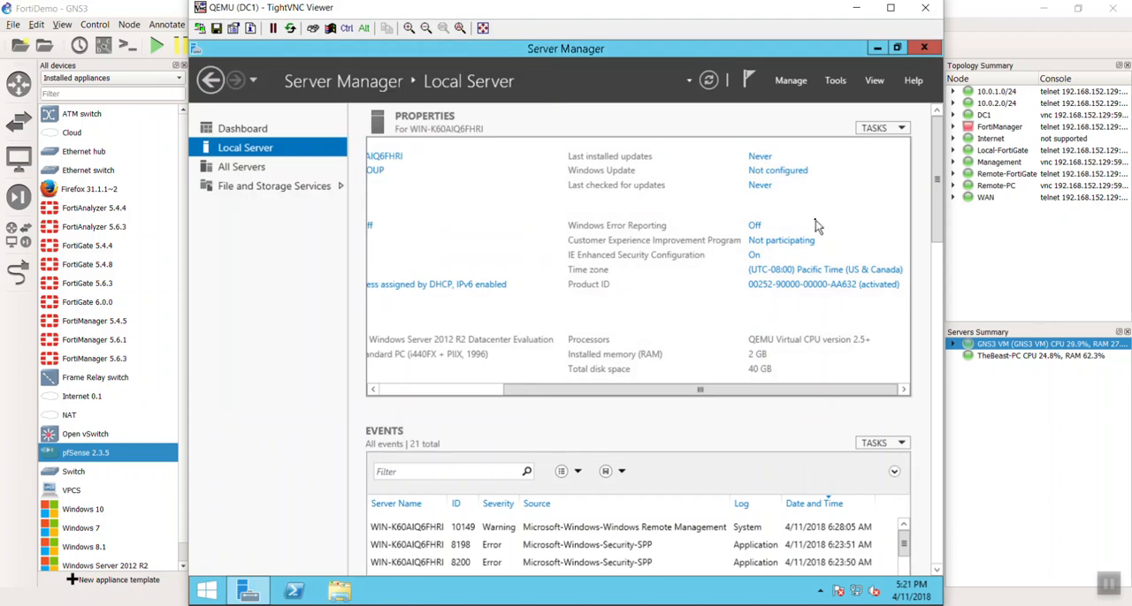
mouse_move(533, 240)
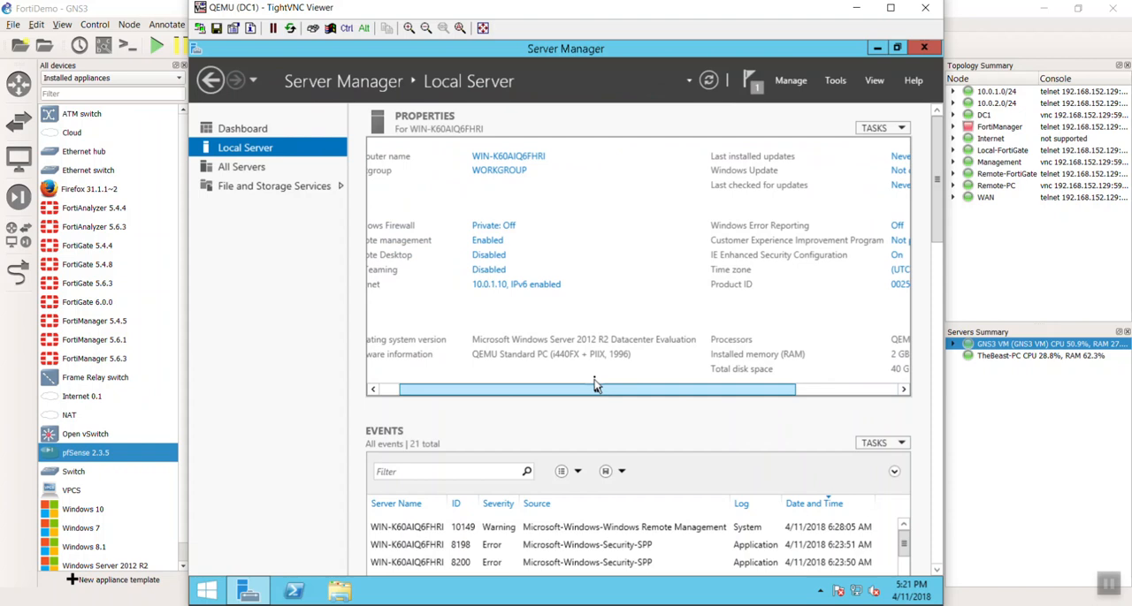
drag(597, 388, 614, 390)
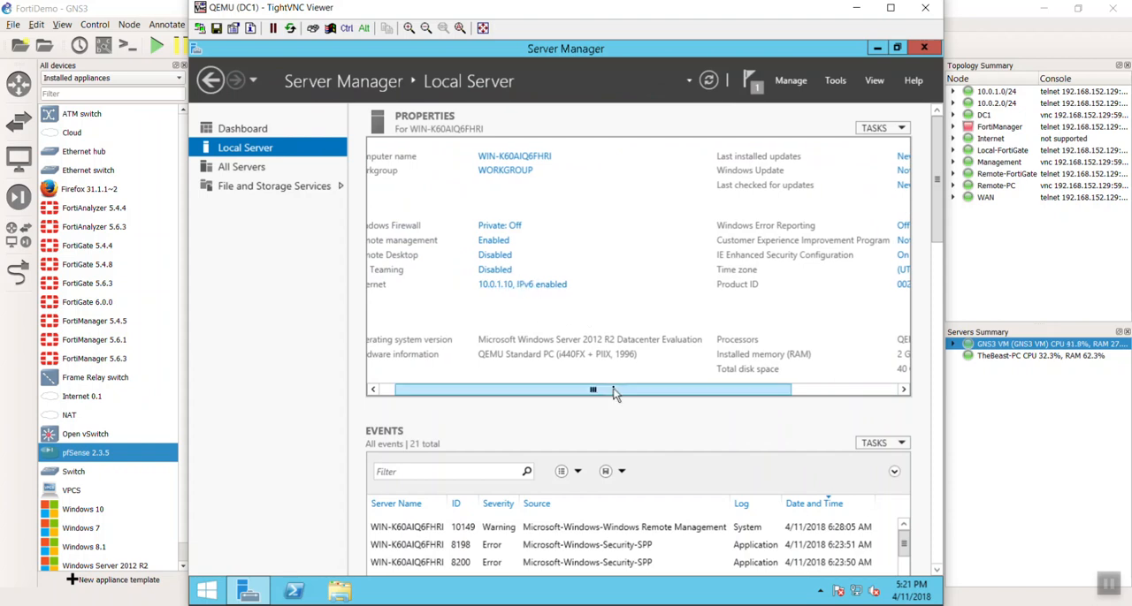
drag(592, 389, 699, 389)
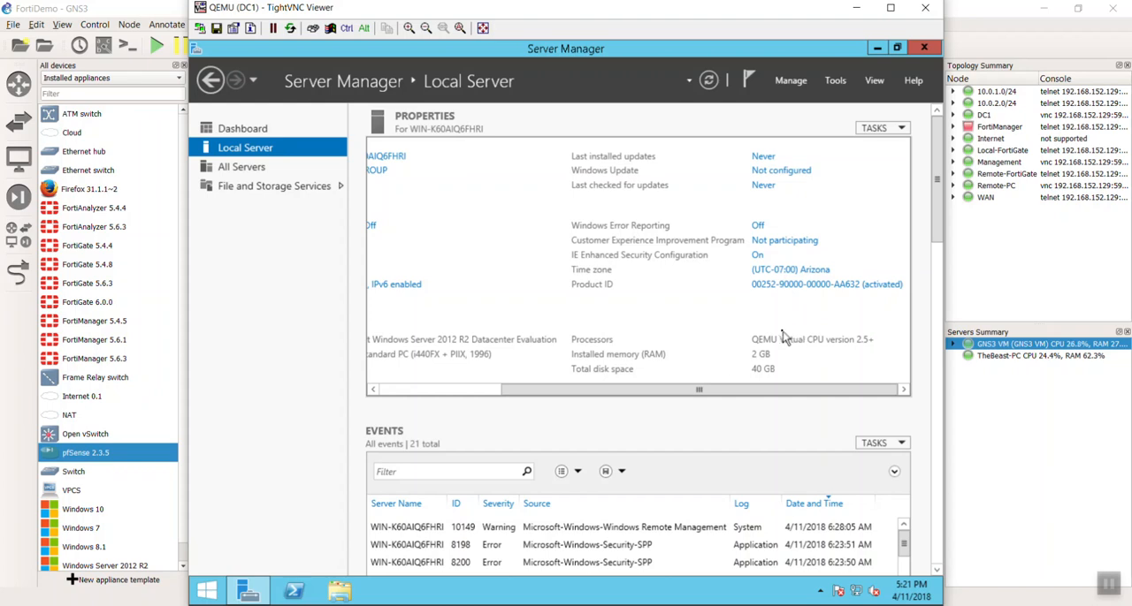
mouse_move(773, 303)
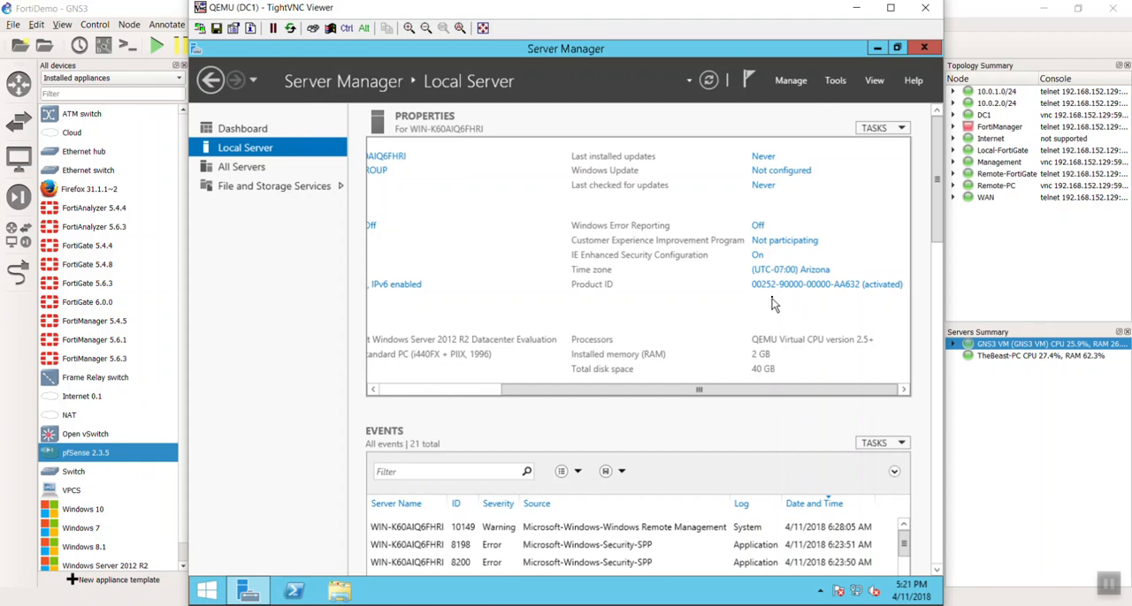
mouse_move(767, 257)
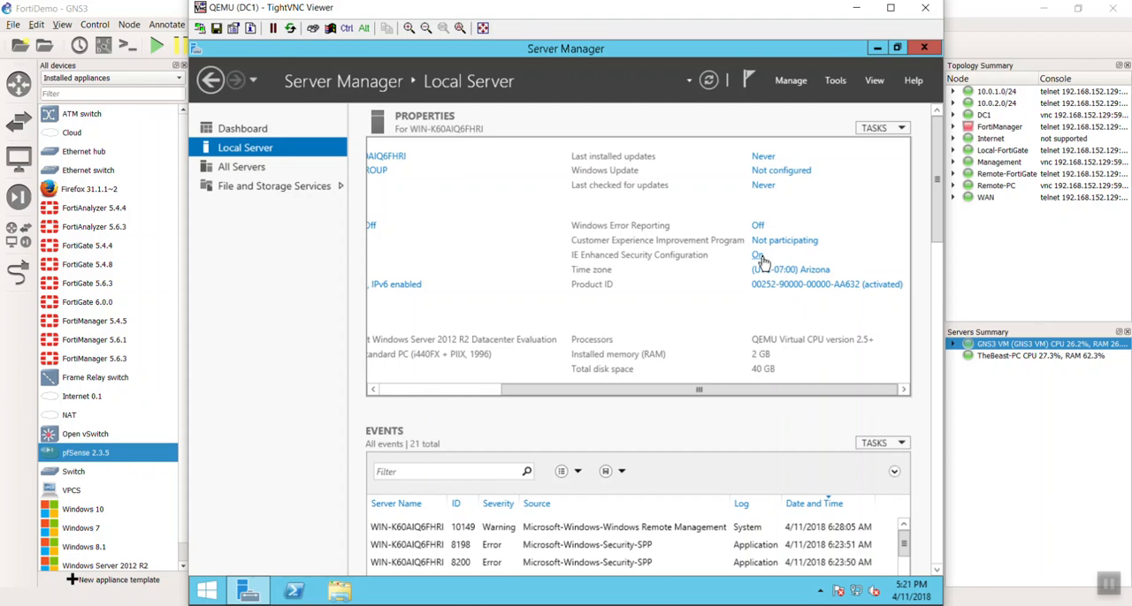
click(757, 255)
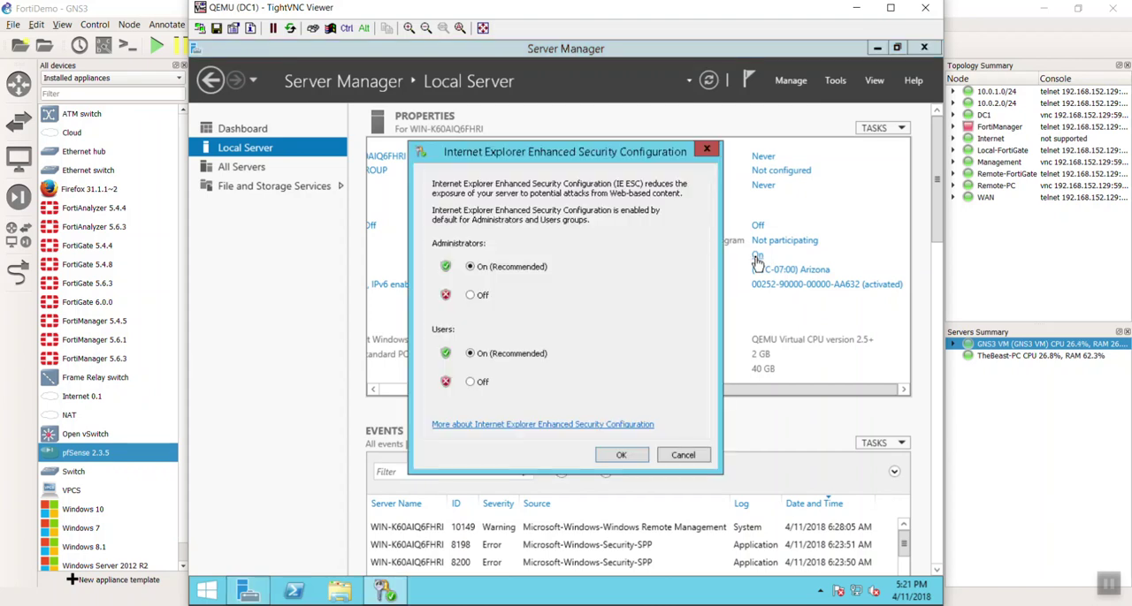
click(470, 295)
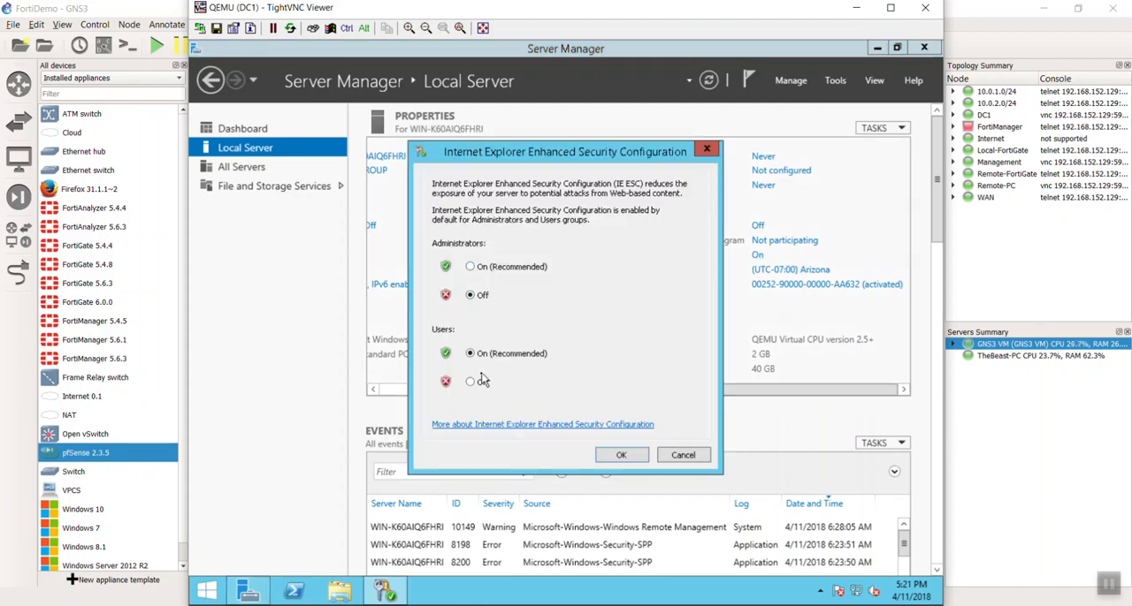
click(470, 381)
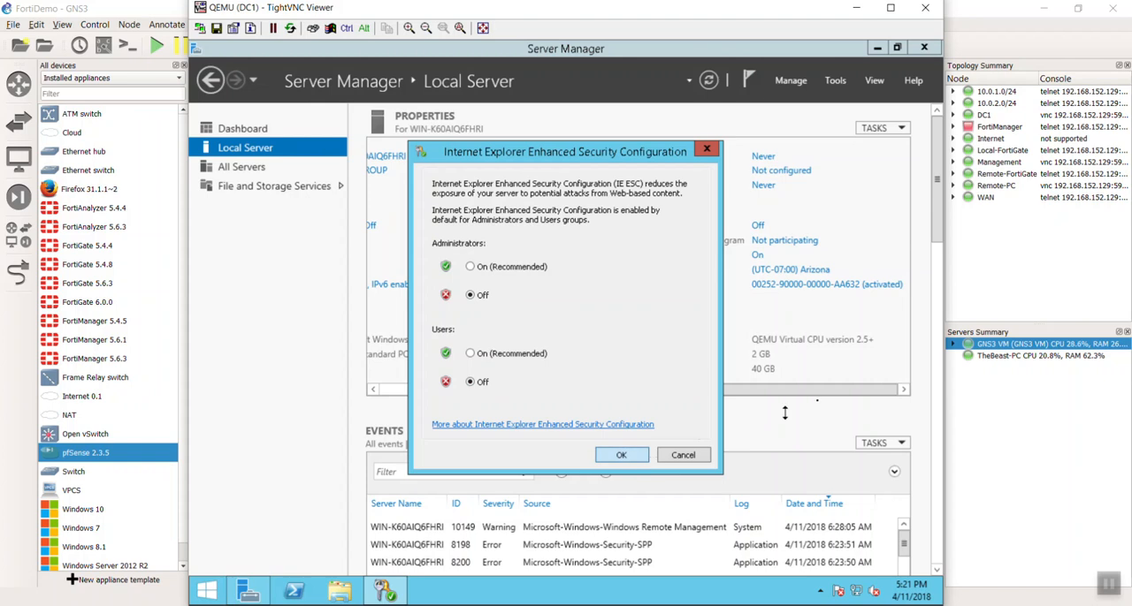
click(621, 455)
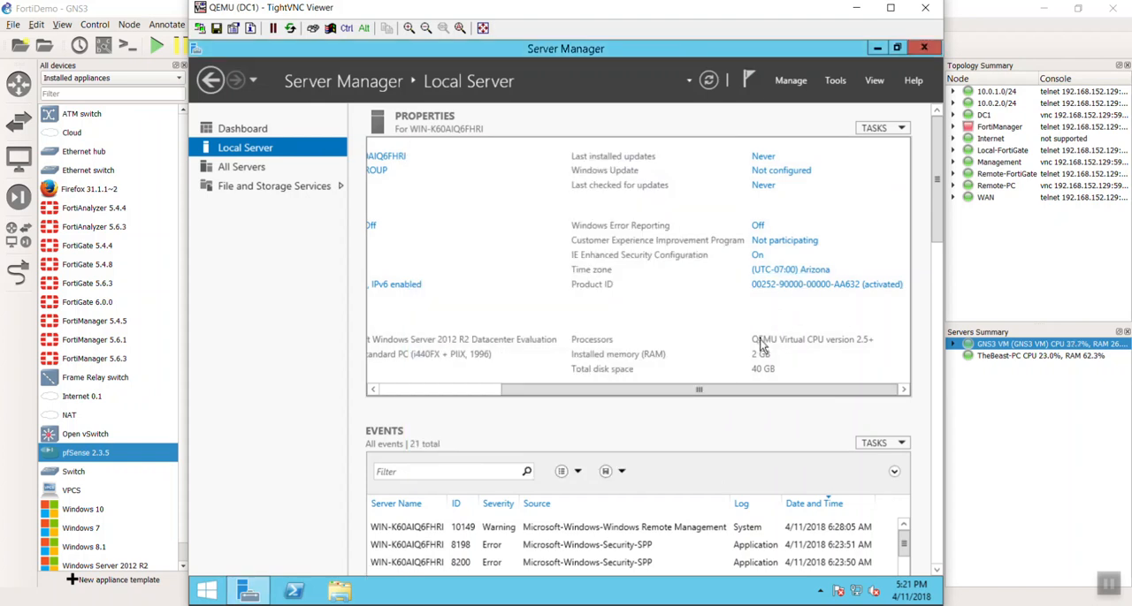
mouse_move(730, 318)
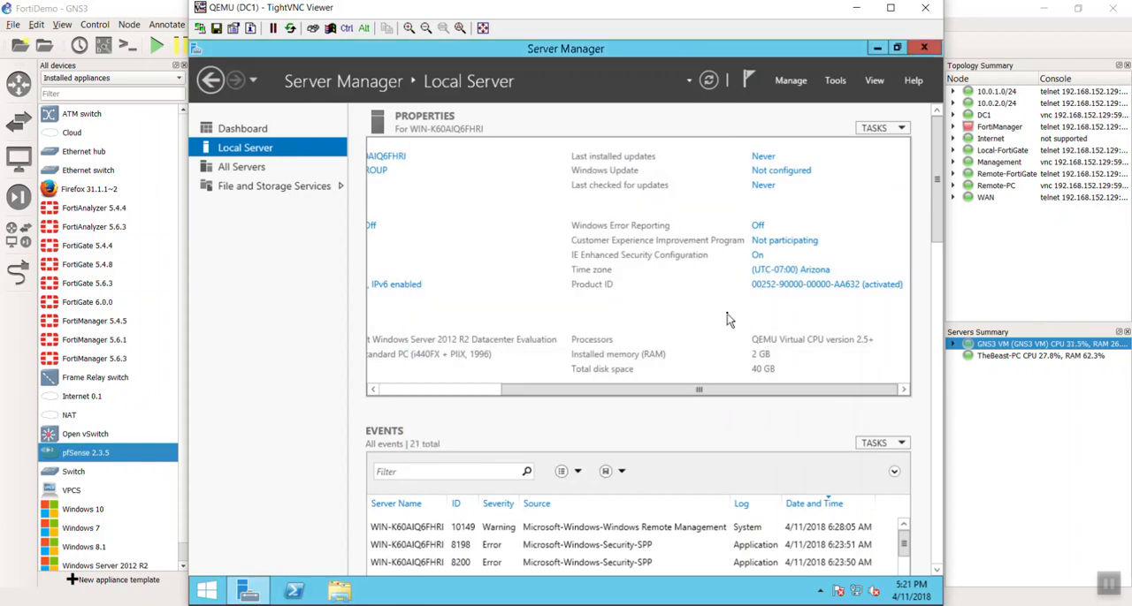
mouse_move(676, 246)
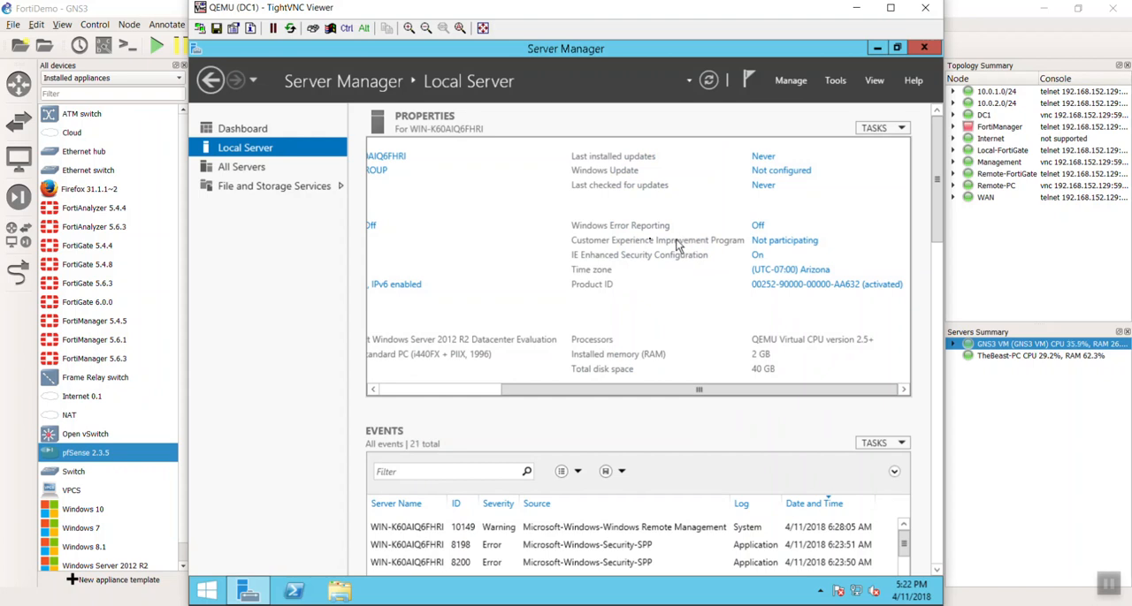
mouse_move(795, 240)
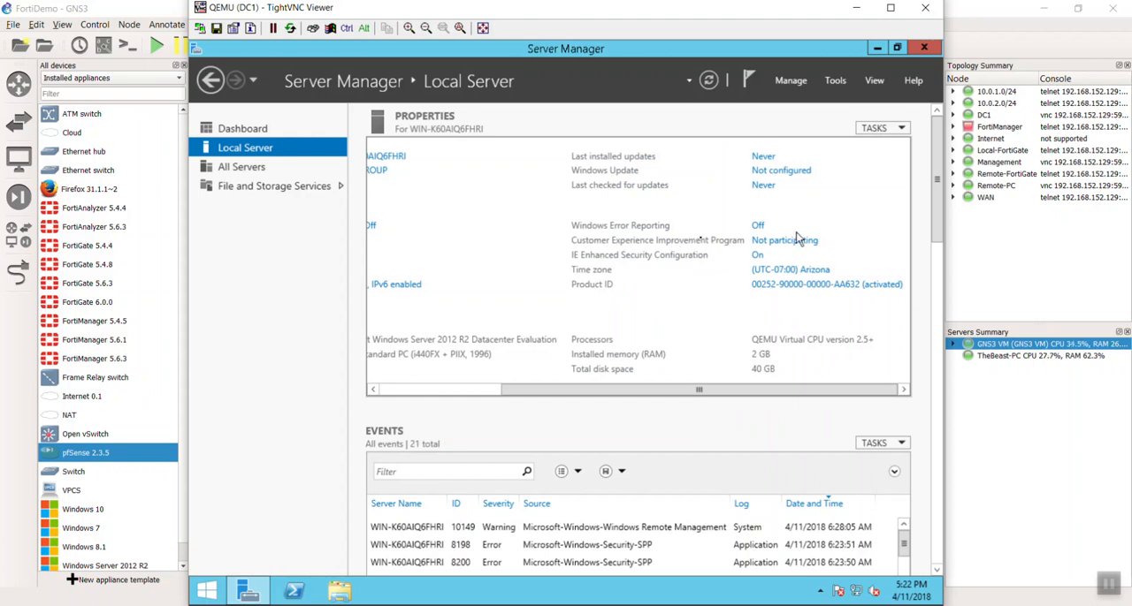
mouse_move(557, 349)
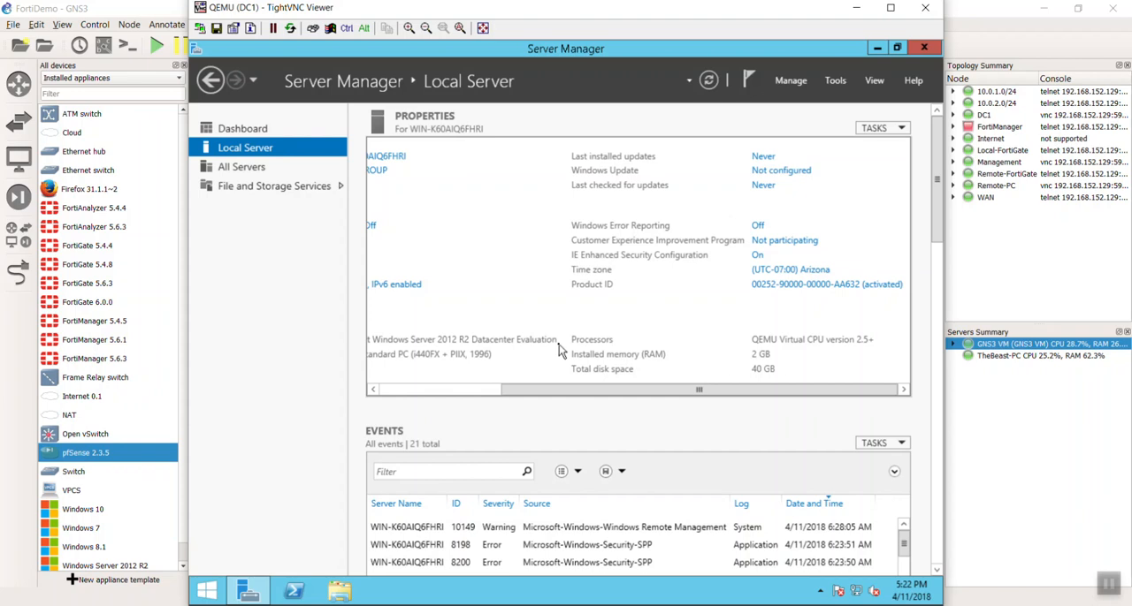
mouse_move(600, 338)
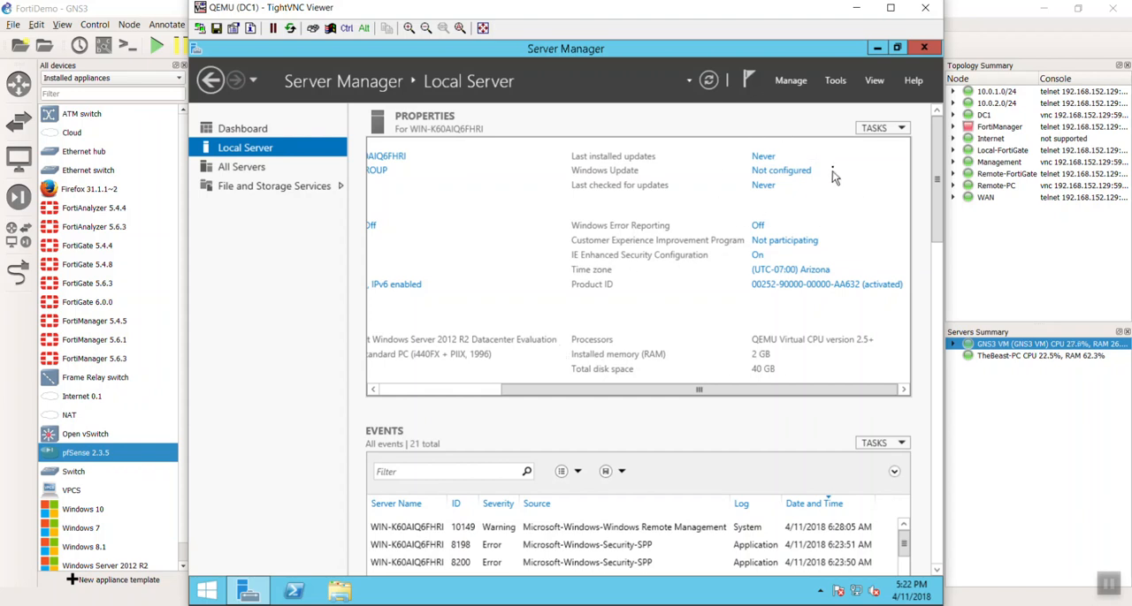
mouse_move(793, 218)
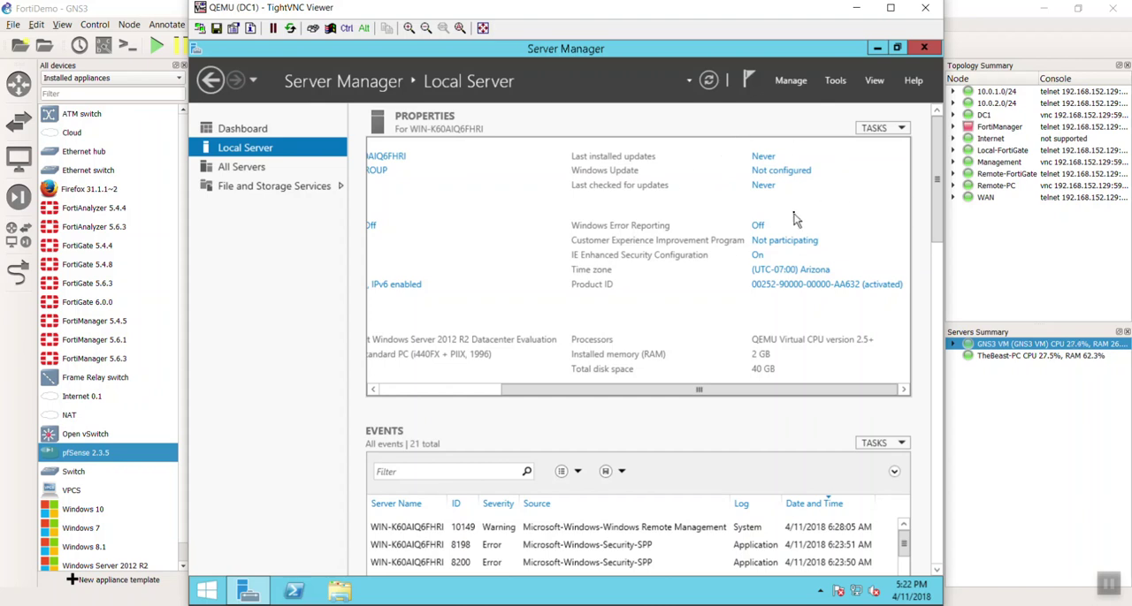
mouse_move(803, 229)
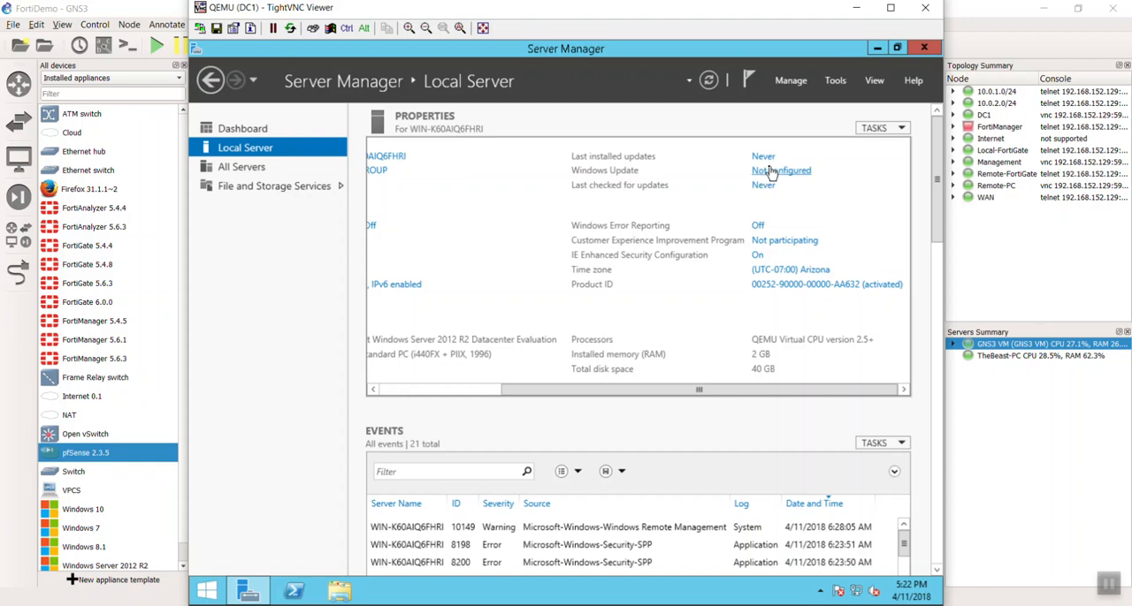
mouse_move(574, 198)
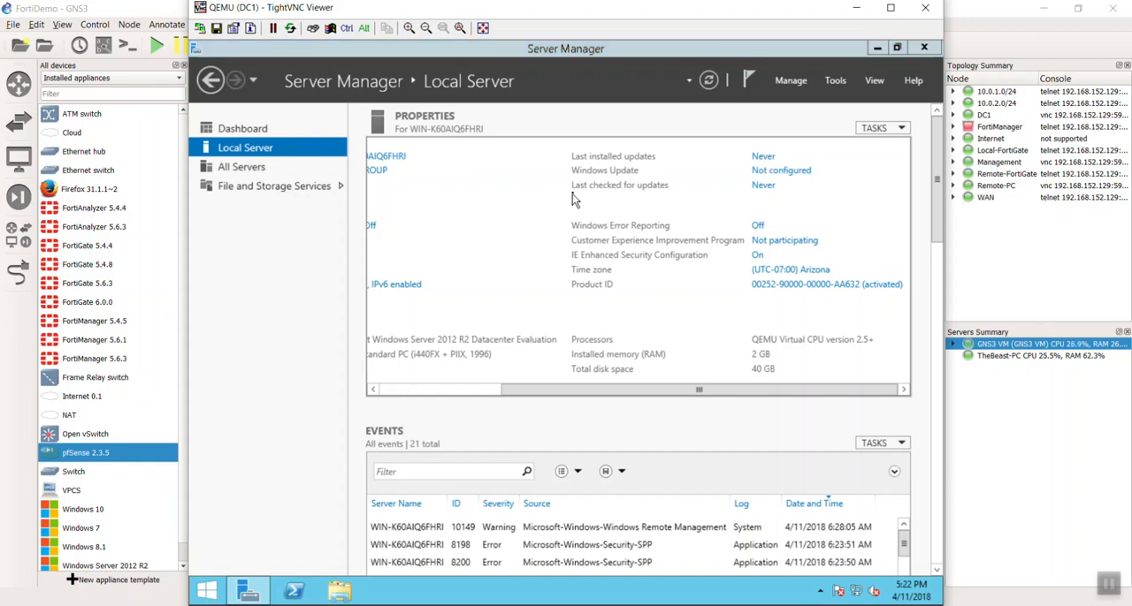
Set Windows Update to 'Check for updates but let me choose', including recommended and Microsoft updates
click(781, 169)
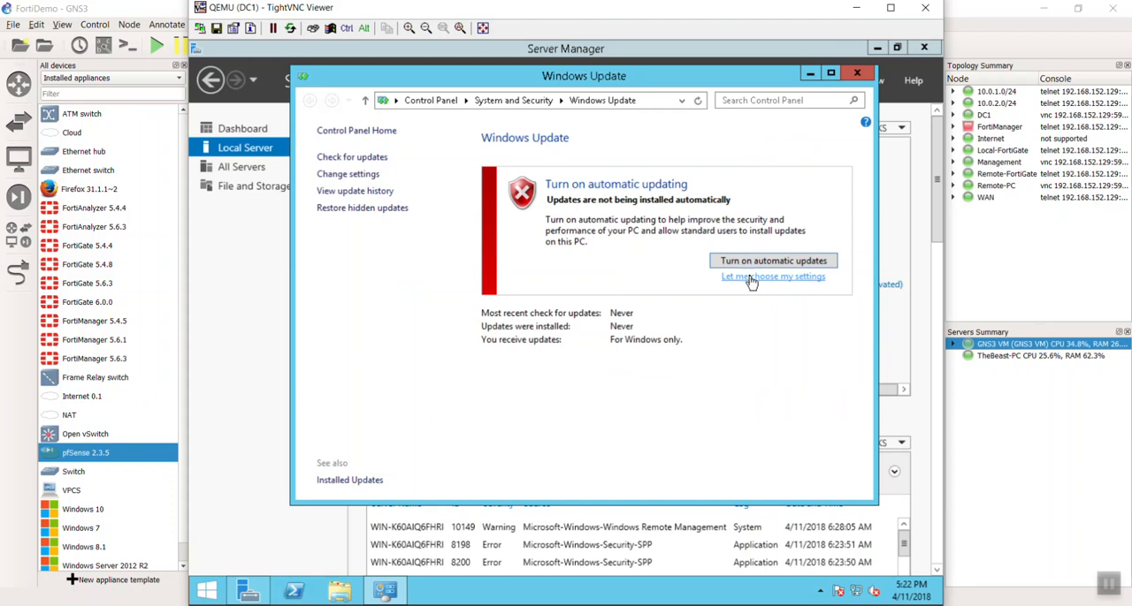
click(773, 277)
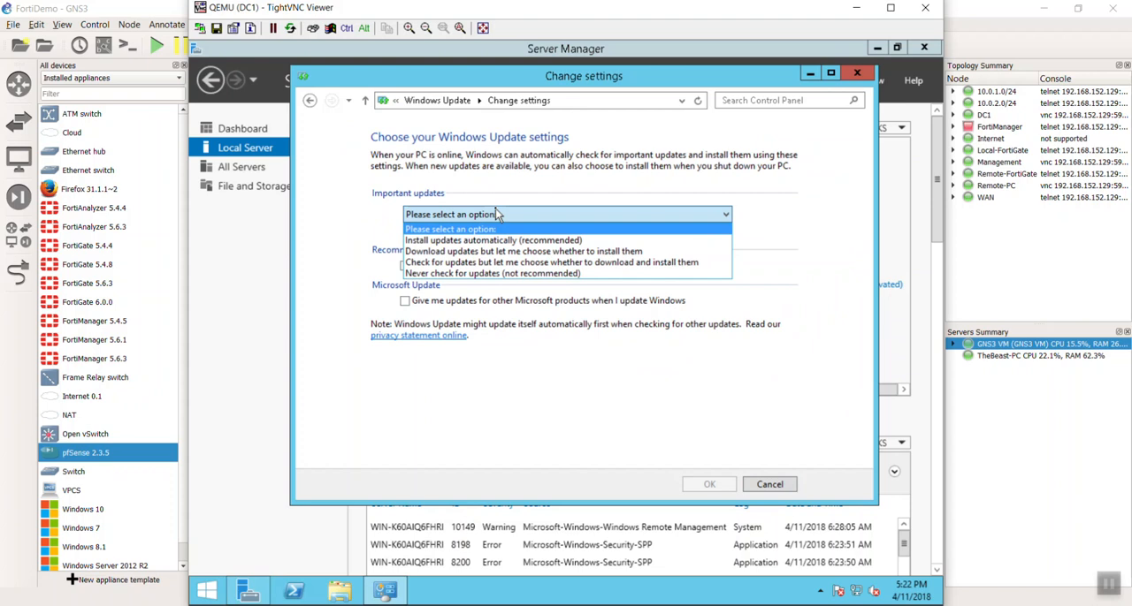
mouse_move(548, 263)
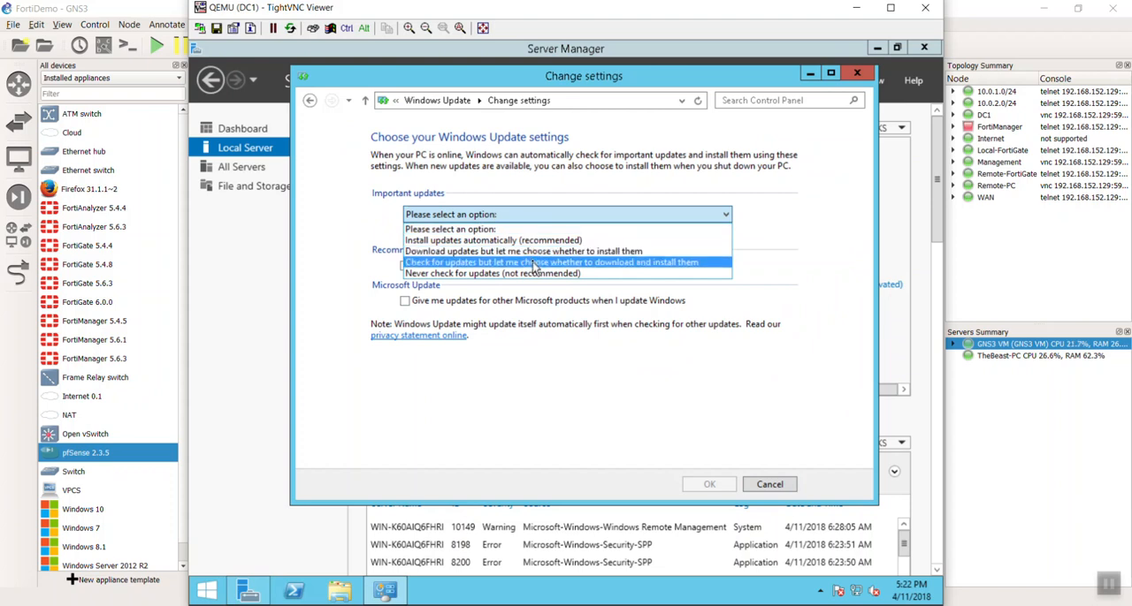
mouse_move(523, 251)
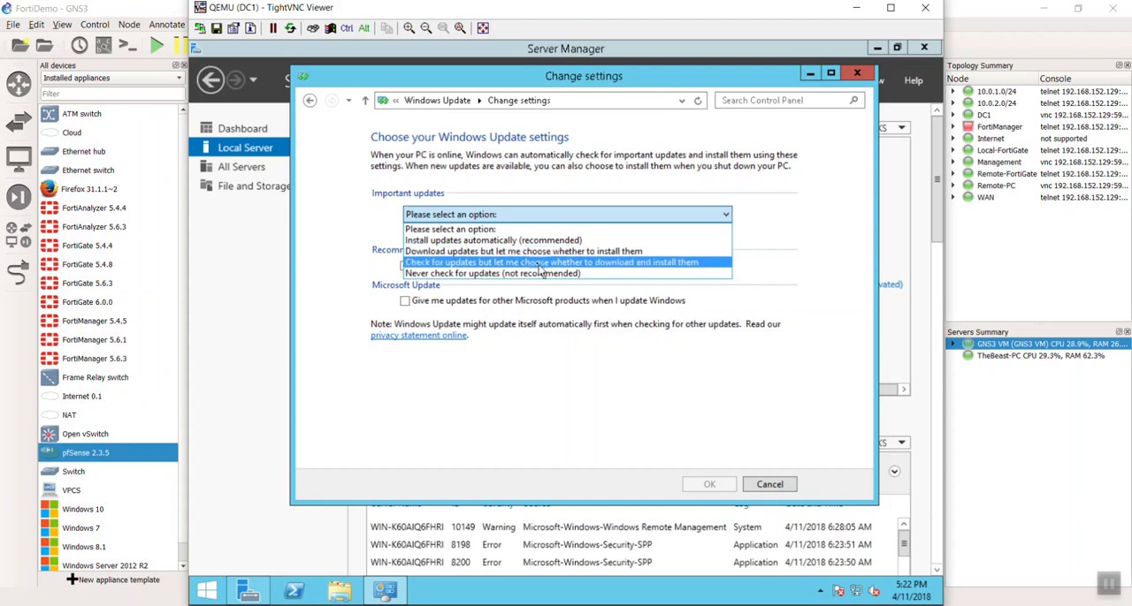
click(557, 262)
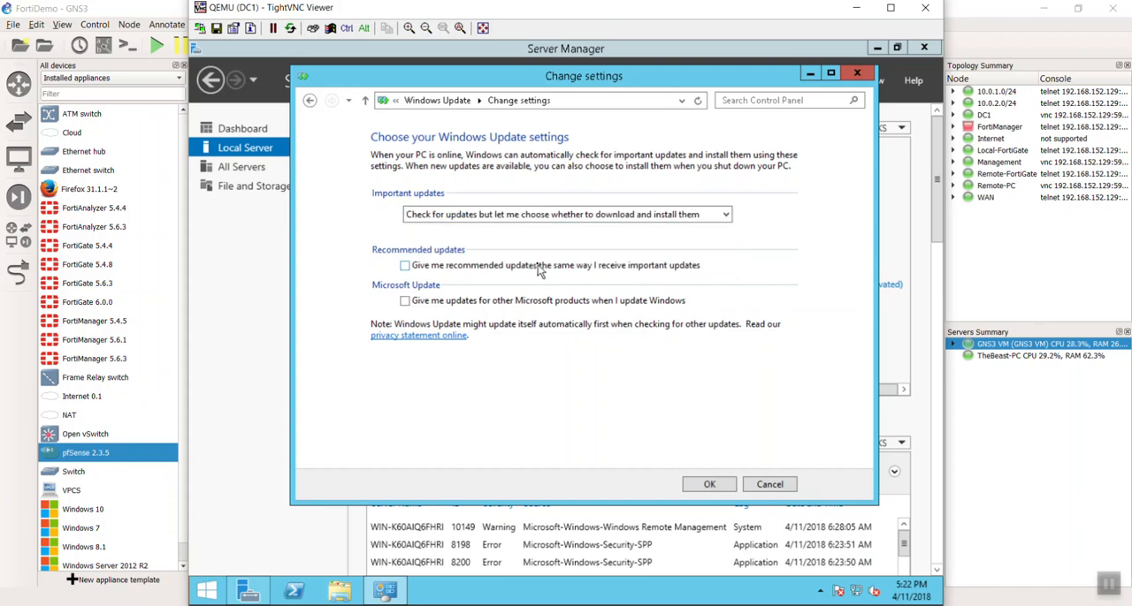
click(405, 265)
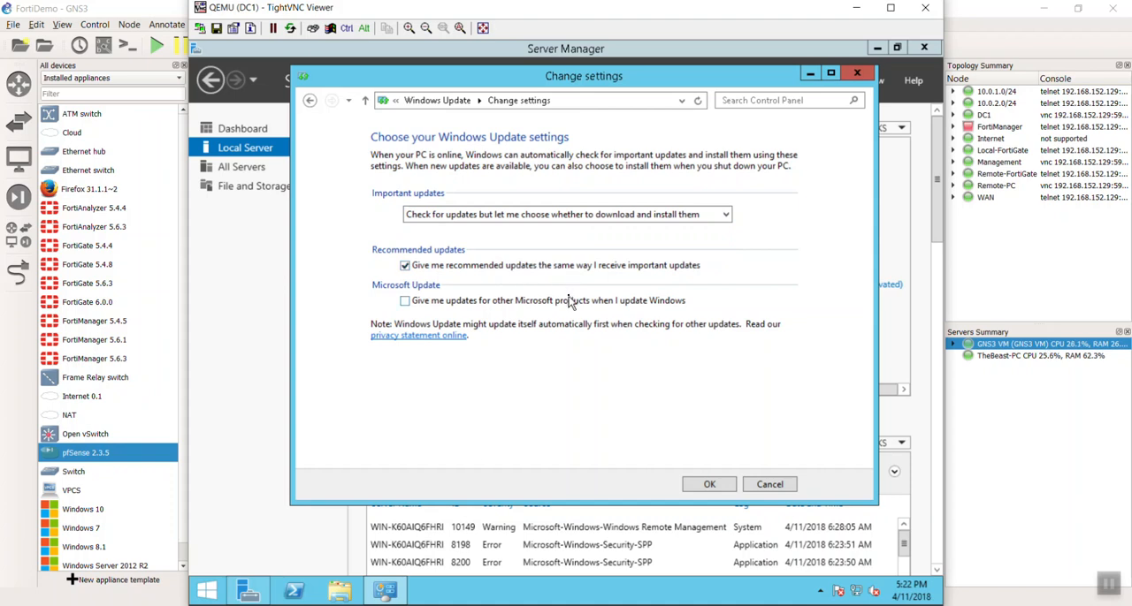
click(405, 301)
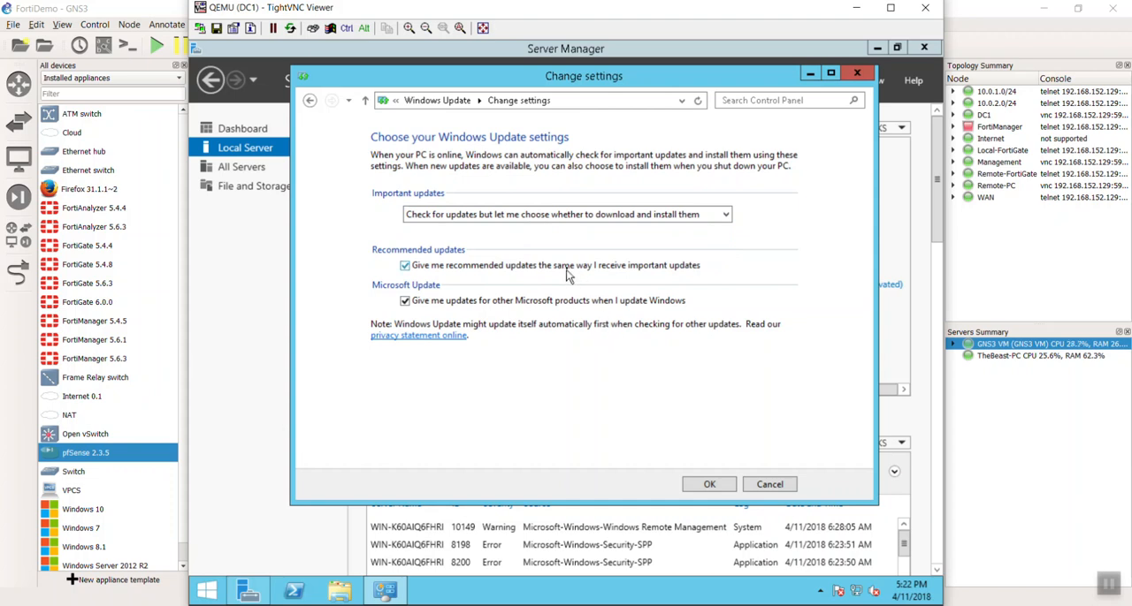
mouse_move(708, 484)
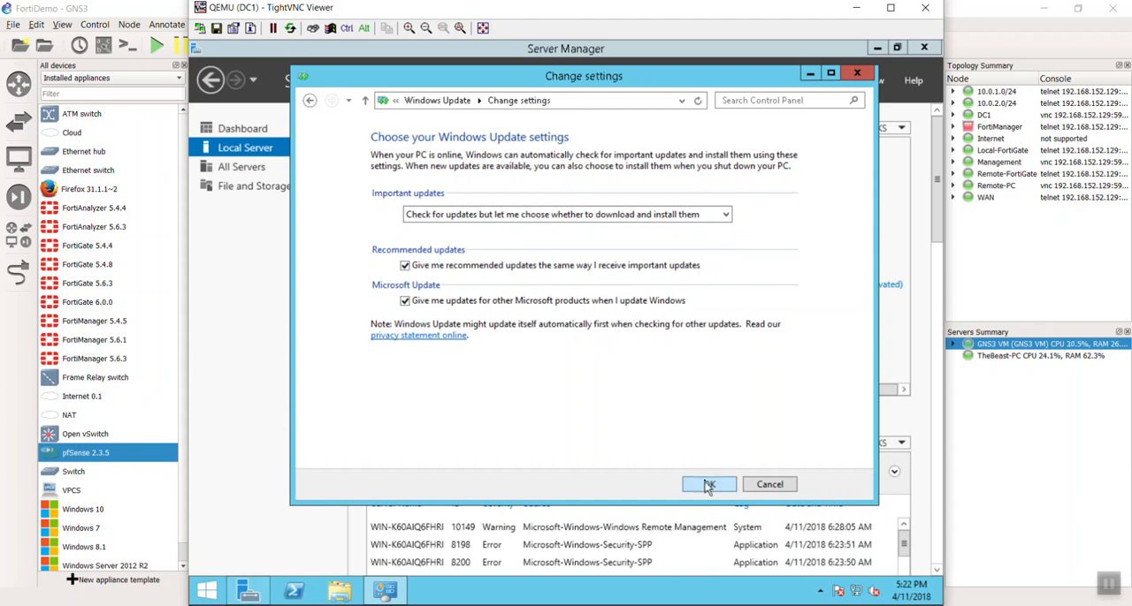
click(708, 484)
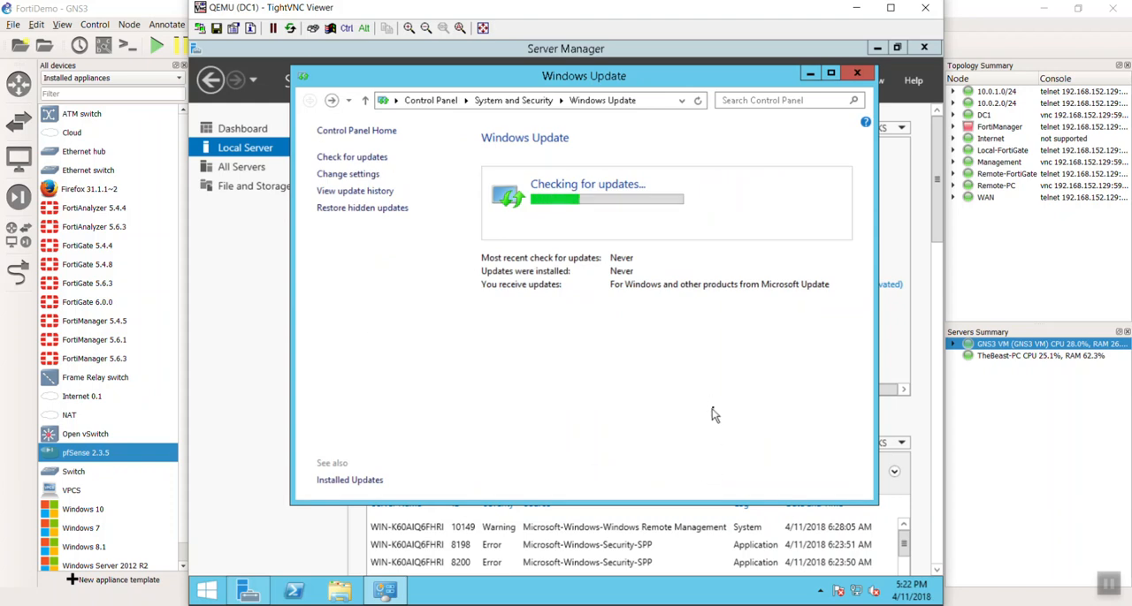
mouse_move(739, 408)
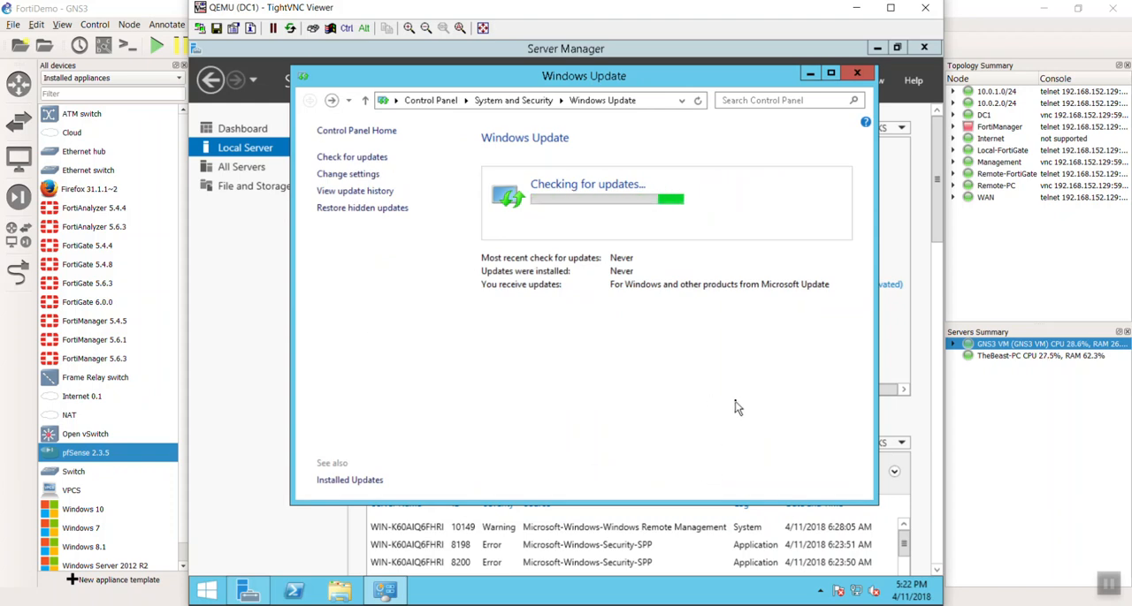
mouse_move(855, 128)
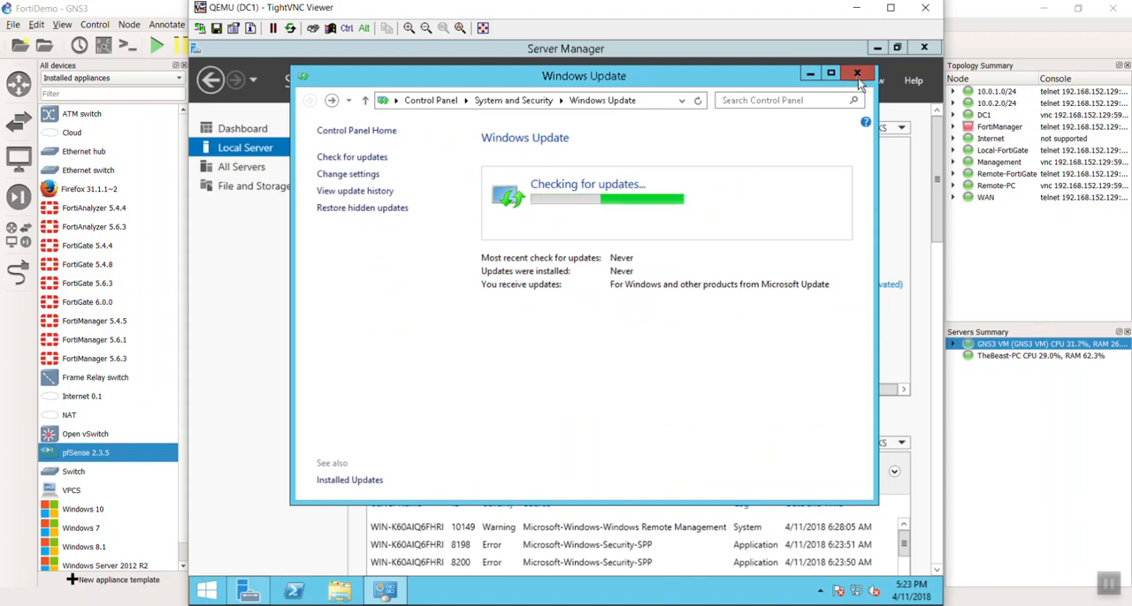
Close Windows Update and launch Internet Explorer from the Start screen tile
click(856, 72)
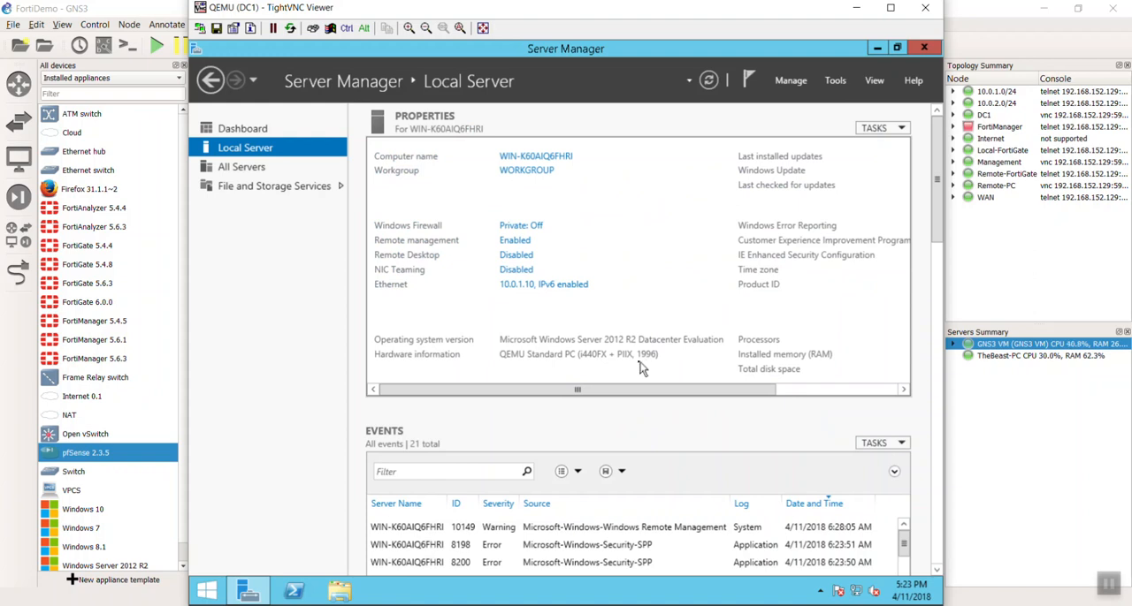
click(207, 591)
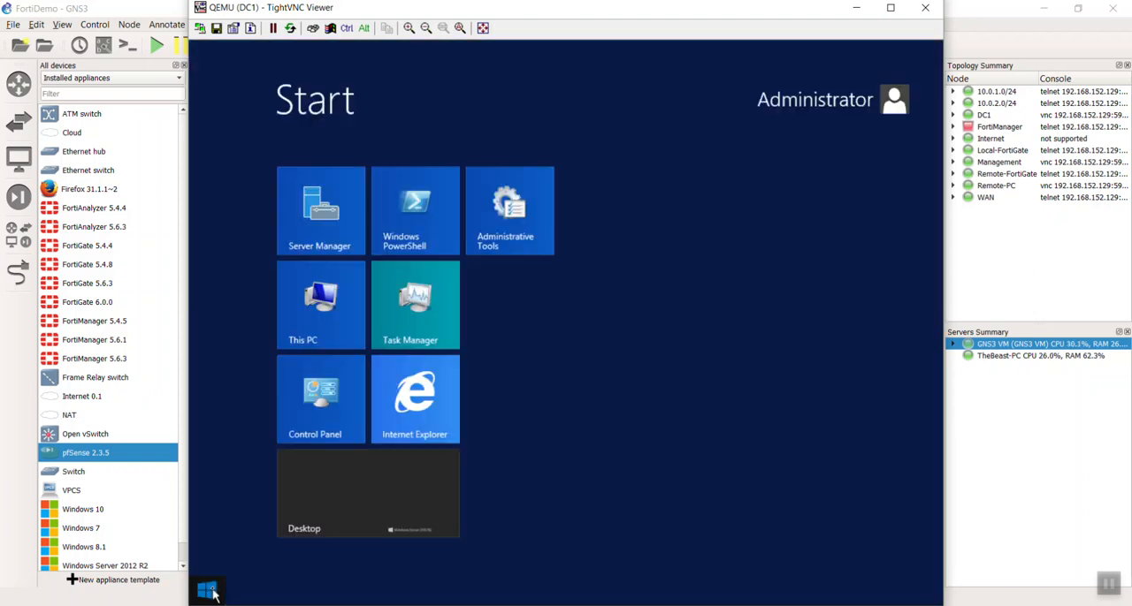
click(320, 210)
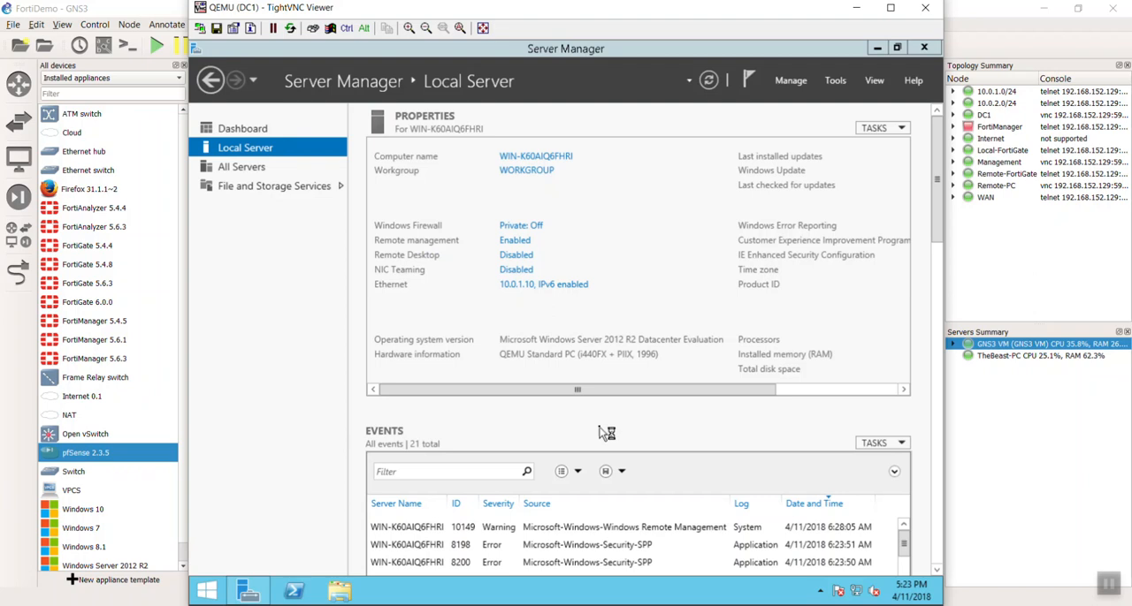
mouse_move(601, 433)
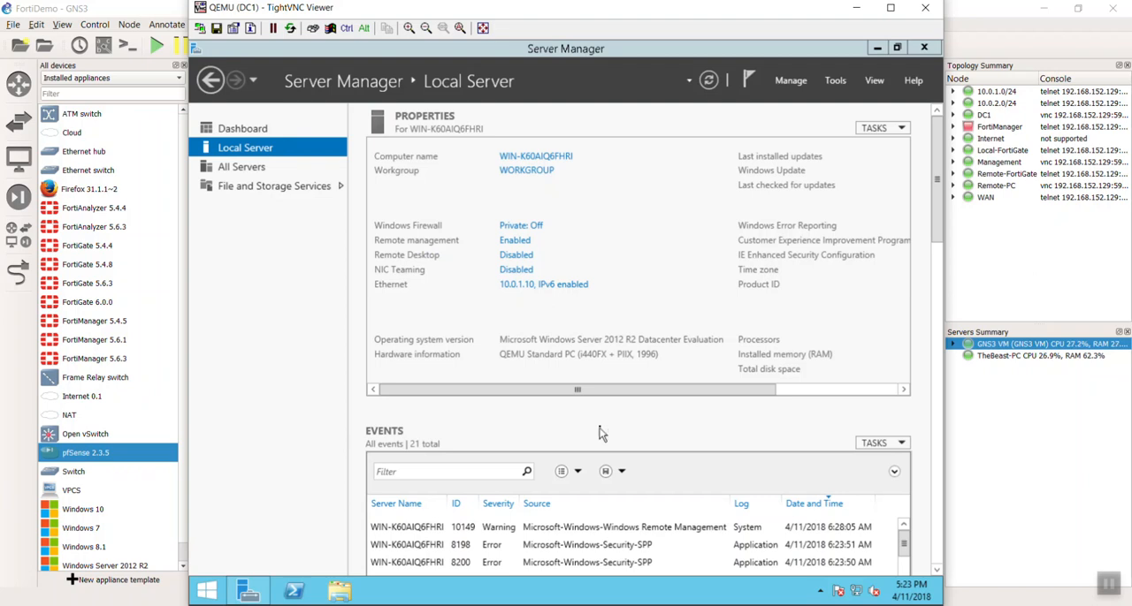
click(384, 591)
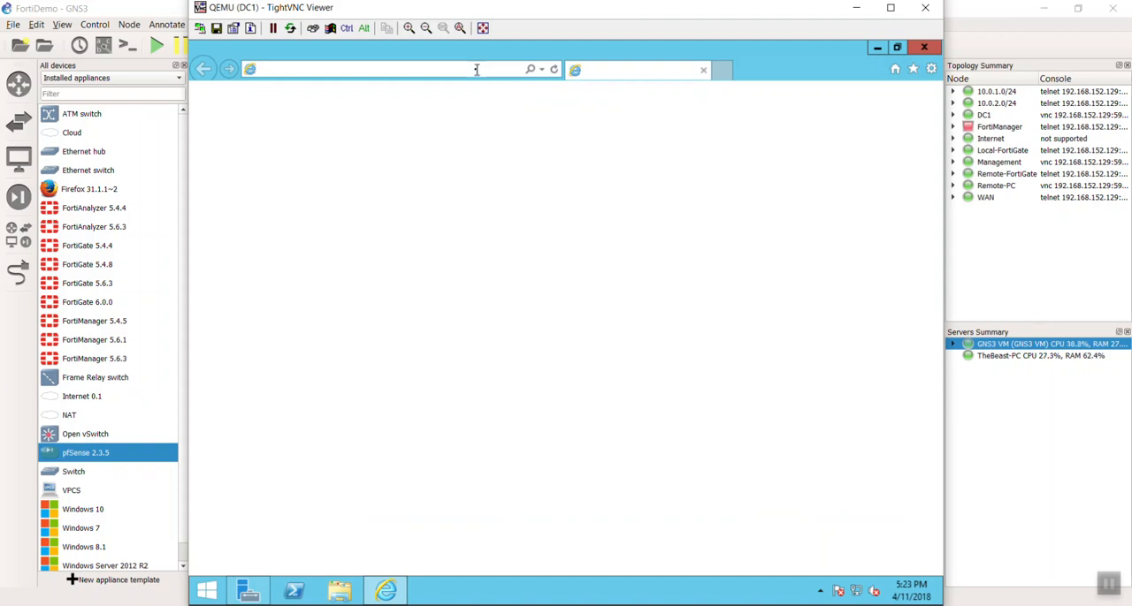
Choose 'Don't use recommended settings' in the Set up Internet Explorer 11 dialog
text(n.htm)
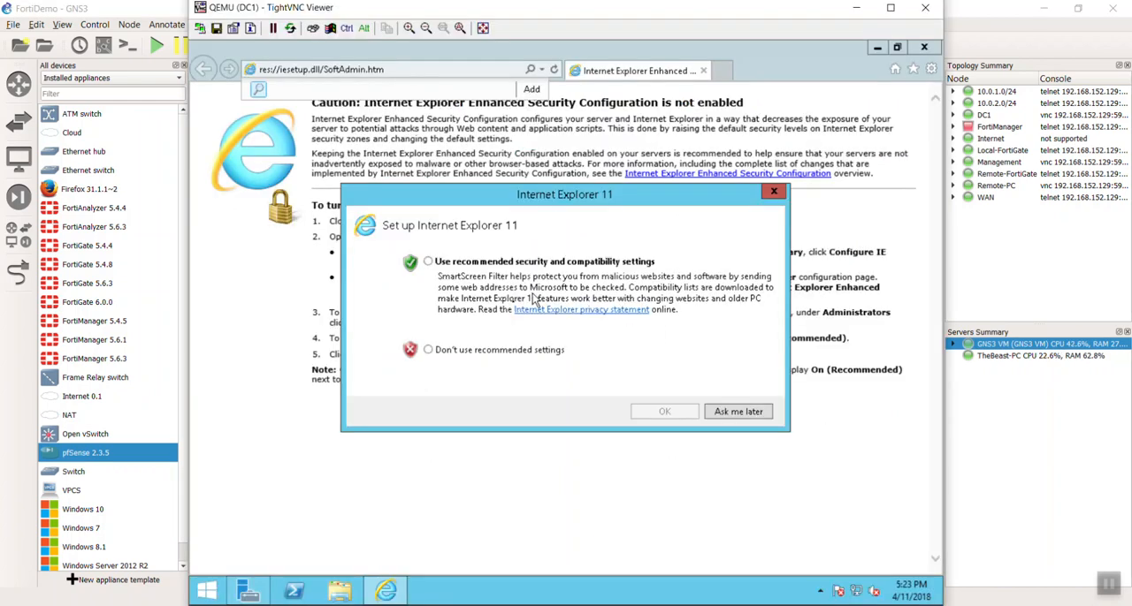
click(429, 349)
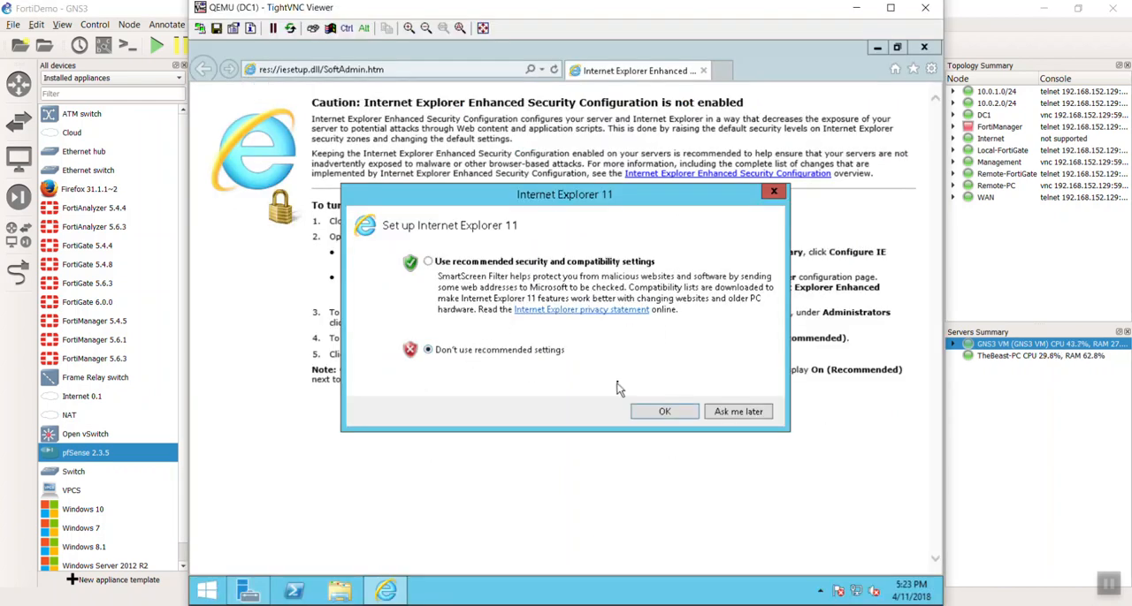
click(664, 411)
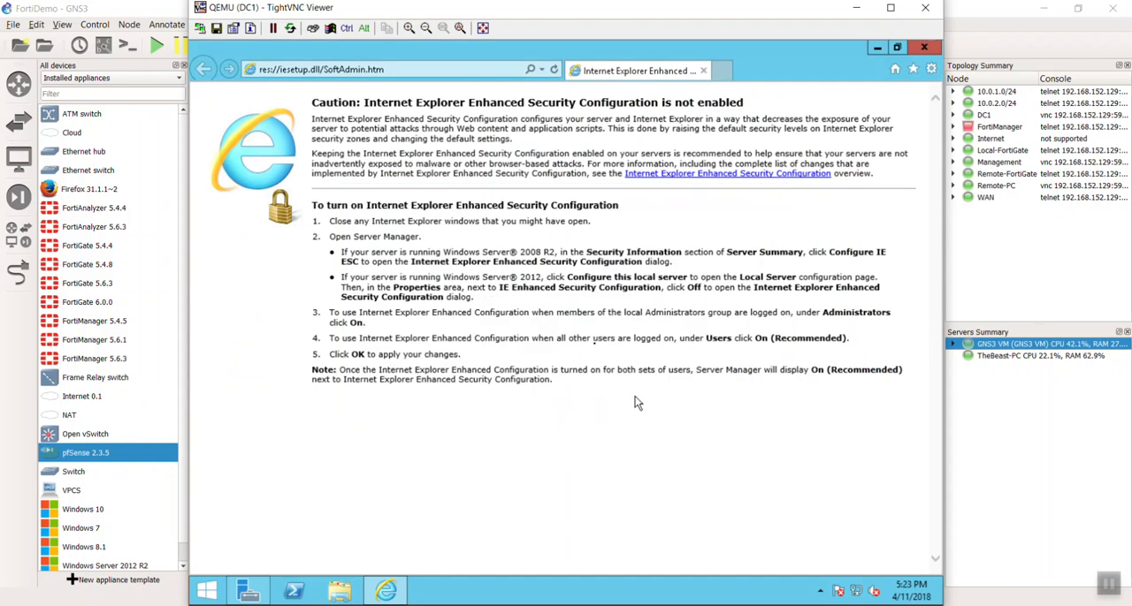
Start entering the Ninite address, then close the Enhanced Security Configuration page
click(389, 69)
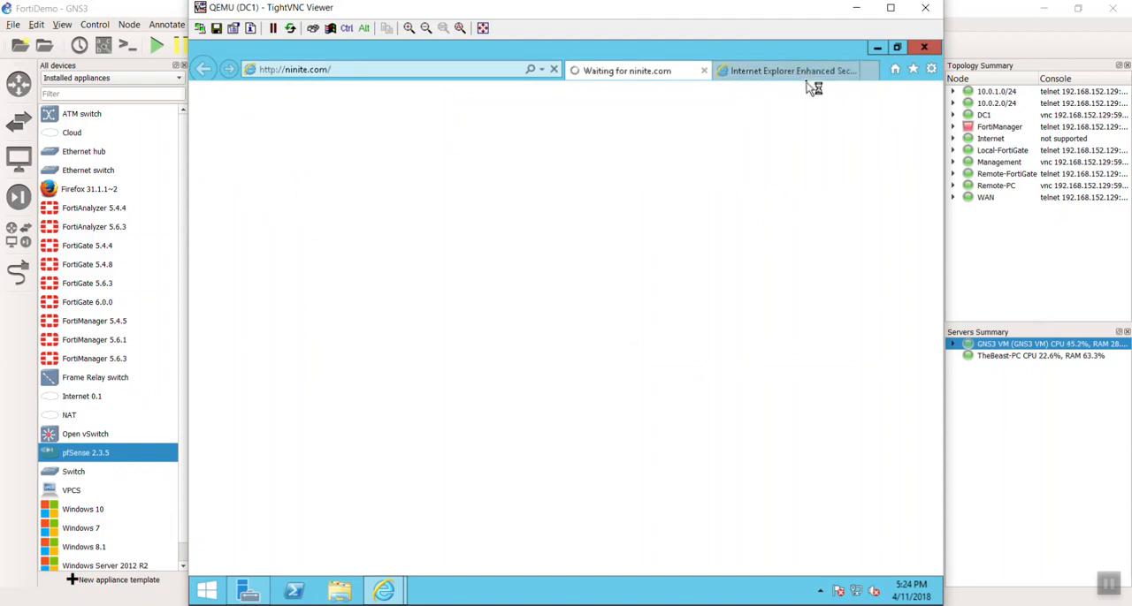
click(785, 70)
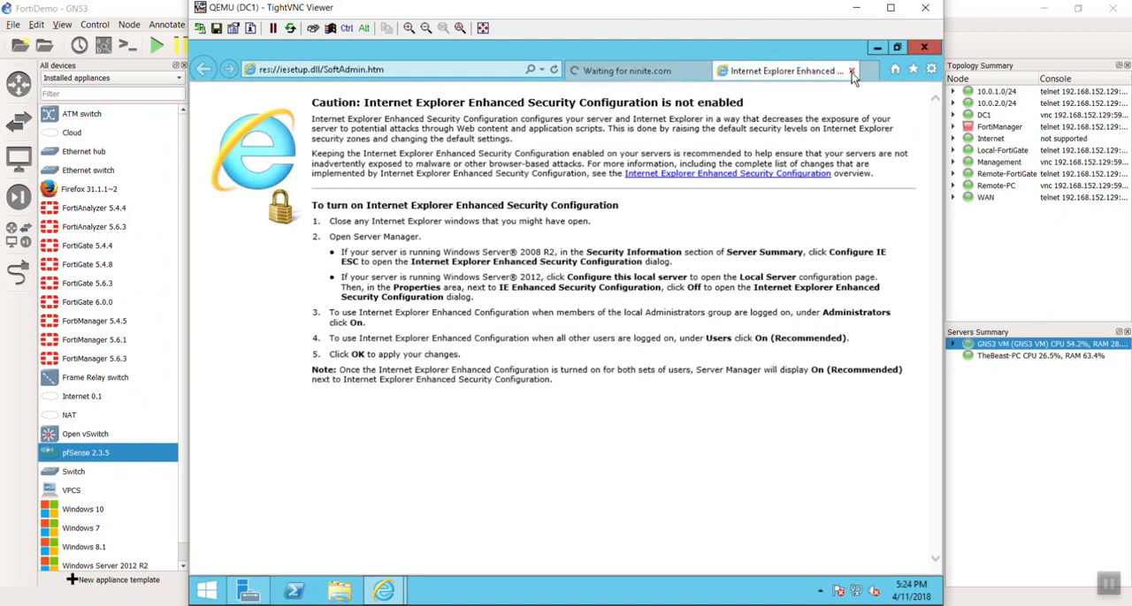
click(851, 71)
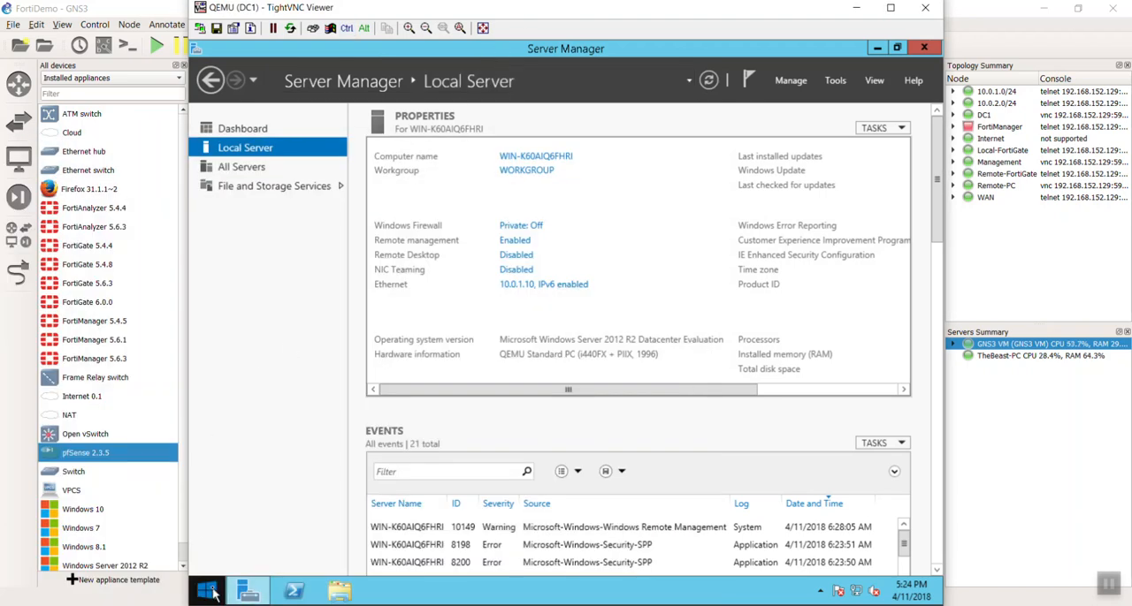
Reopen Internet Explorer on a blank page from the Start screen tile
click(209, 590)
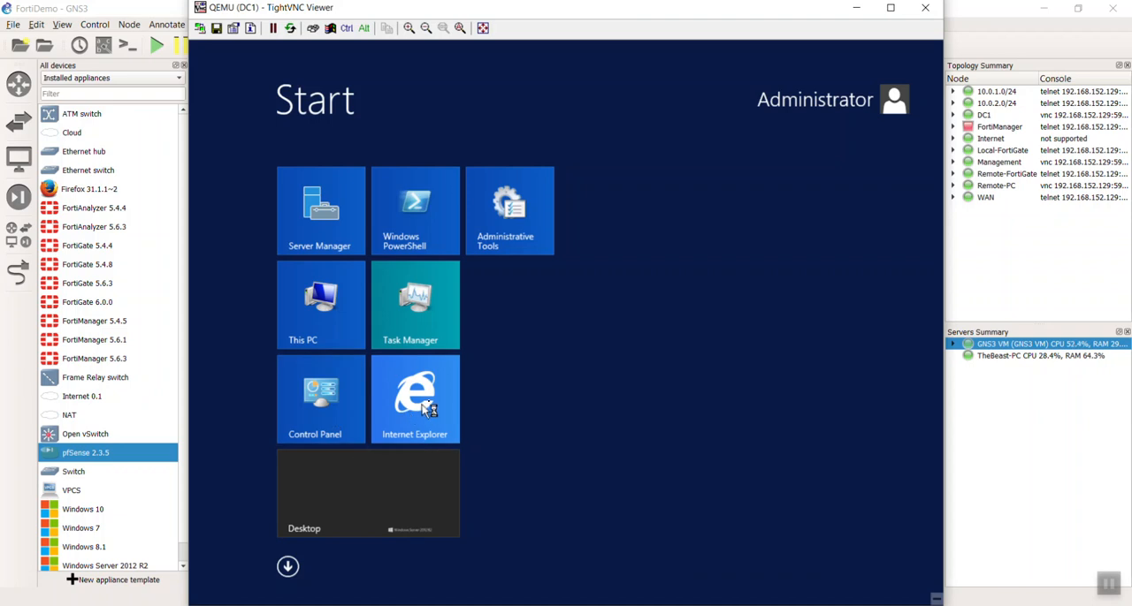
click(319, 210)
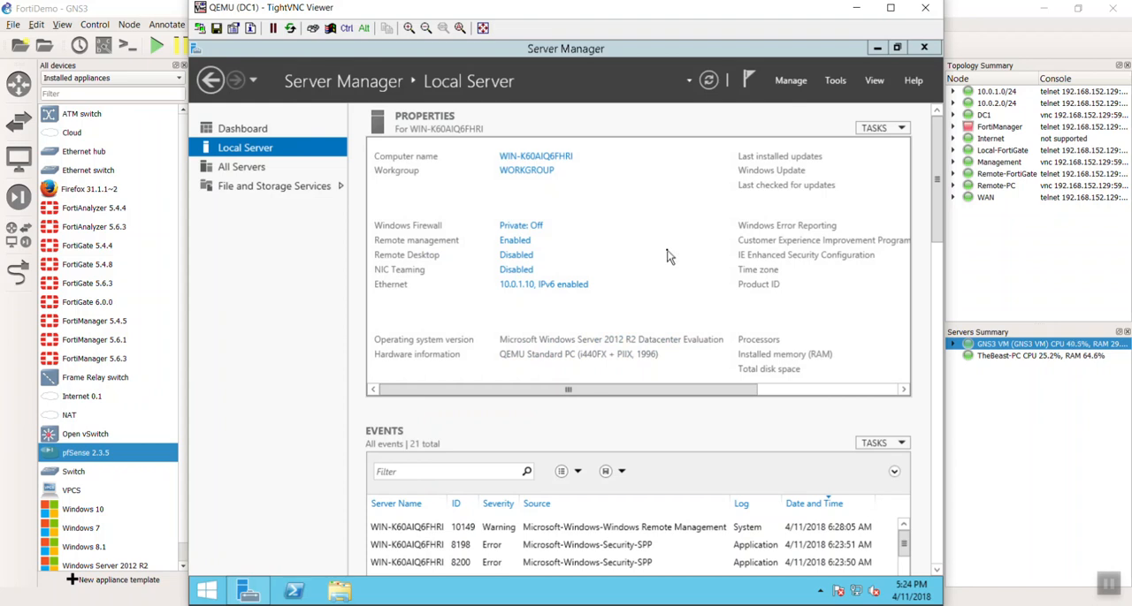
mouse_move(778, 183)
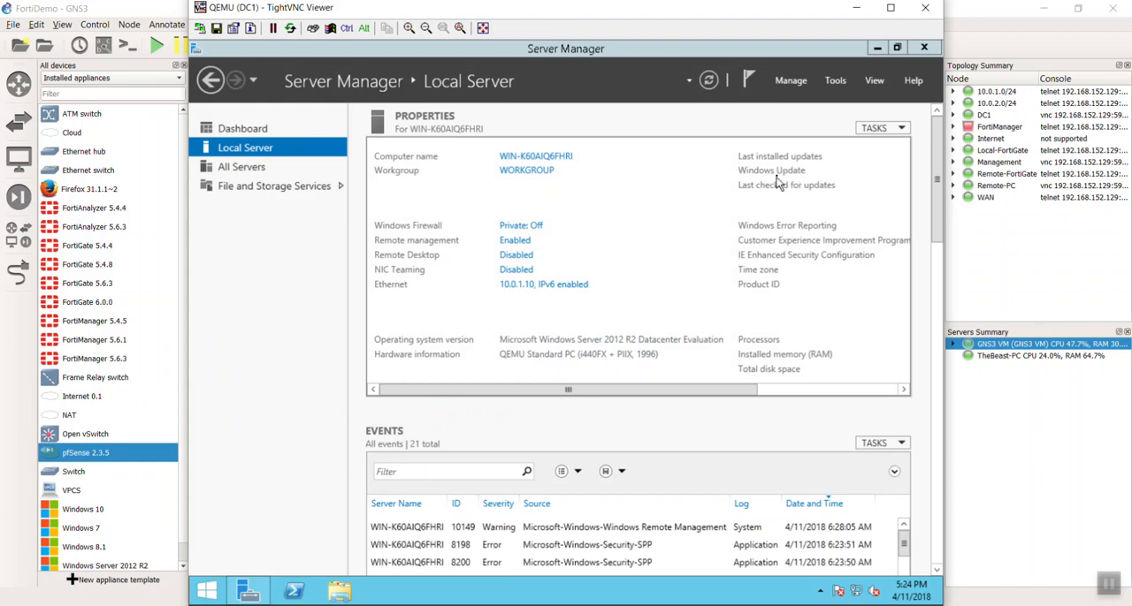
click(385, 591)
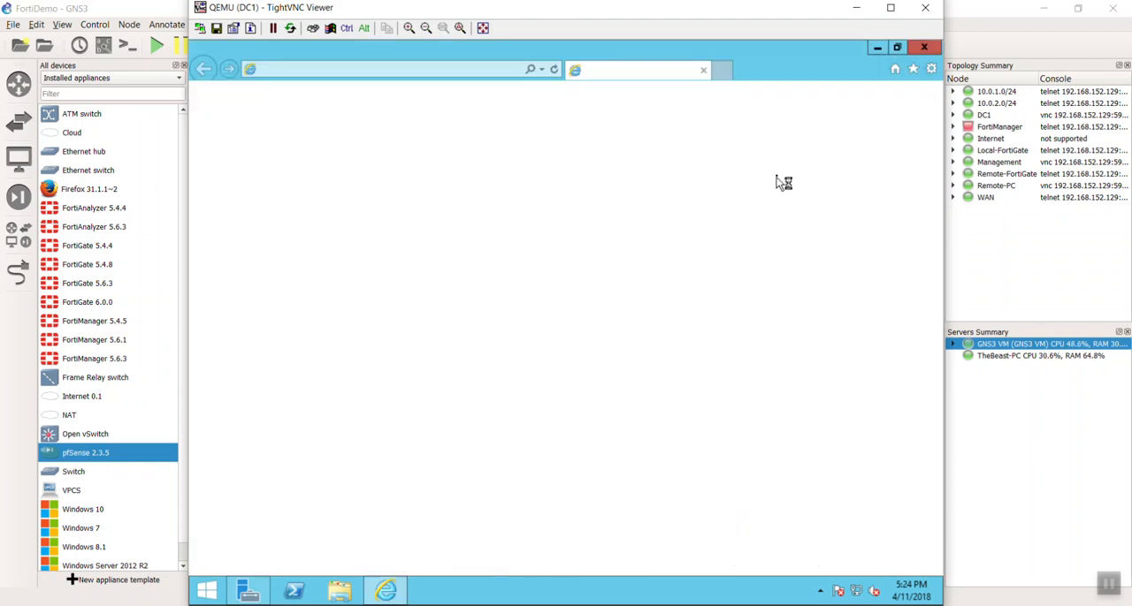
mouse_move(765, 355)
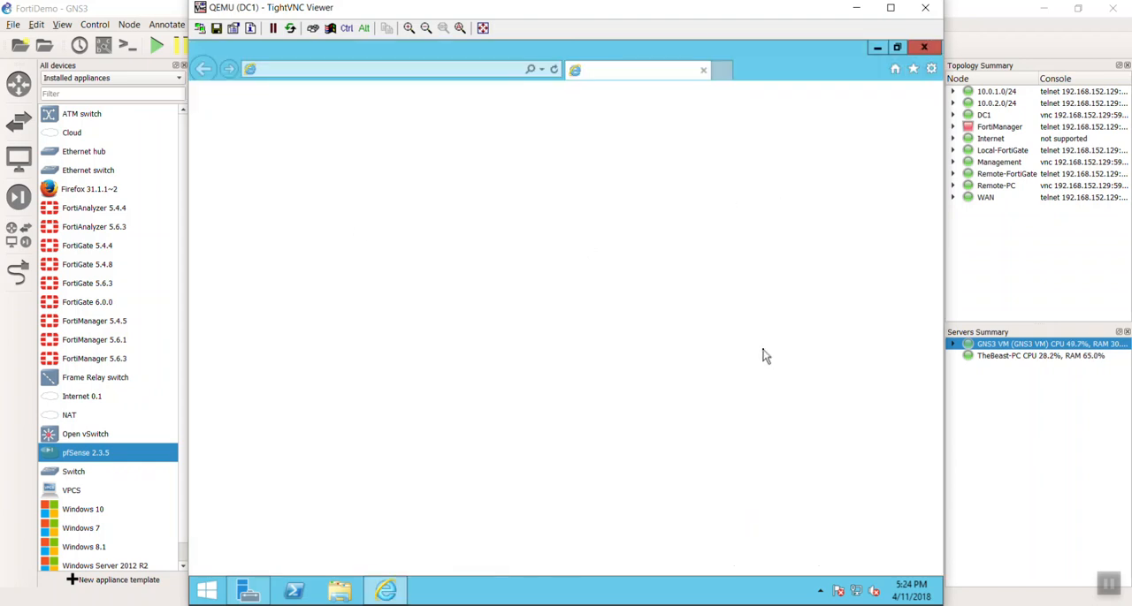
mouse_move(385, 591)
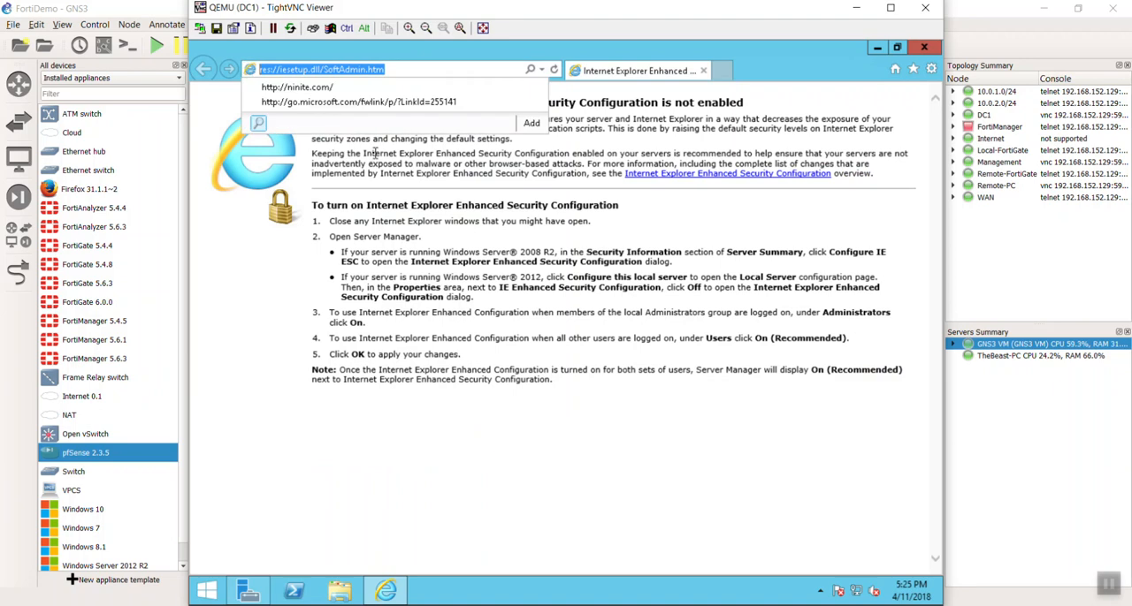
text(nnite.)
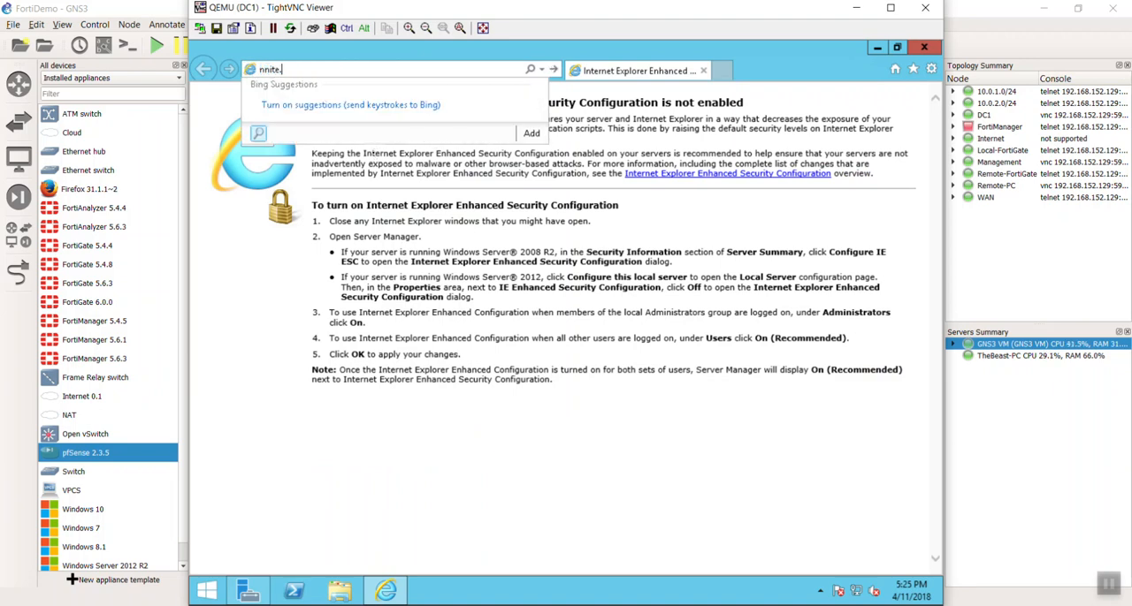
key(Return)
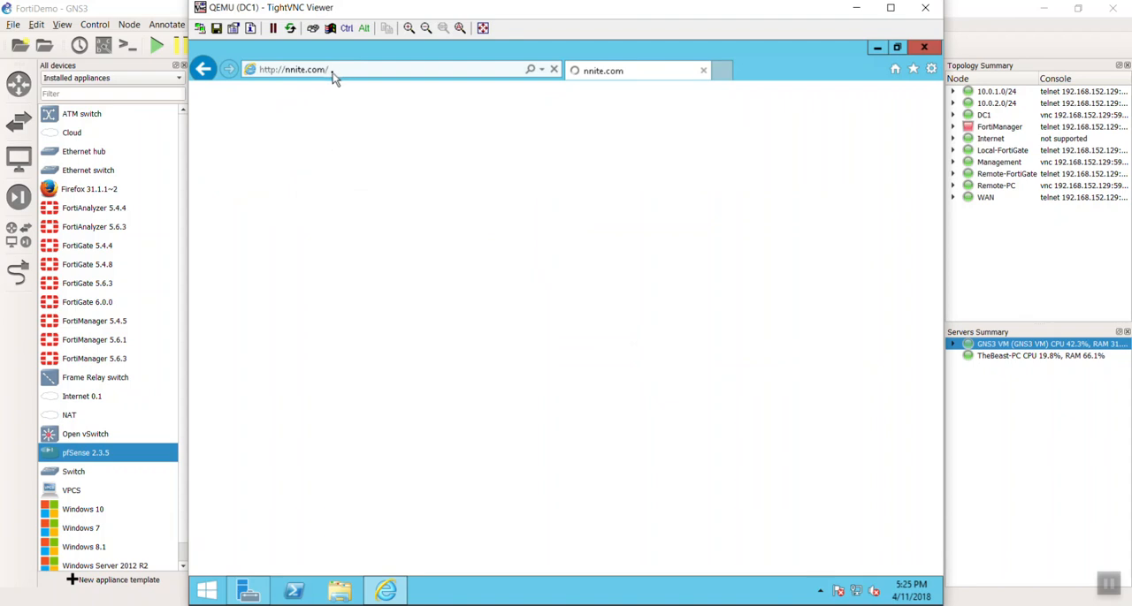
key(Return)
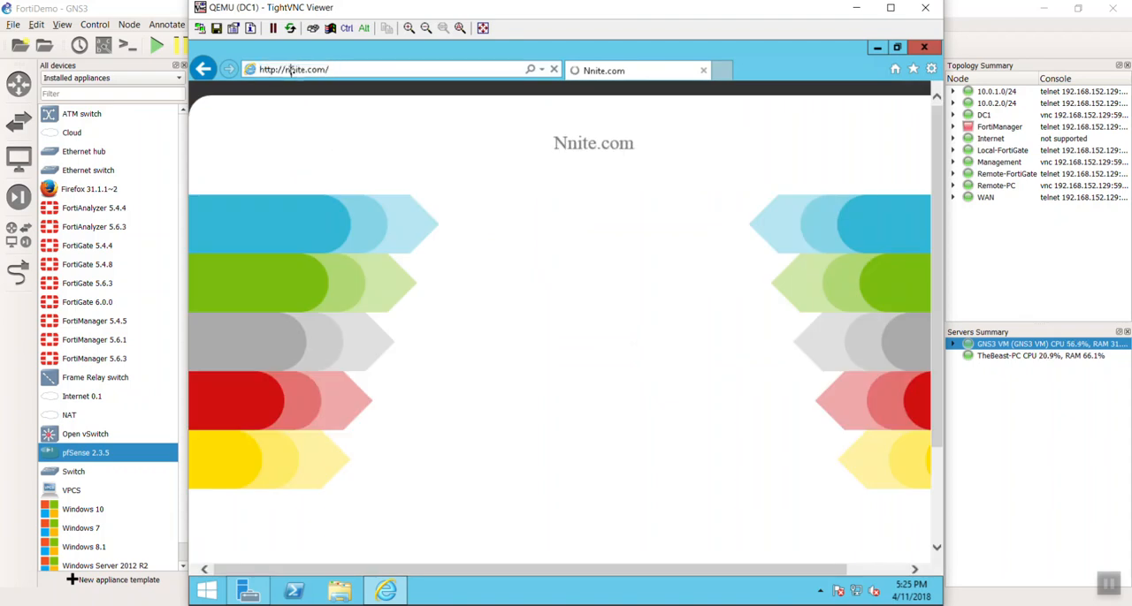
Correct the address to ninite.com and tick Opera, 7-Zip and PuTTY
click(354, 69)
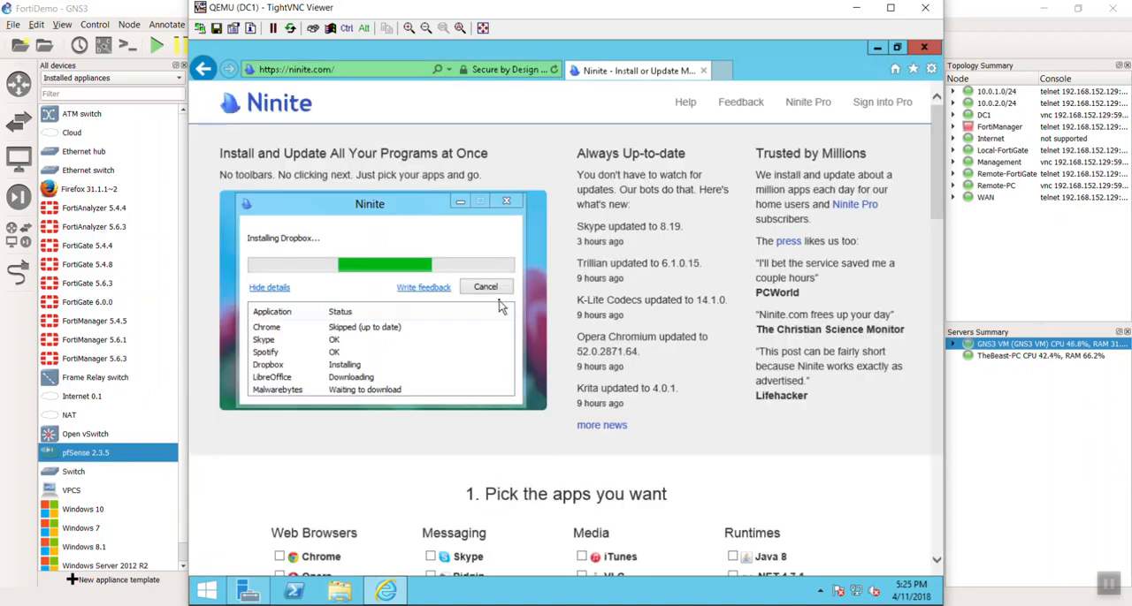
scroll(down, 3)
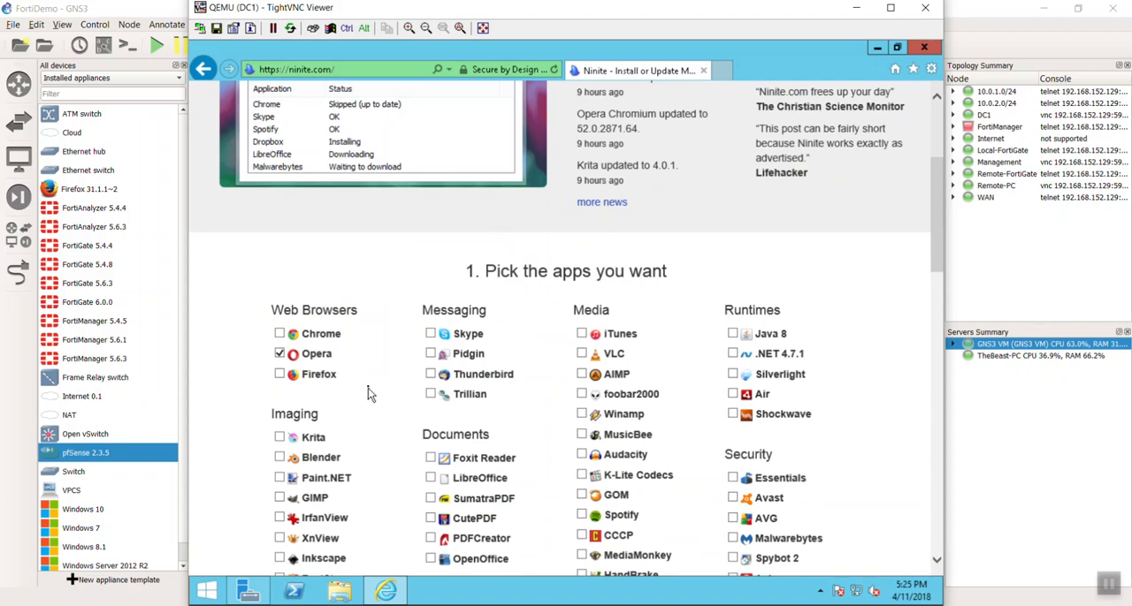
scroll(down, 3)
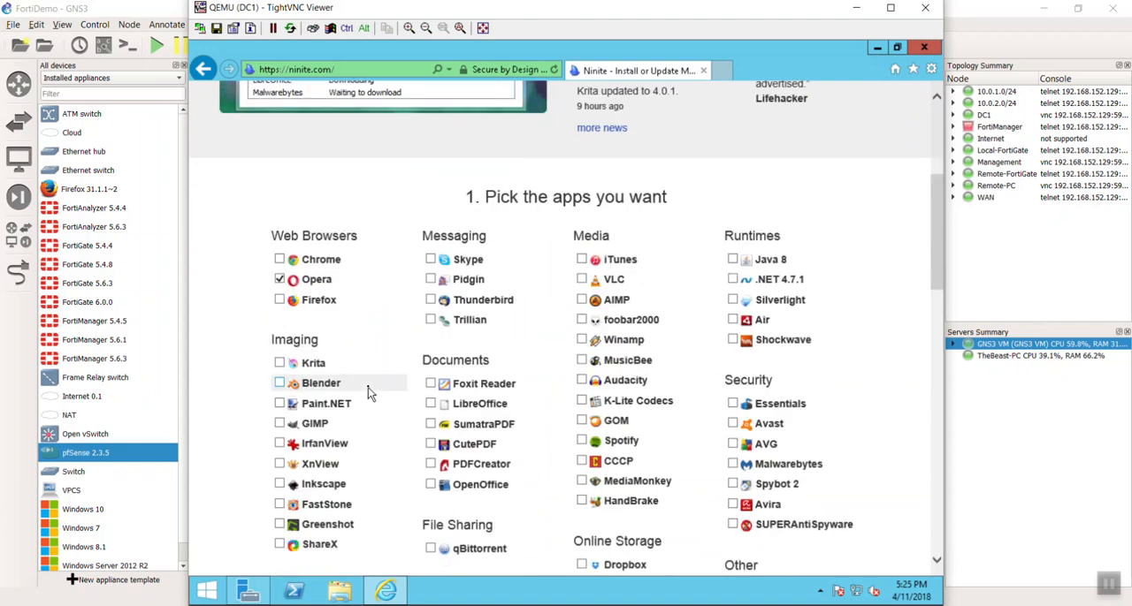
scroll(down, 3)
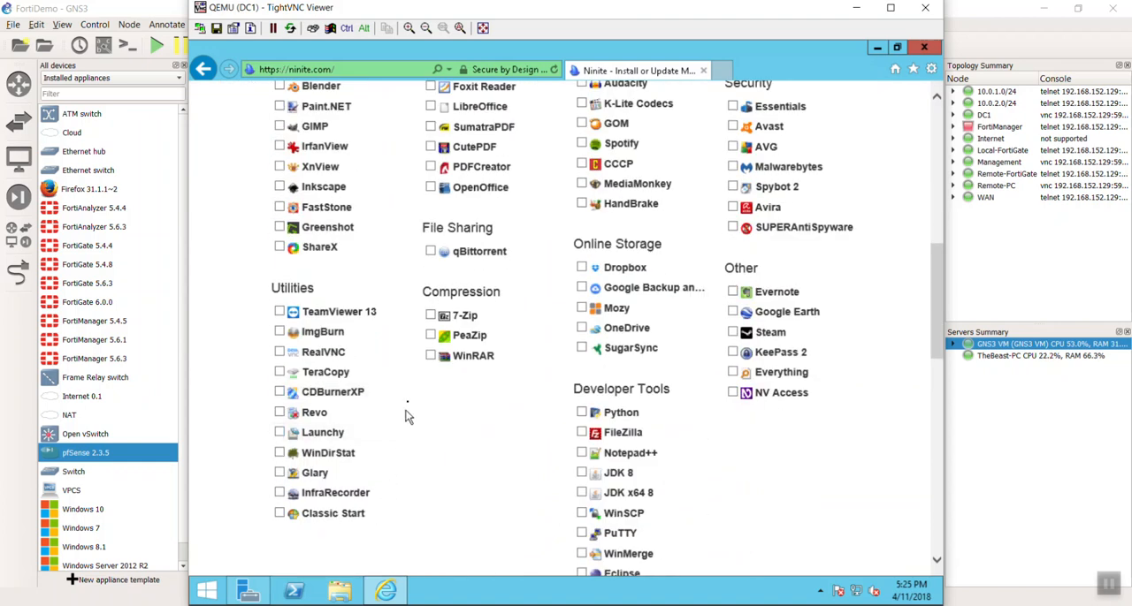
click(431, 316)
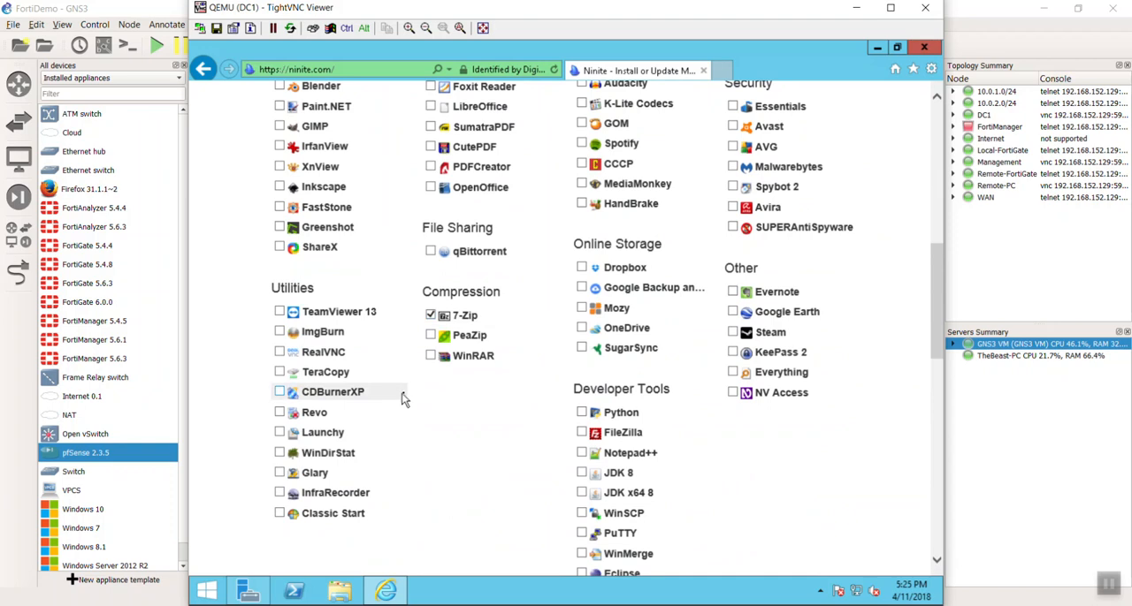
scroll(down, 3)
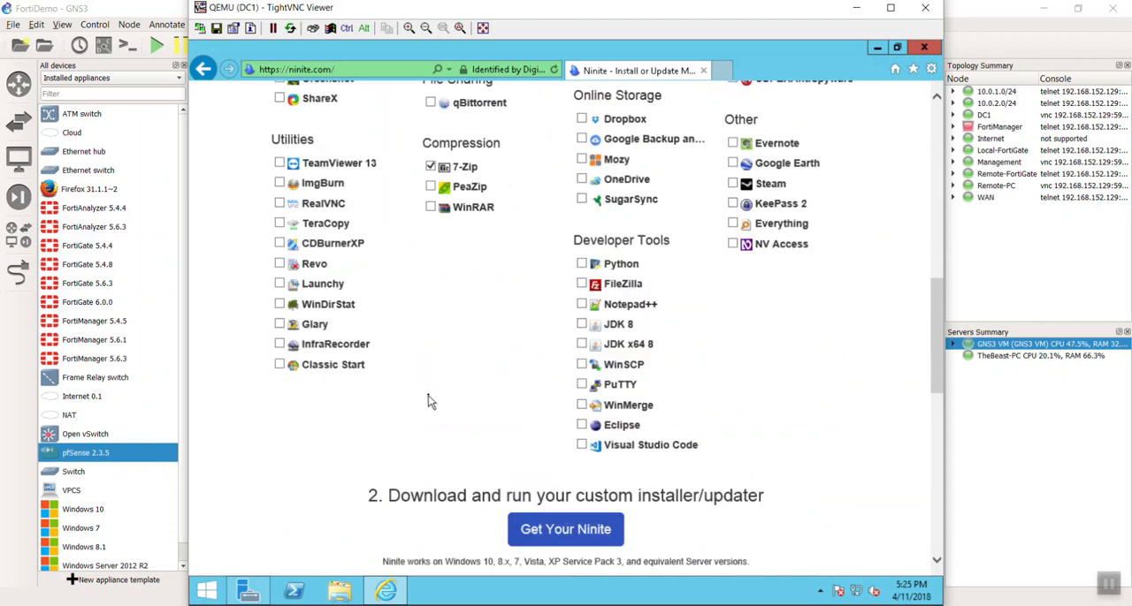
click(582, 384)
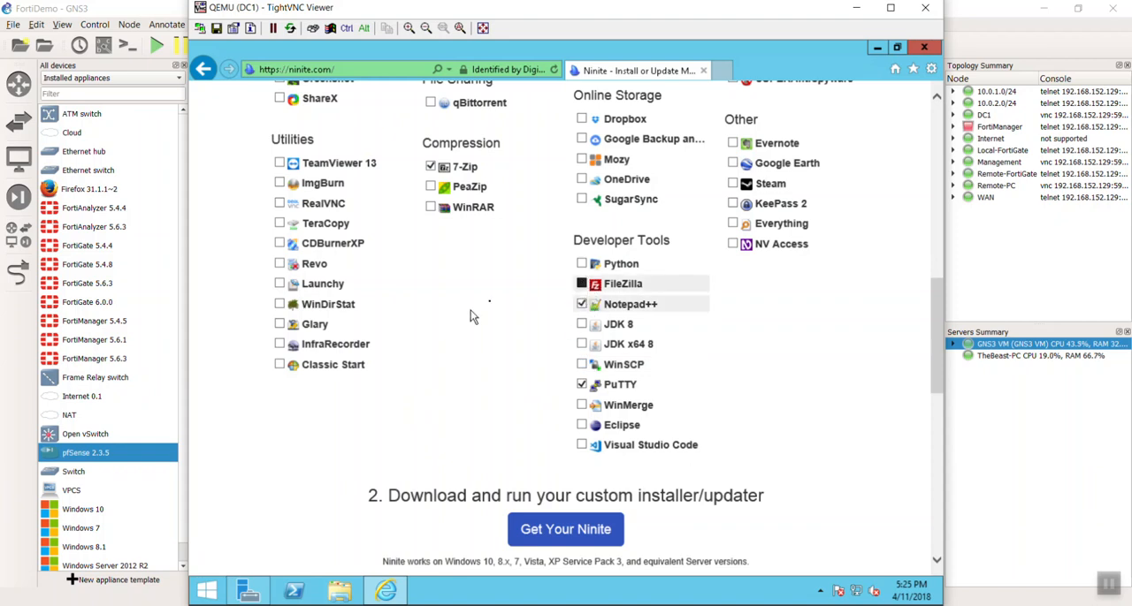
click(582, 283)
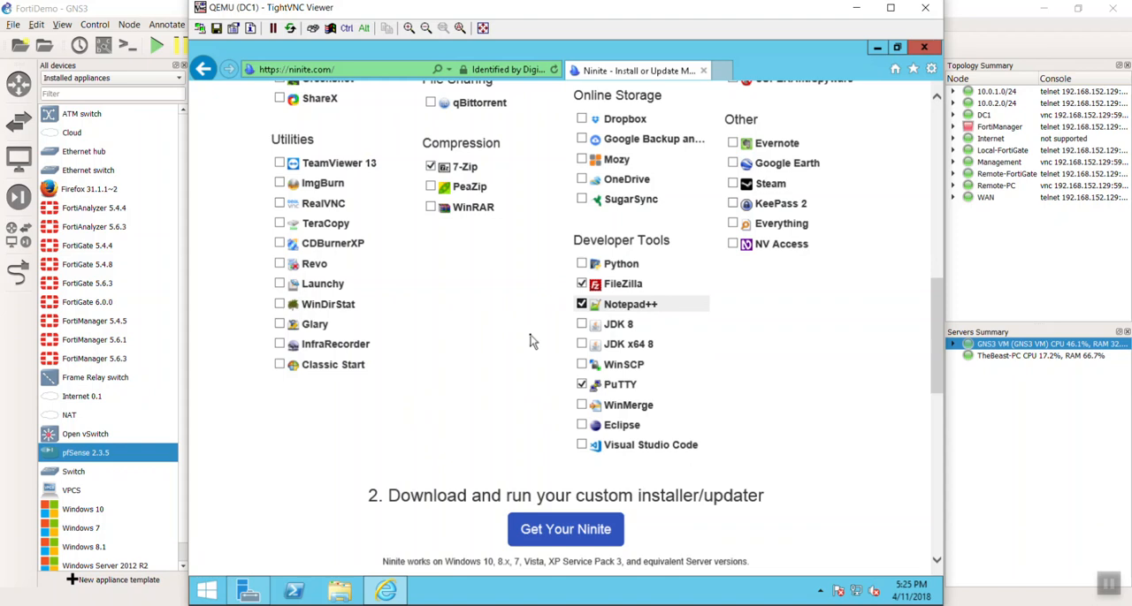
scroll(up, 3)
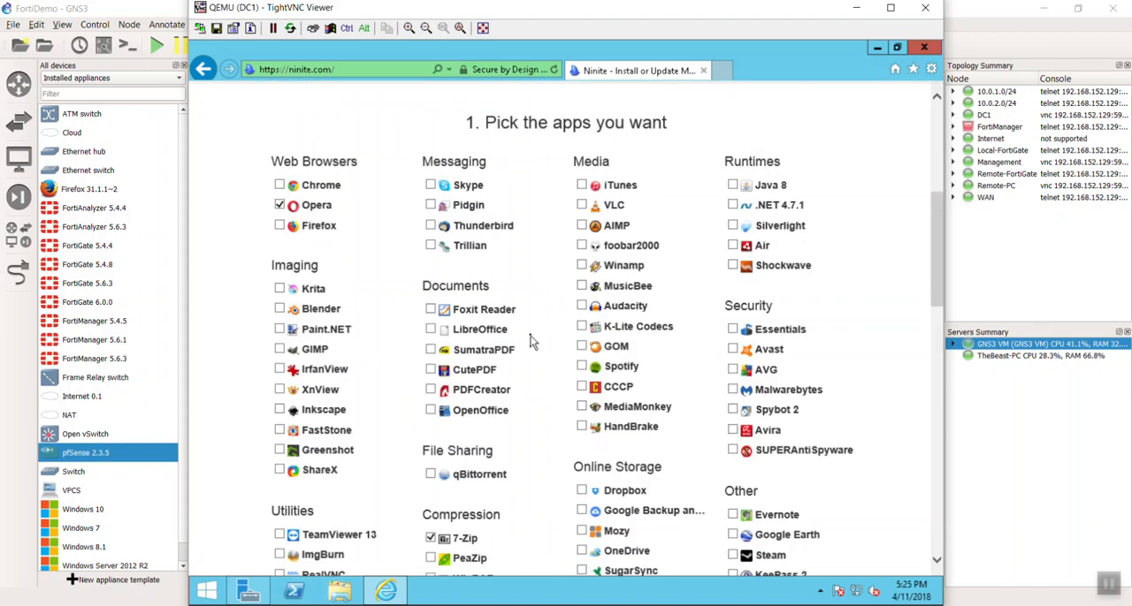
scroll(down, 3)
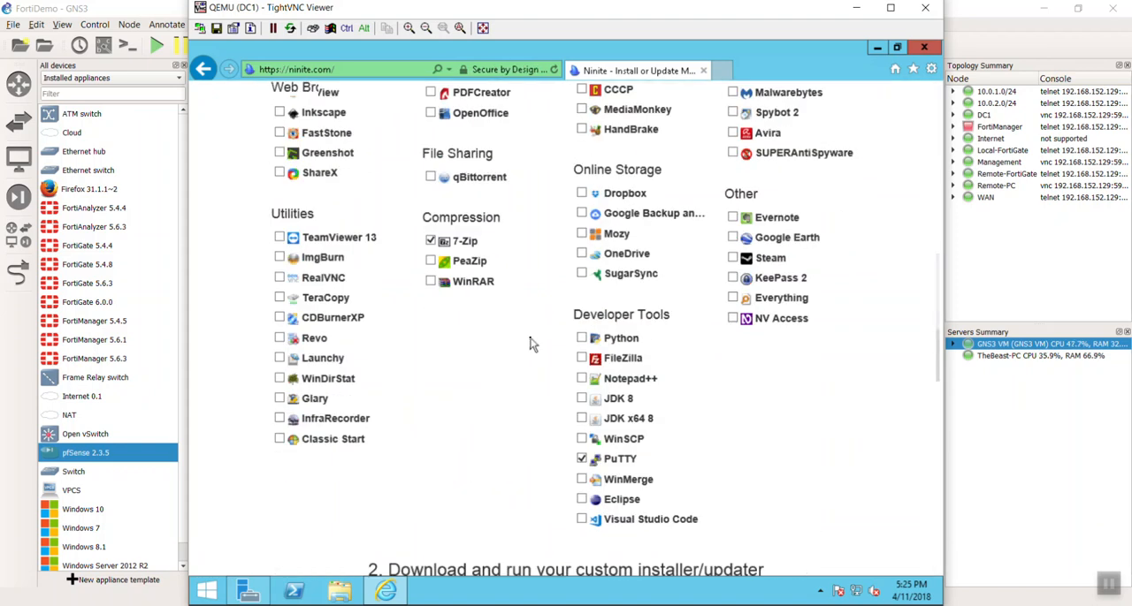
scroll(down, 3)
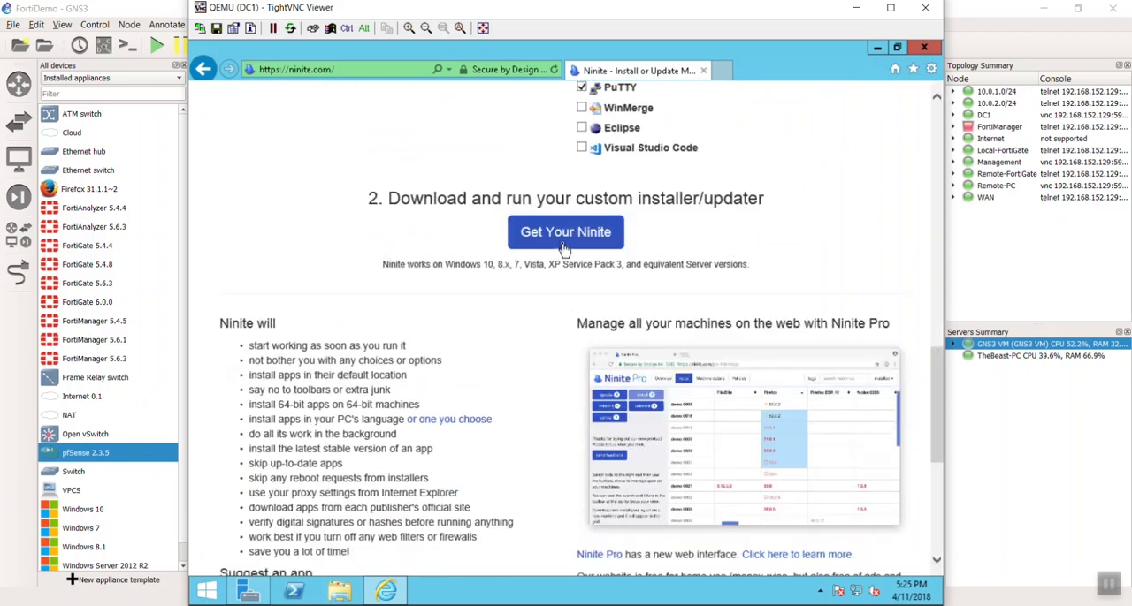
Get the Ninite installer for 7-Zip, Opera and PuTTY and run it
click(565, 232)
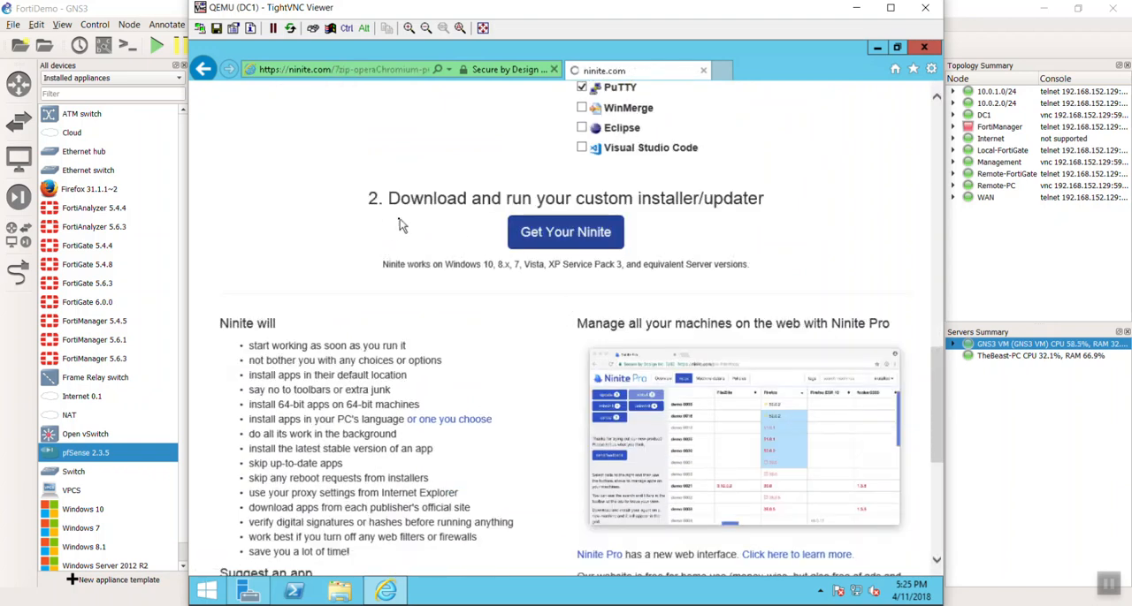
click(565, 232)
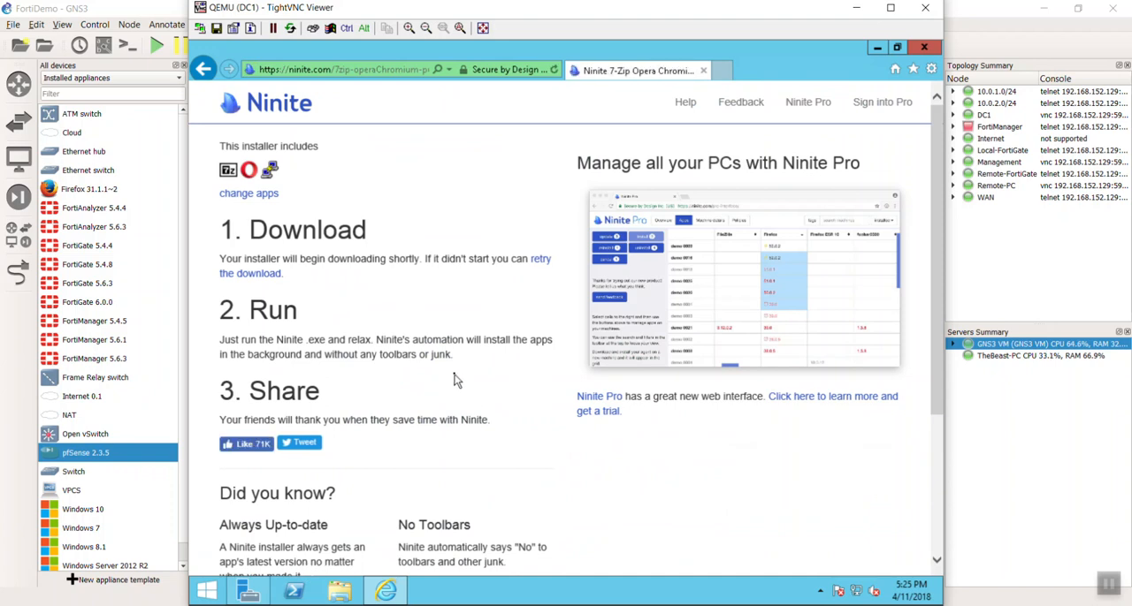
scroll(down, 3)
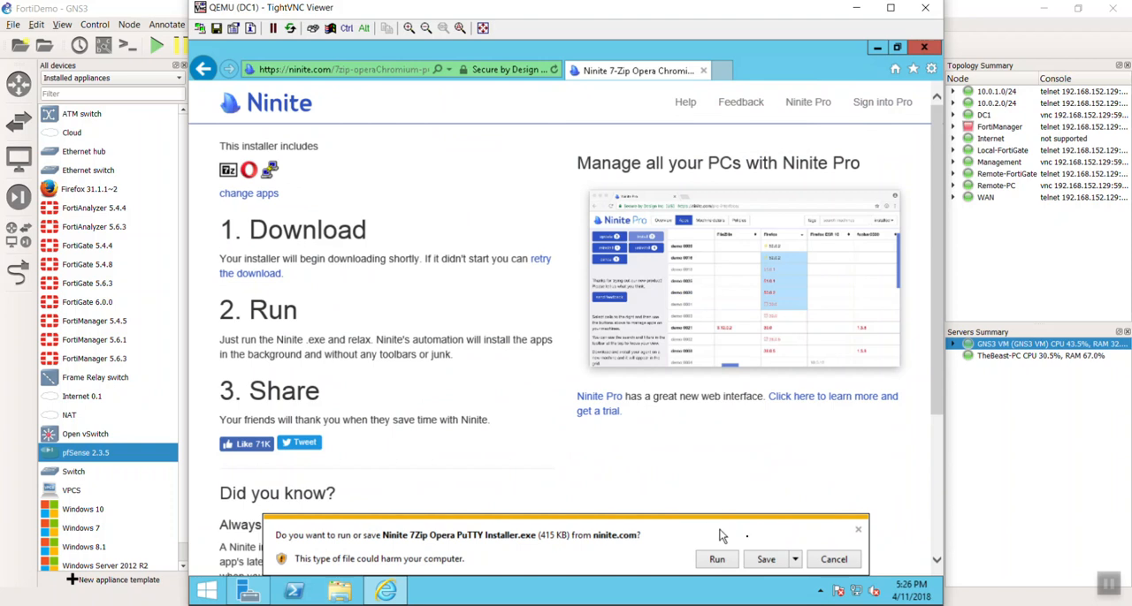
click(716, 559)
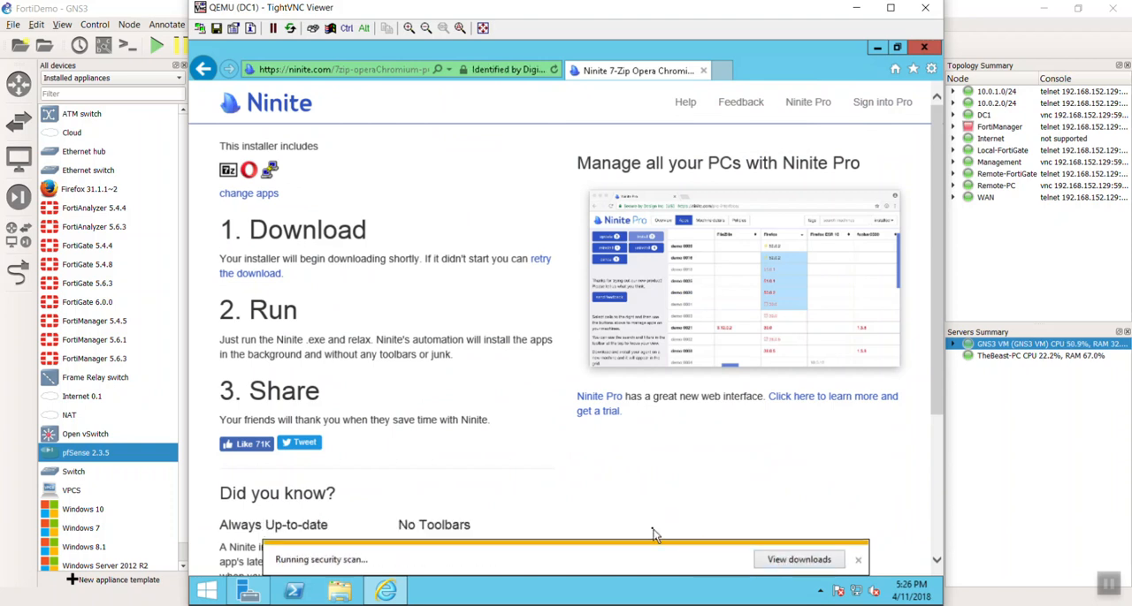
mouse_move(658, 473)
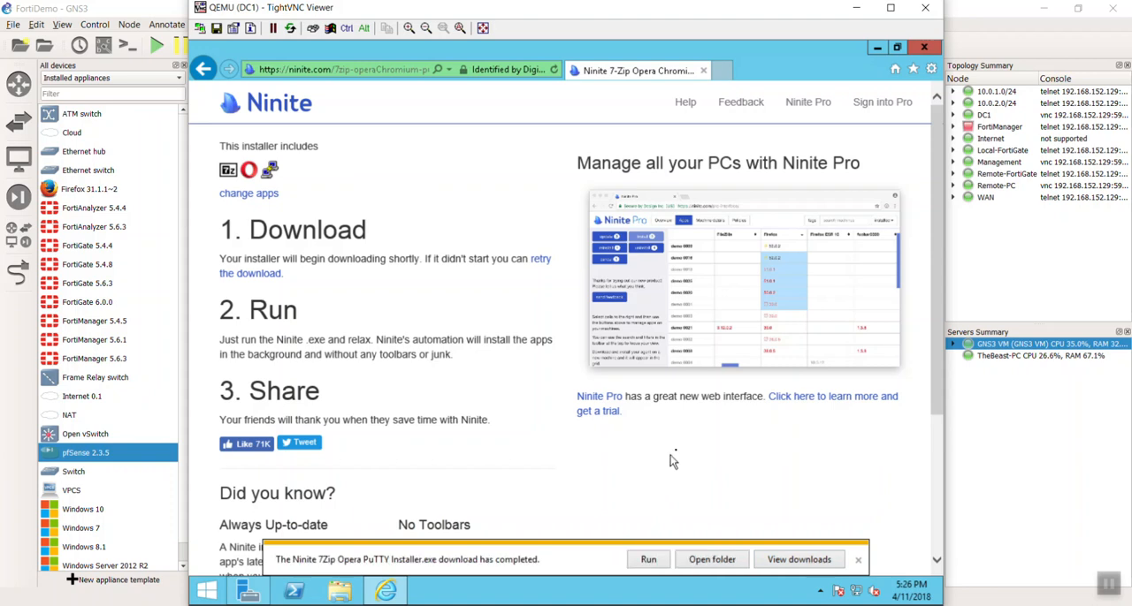
click(648, 558)
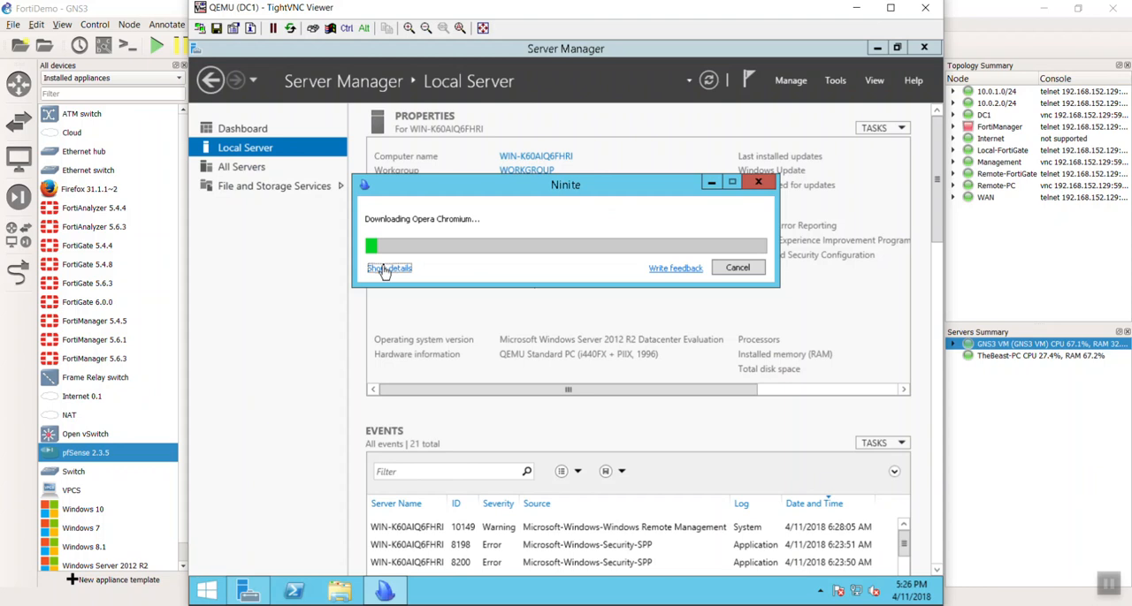
click(388, 268)
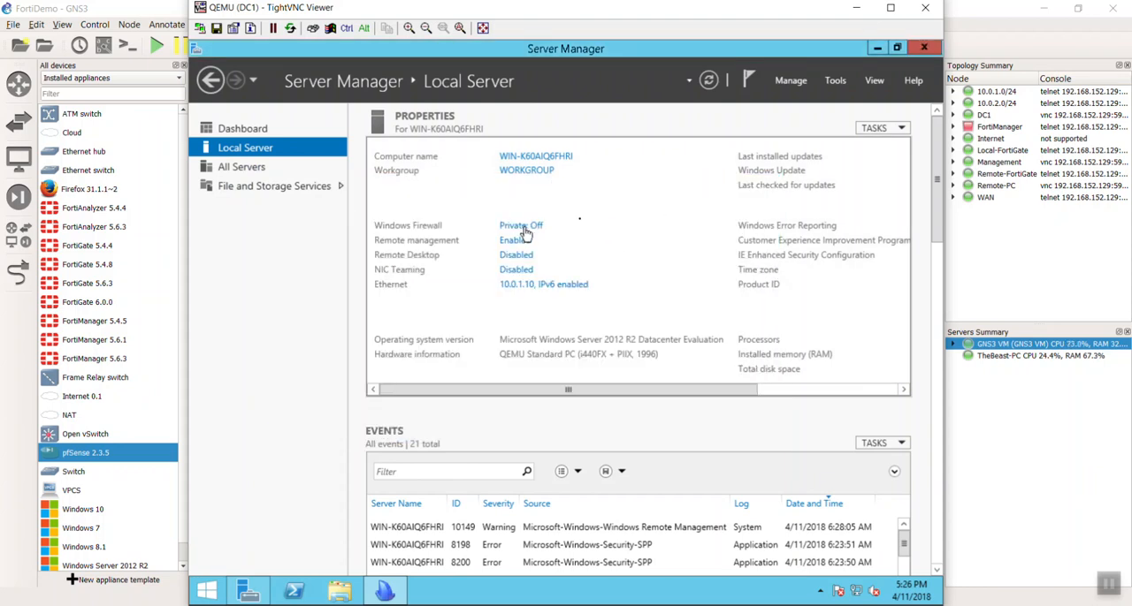
mouse_move(745, 376)
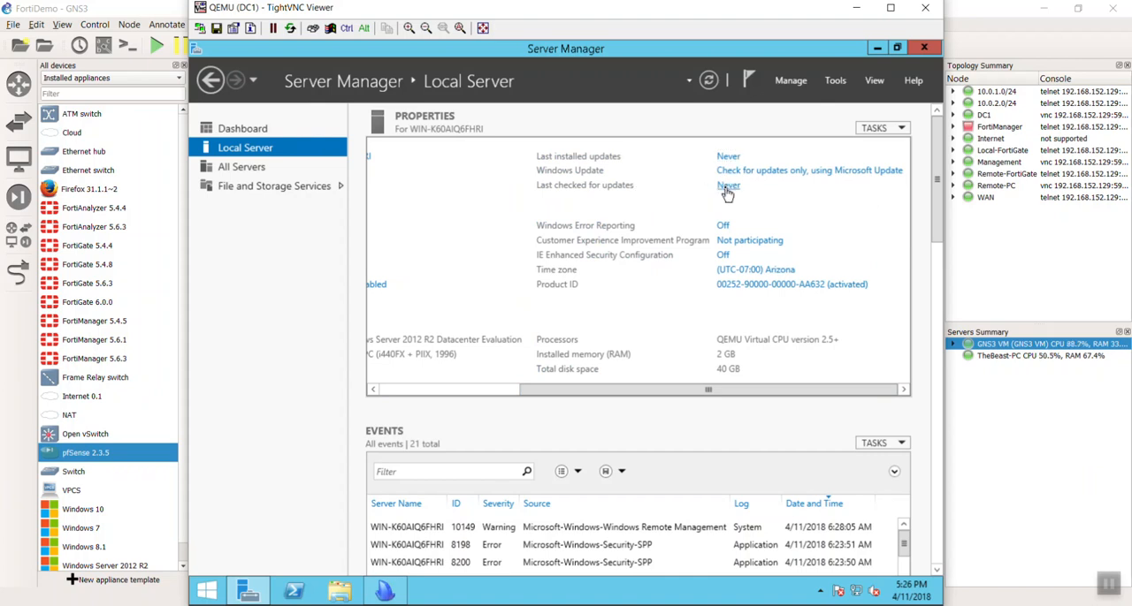
mouse_move(733, 170)
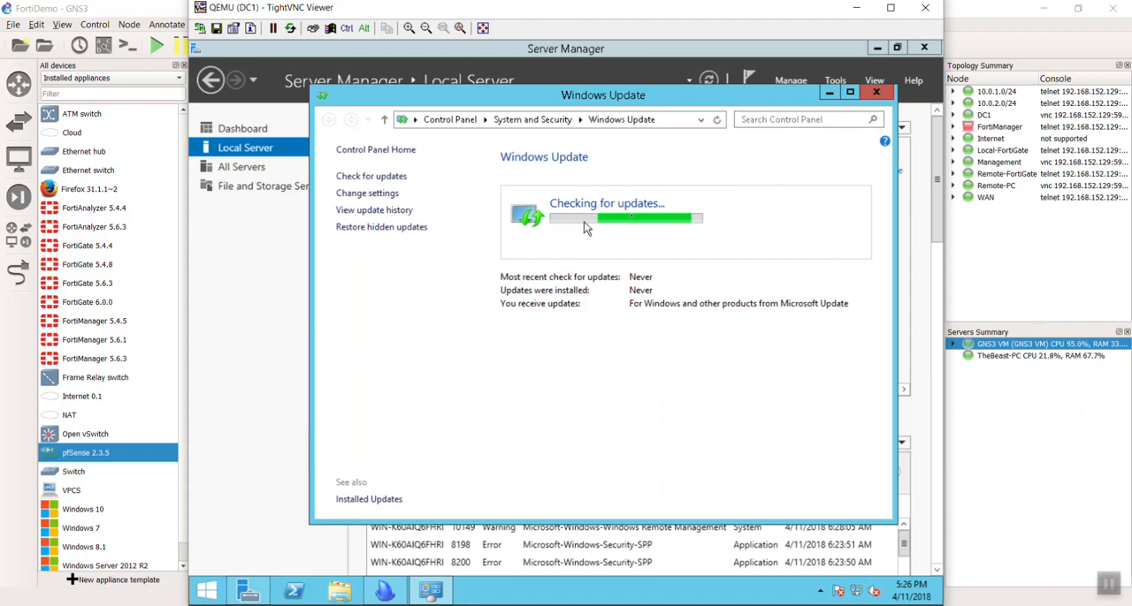
mouse_move(495, 280)
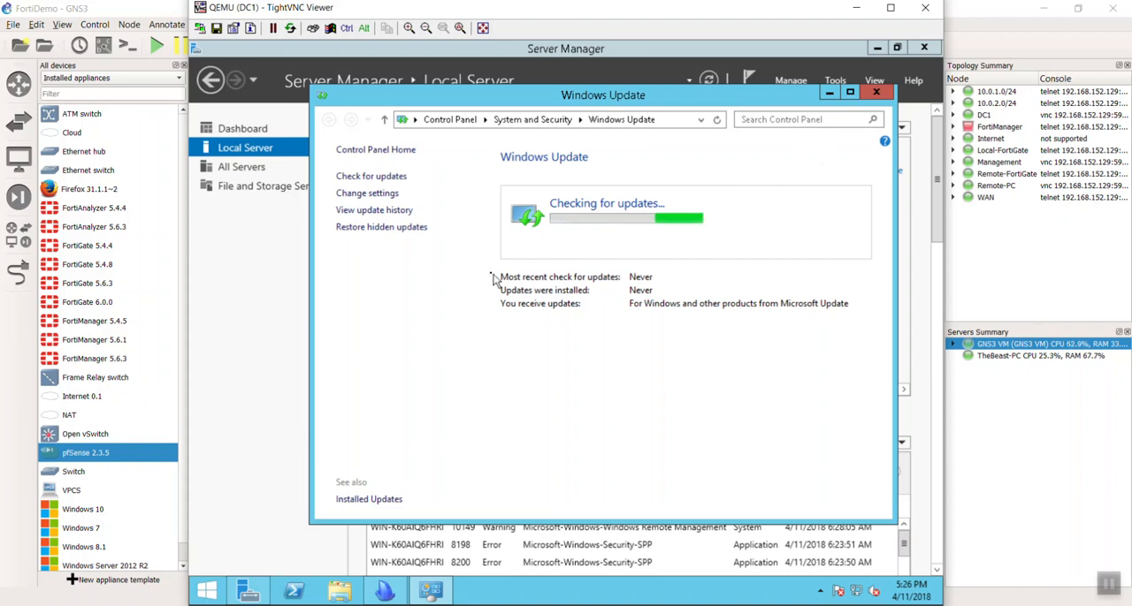
mouse_move(553, 268)
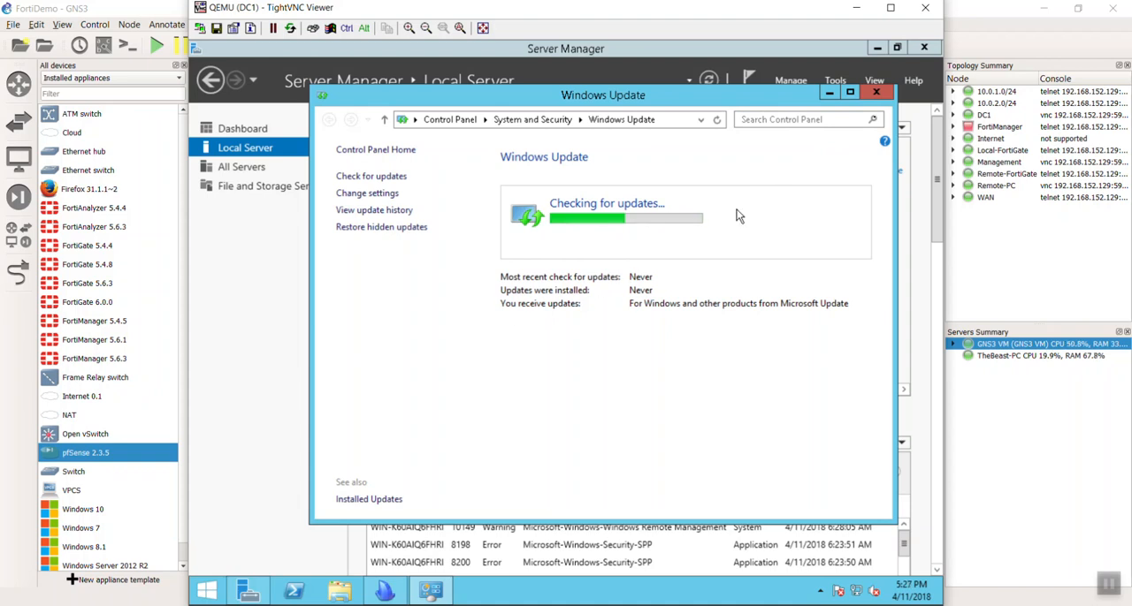
click(876, 92)
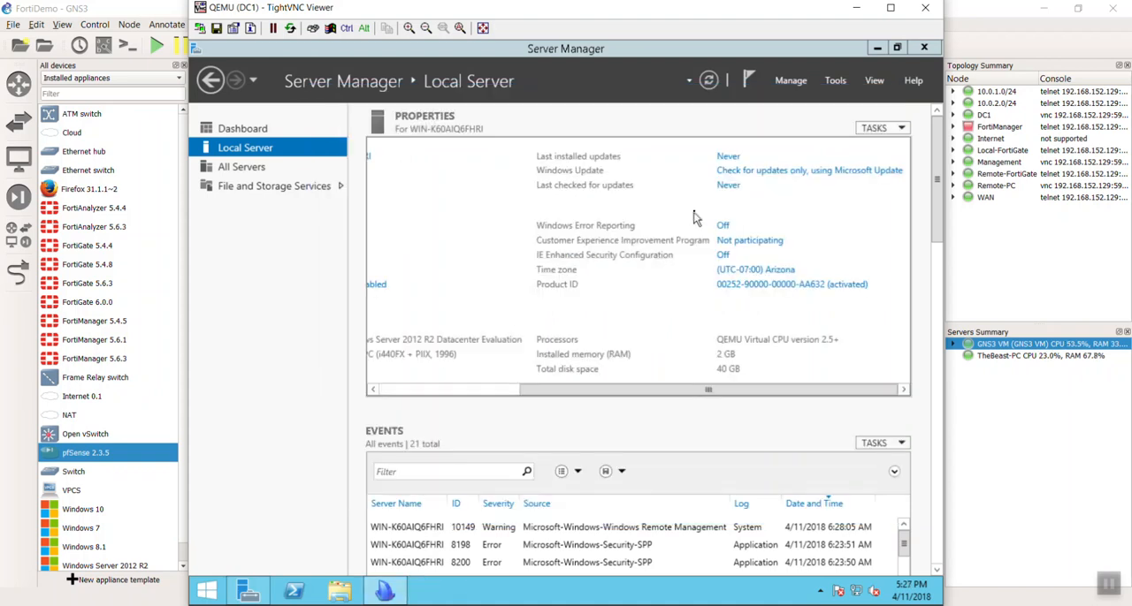
mouse_move(691, 241)
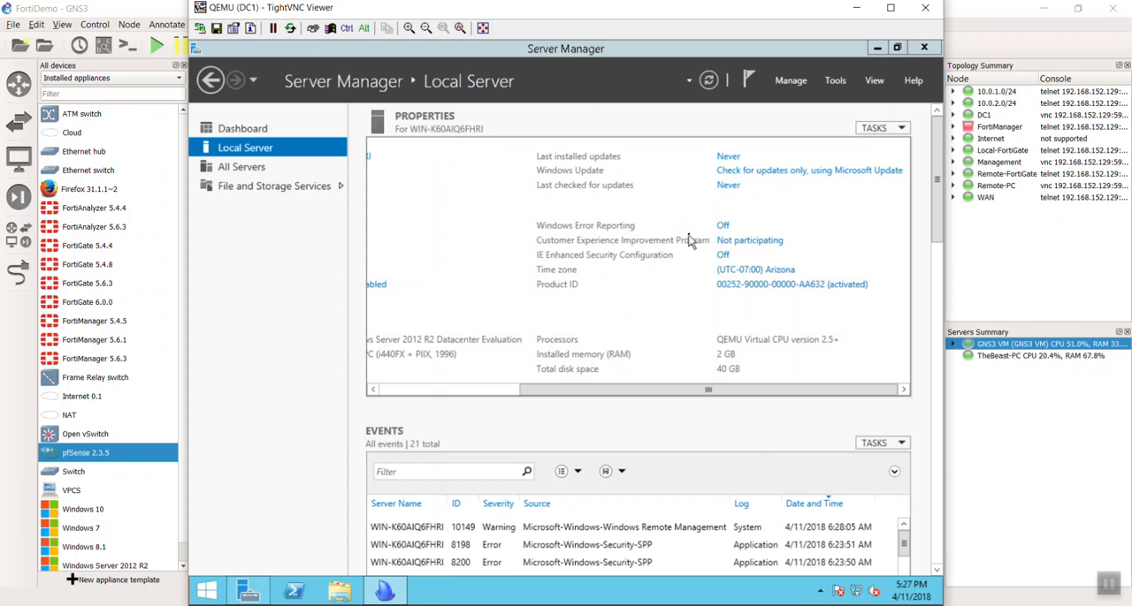
mouse_move(794, 390)
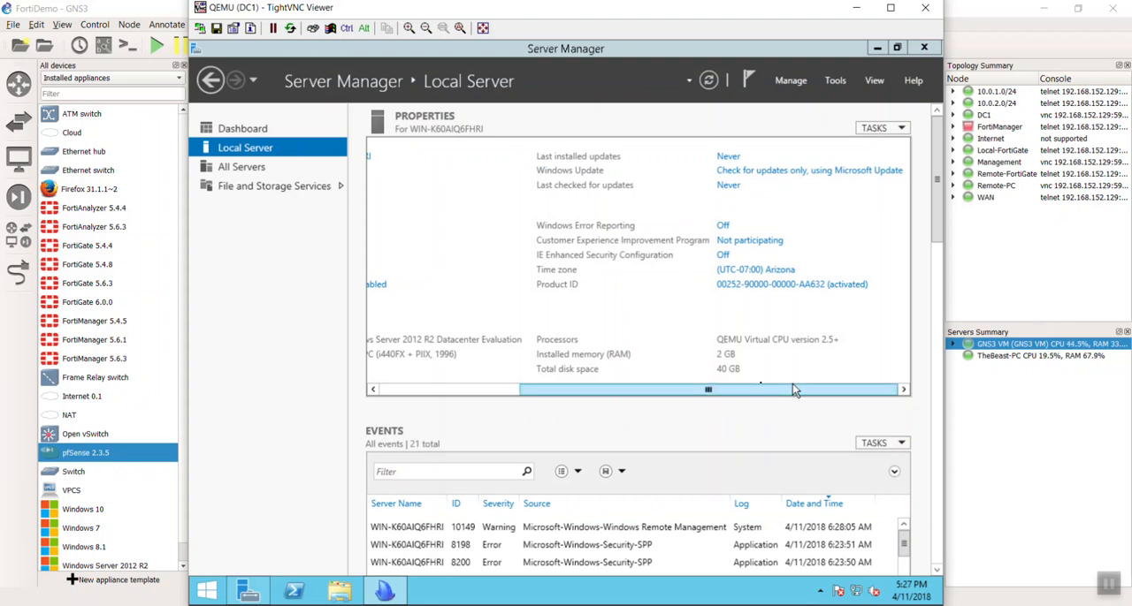
drag(707, 389, 566, 389)
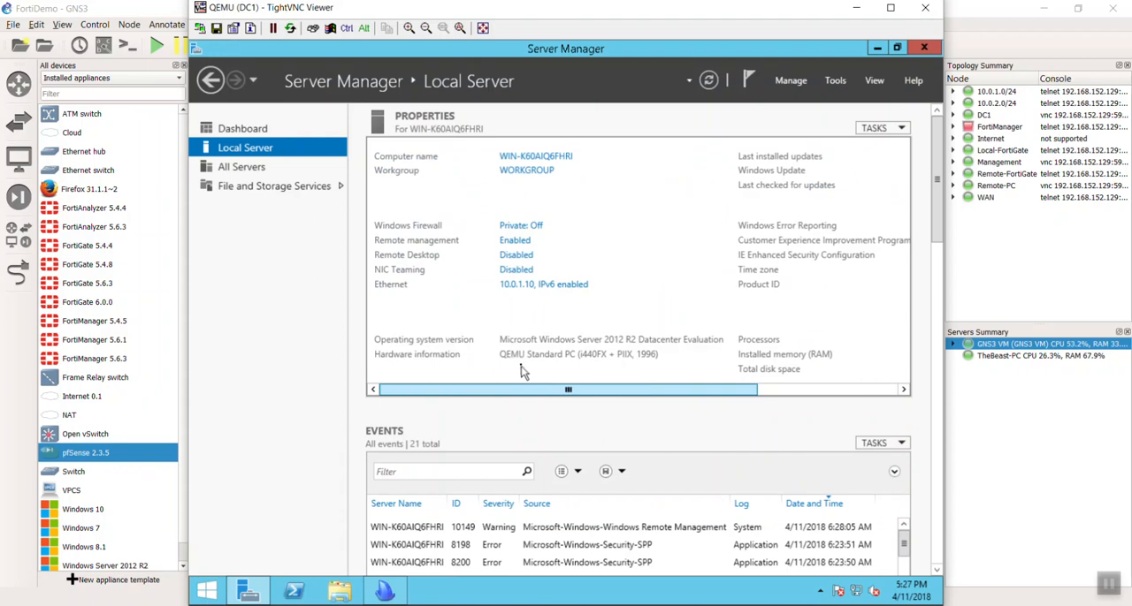
drag(567, 389, 707, 389)
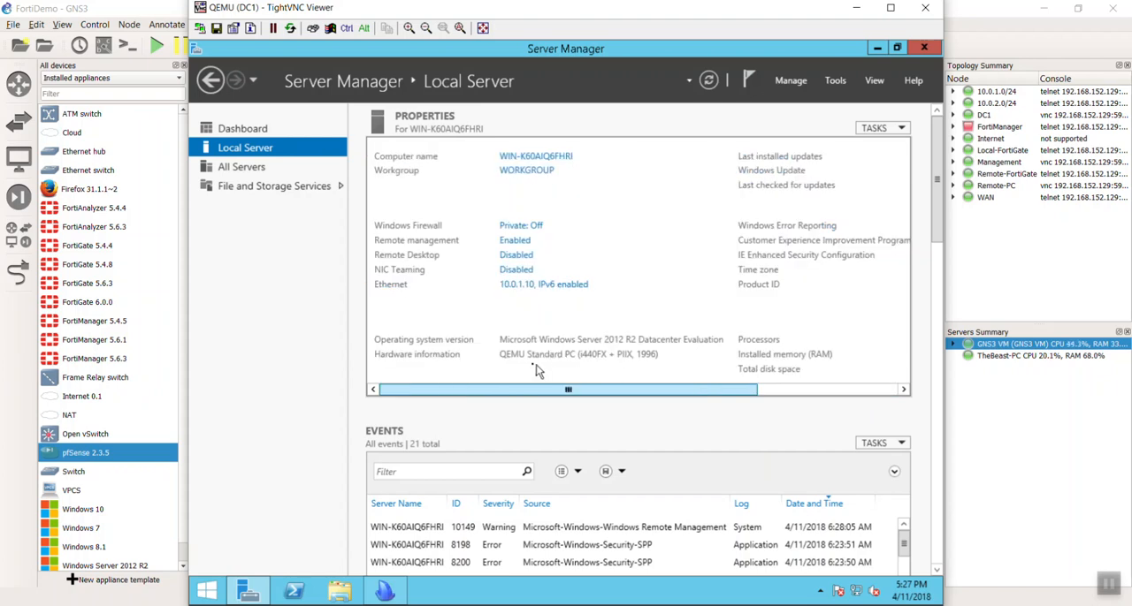
mouse_move(633, 377)
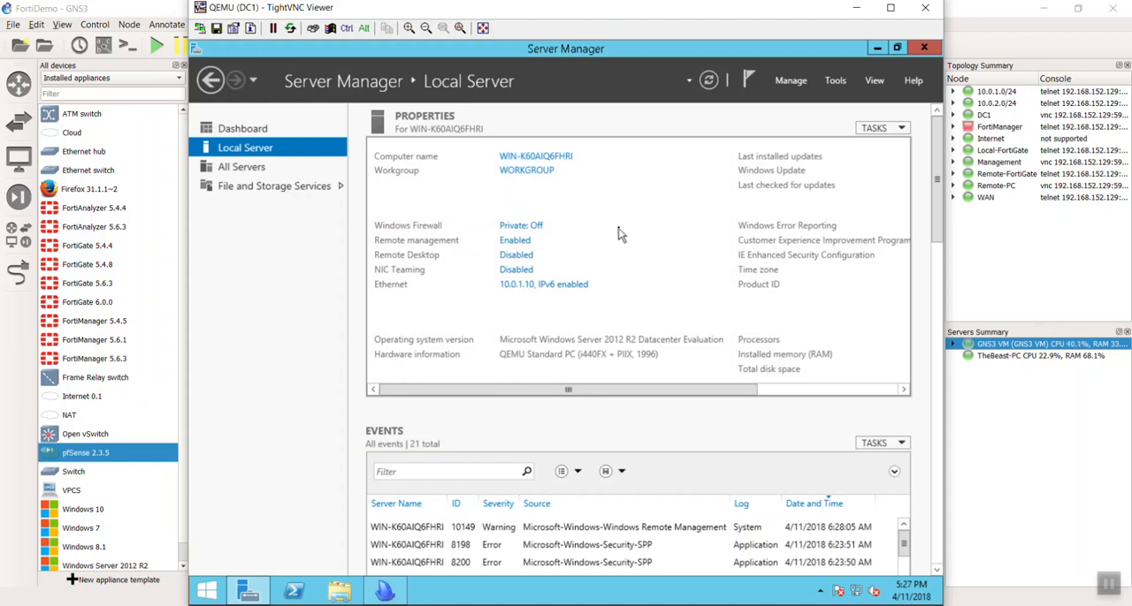
mouse_move(535, 157)
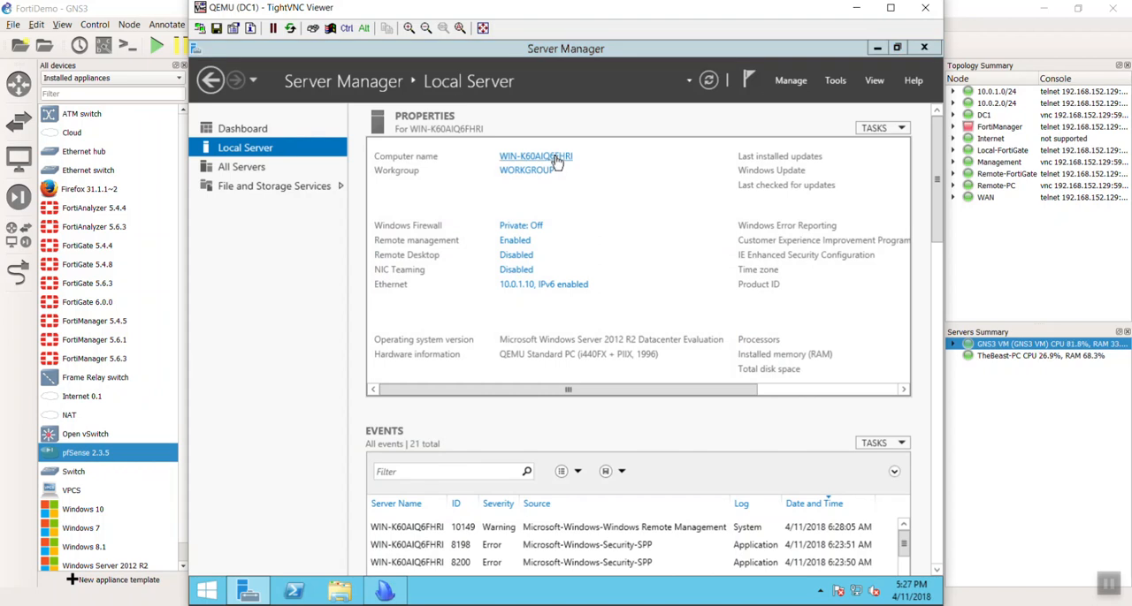
mouse_move(566, 391)
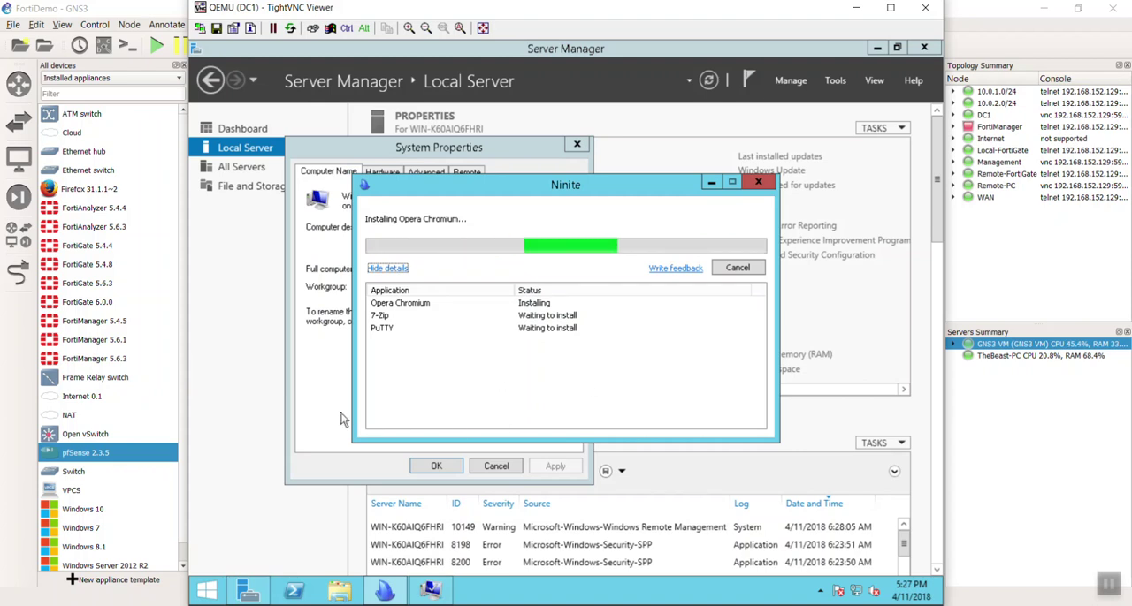
mouse_move(559, 196)
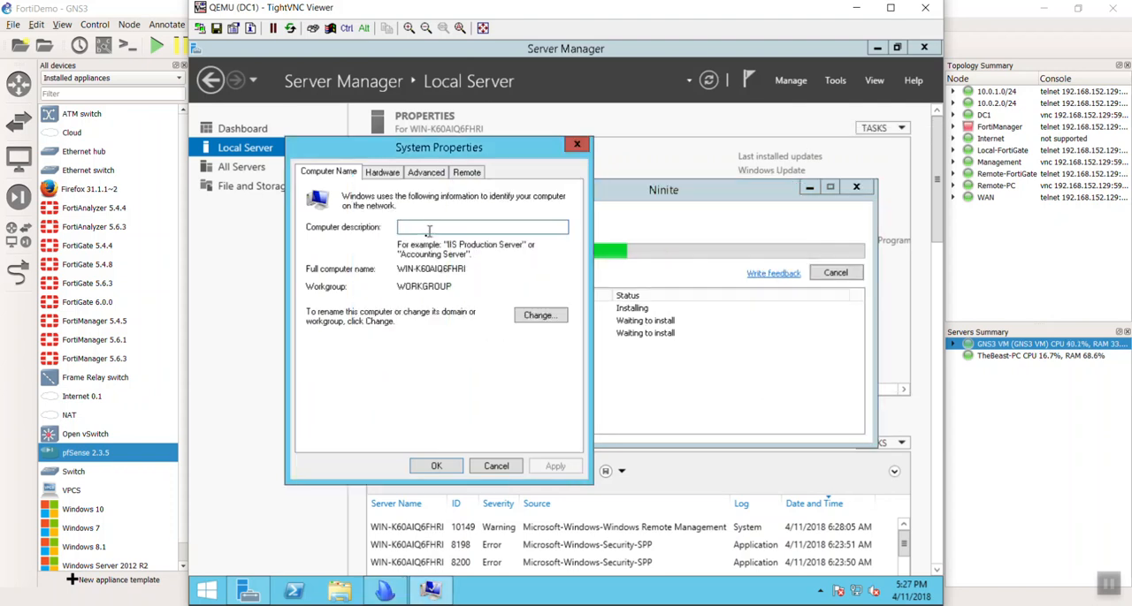
Change the computer name to DC1 and acknowledge the restart-required notice
click(539, 315)
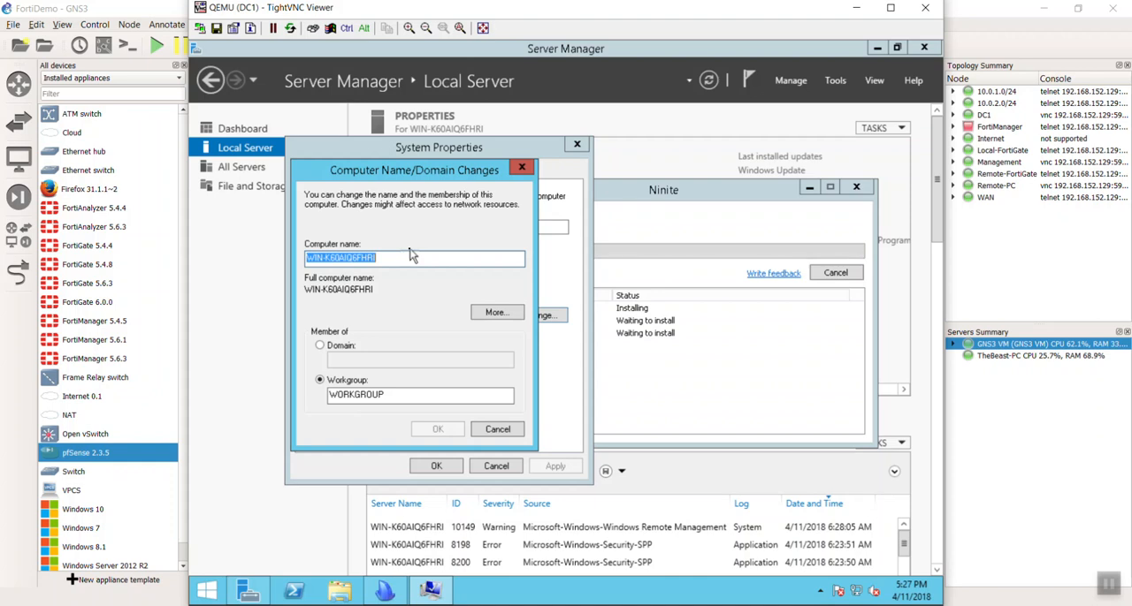
text(DC1)
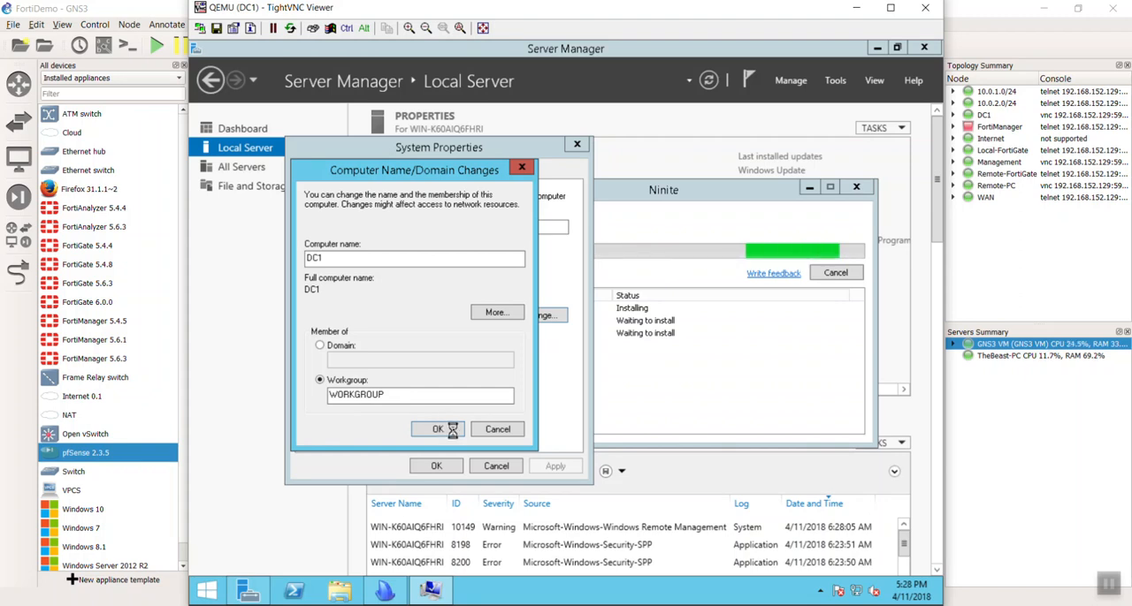
click(437, 429)
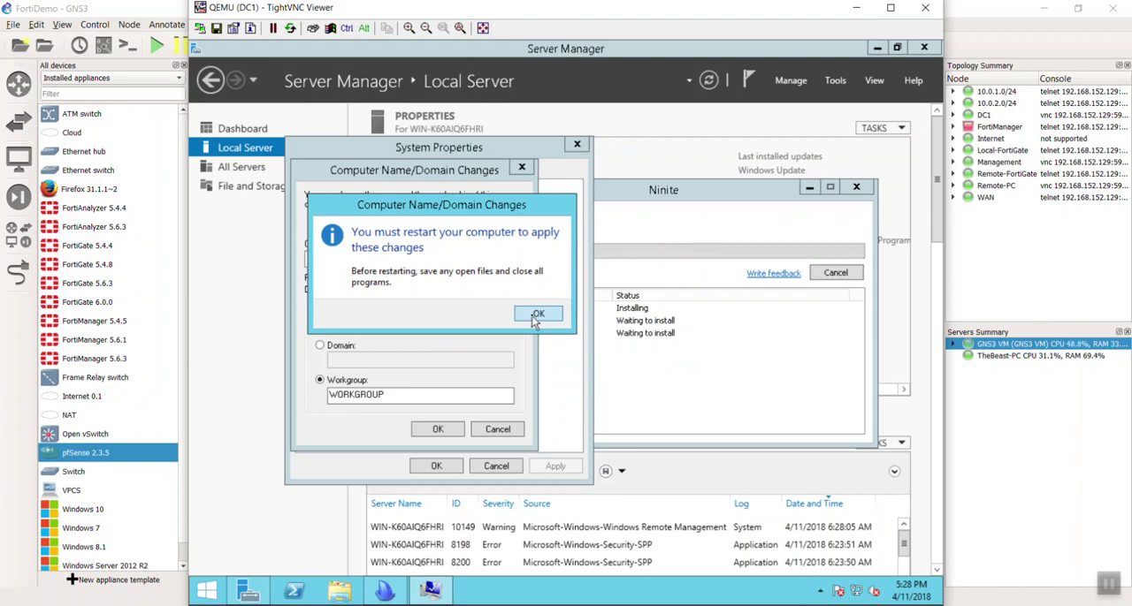
click(538, 314)
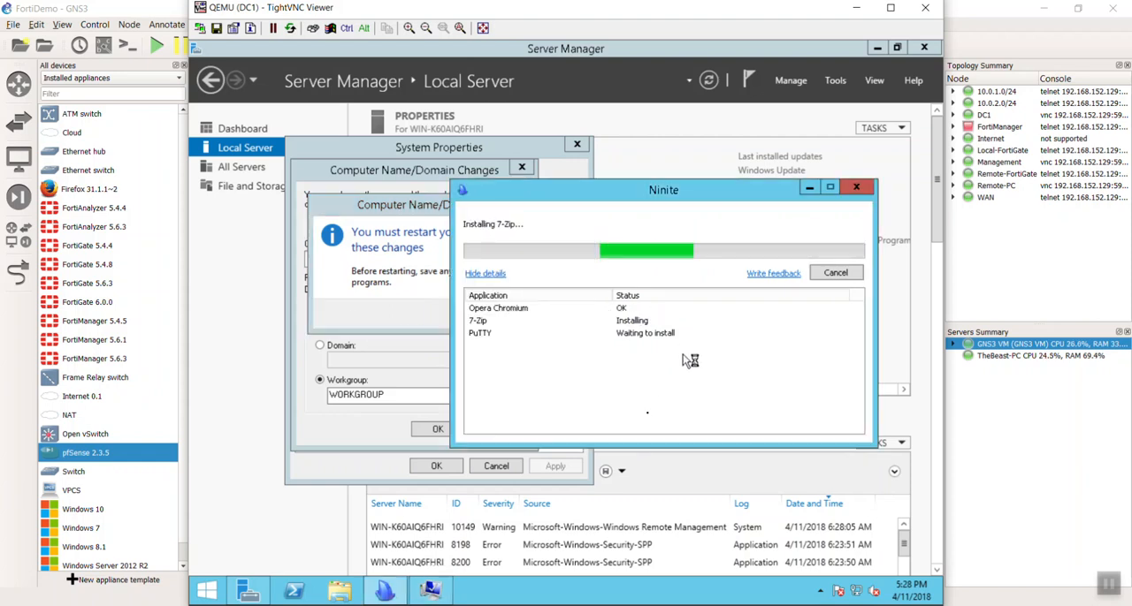
mouse_move(635, 358)
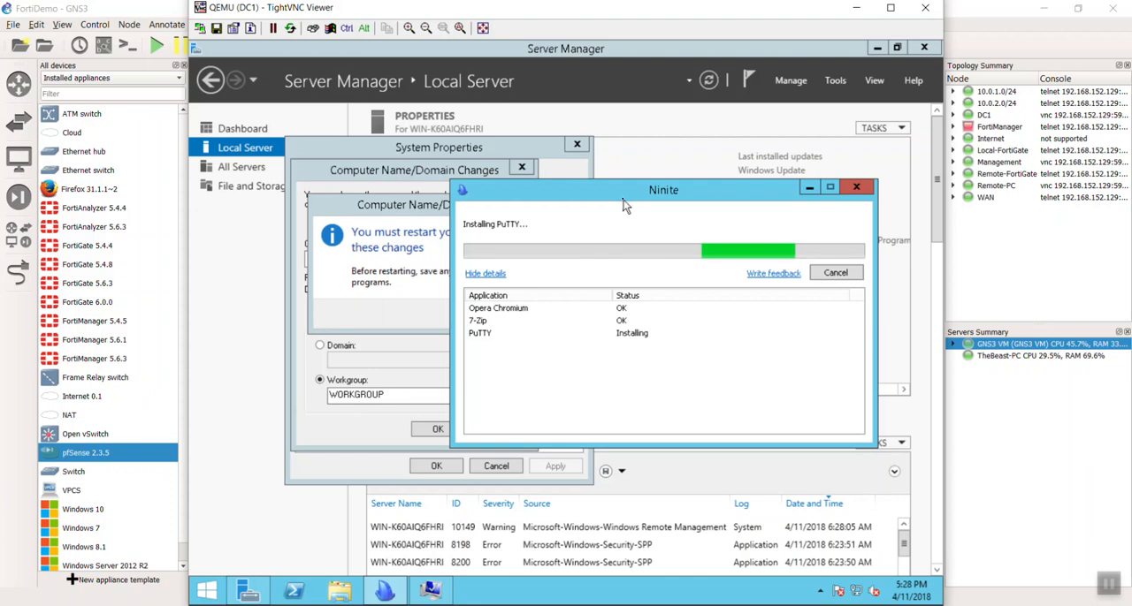
Close the finished Ninite installer for Opera, 7-Zip and PuTTY and acknowledge the restart notice
drag(663, 190, 597, 155)
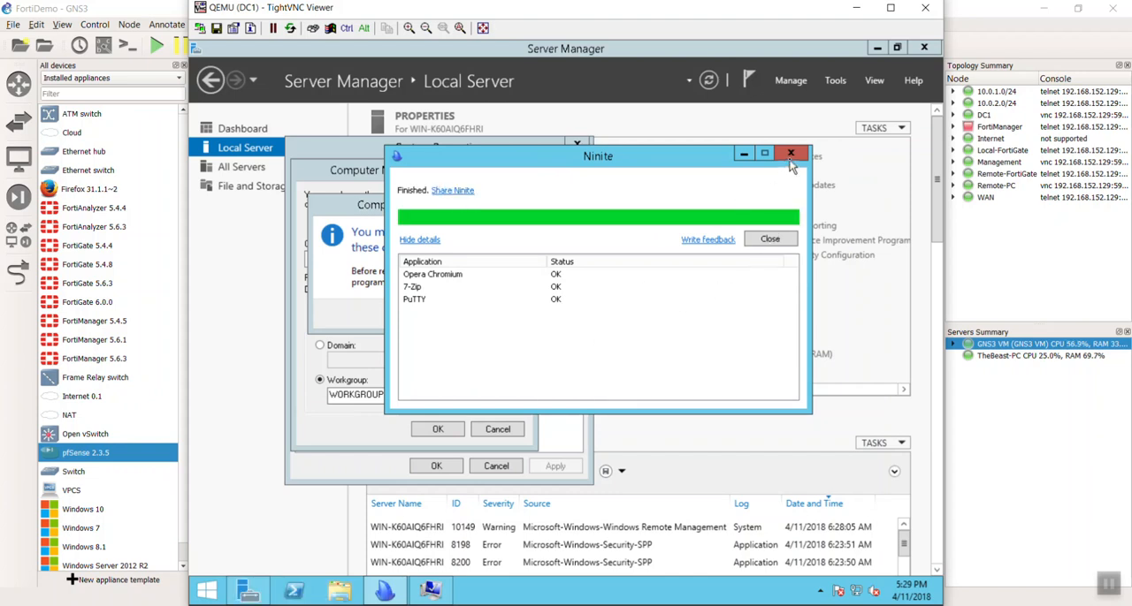
mouse_move(768, 256)
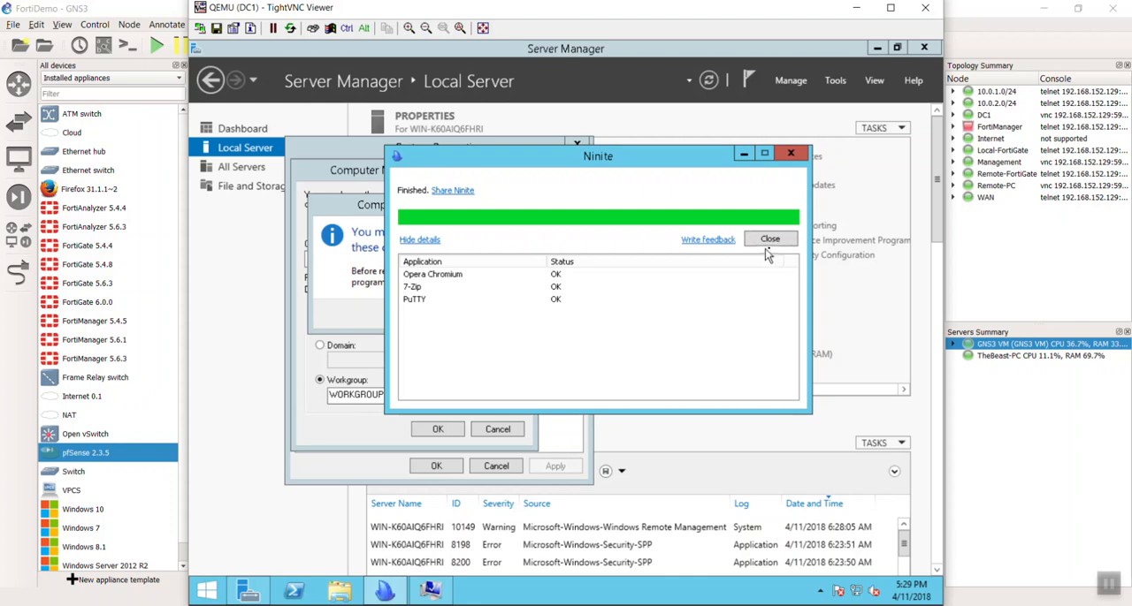
click(769, 239)
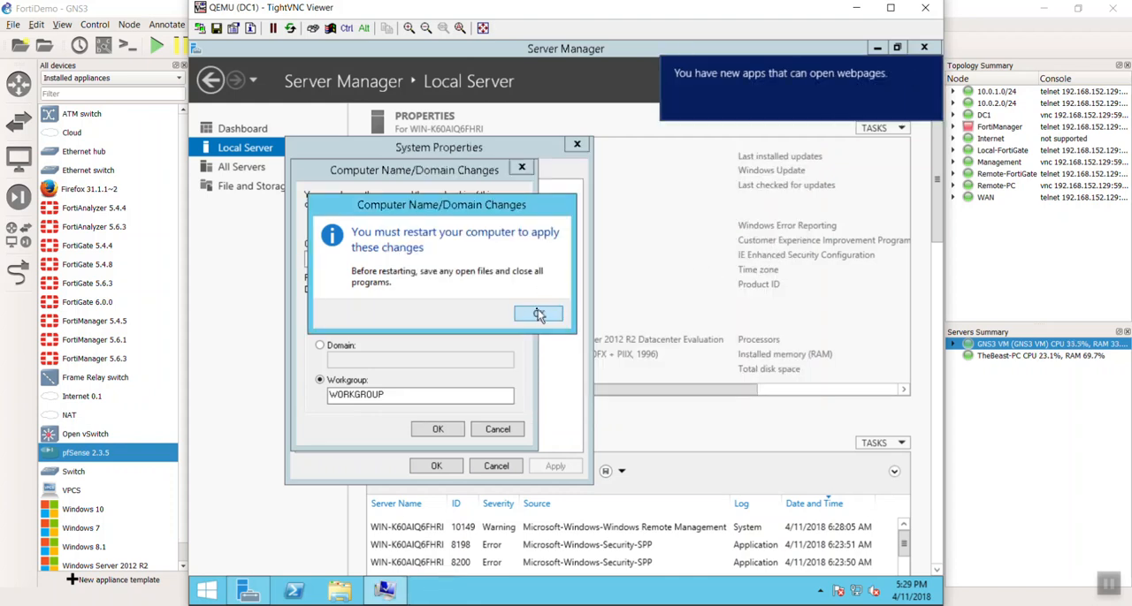
click(537, 314)
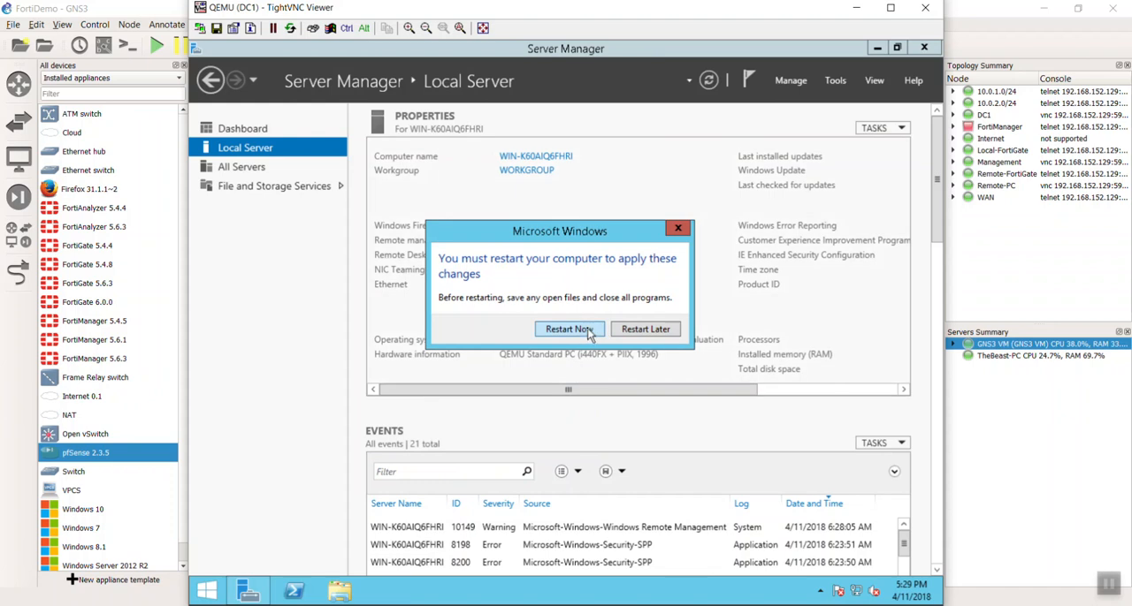
Restart DC1 now and sign back in as Administrator with the password
click(568, 329)
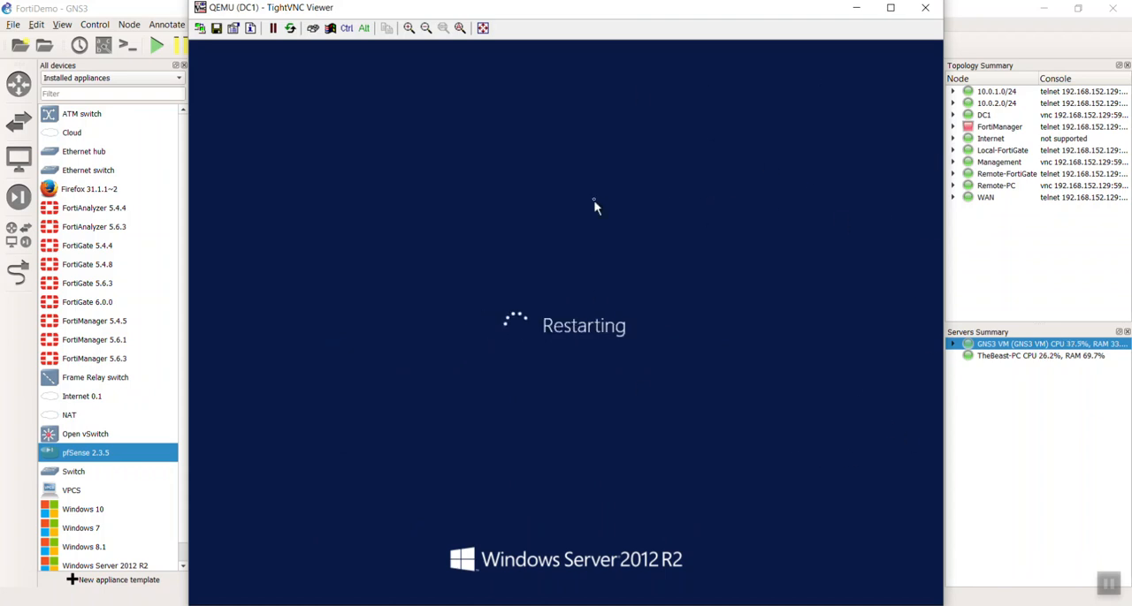
mouse_move(842, 234)
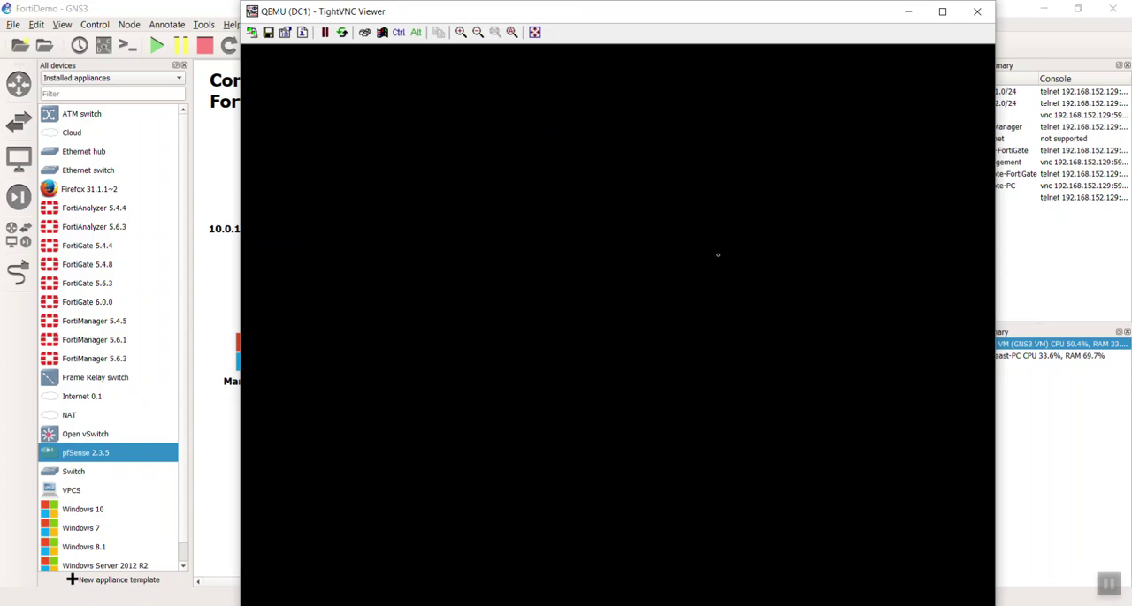
mouse_move(704, 251)
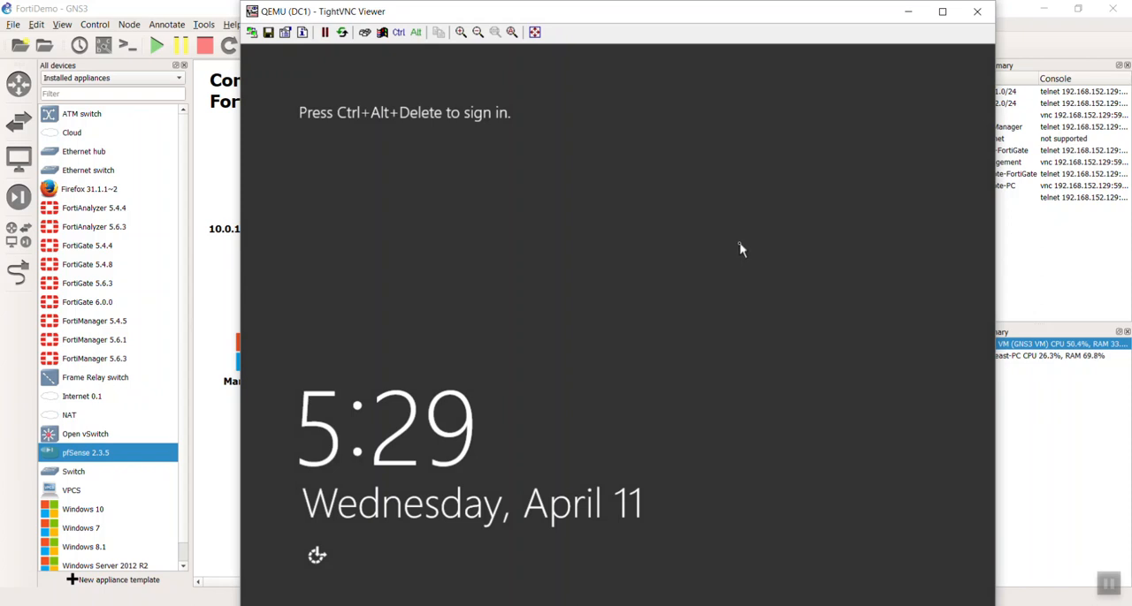
mouse_move(583, 304)
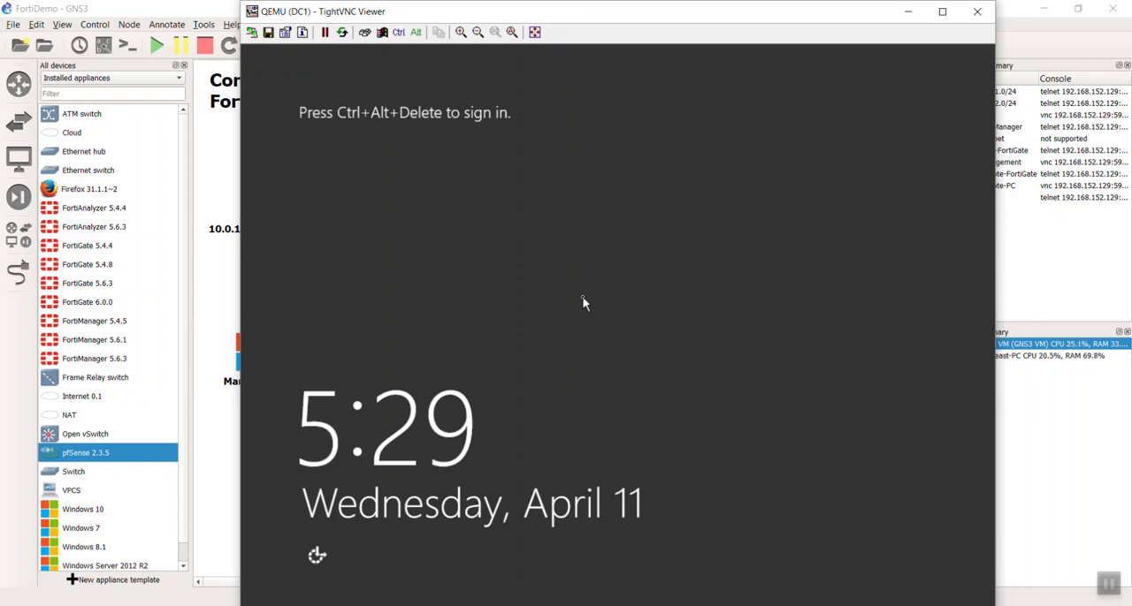
mouse_move(590, 299)
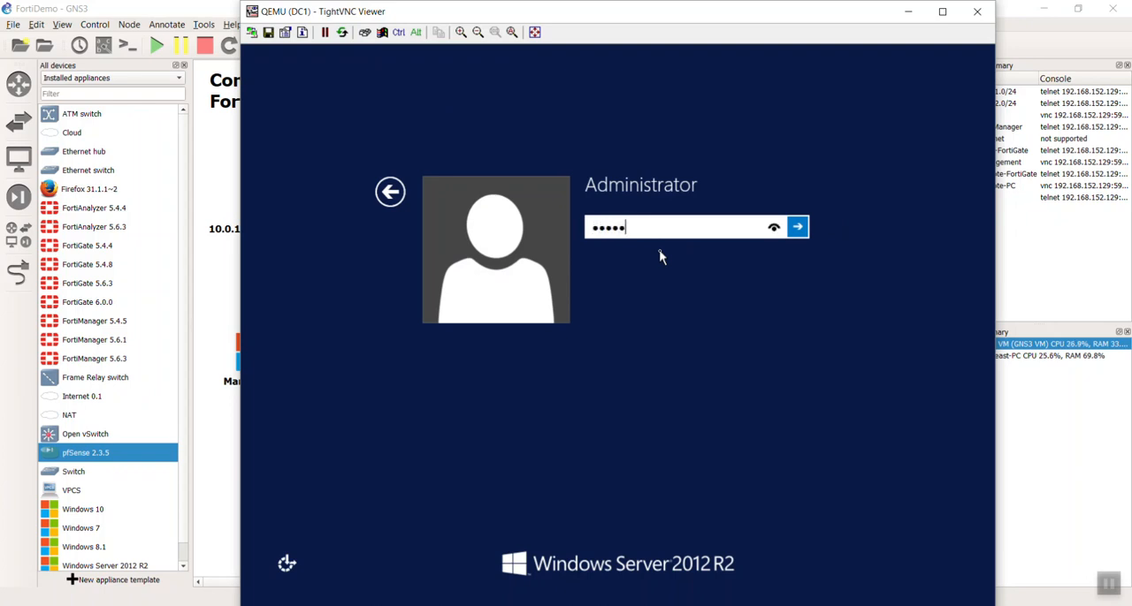
click(796, 226)
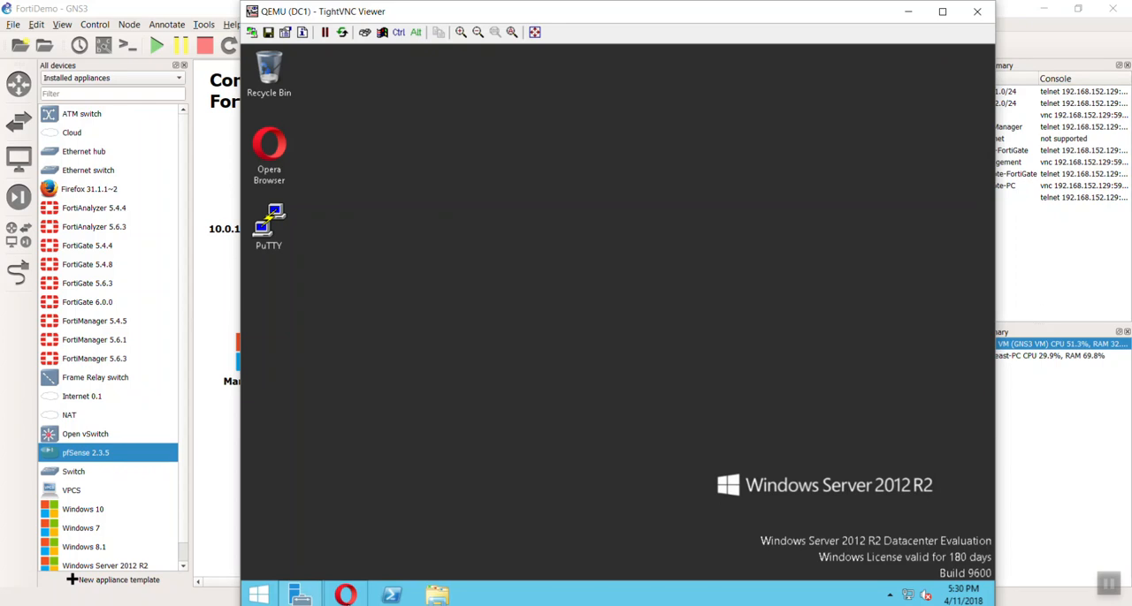
Pin the Opera and PuTTY desktop shortcuts to the taskbar
right_click(391, 594)
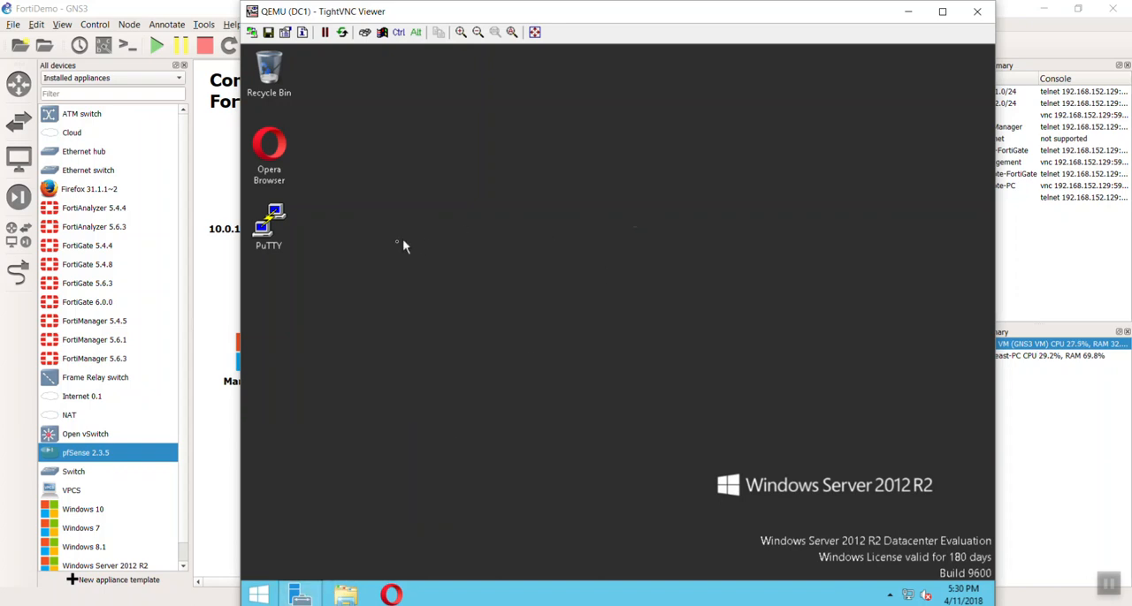
right_click(268, 226)
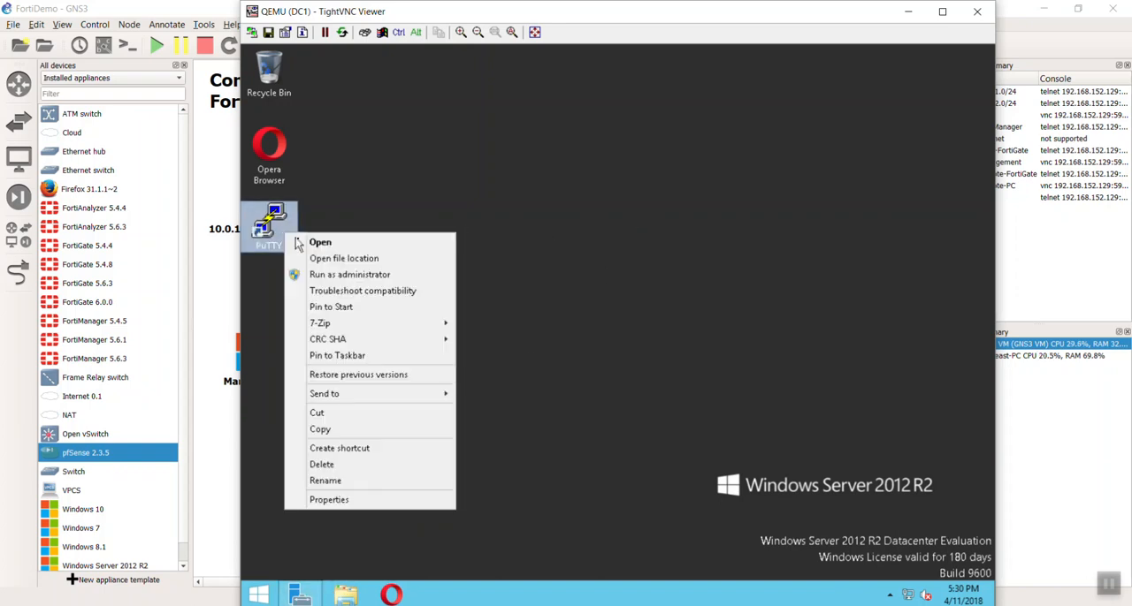
mouse_move(337, 356)
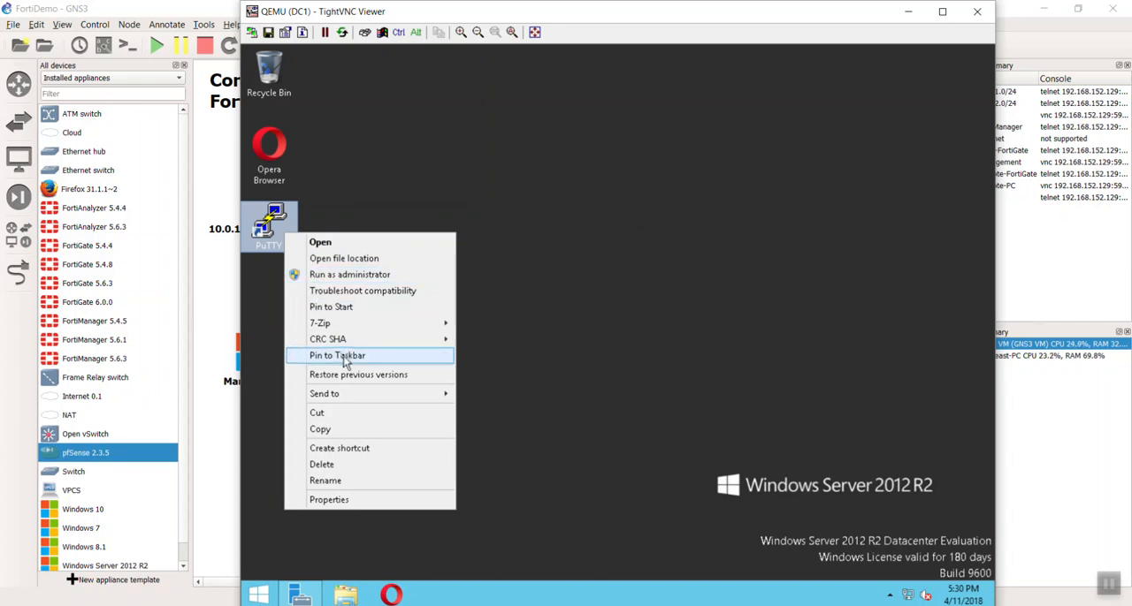
click(336, 355)
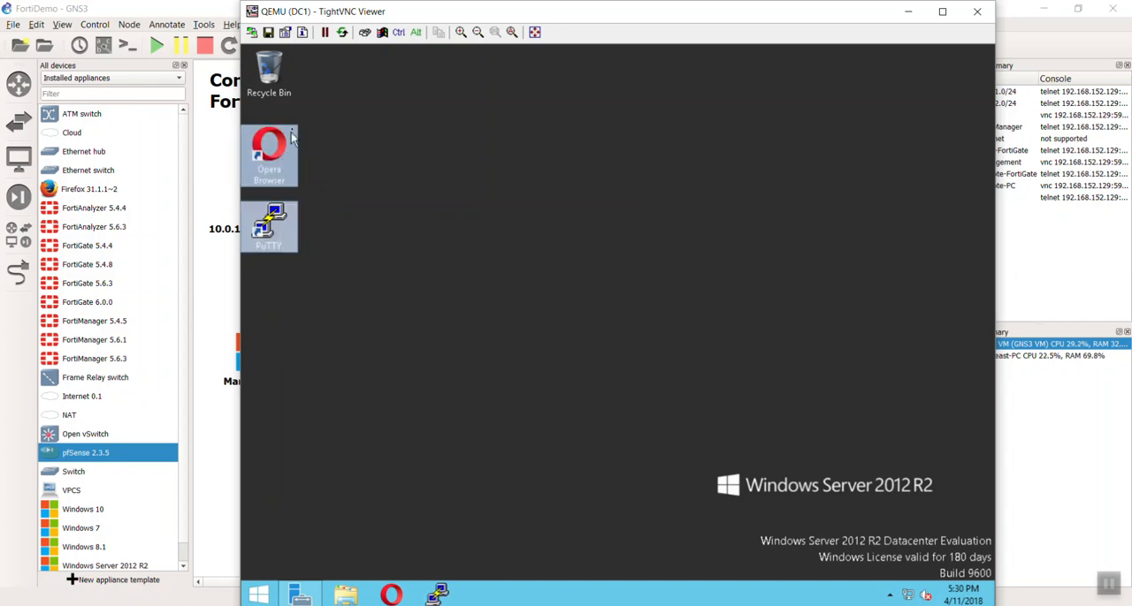
Empty the Recycle Bin to permanently delete the two shortcuts
right_click(269, 71)
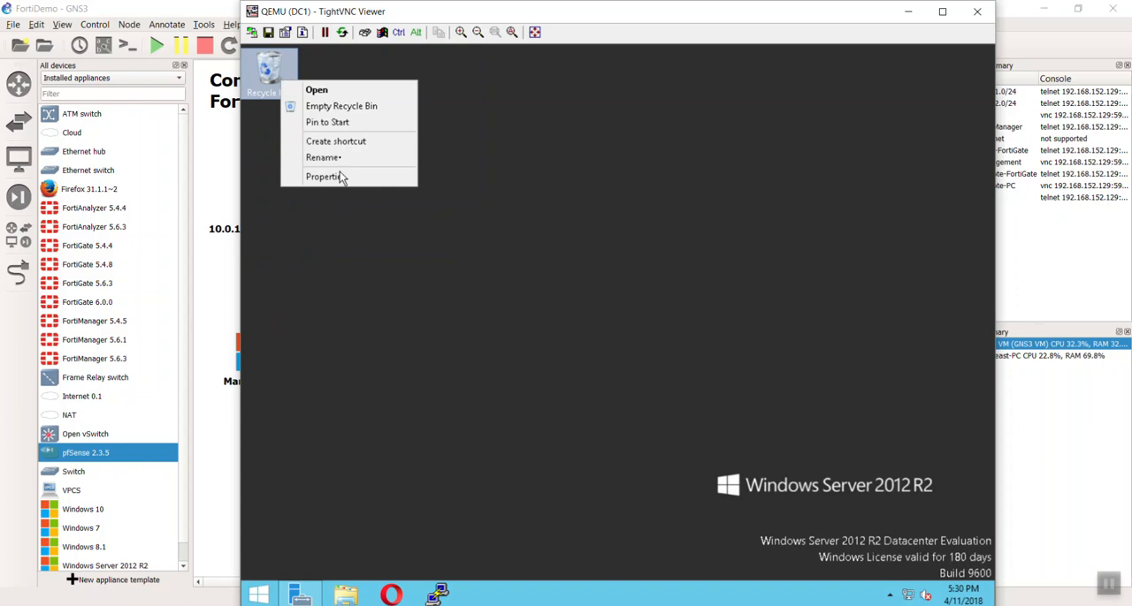
click(341, 105)
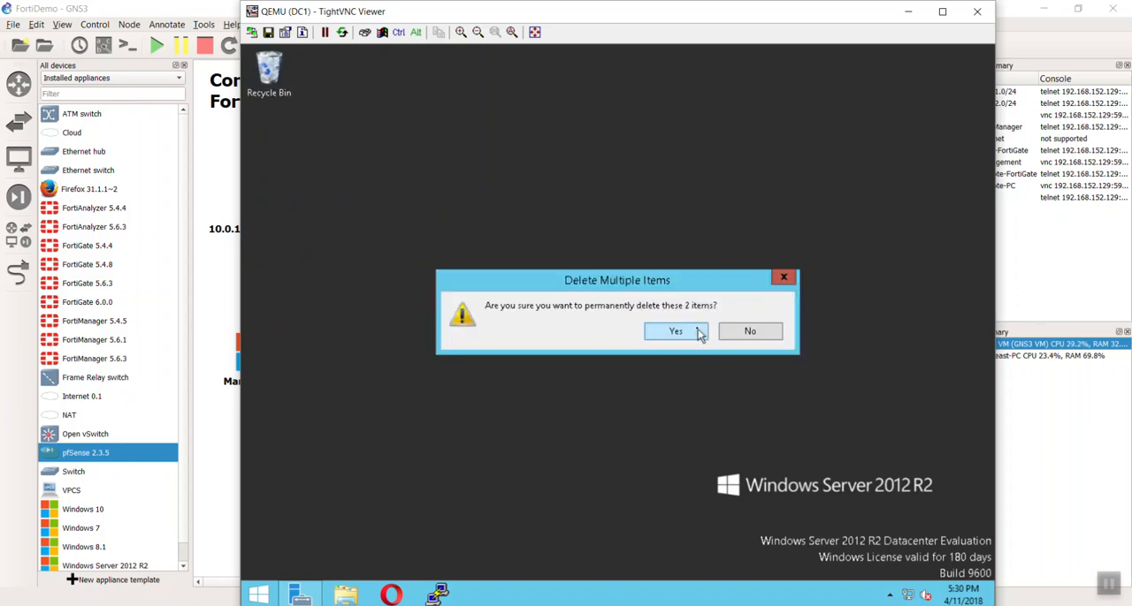
click(676, 330)
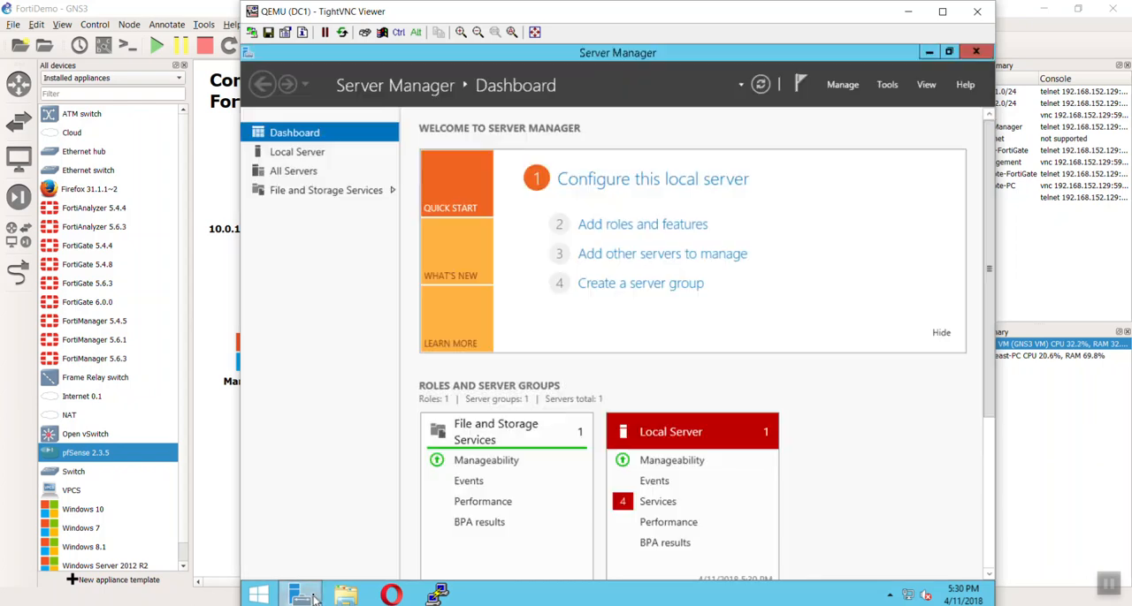
Open Server Manager's Local Server page showing computer name DC1 and address 10.0.1.10
click(297, 151)
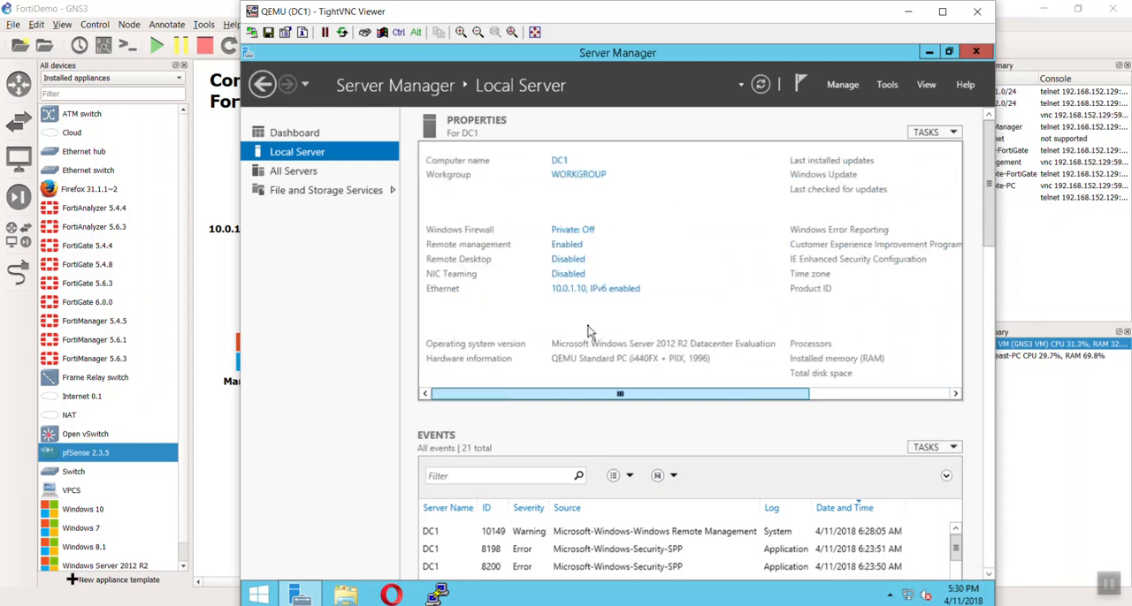
mouse_move(550, 335)
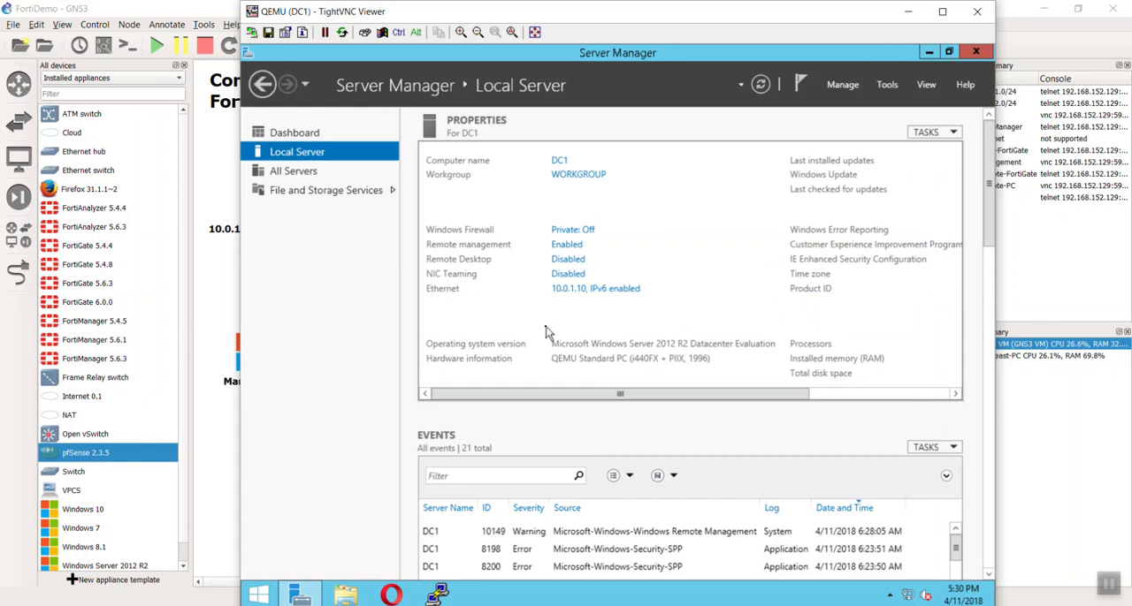
mouse_move(506, 346)
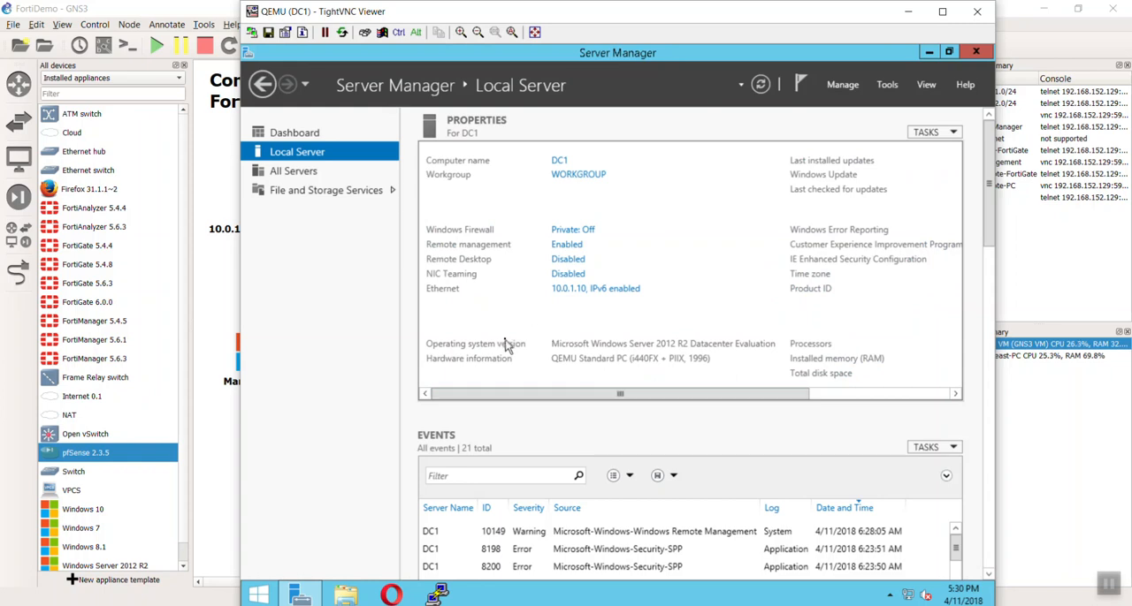